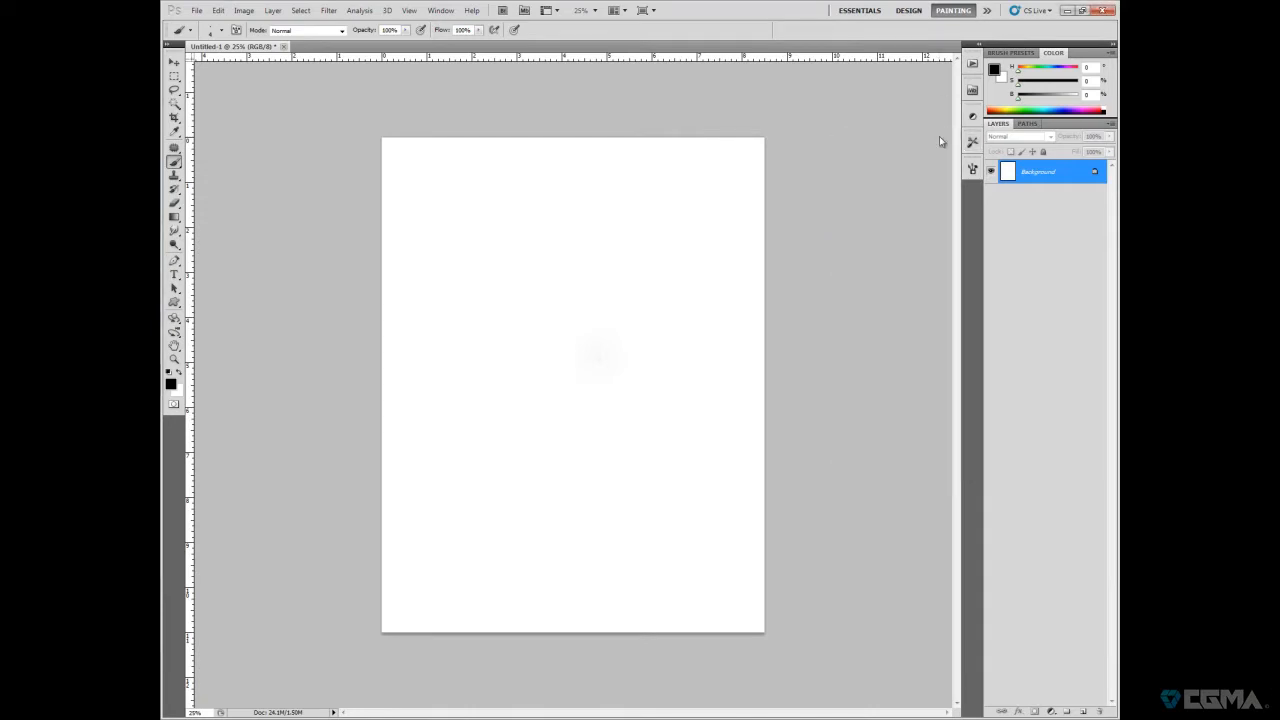
mouse_move(935, 285)
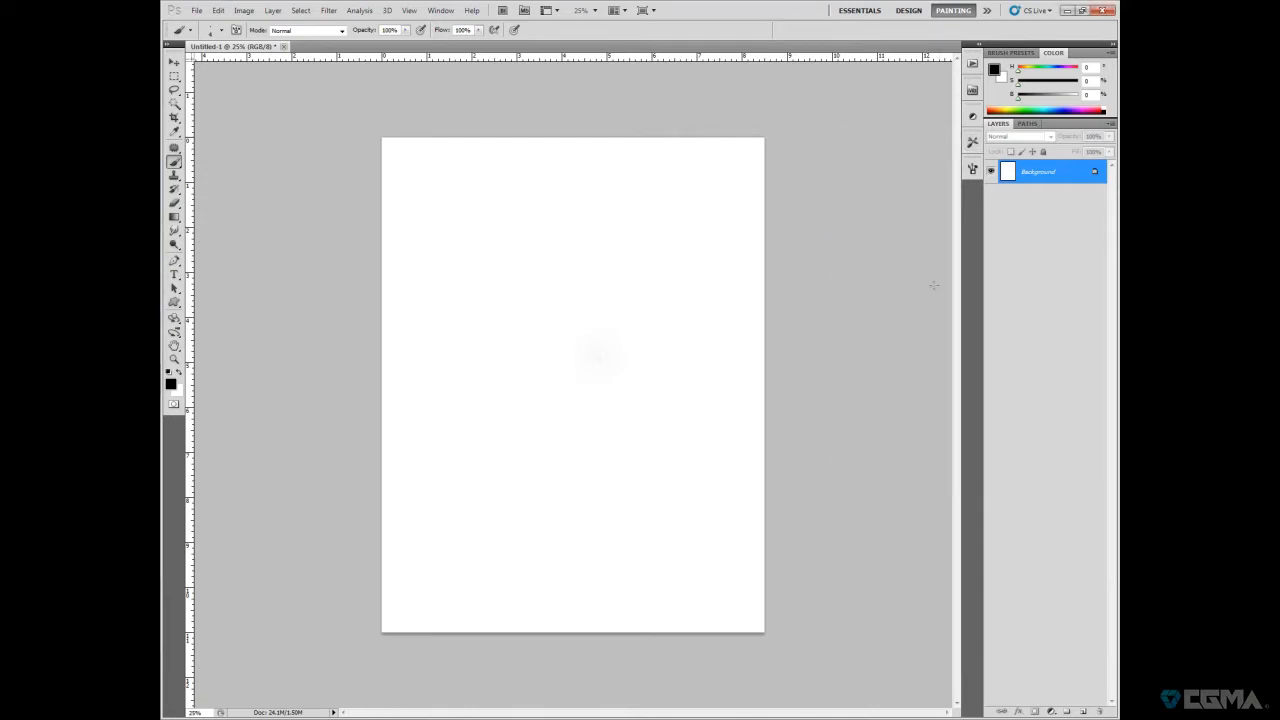
mouse_move(684, 337)
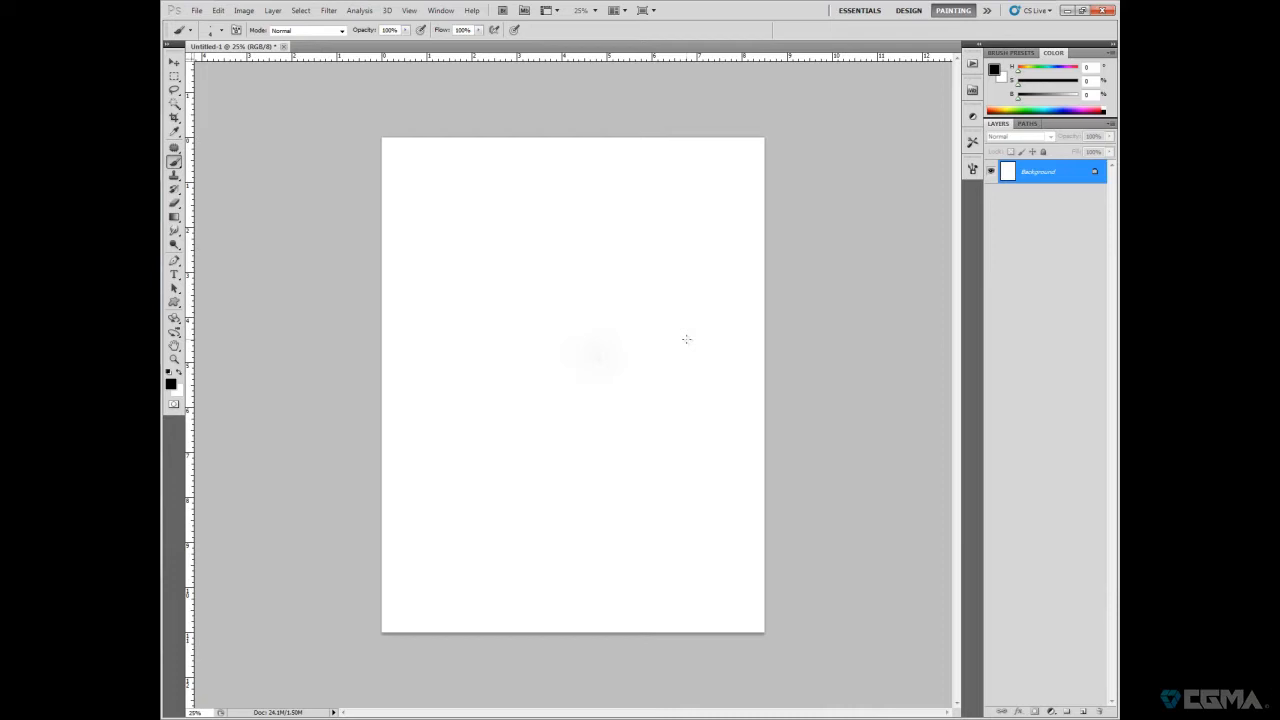
mouse_move(858, 511)
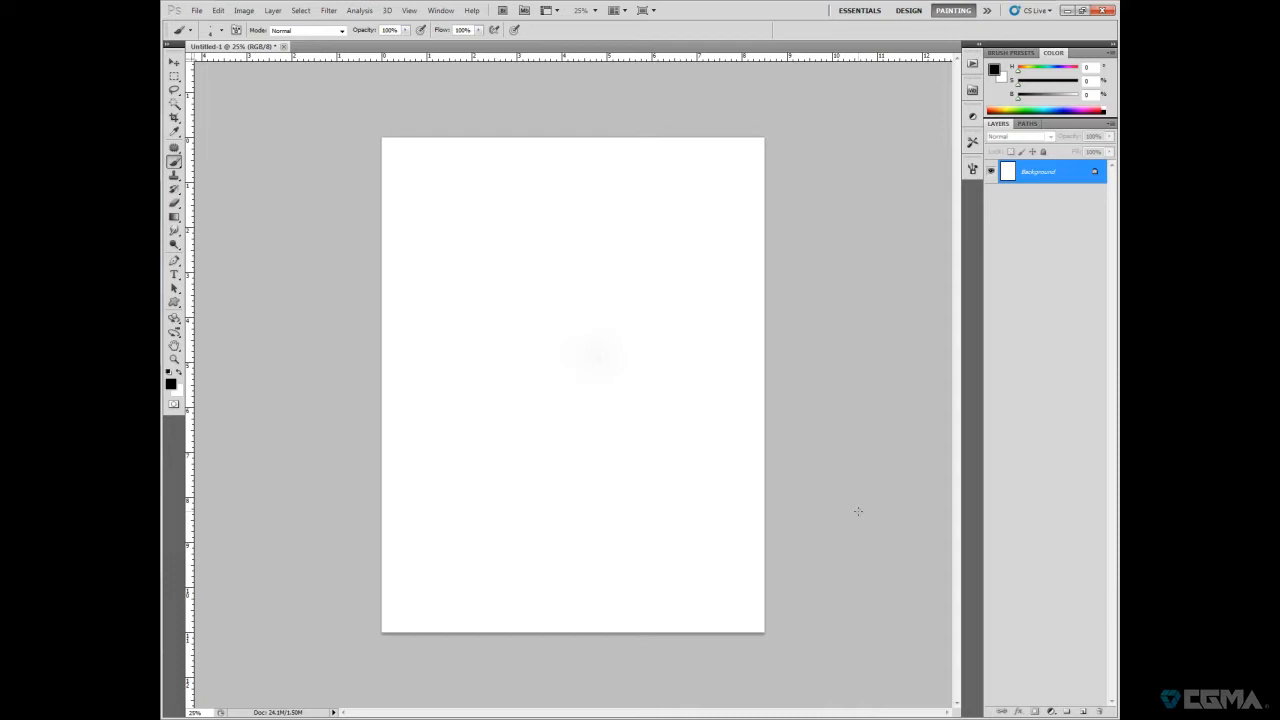
mouse_move(921, 403)
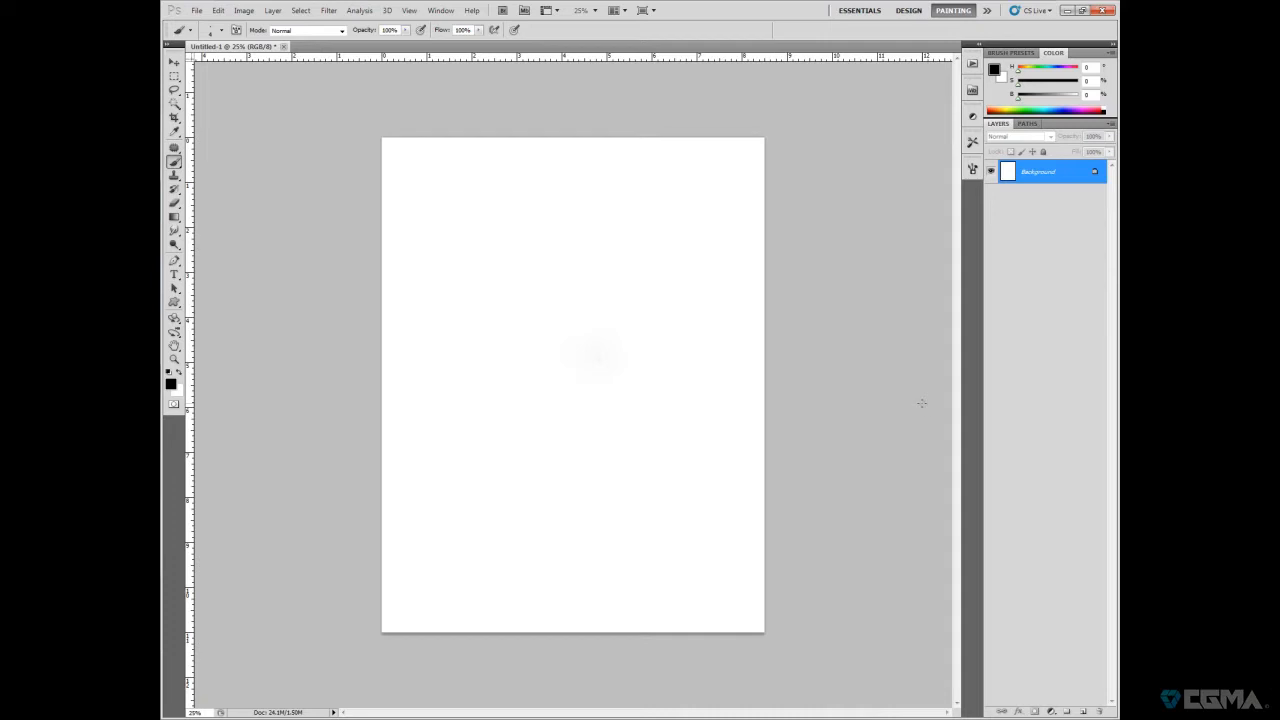
mouse_move(953, 405)
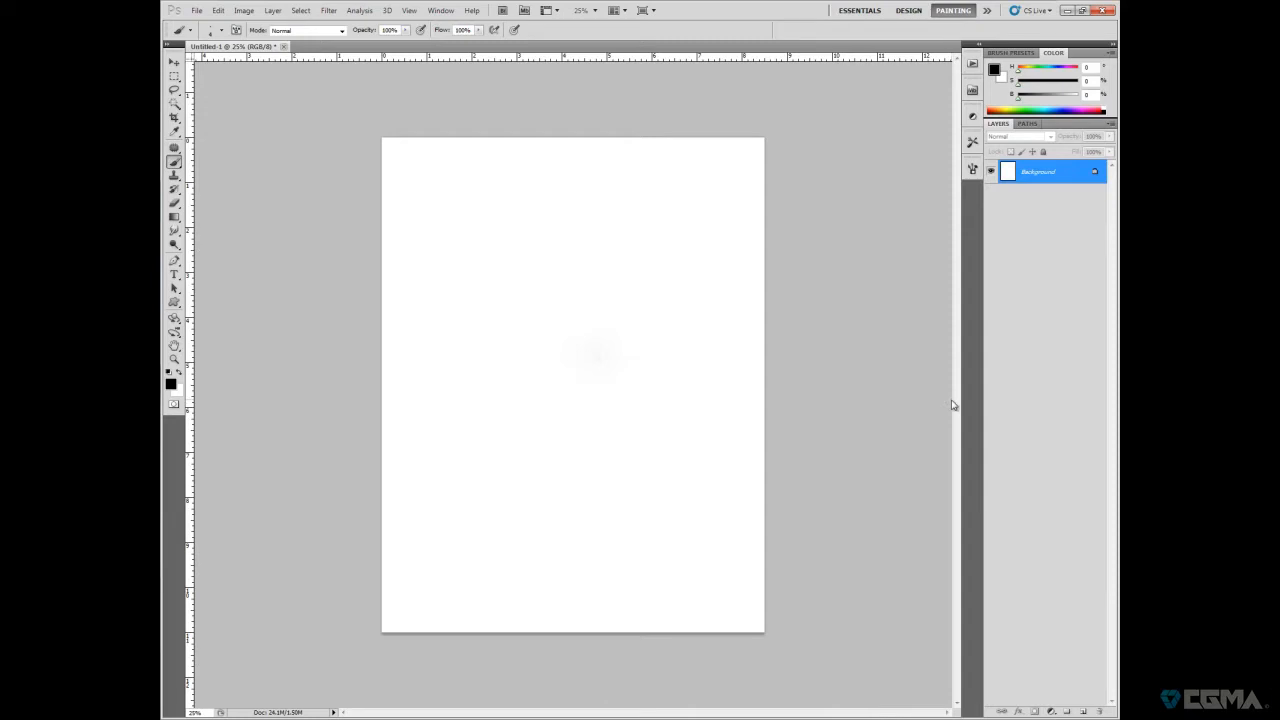
mouse_move(949, 400)
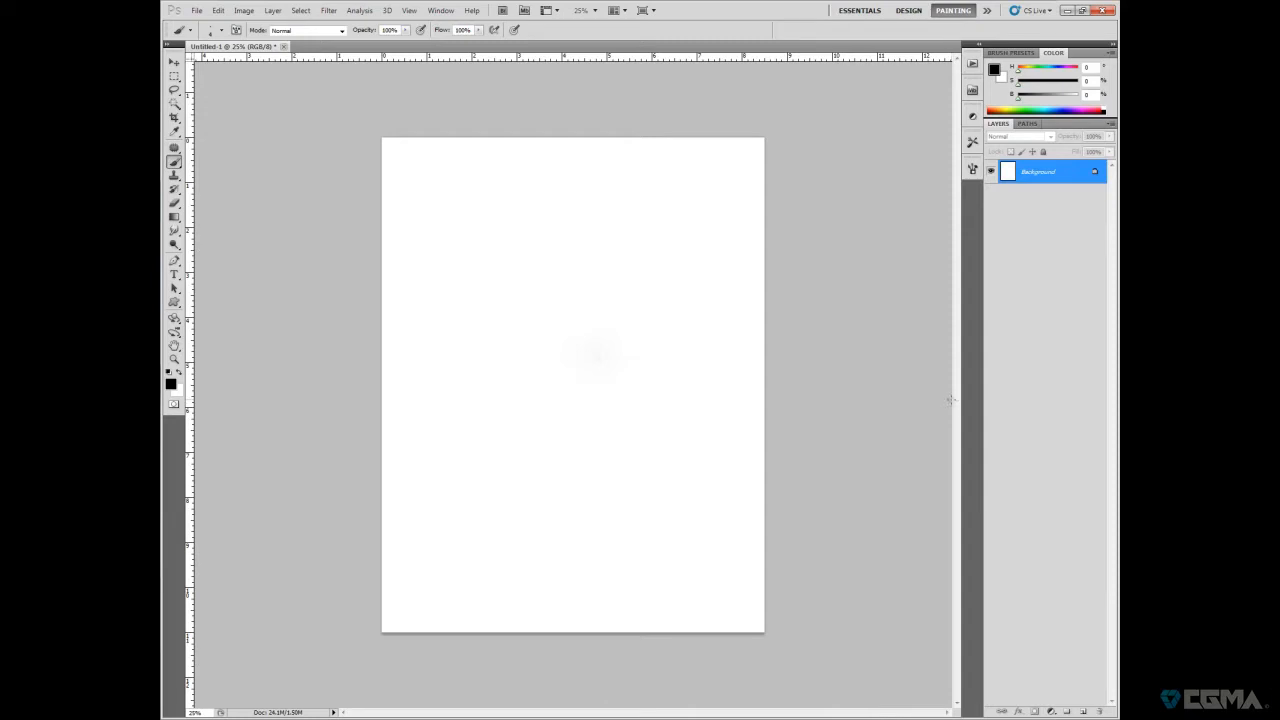
mouse_move(877, 444)
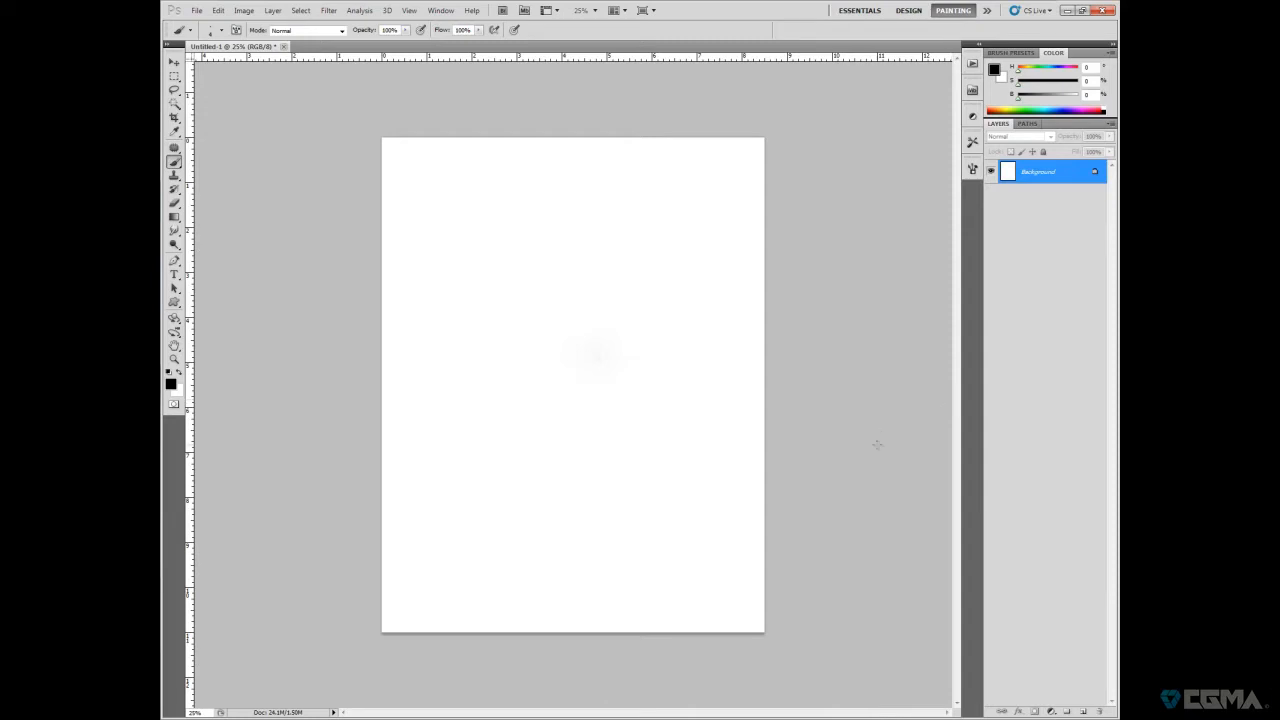
mouse_move(888, 393)
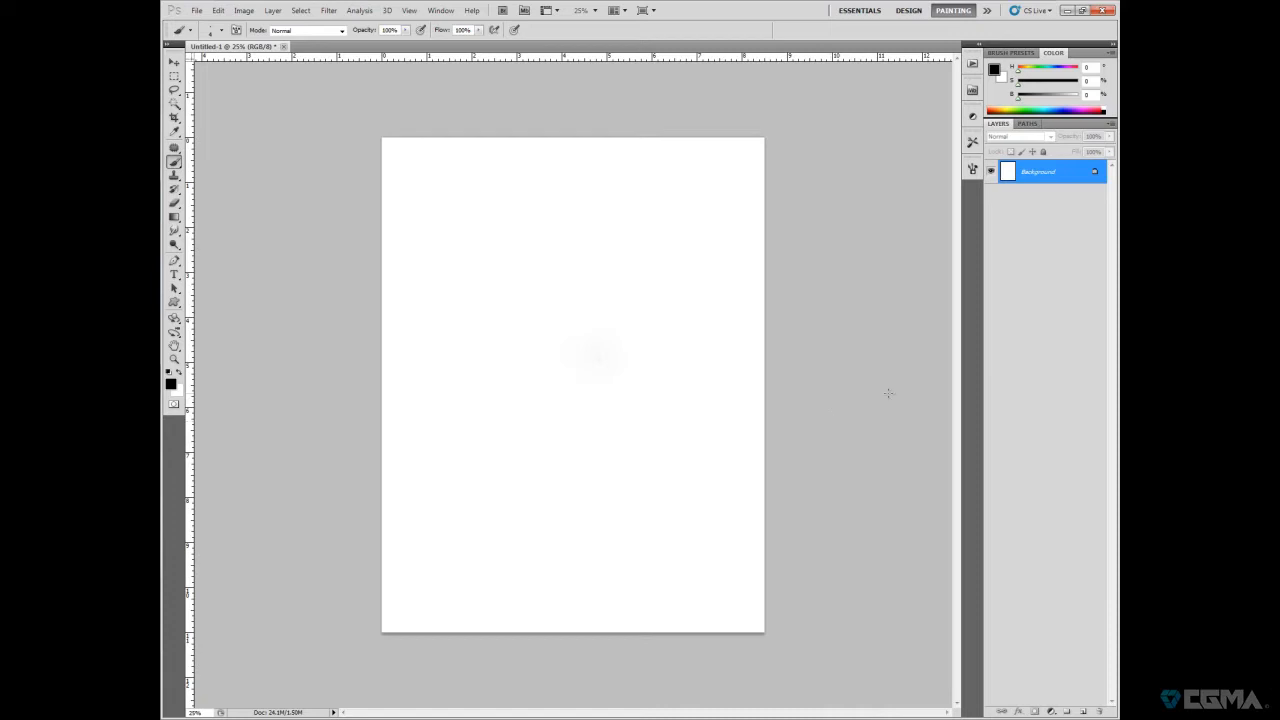
mouse_move(843, 458)
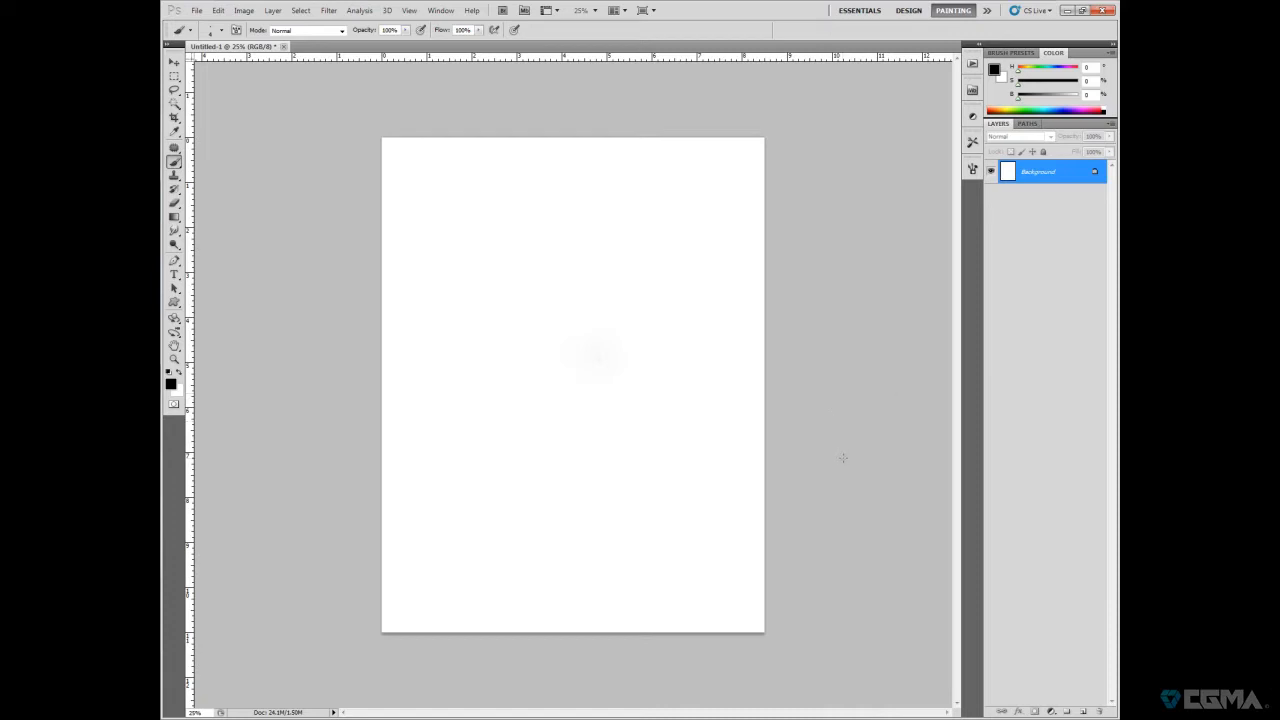
mouse_move(823, 478)
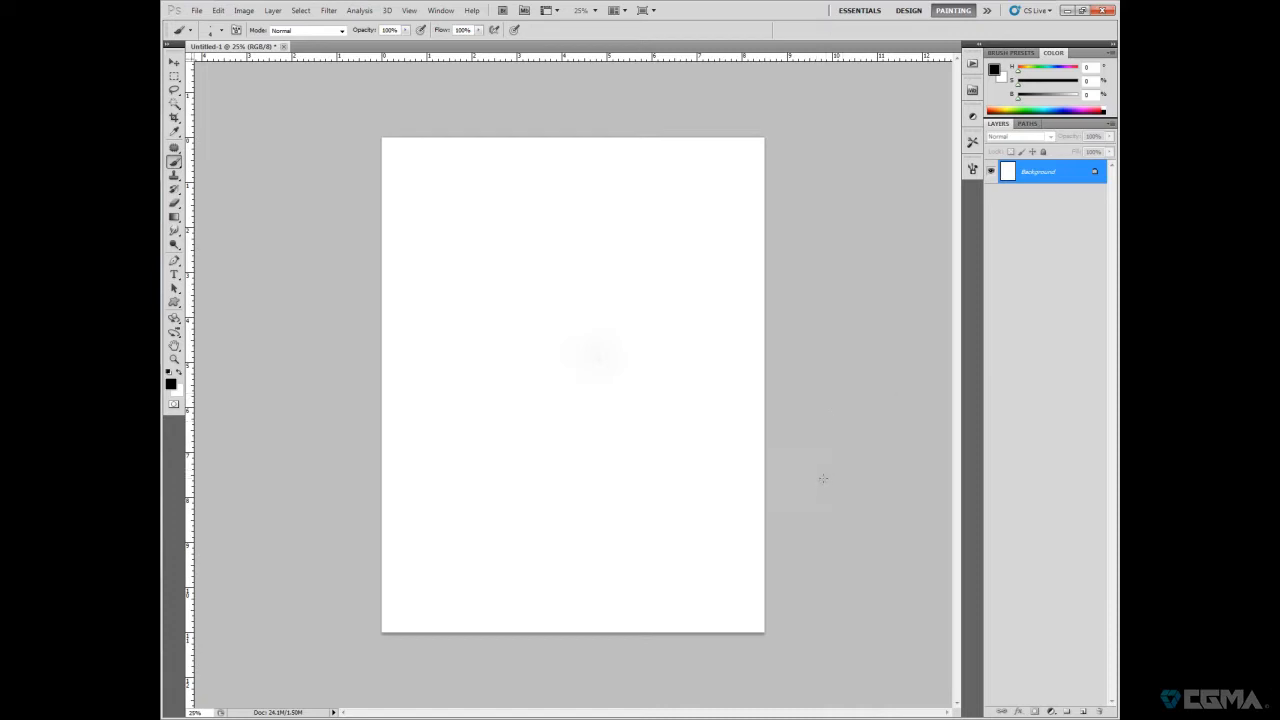
mouse_move(805, 545)
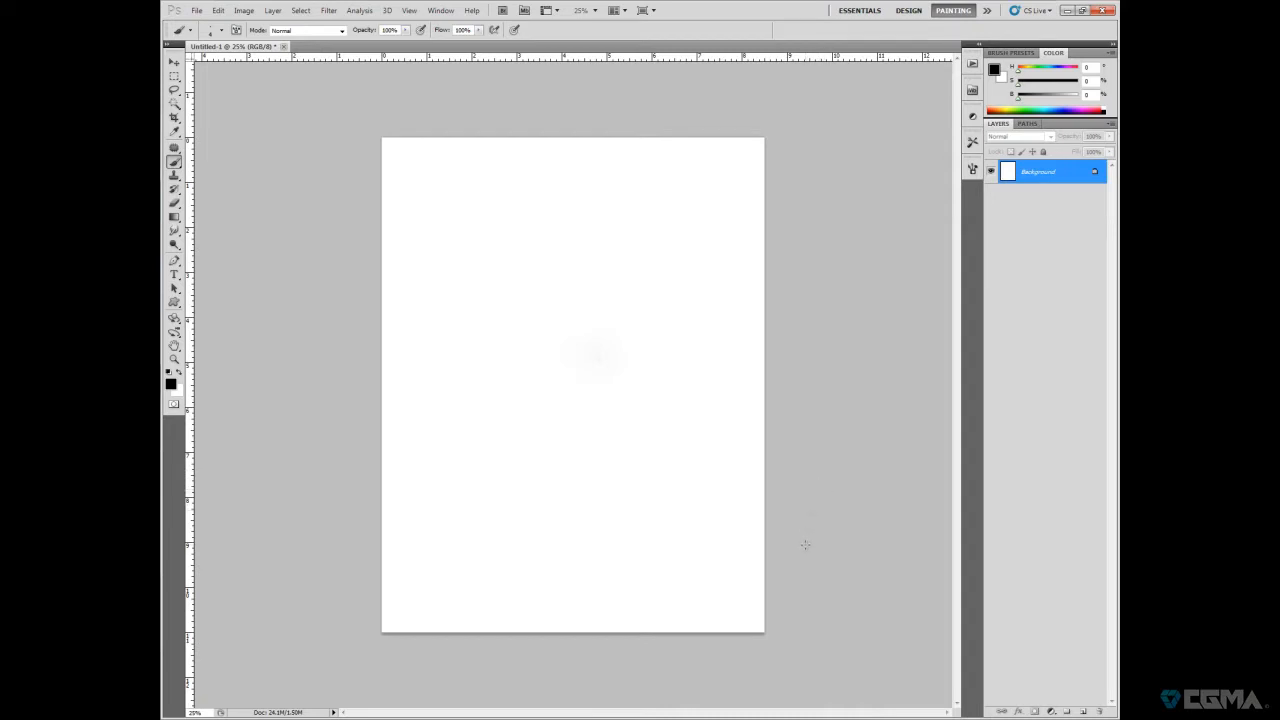
mouse_move(808, 532)
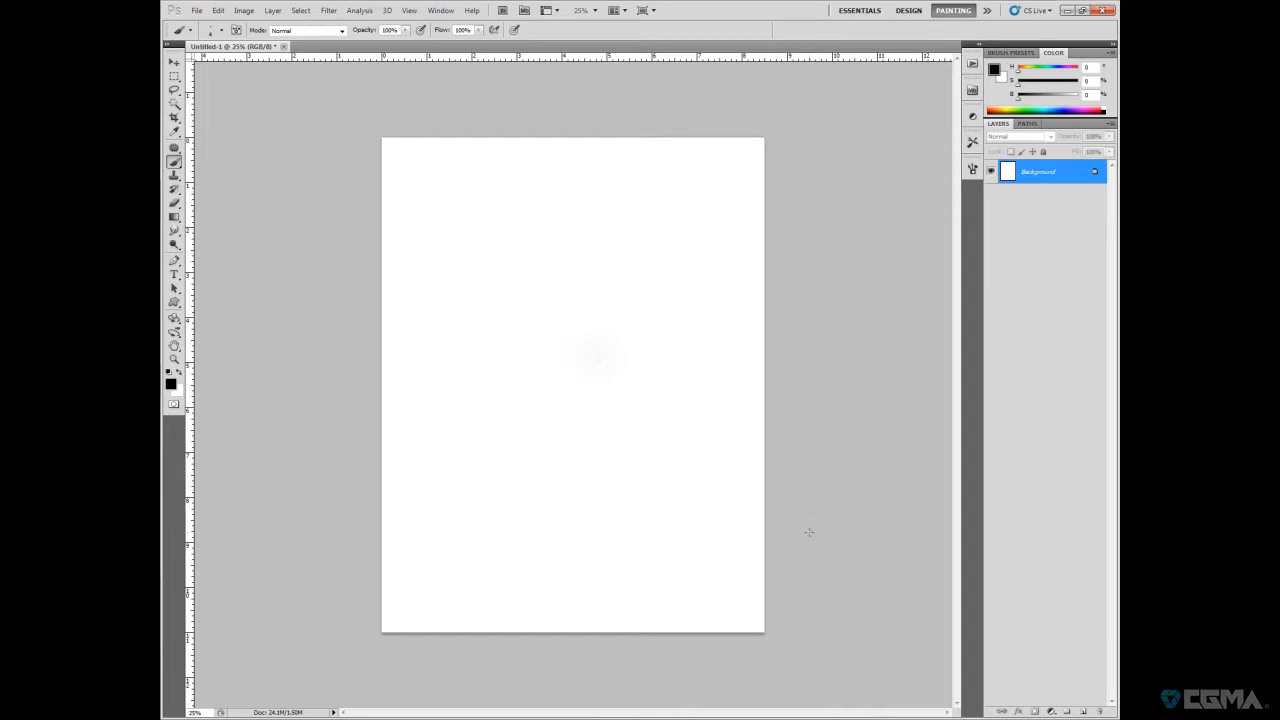
mouse_move(797, 470)
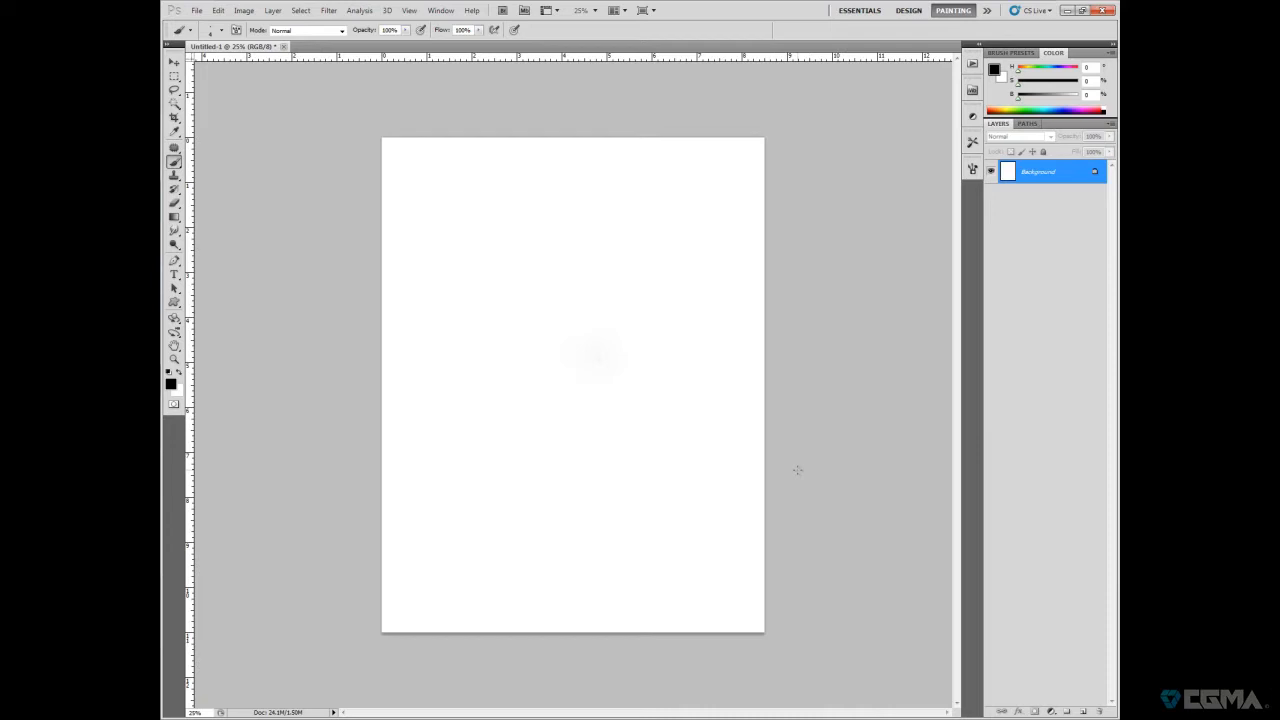
mouse_move(809, 486)
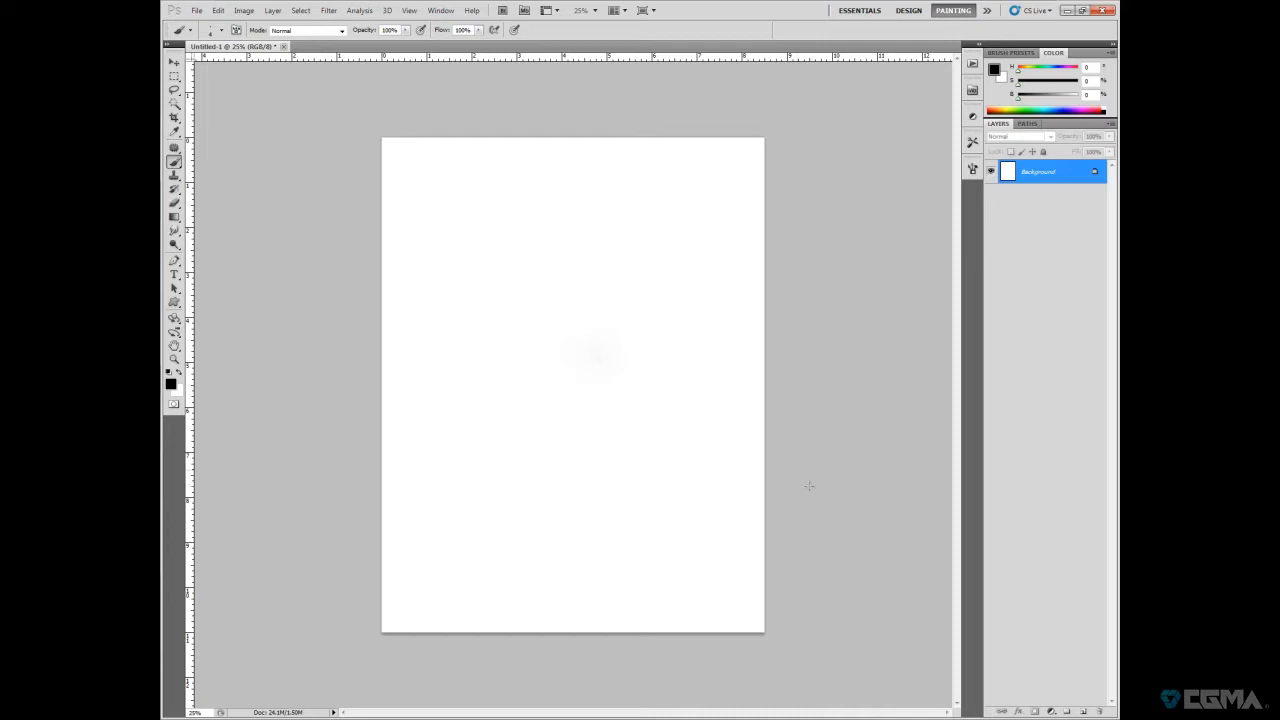
mouse_move(673, 177)
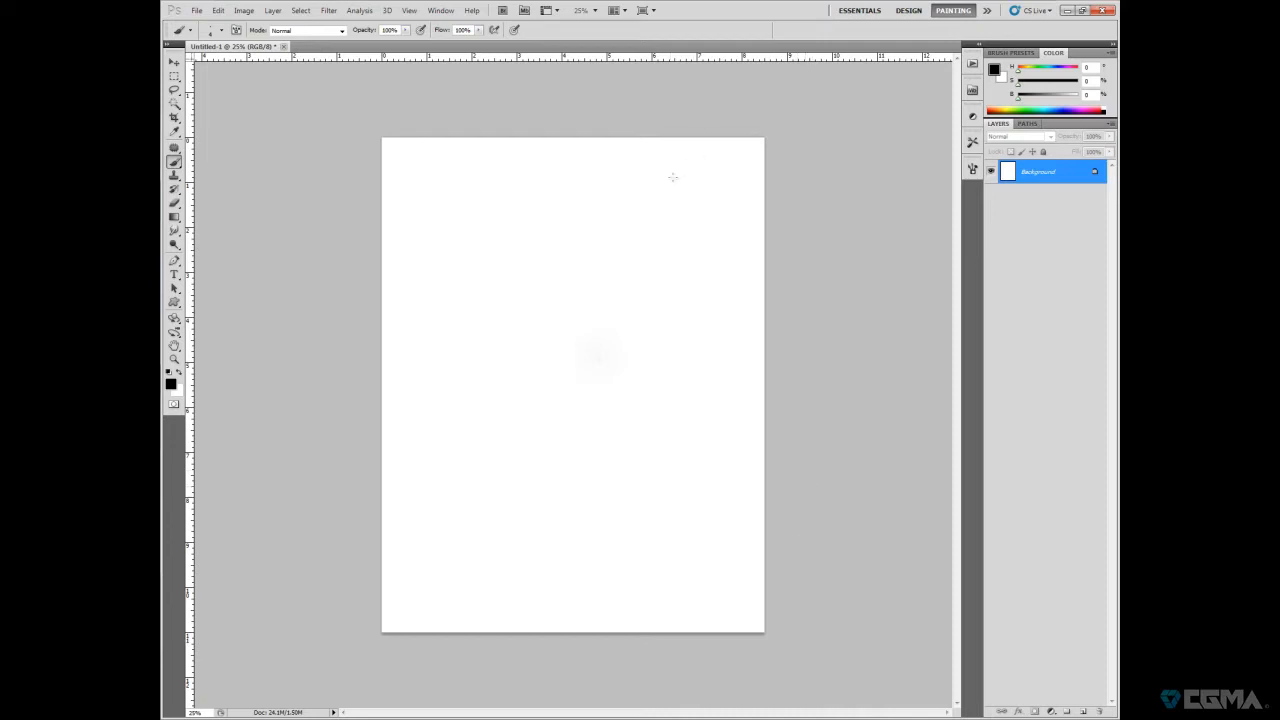
mouse_move(679, 172)
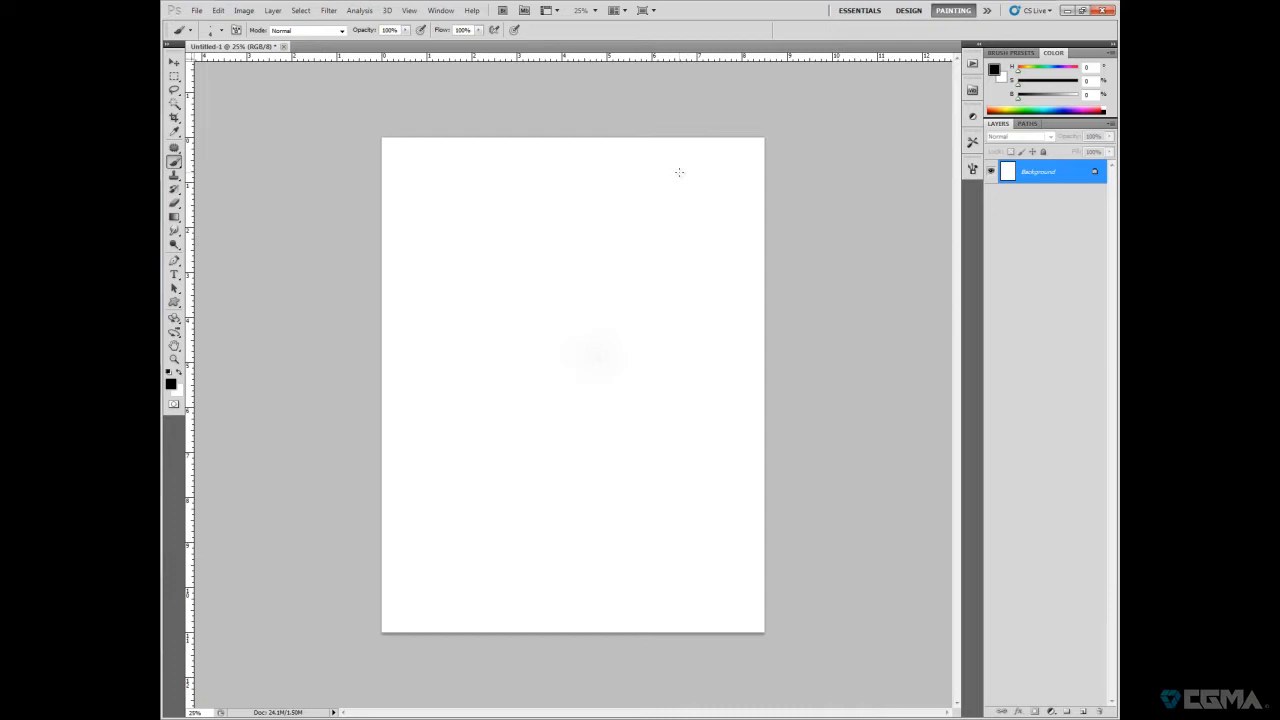
mouse_move(705, 397)
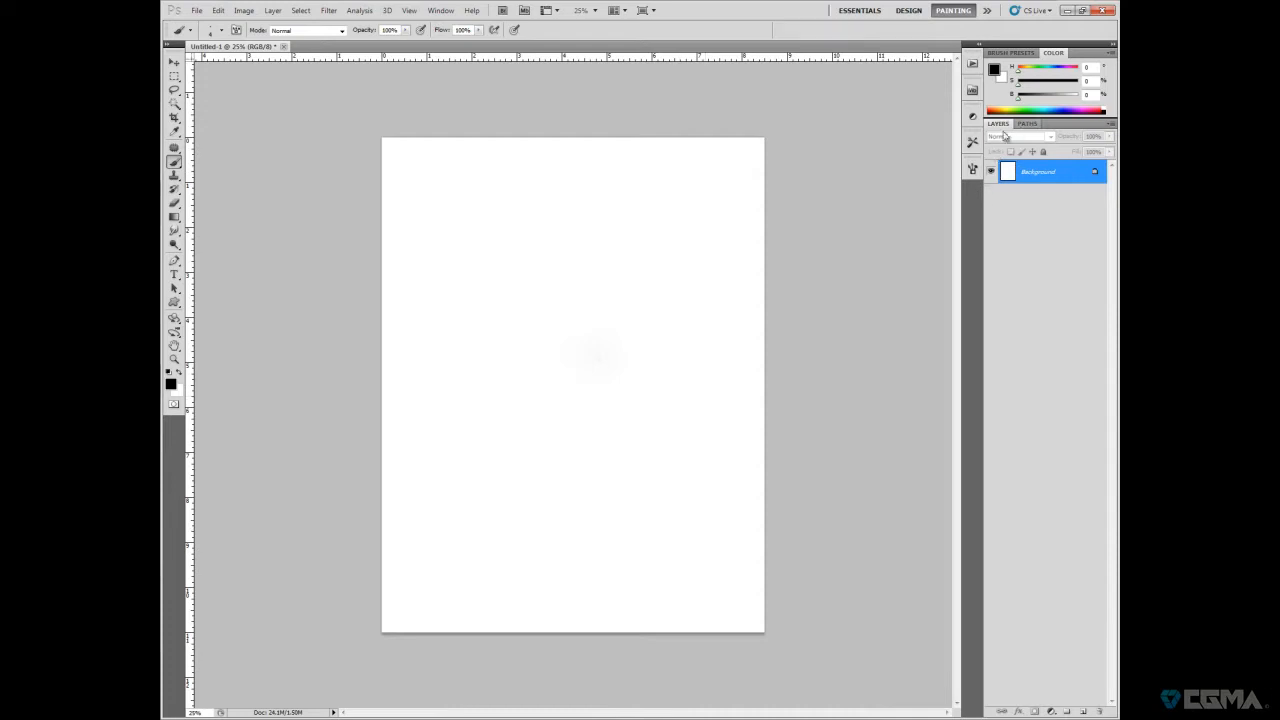
mouse_move(998, 240)
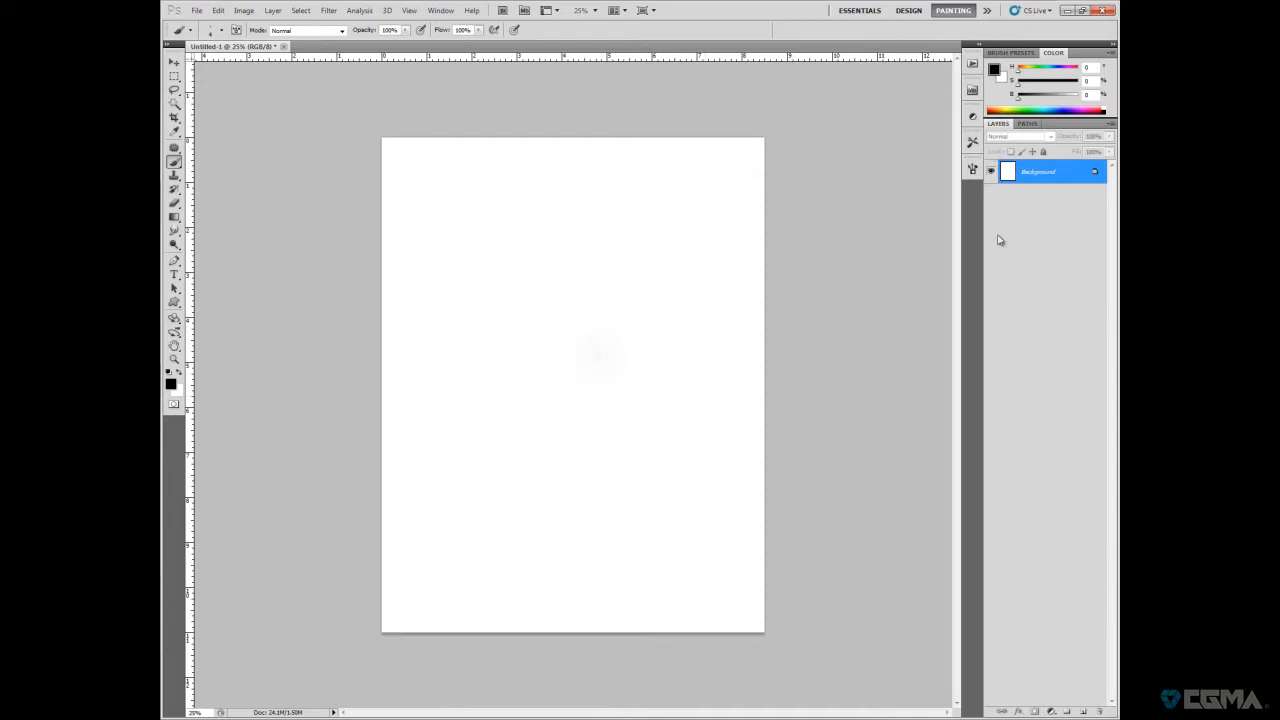
- Add a new layer and paint a black trouser shape, briefly hiding the background
left_click(1079, 710)
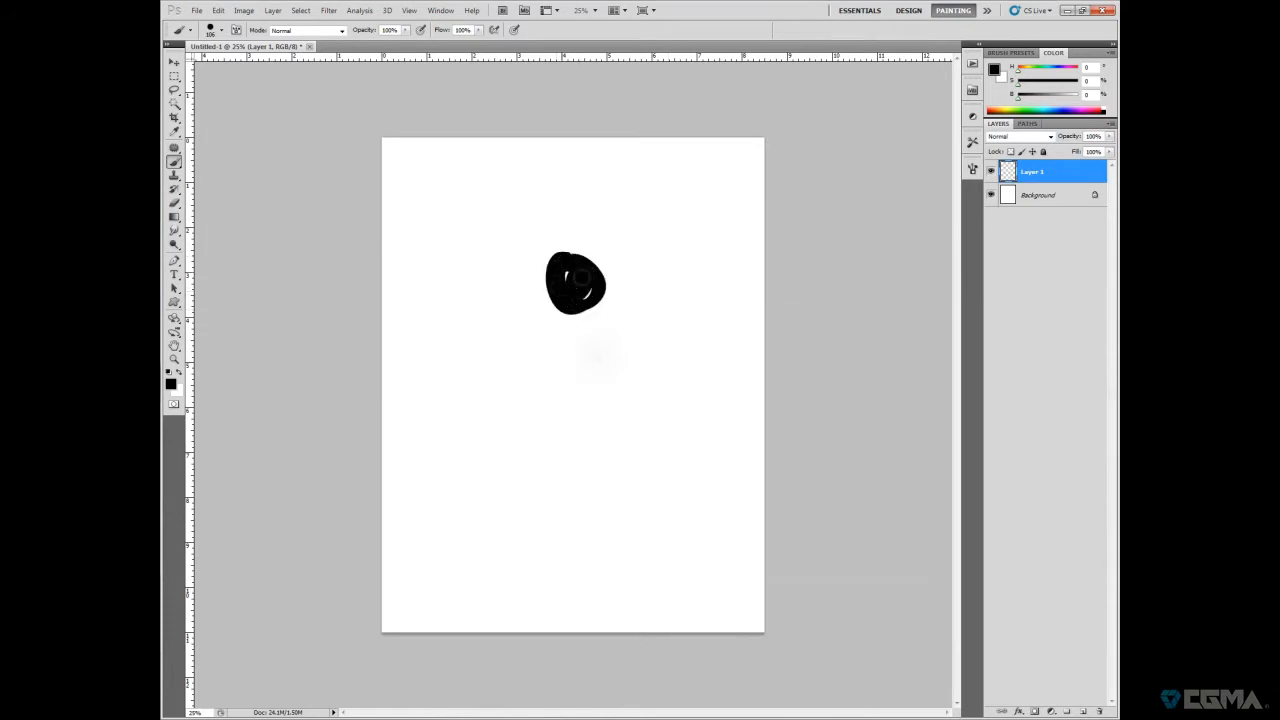
left_click_drag(575, 290, 560, 365)
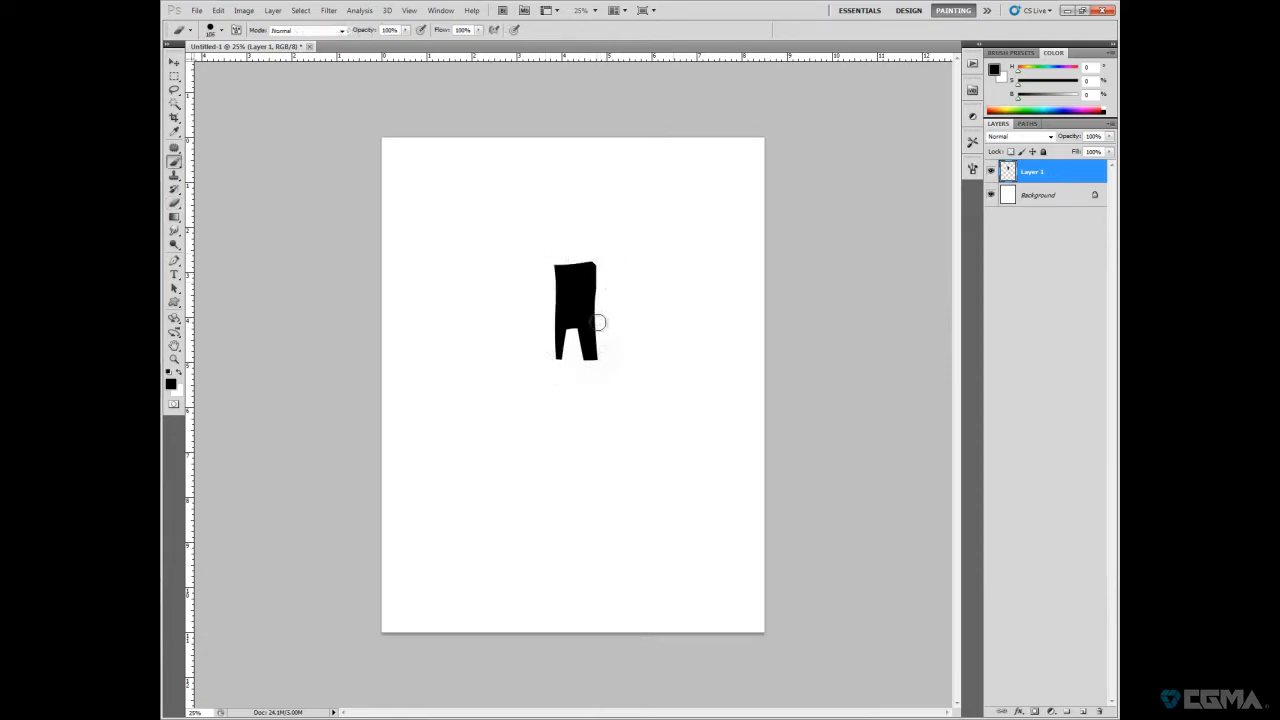
left_click(990, 195)
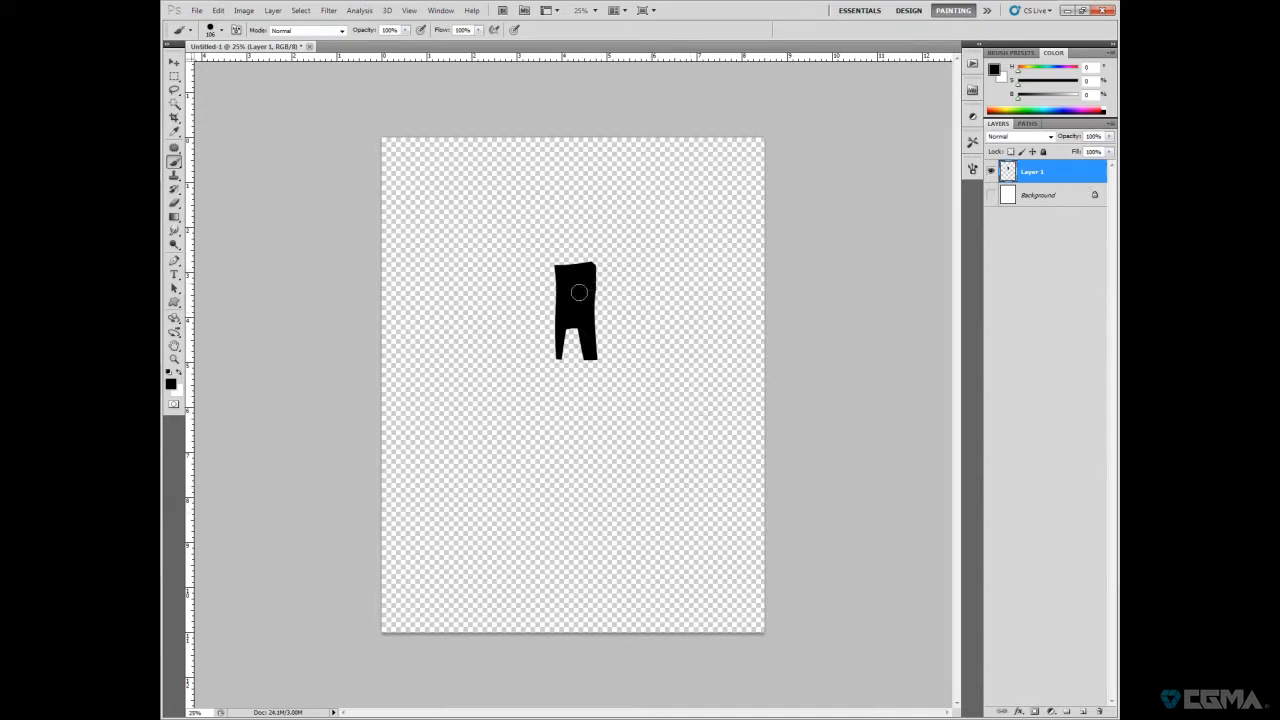
left_click(991, 195)
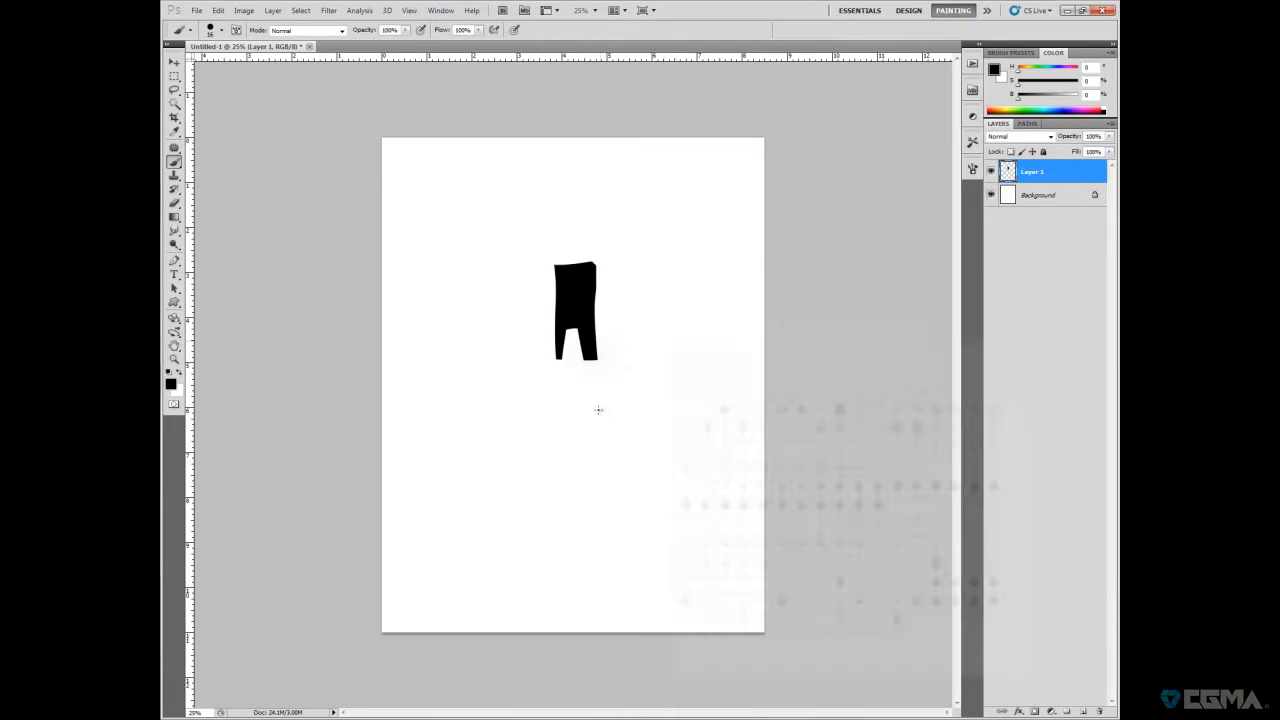
- Sketch stacked sheets below the trousers and write the BG label
left_click_drag(597, 415, 670, 400)
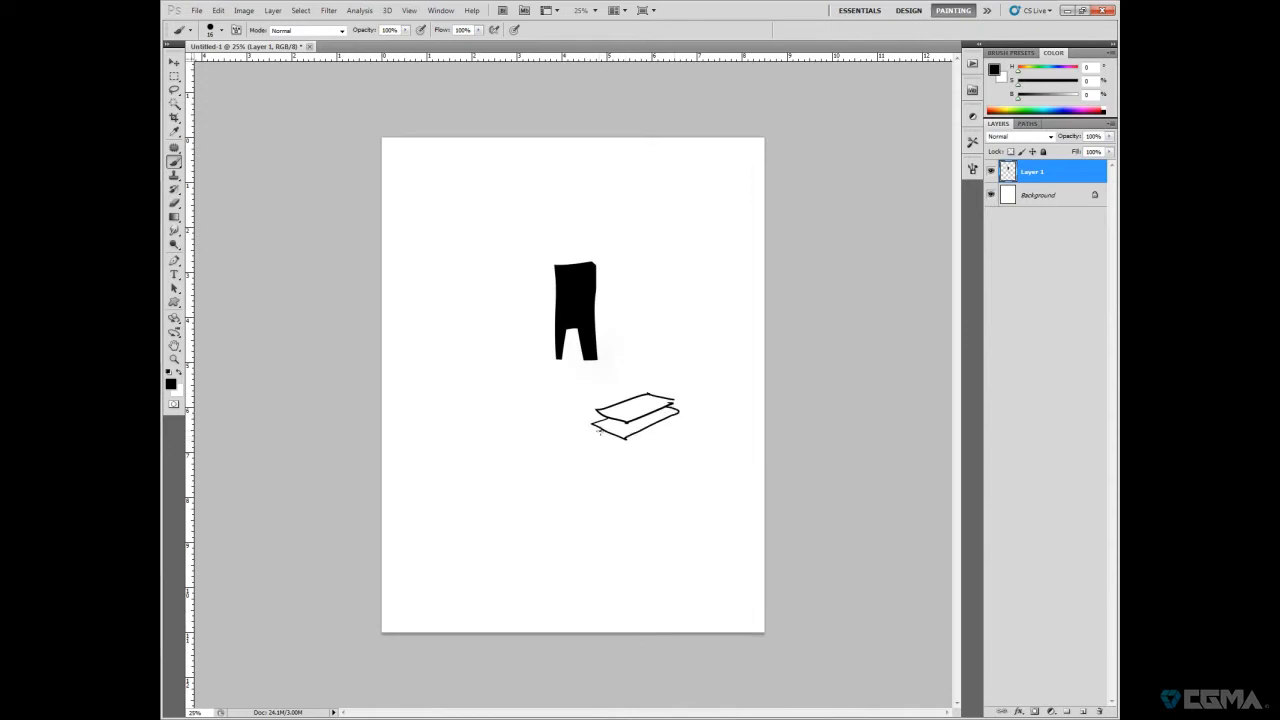
left_click_drag(595, 435, 680, 455)
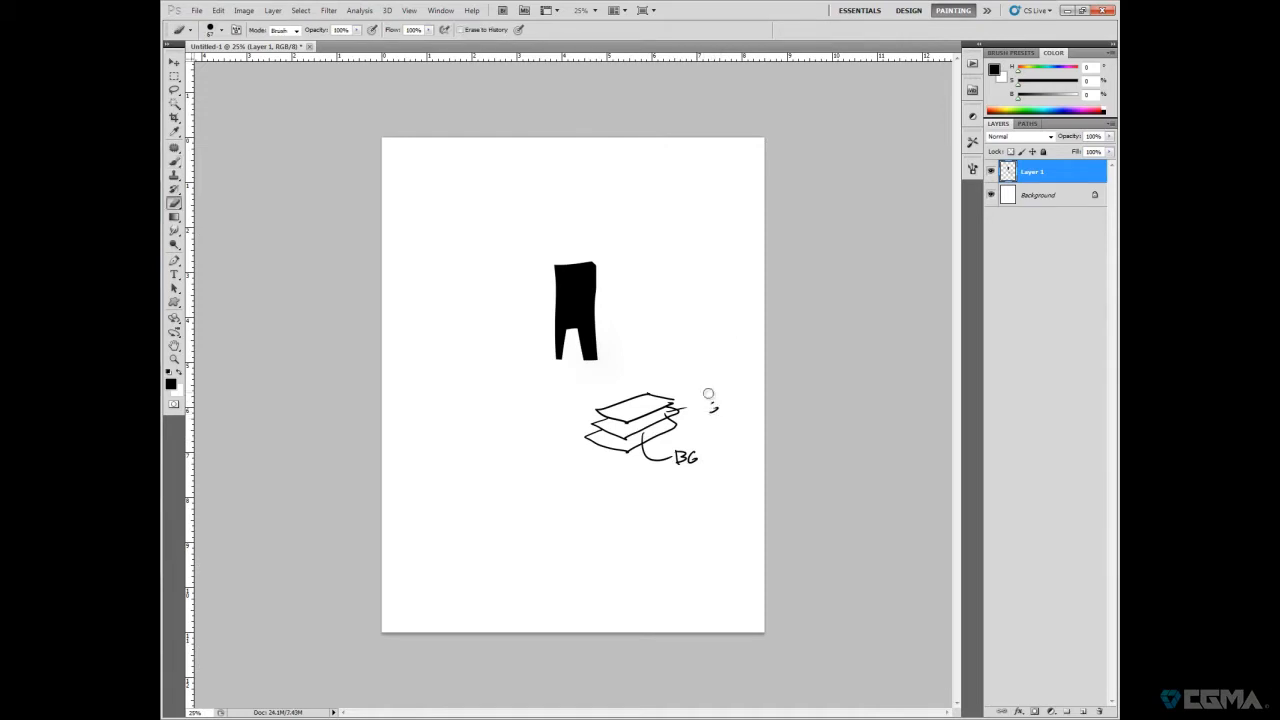
left_click(705, 407)
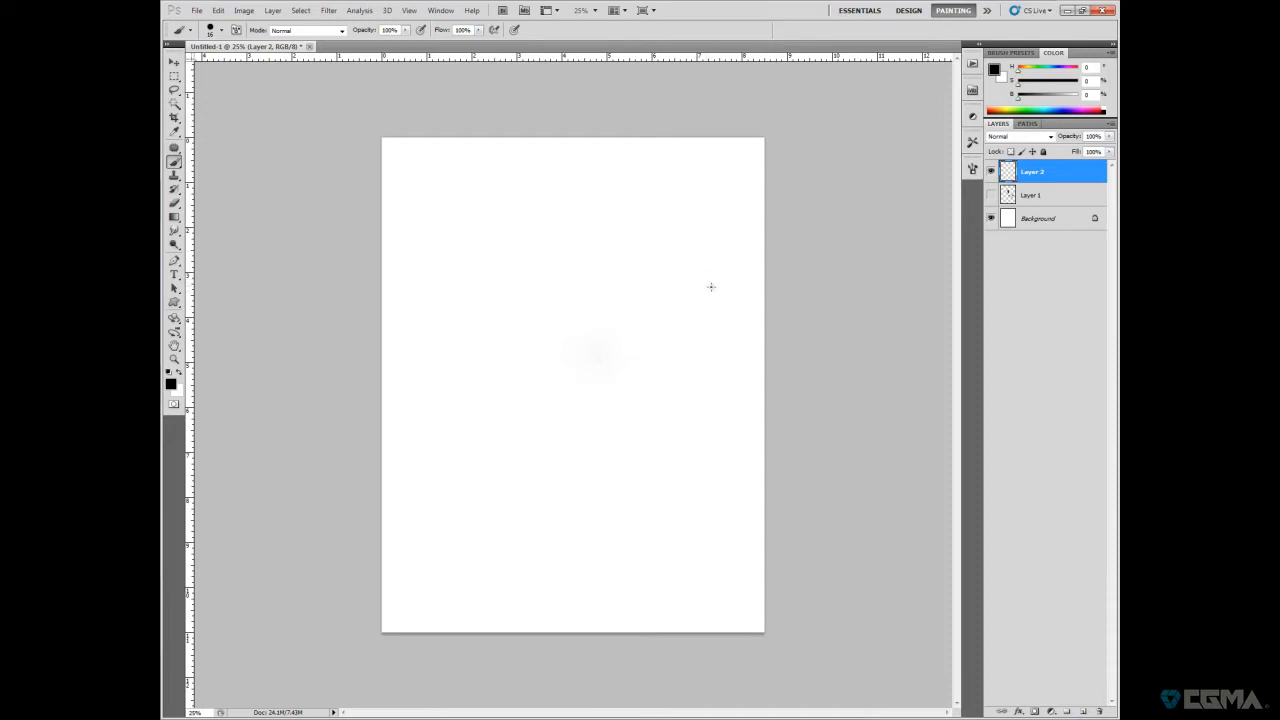
mouse_move(712, 343)
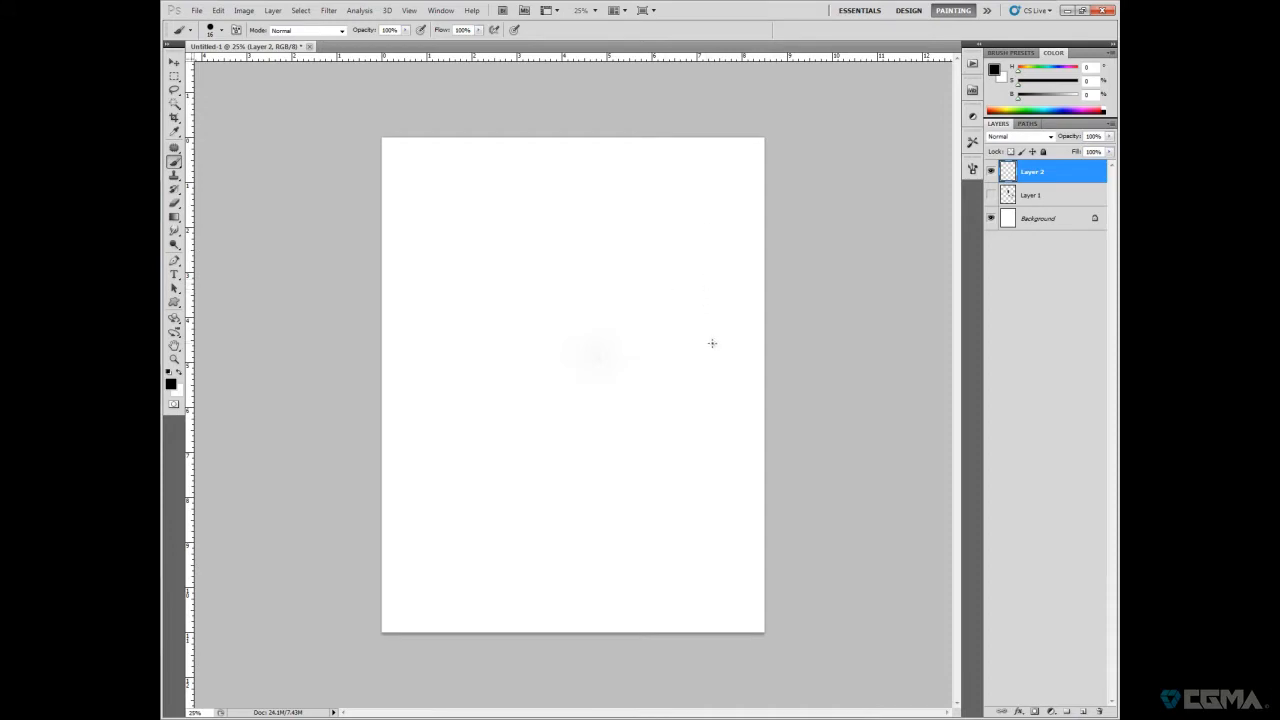
mouse_move(726, 367)
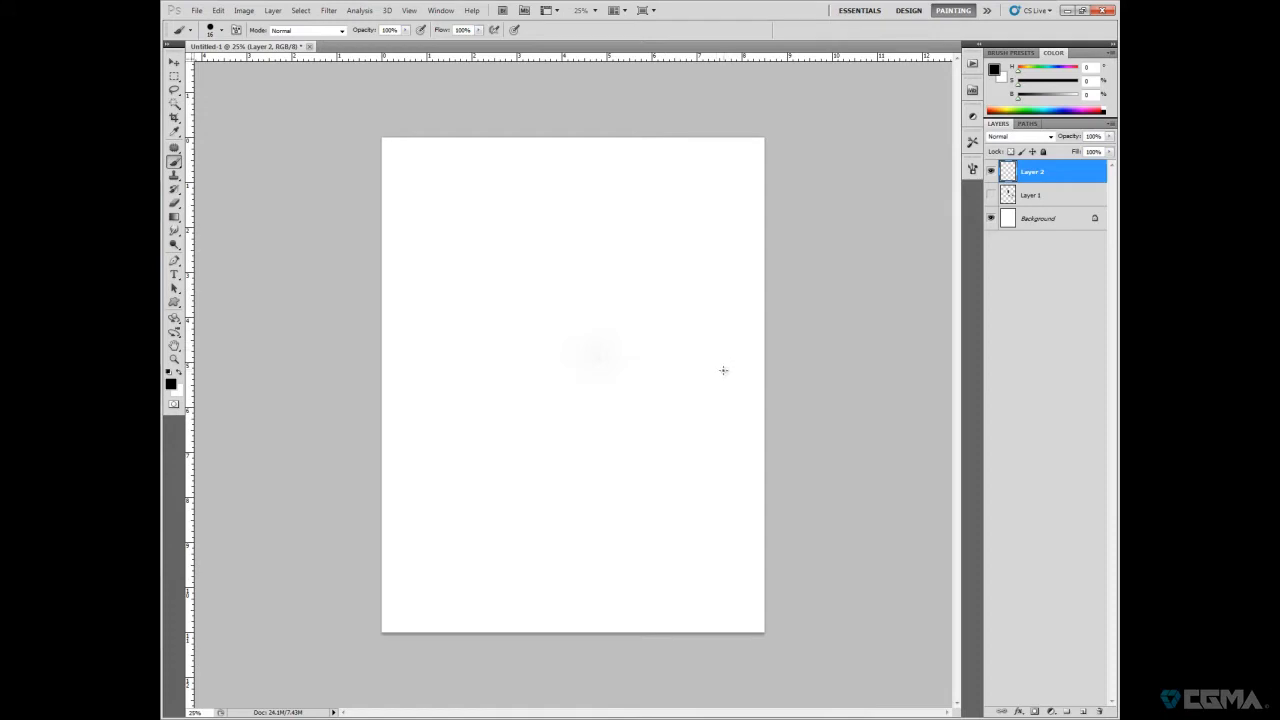
mouse_move(726, 362)
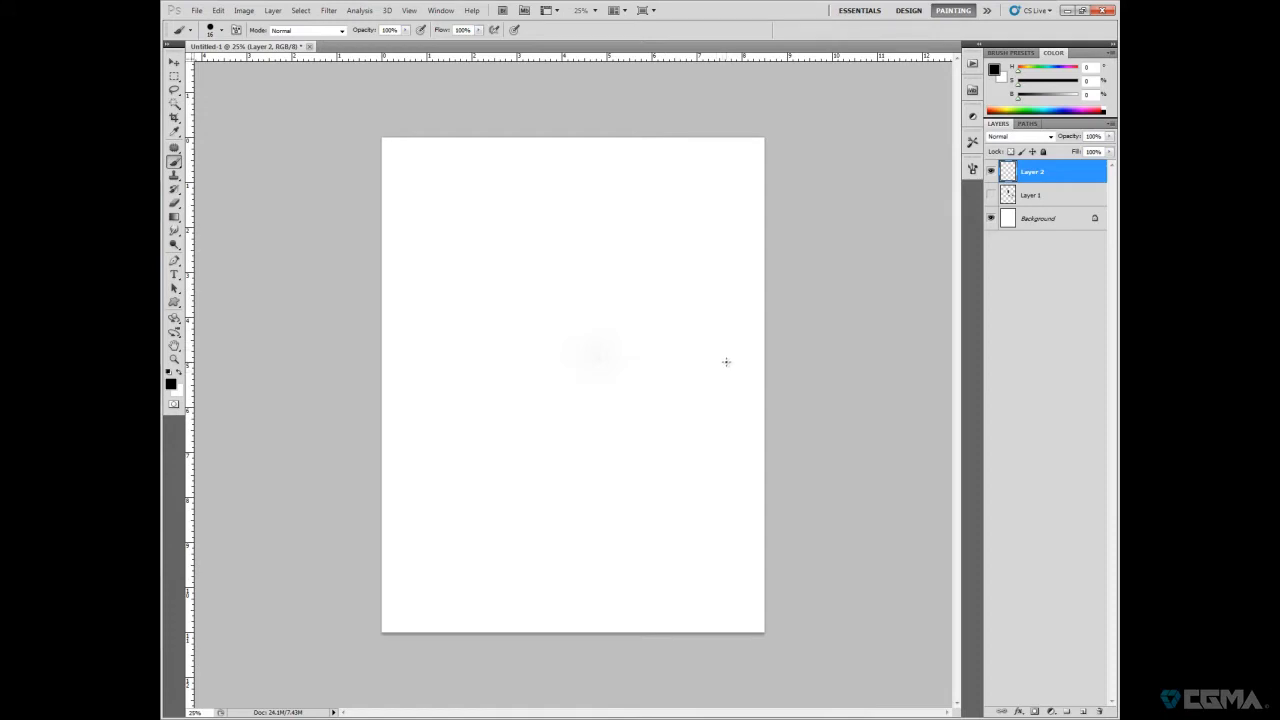
mouse_move(705, 395)
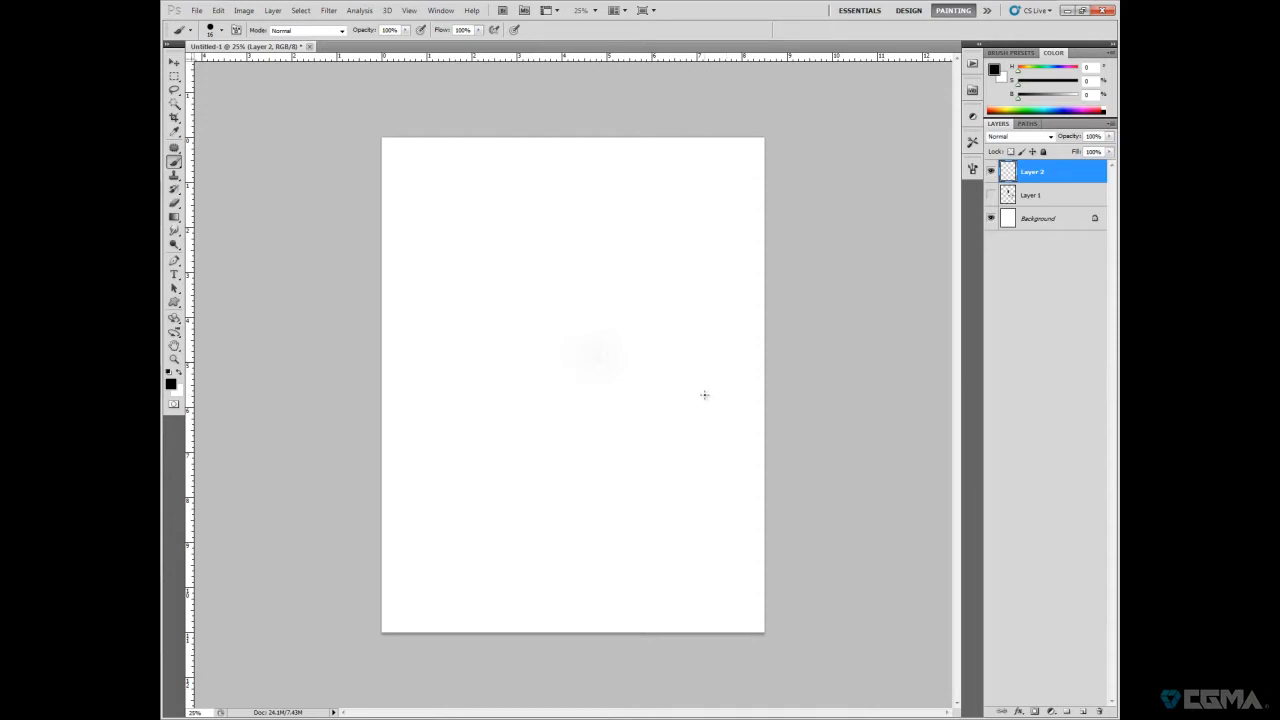
mouse_move(678, 398)
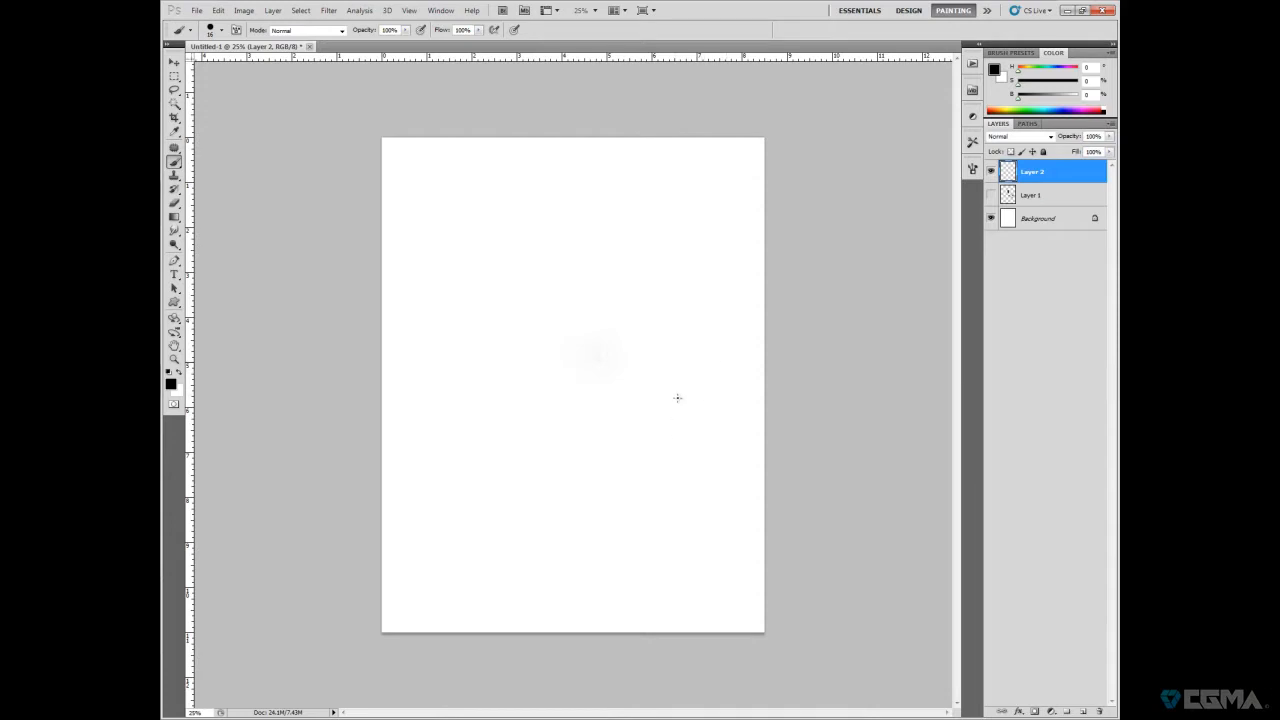
mouse_move(701, 371)
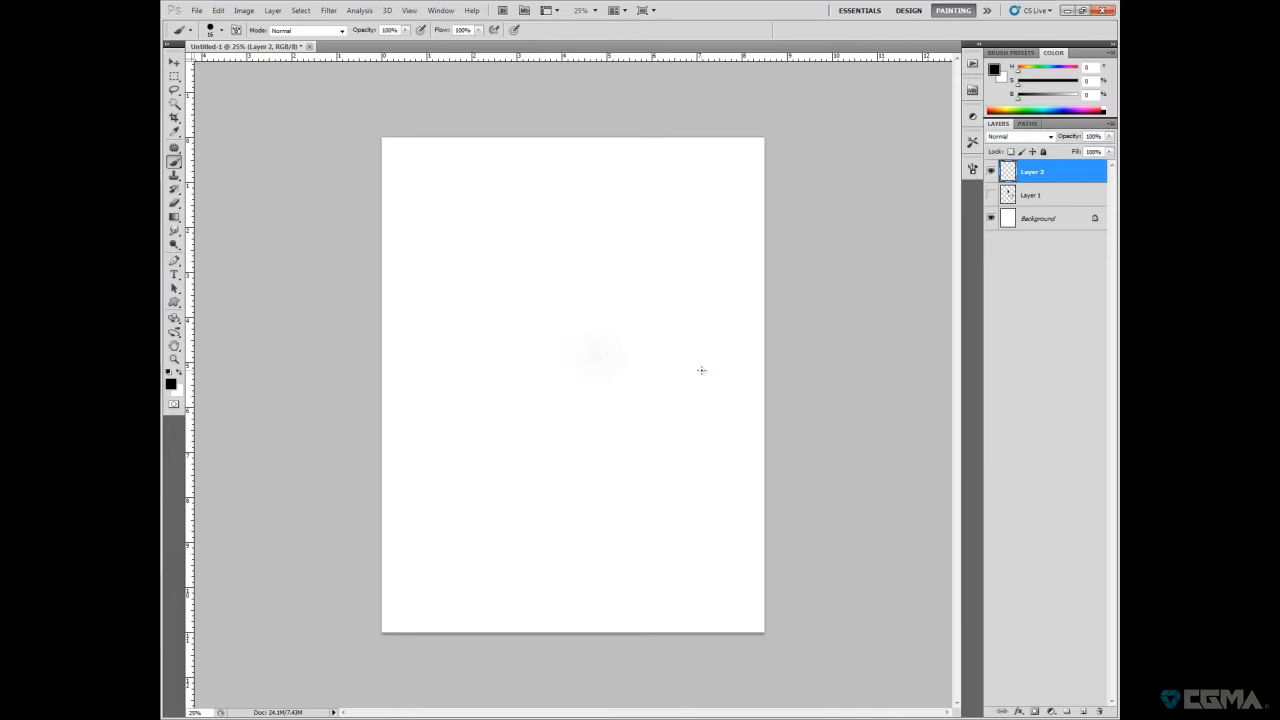
mouse_move(658, 447)
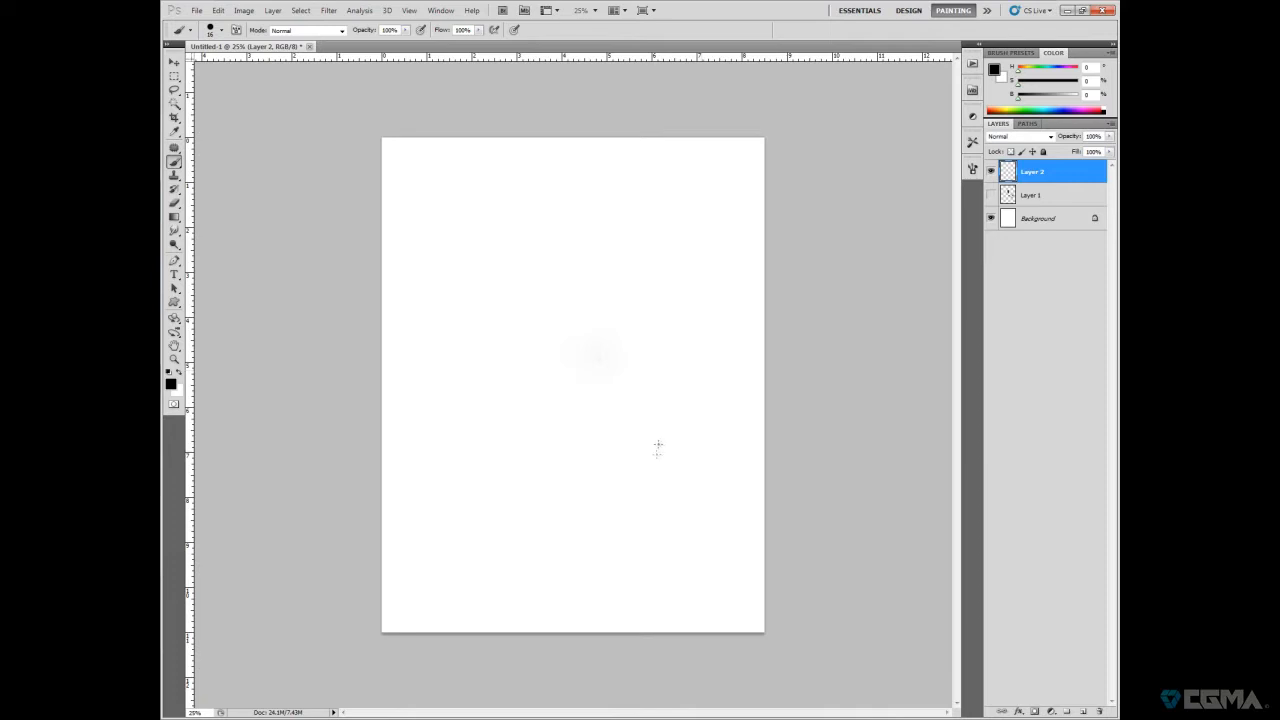
mouse_move(637, 500)
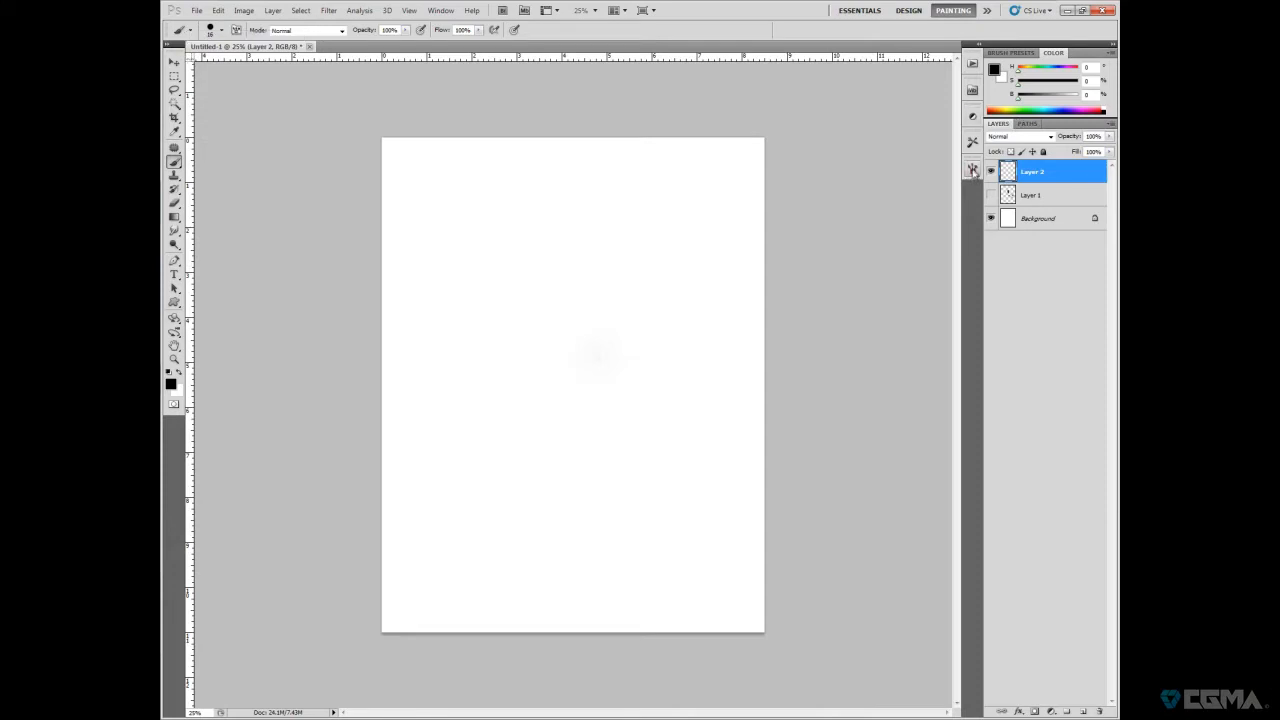
- Enable Scattering and Noise in the Brush panel, leaving Dual Brush off
left_click(971, 168)
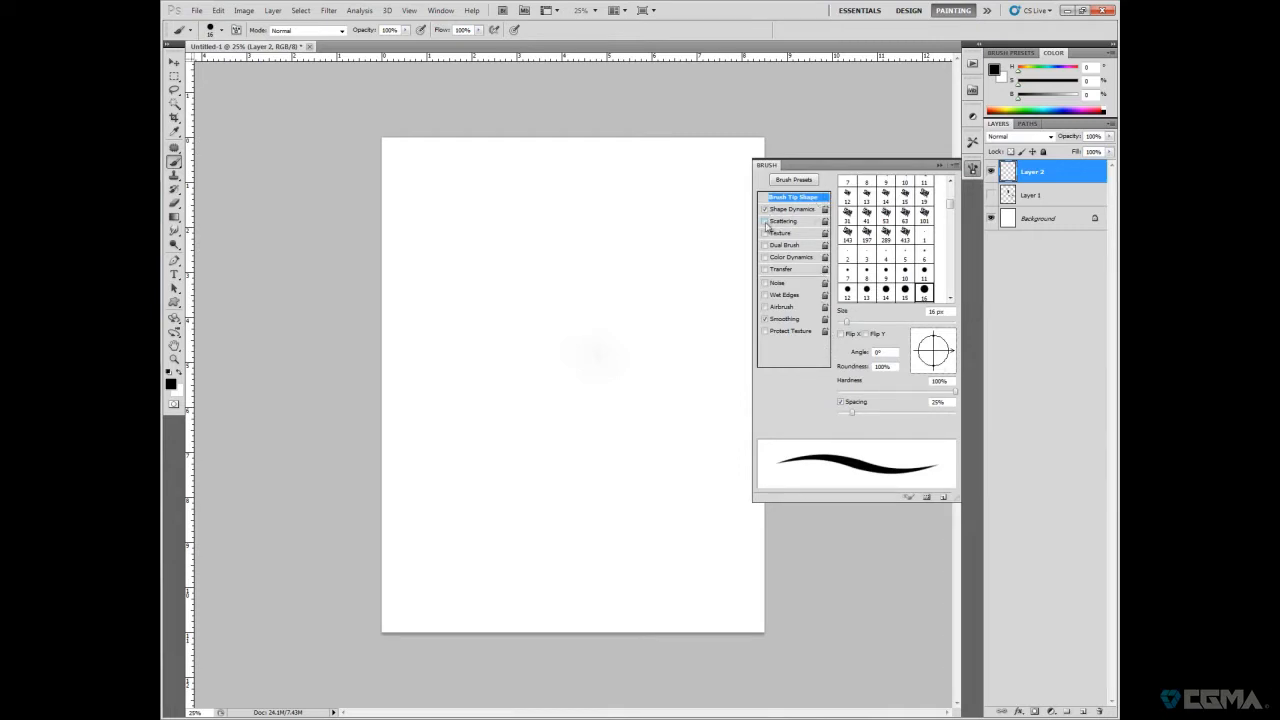
left_click(784, 221)
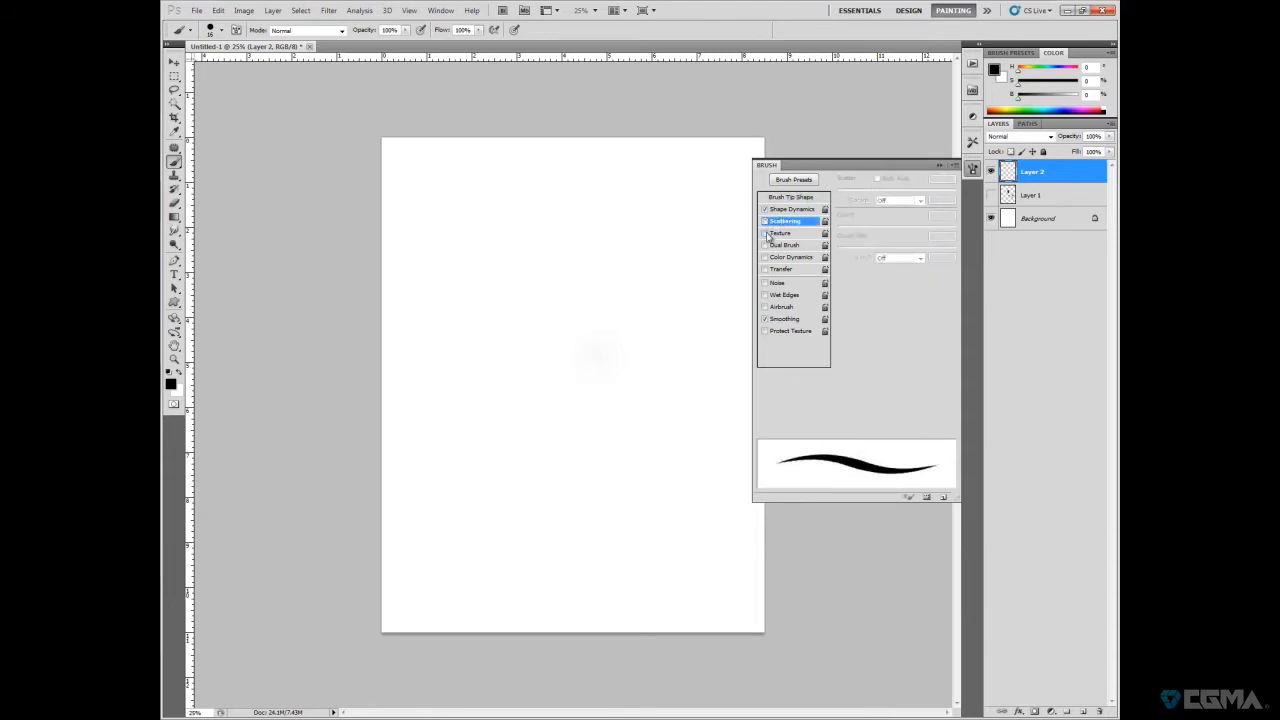
left_click(765, 245)
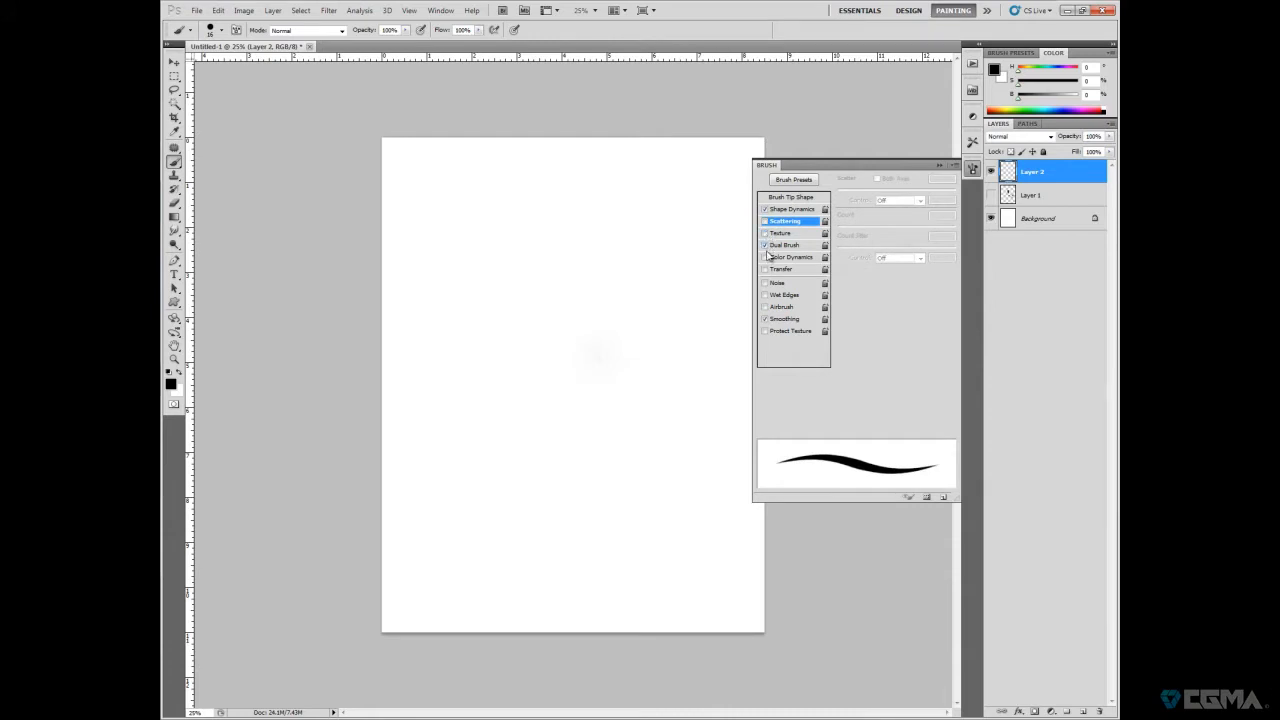
left_click(766, 245)
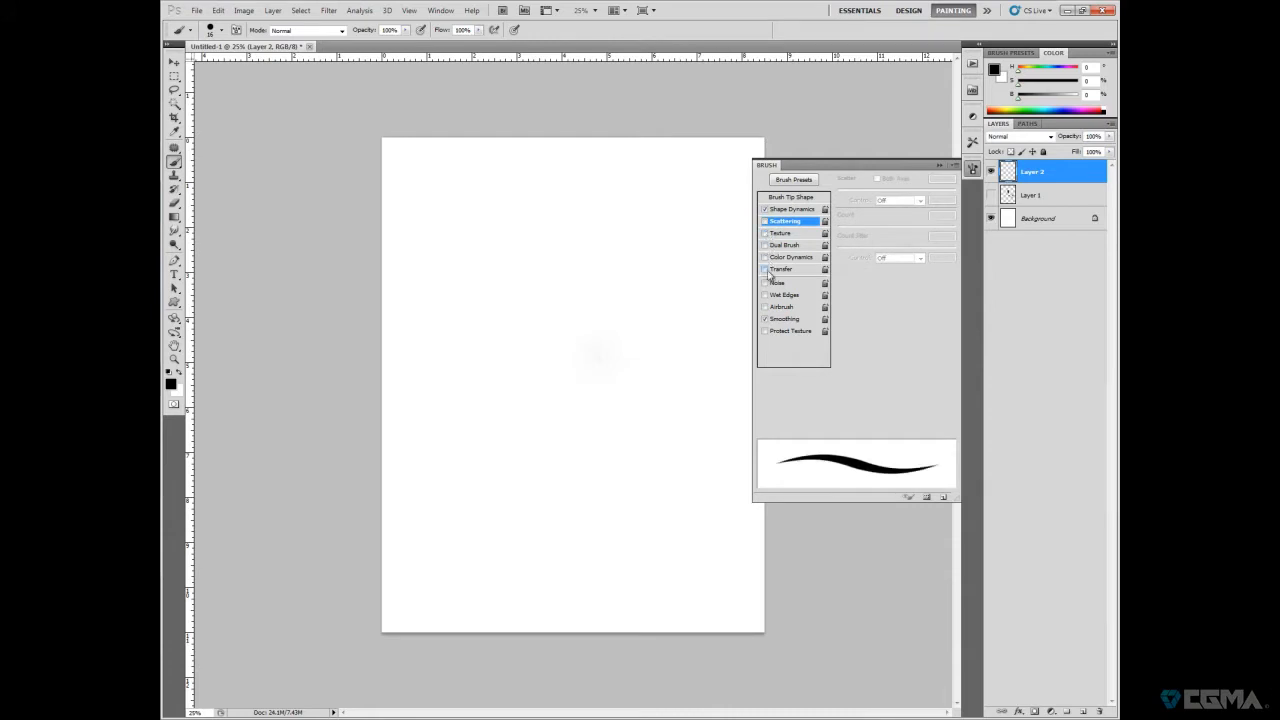
left_click(766, 282)
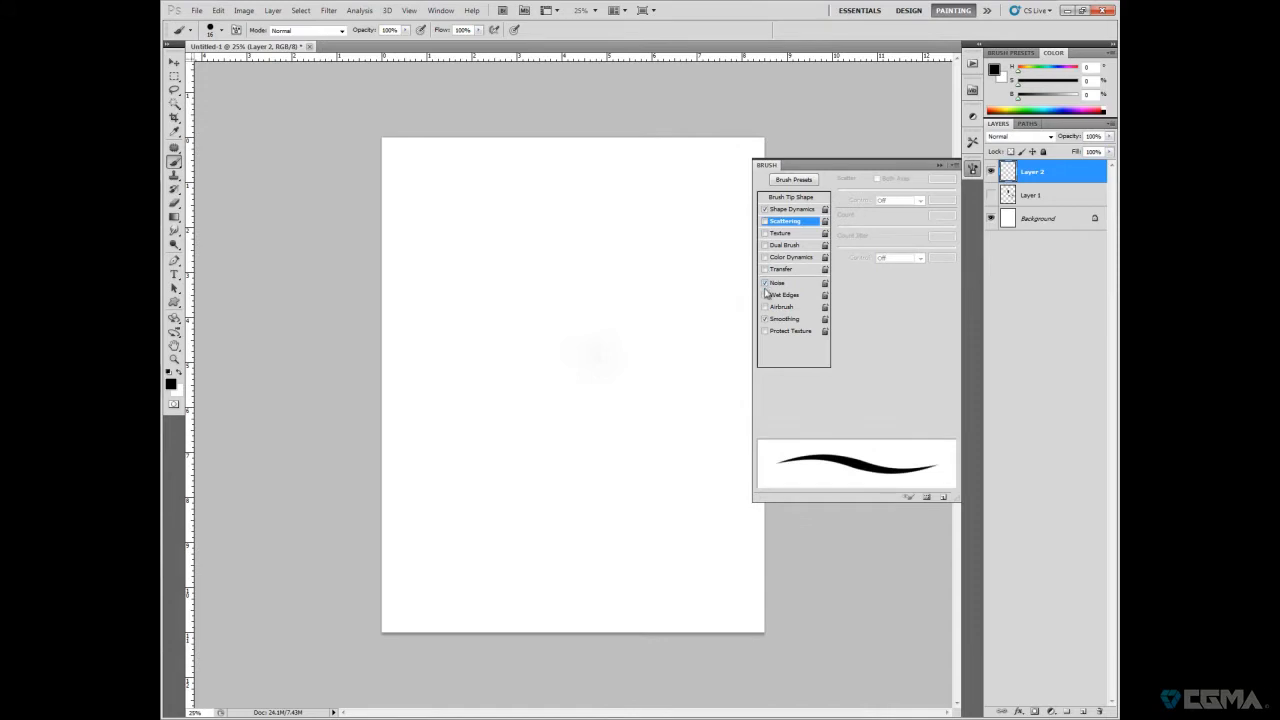
left_click(968, 165)
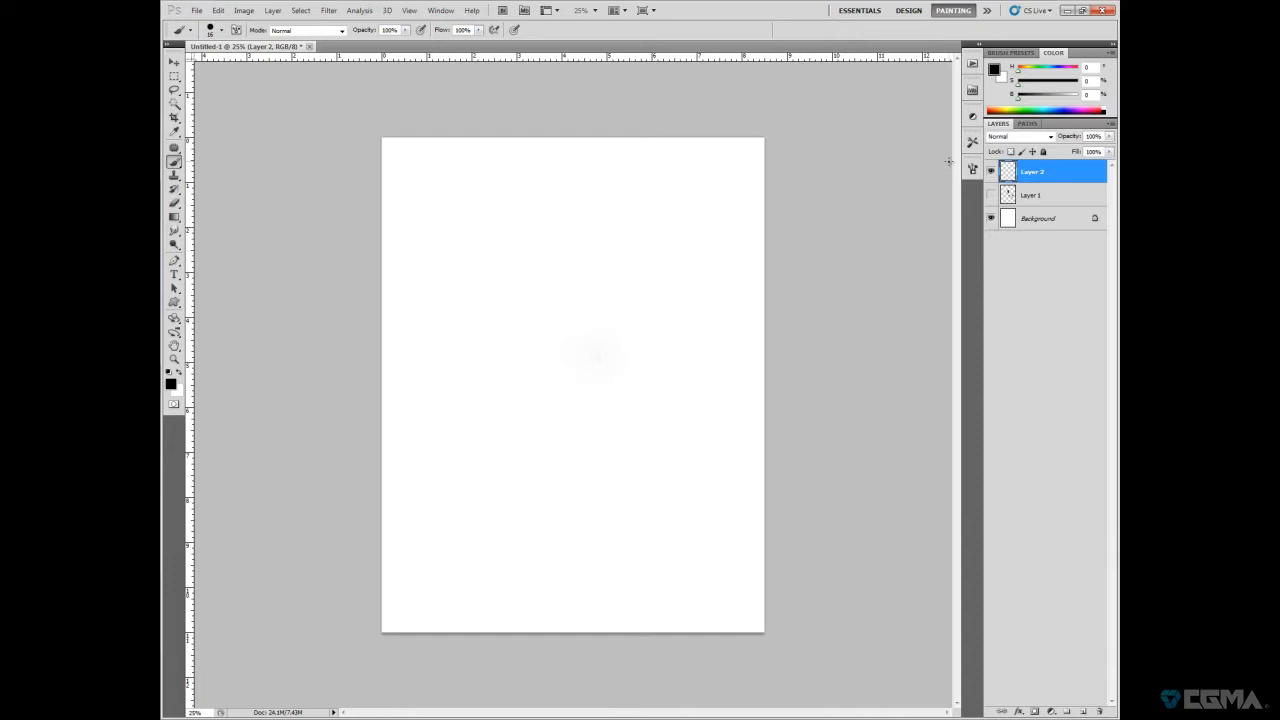
mouse_move(653, 347)
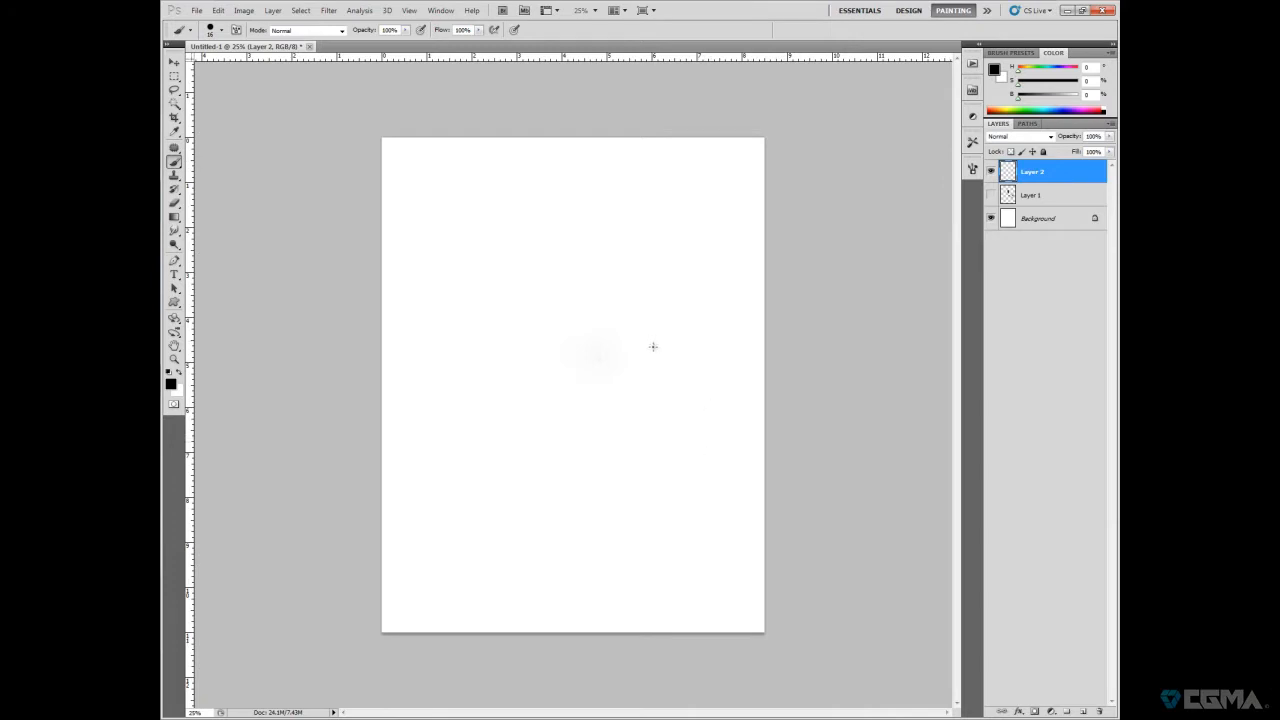
- Set the brush to 20 px, paint a scattered test stroke, then hide that layer
left_click(177, 29)
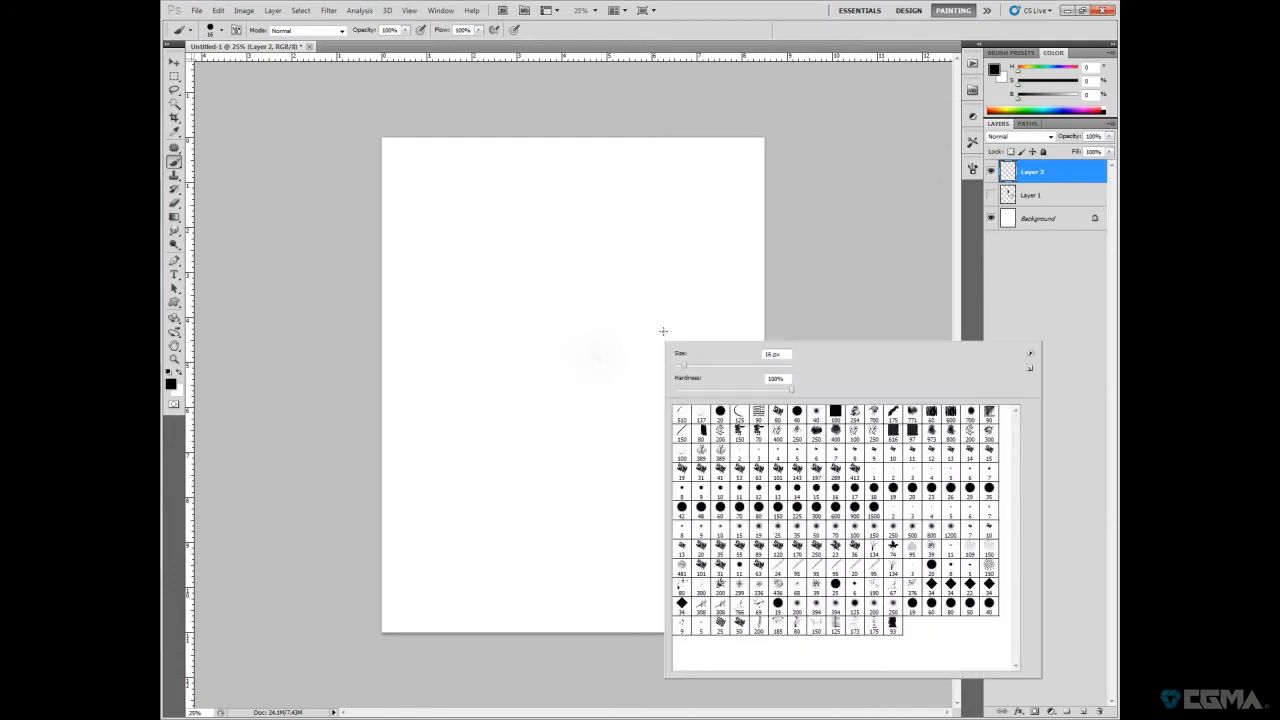
left_click_drag(685, 363, 745, 363)
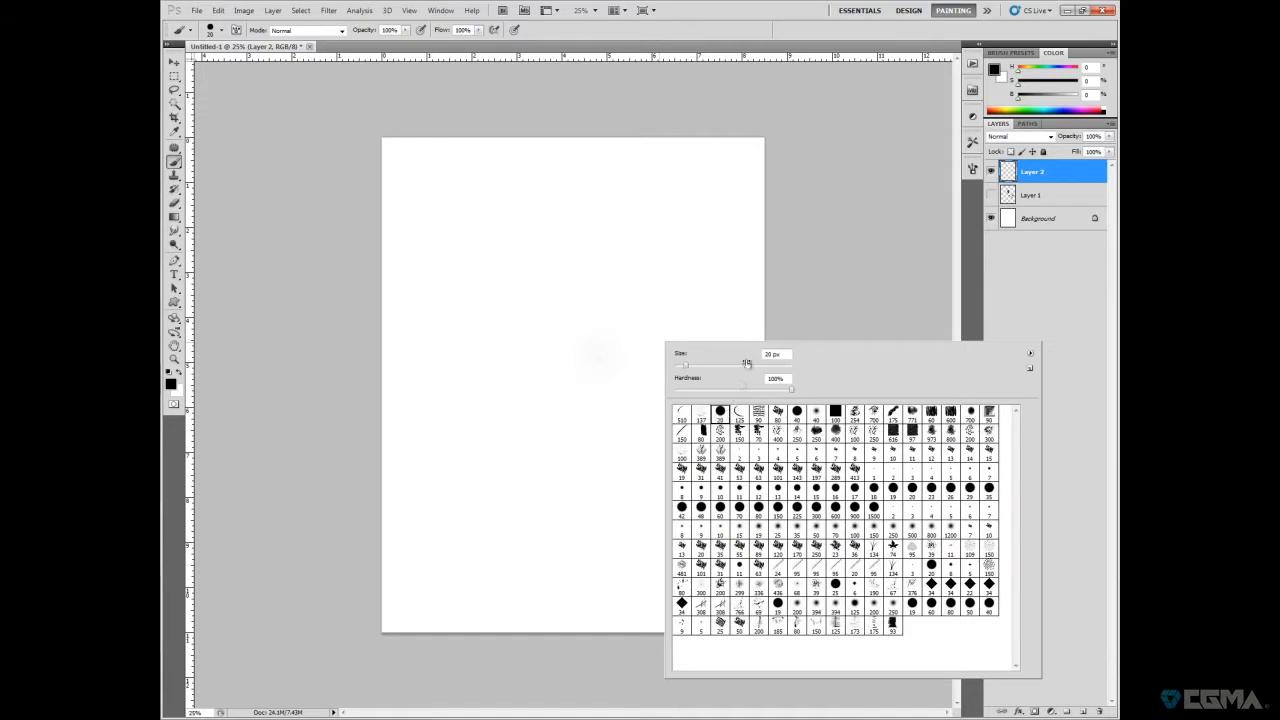
left_click_drag(545, 395, 680, 285)
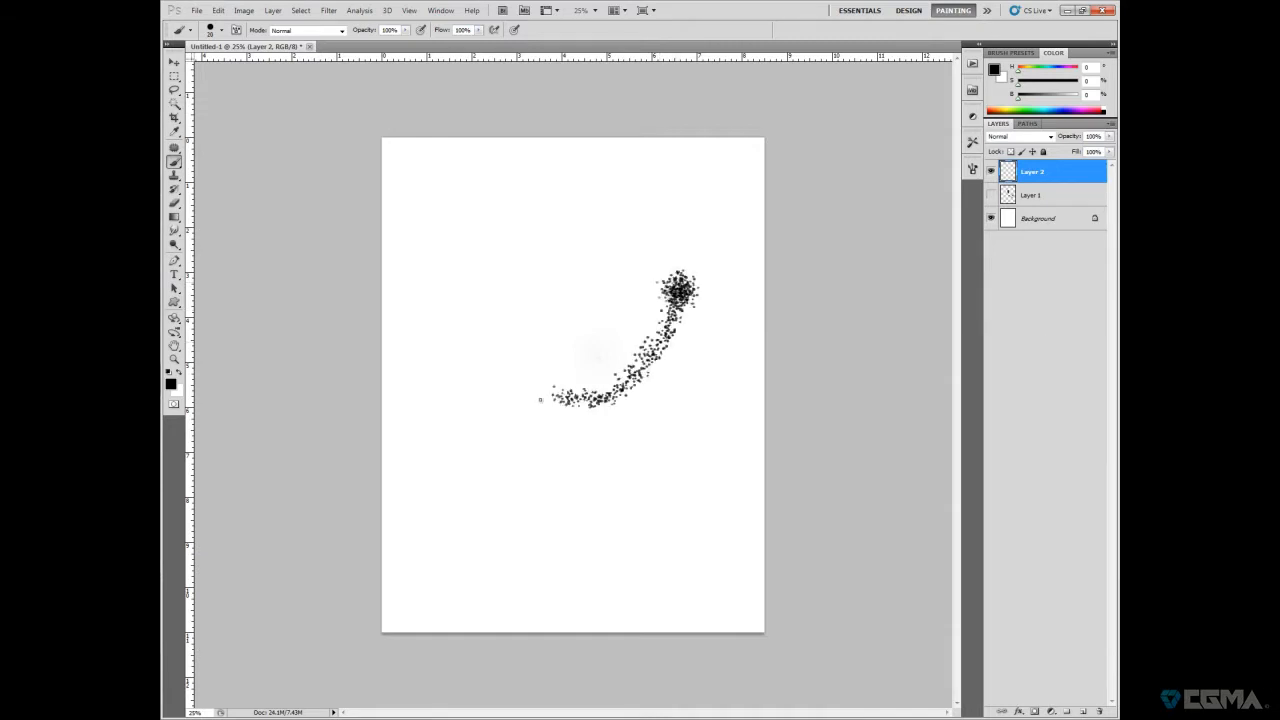
key("ctrl+z")
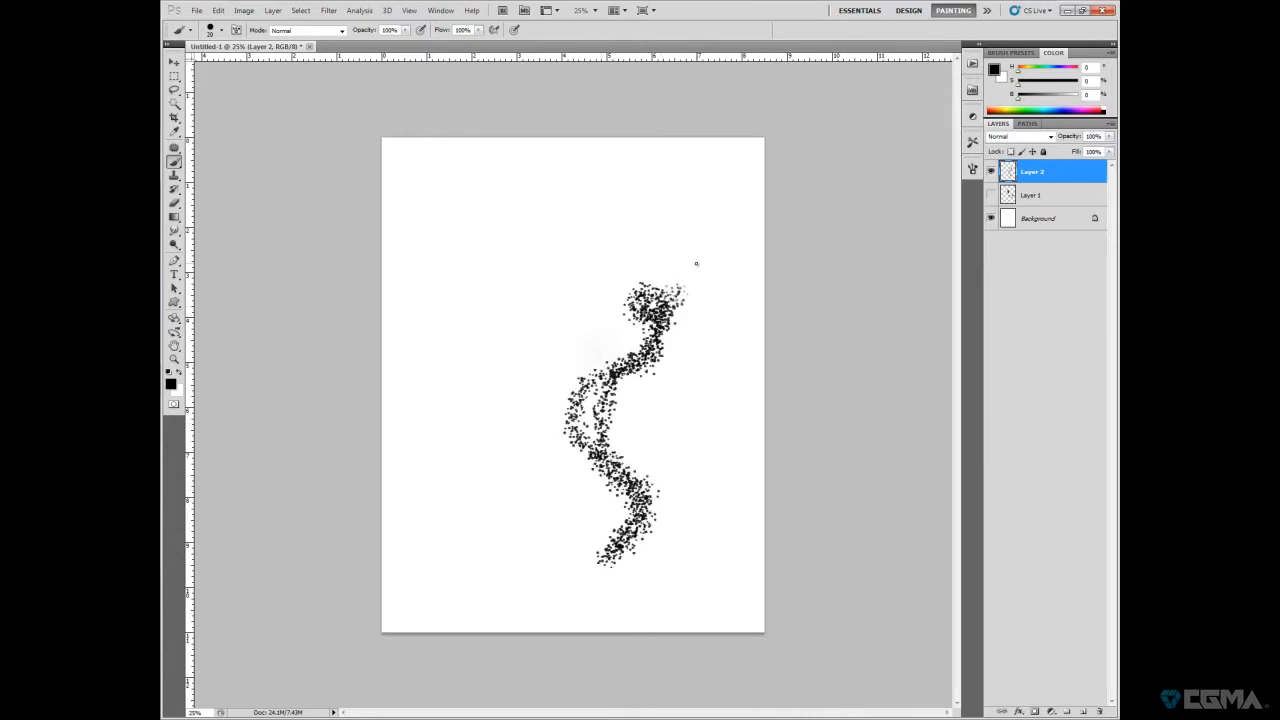
left_click(972, 169)
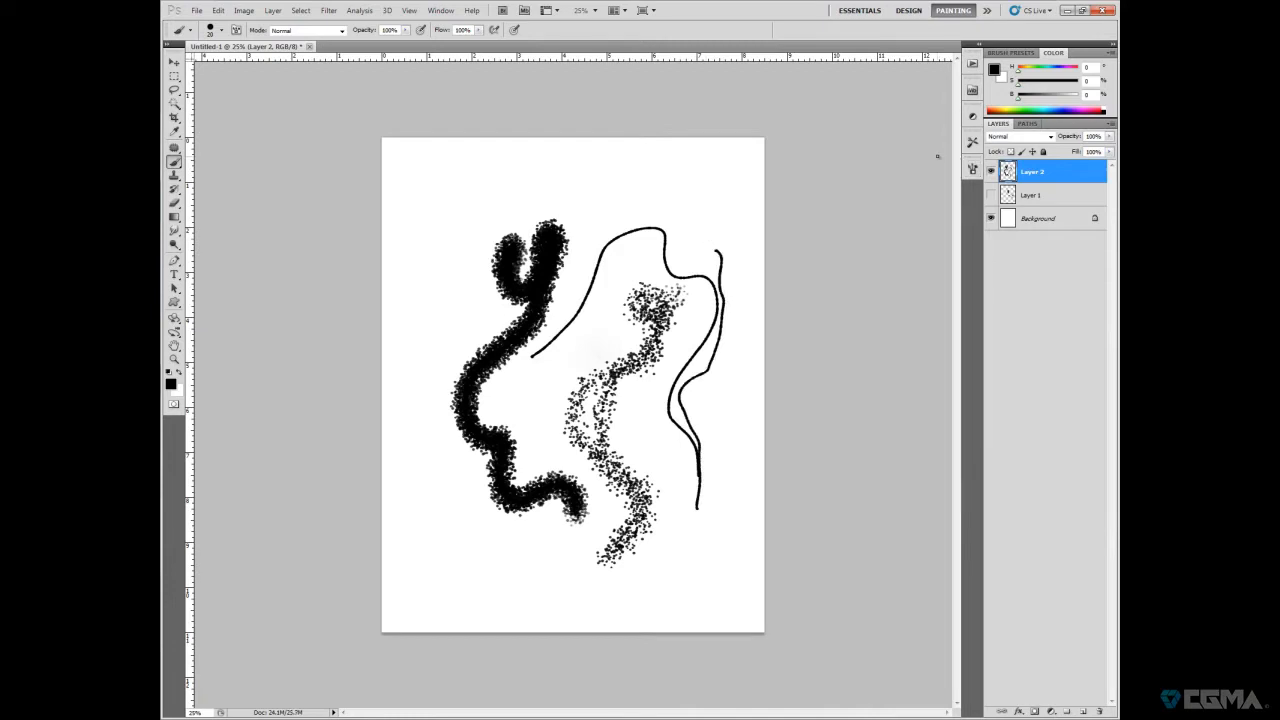
left_click(990, 171)
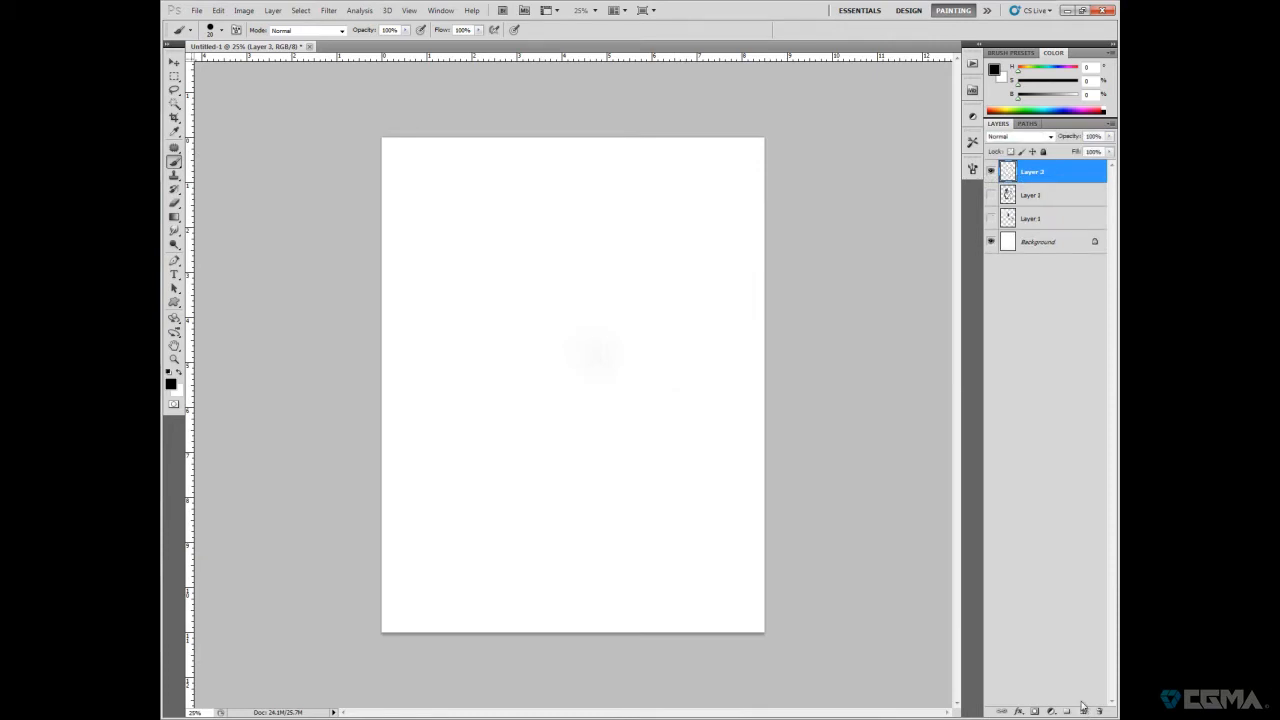
mouse_move(789, 402)
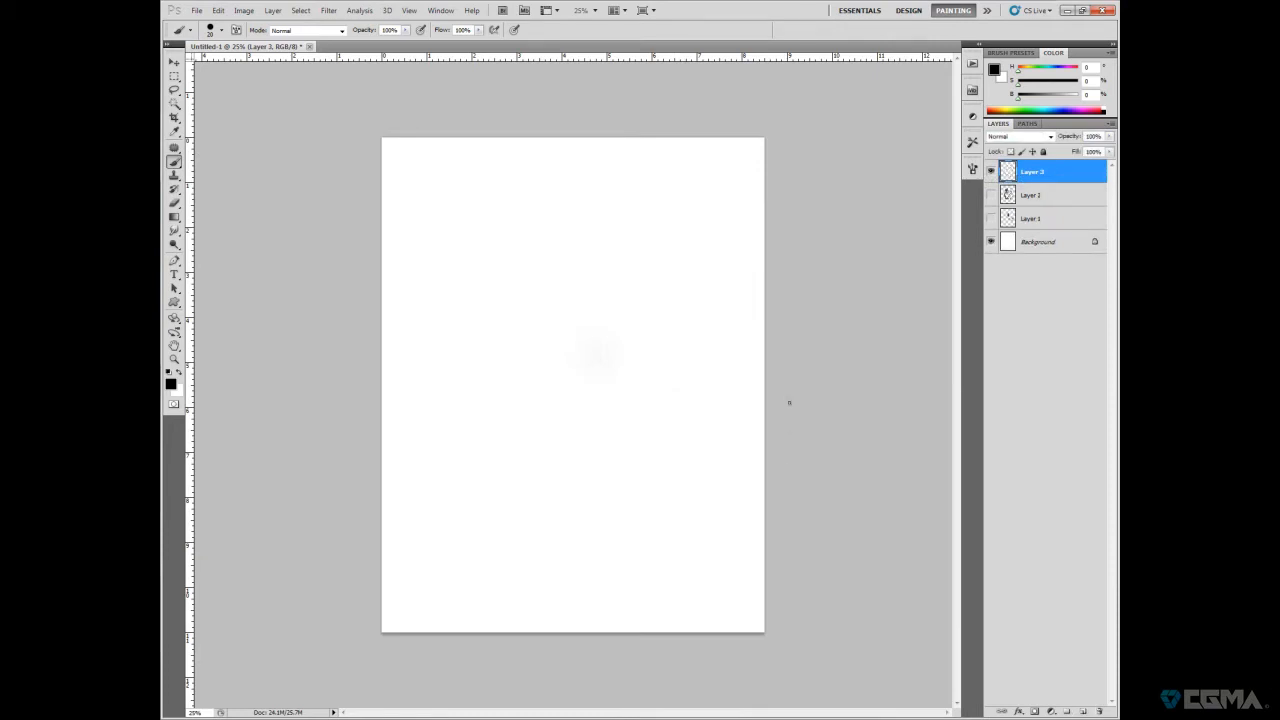
mouse_move(768, 513)
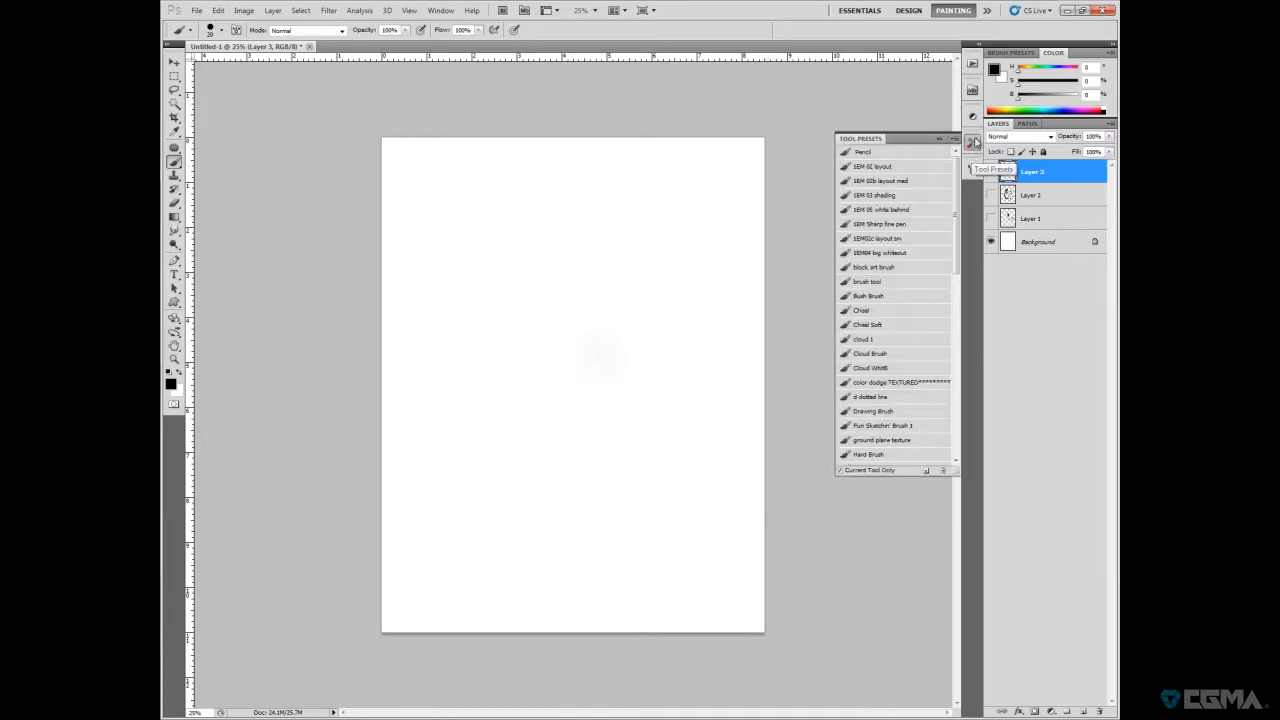
- Hide Layer 2, browse the tool presets list and pick the Pencil preset
left_click(990, 171)
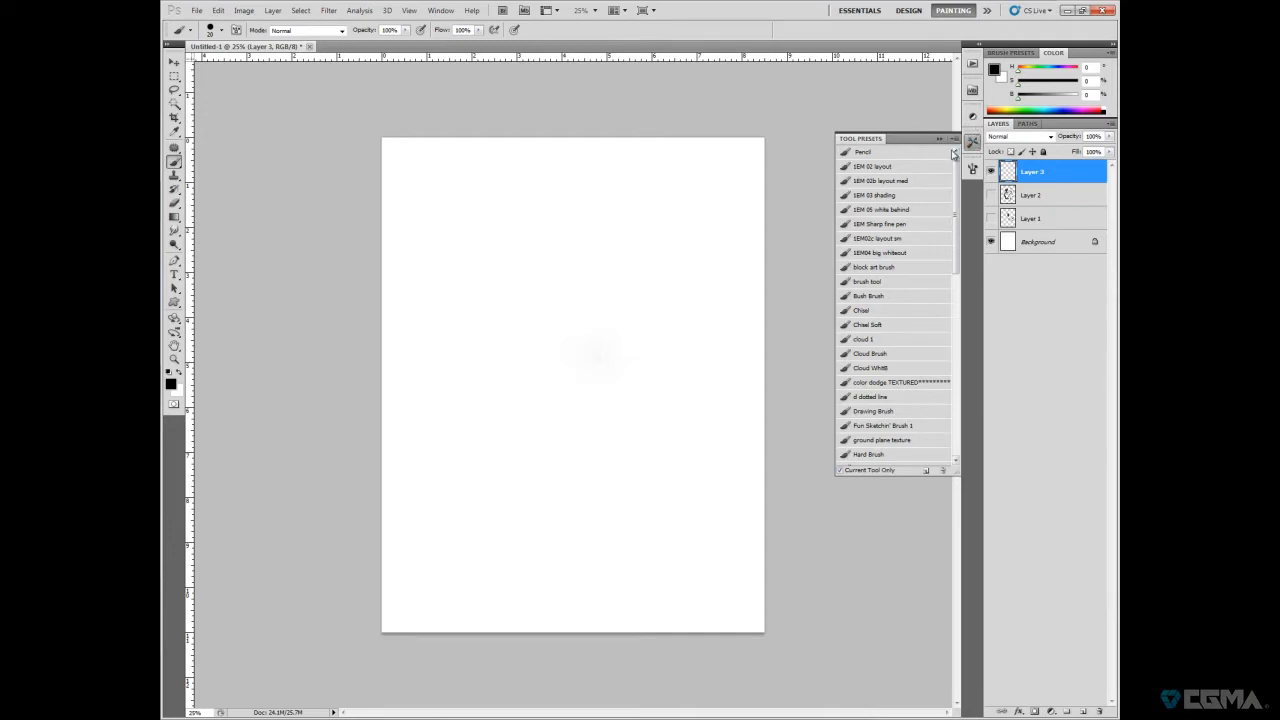
scroll("down", 3)
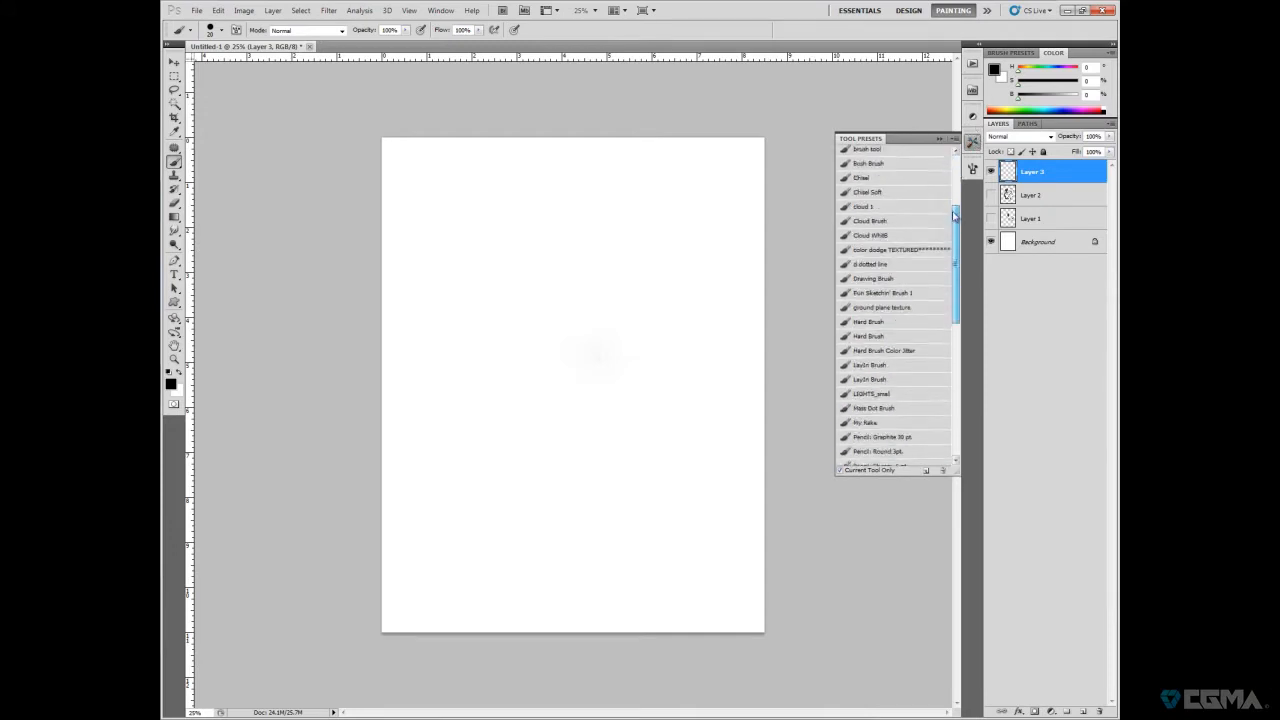
scroll("down", 3)
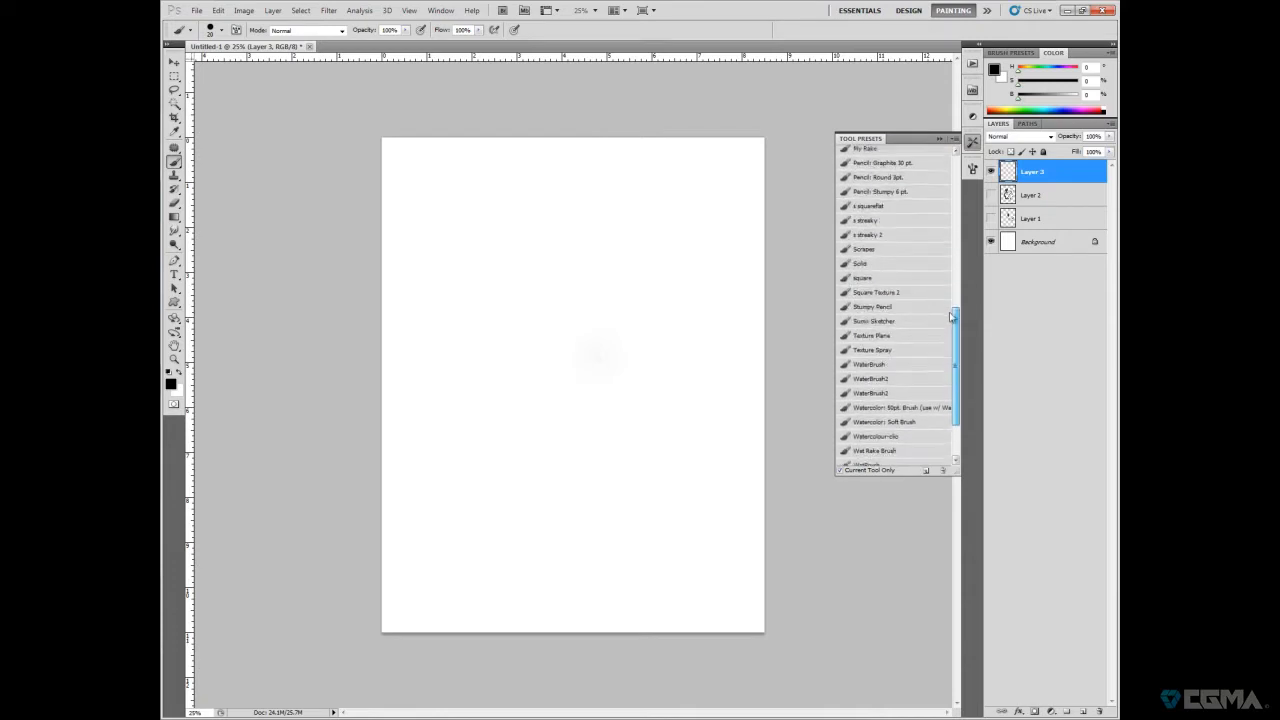
scroll("up", 3)
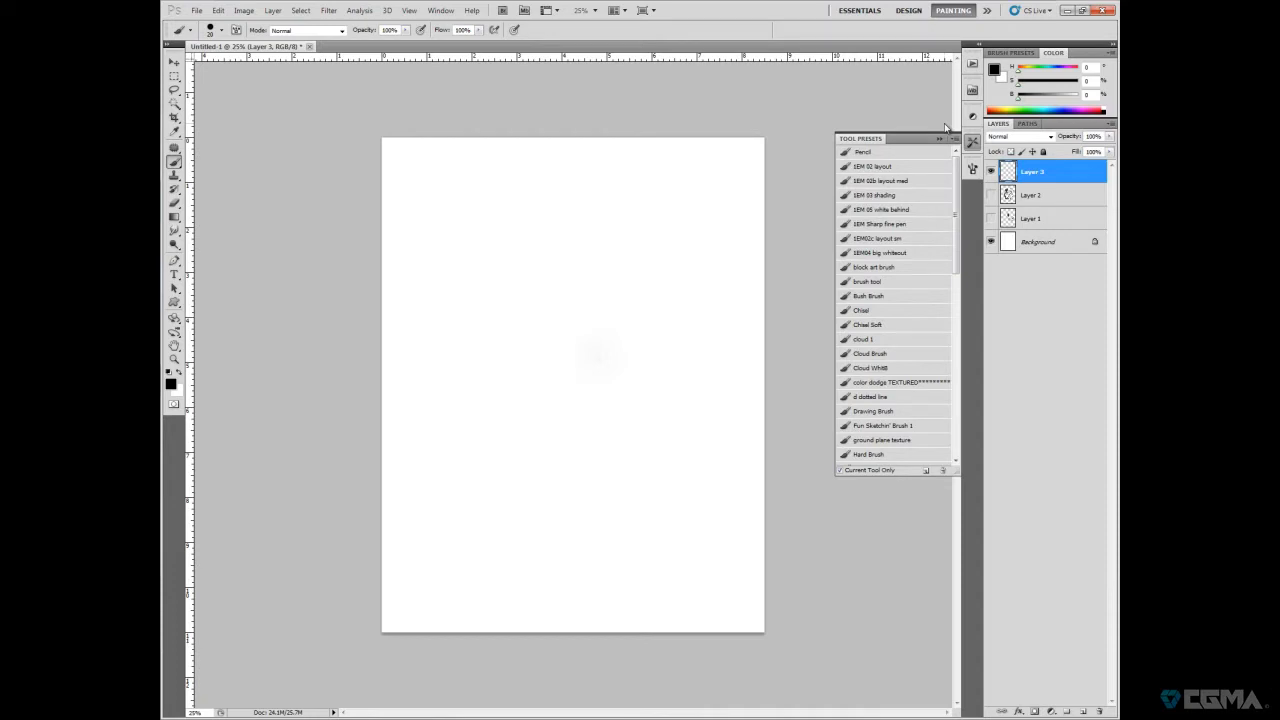
left_click(881, 181)
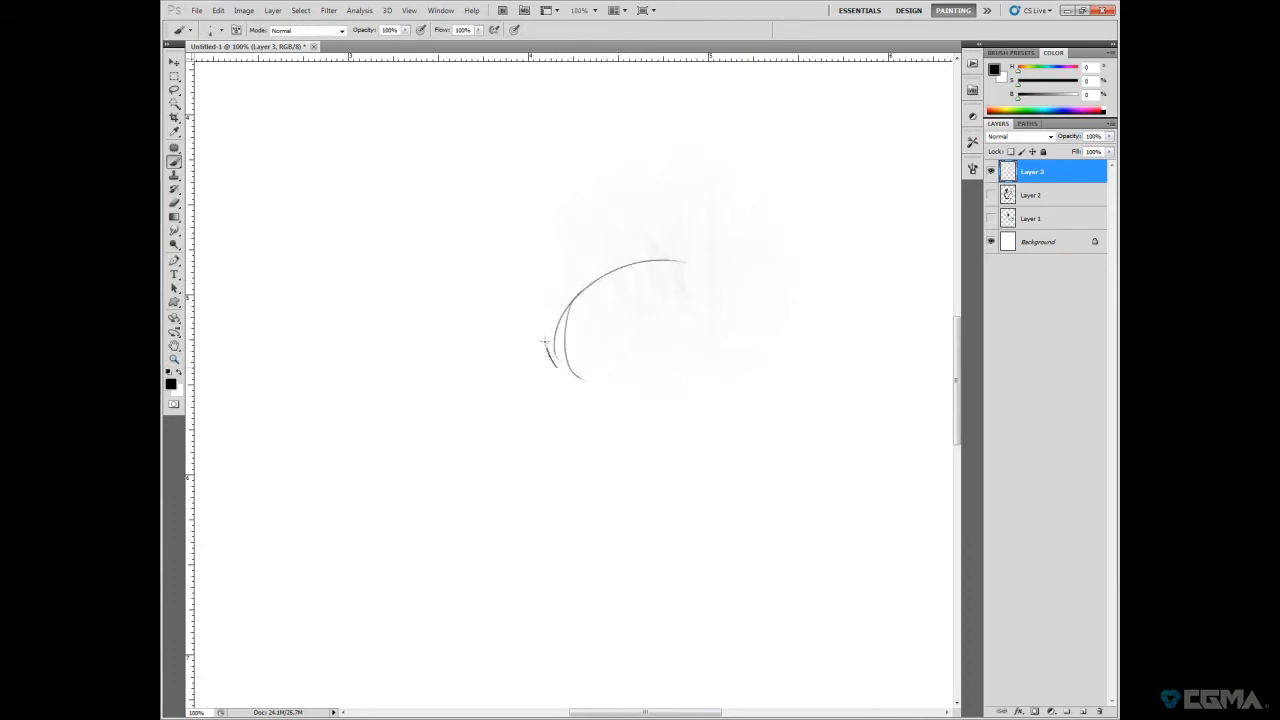
- Sketch a thin pencil curve, then paint a broad grey stroke with another preset
left_click_drag(545, 345, 630, 225)
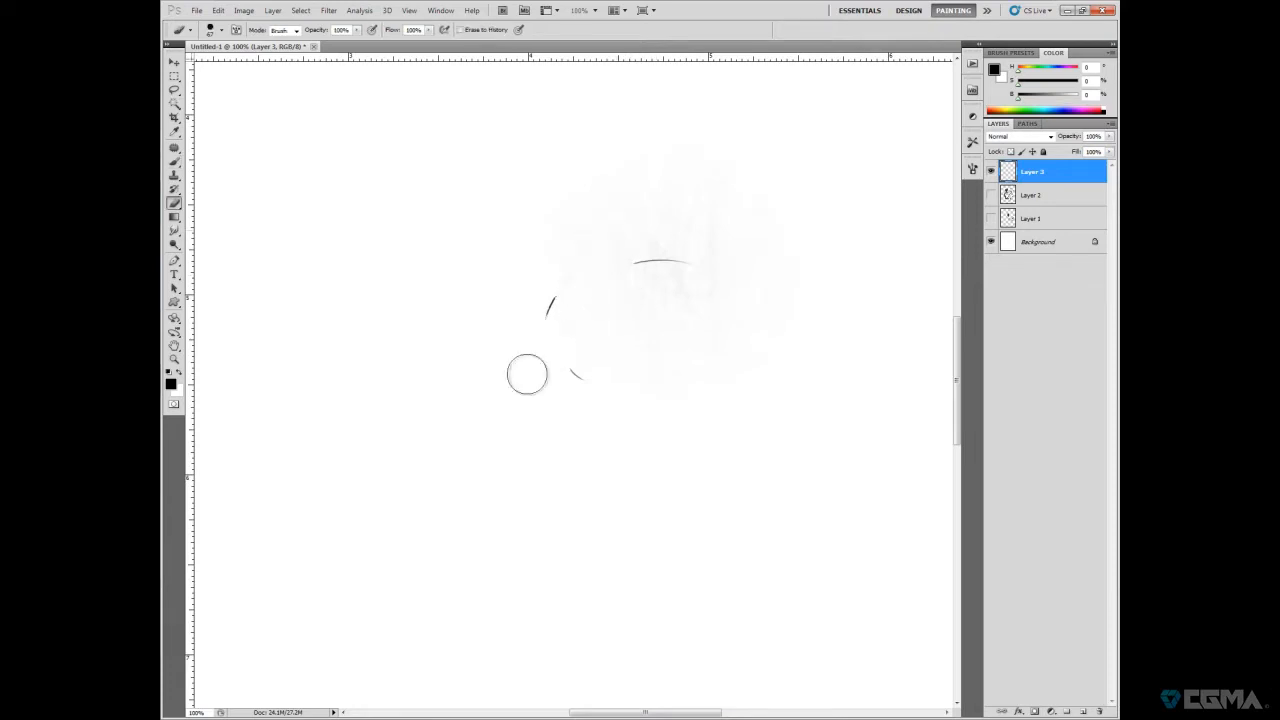
left_click(184, 29)
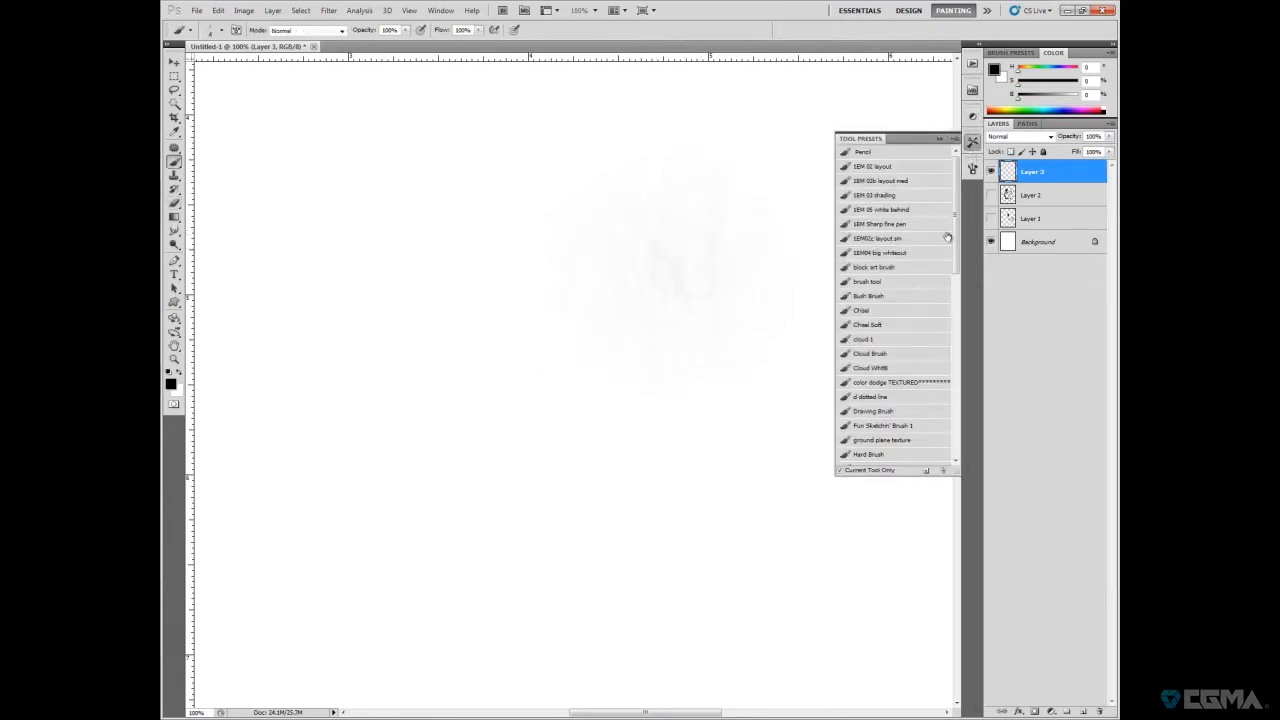
left_click(874, 267)
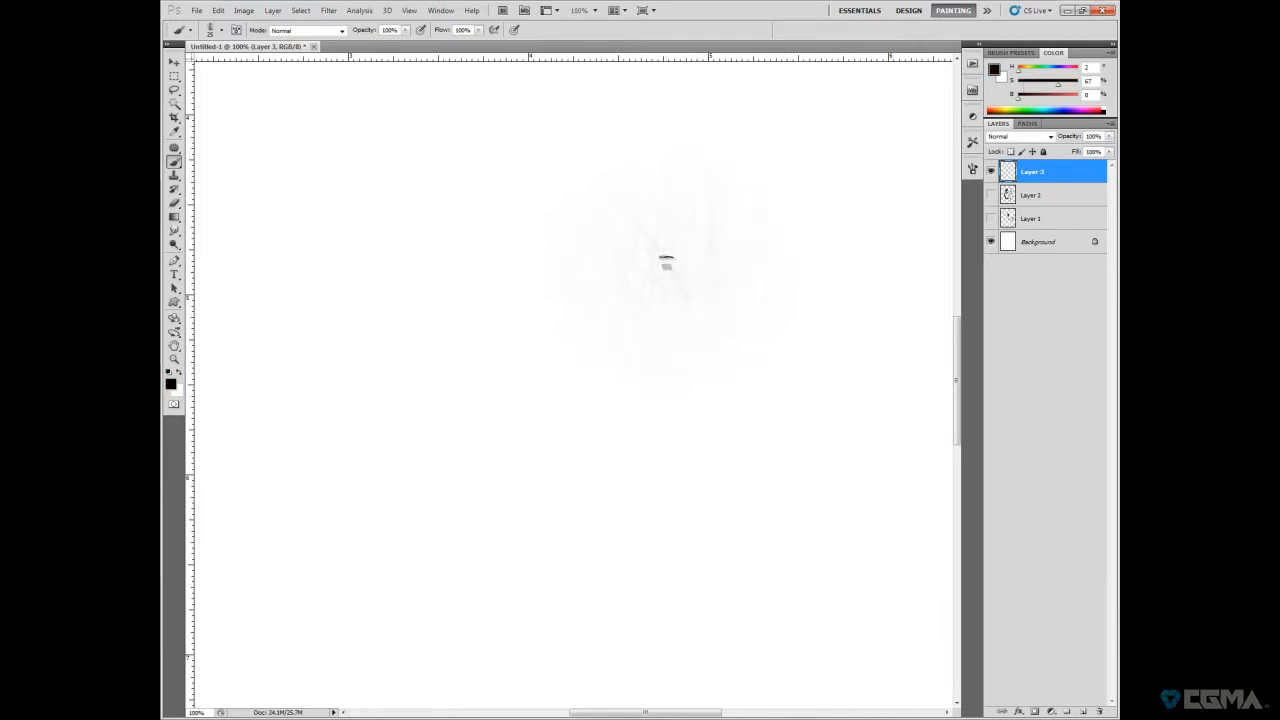
left_click_drag(665, 260, 745, 315)
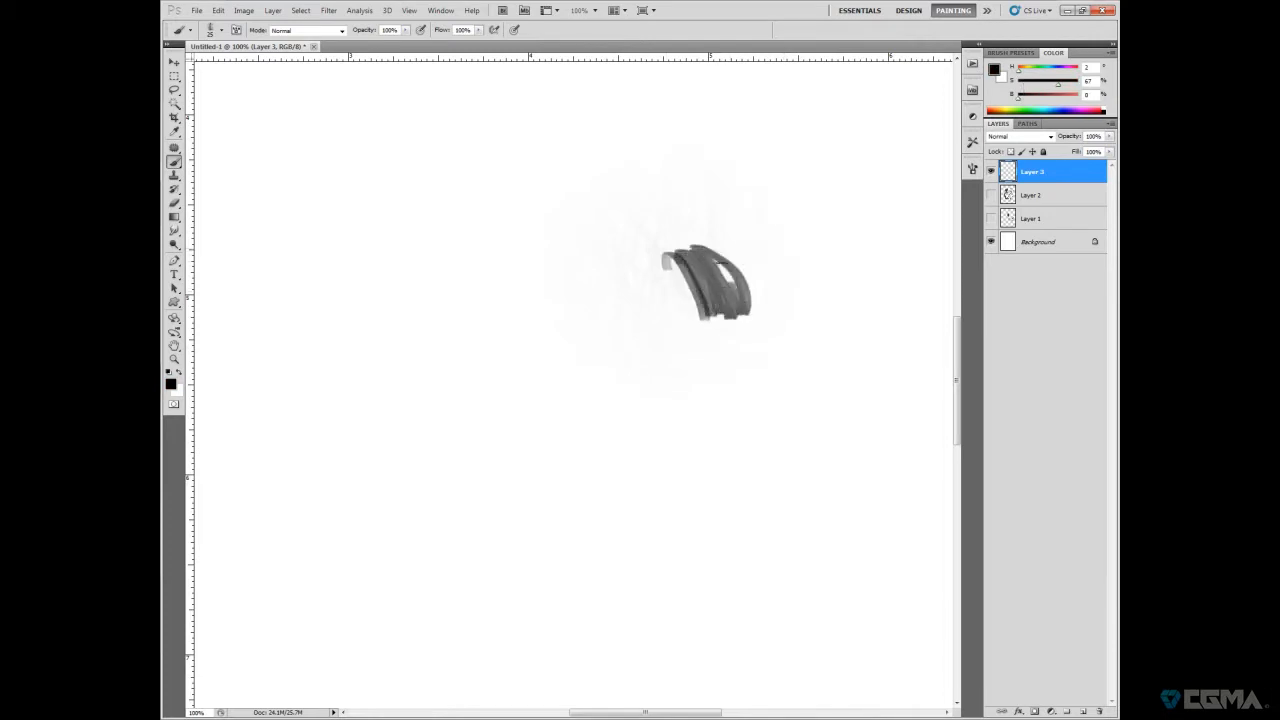
left_click_drag(700, 270, 745, 300)
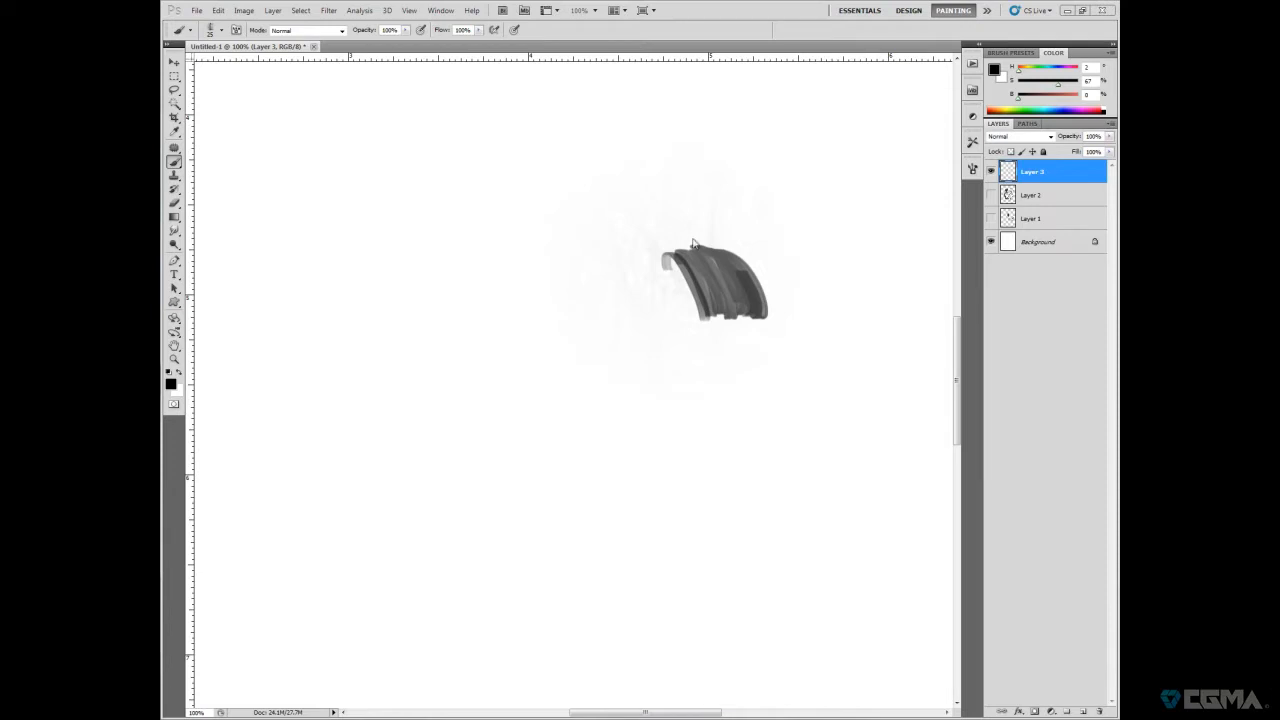
- Choose a different brush tip and add scratchy and textured test marks
left_click(228, 29)
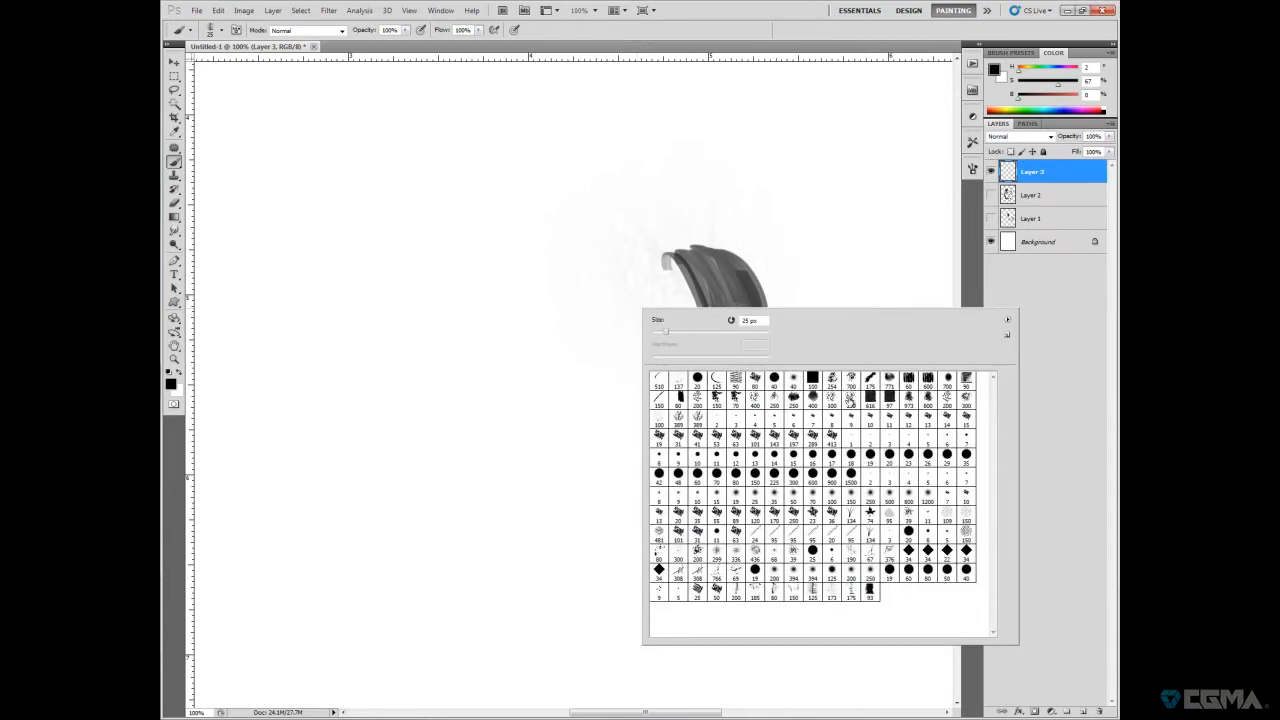
mouse_move(945, 455)
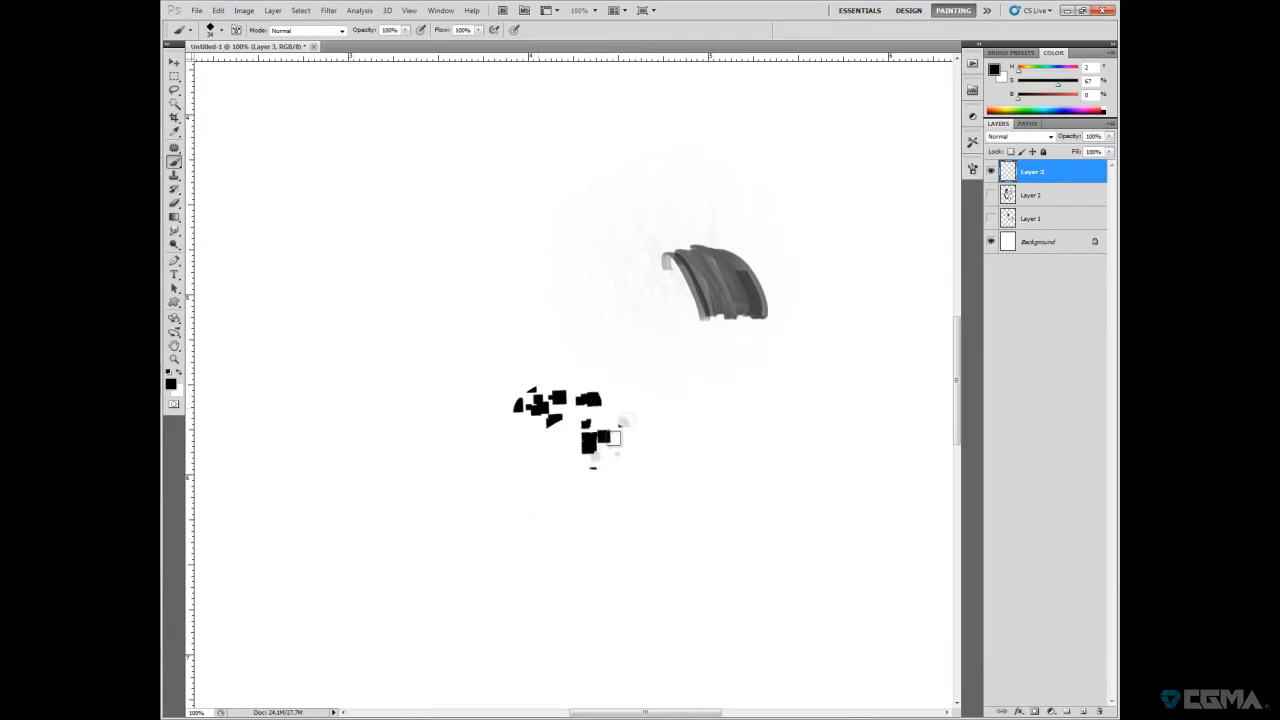
left_click_drag(600, 440, 590, 555)
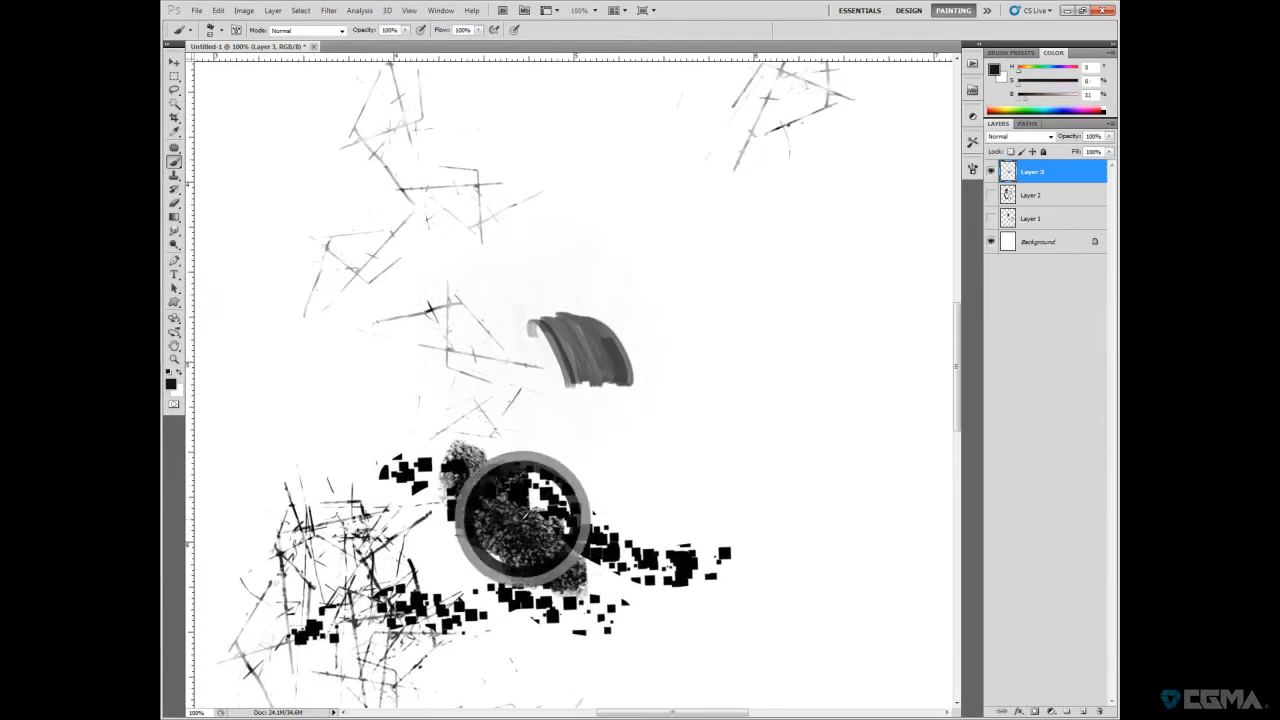
left_click(971, 141)
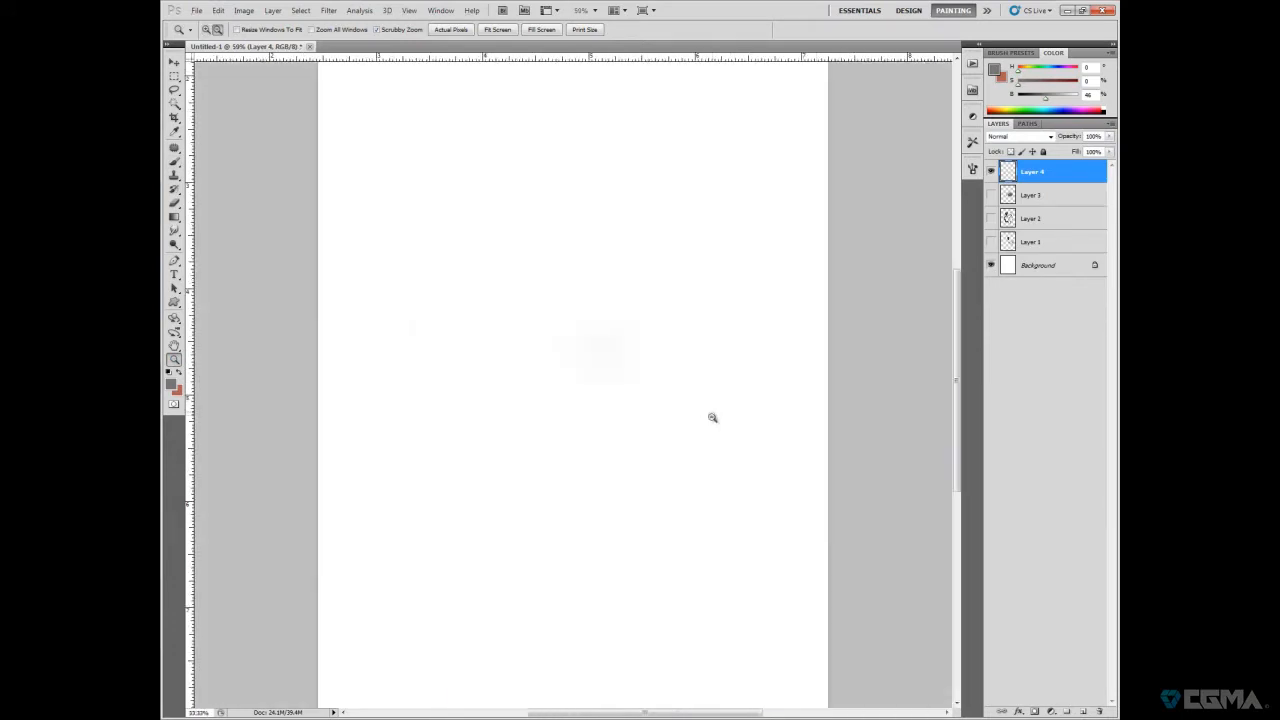
- Zoom out, lasso a rounded balloon shape and paint gray texture inside it
left_click(712, 417)
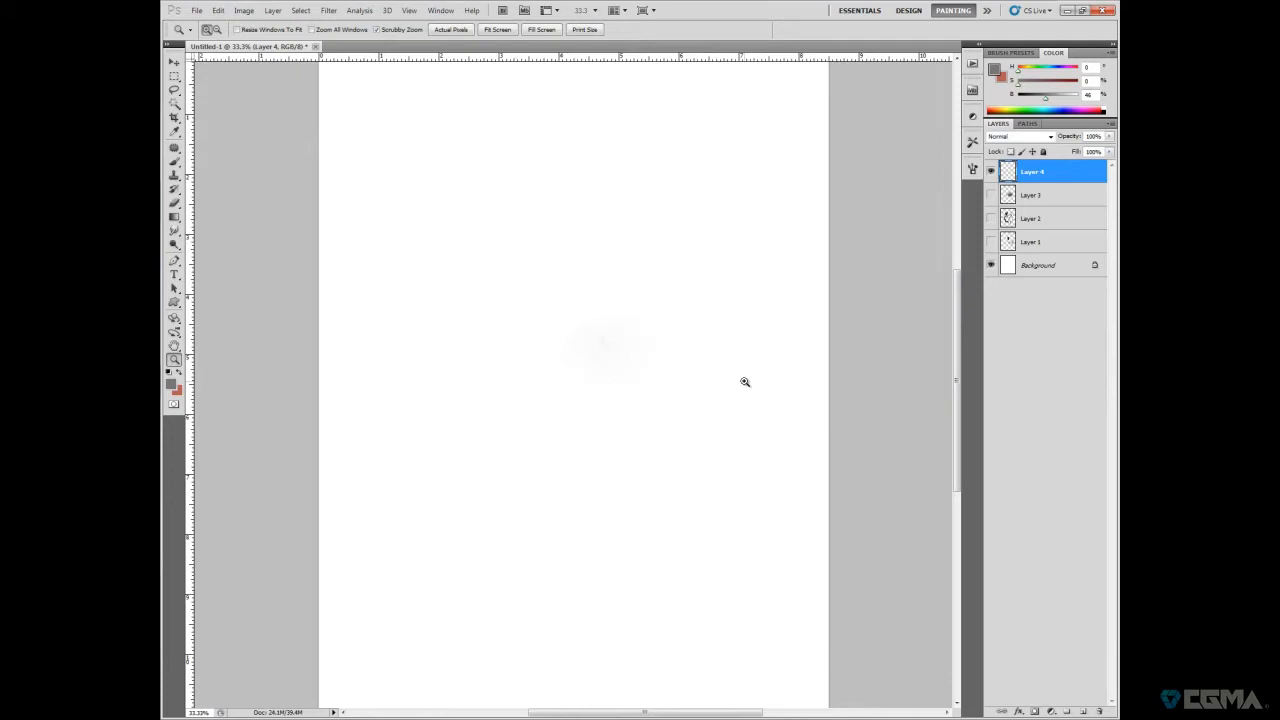
left_click(174, 90)
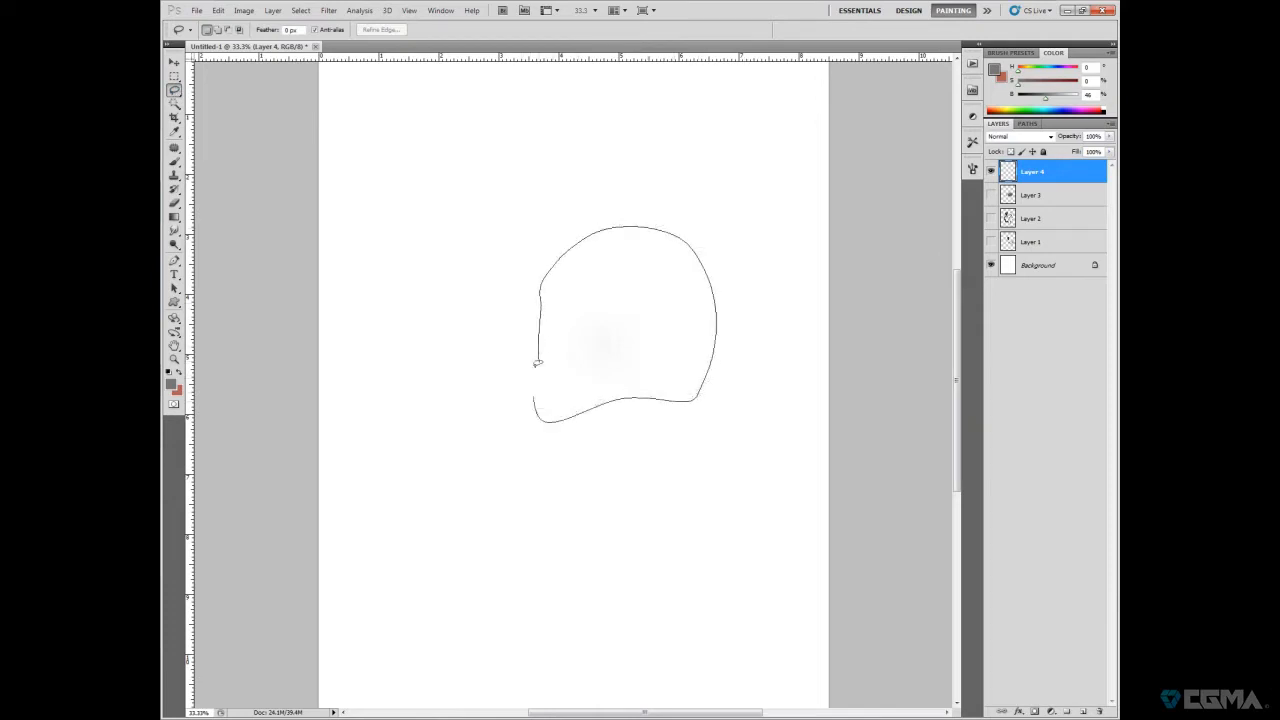
left_click(705, 385)
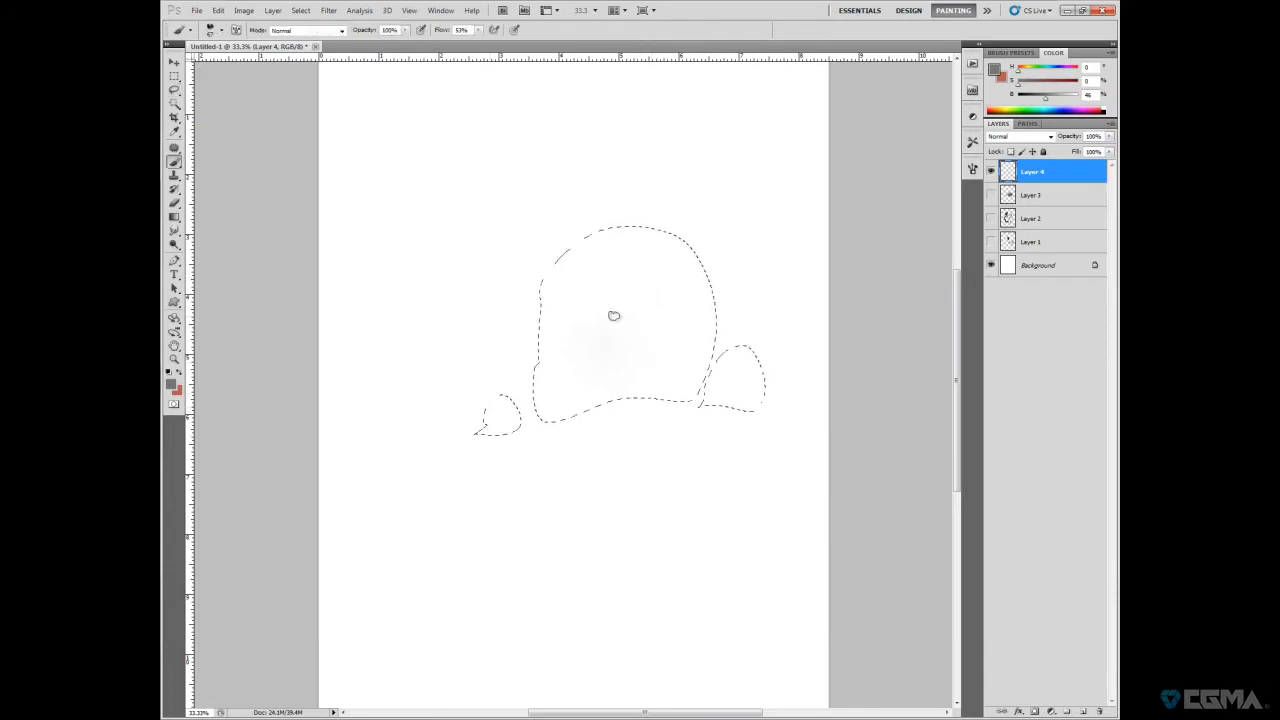
left_click(174, 78)
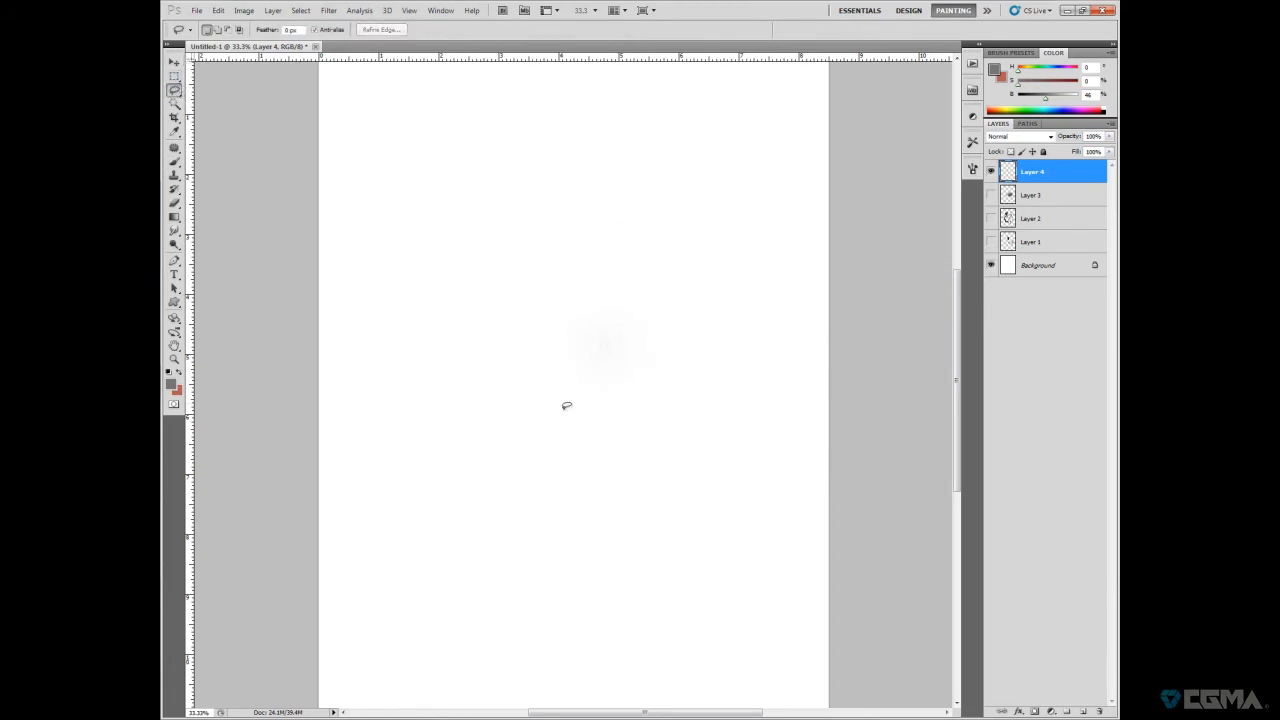
- Draw an angled Polygonal Lasso strip and fill it with gray texture
left_click_drag(565, 405, 565, 405)
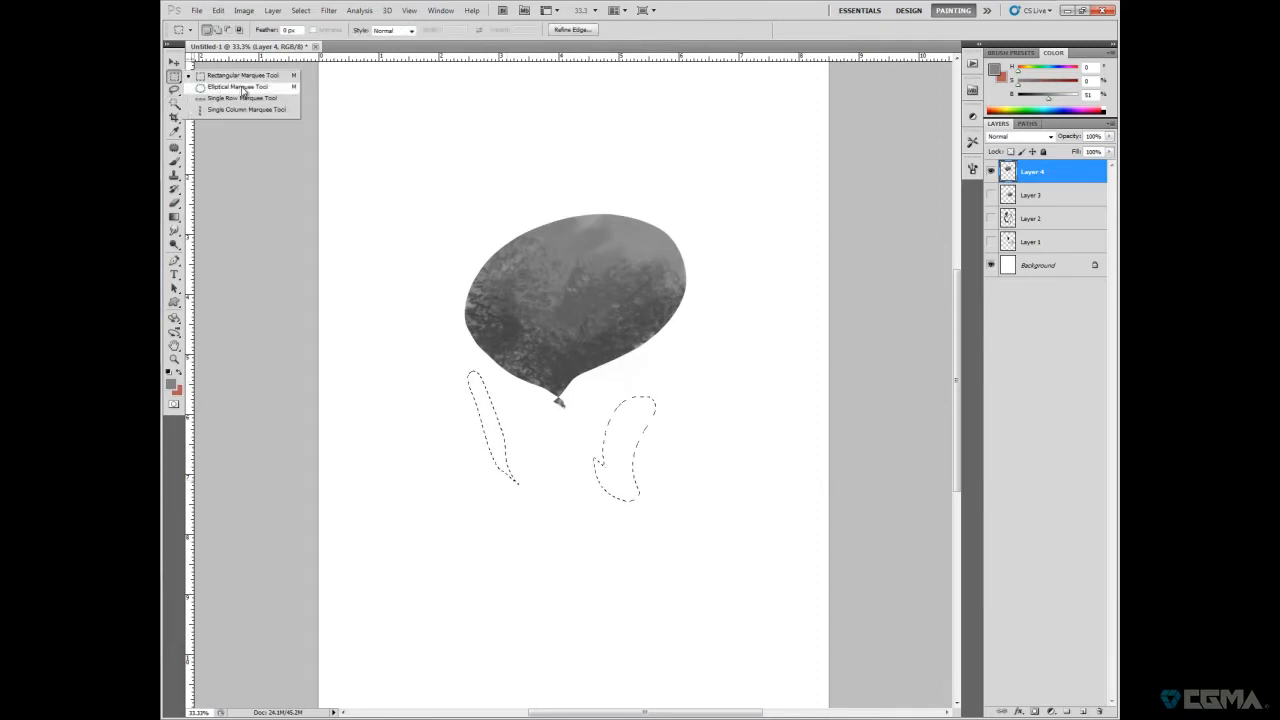
left_click(272, 10)
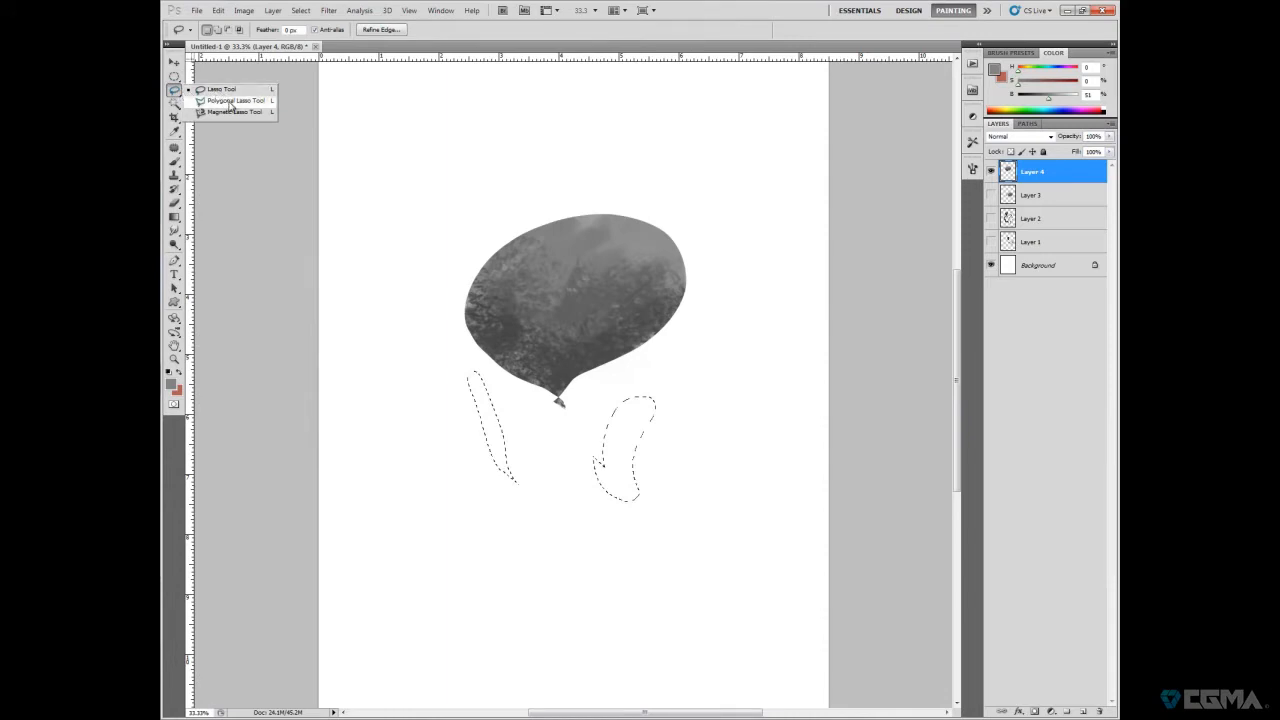
left_click(235, 100)
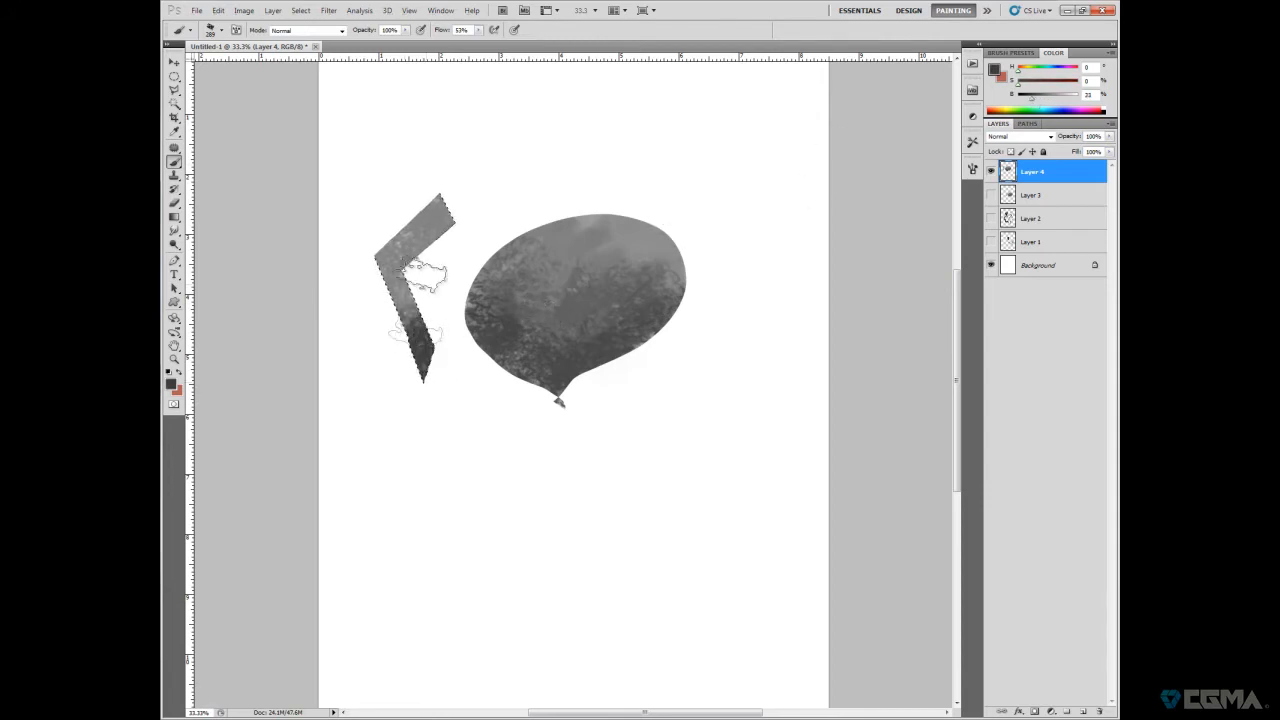
left_click(173, 77)
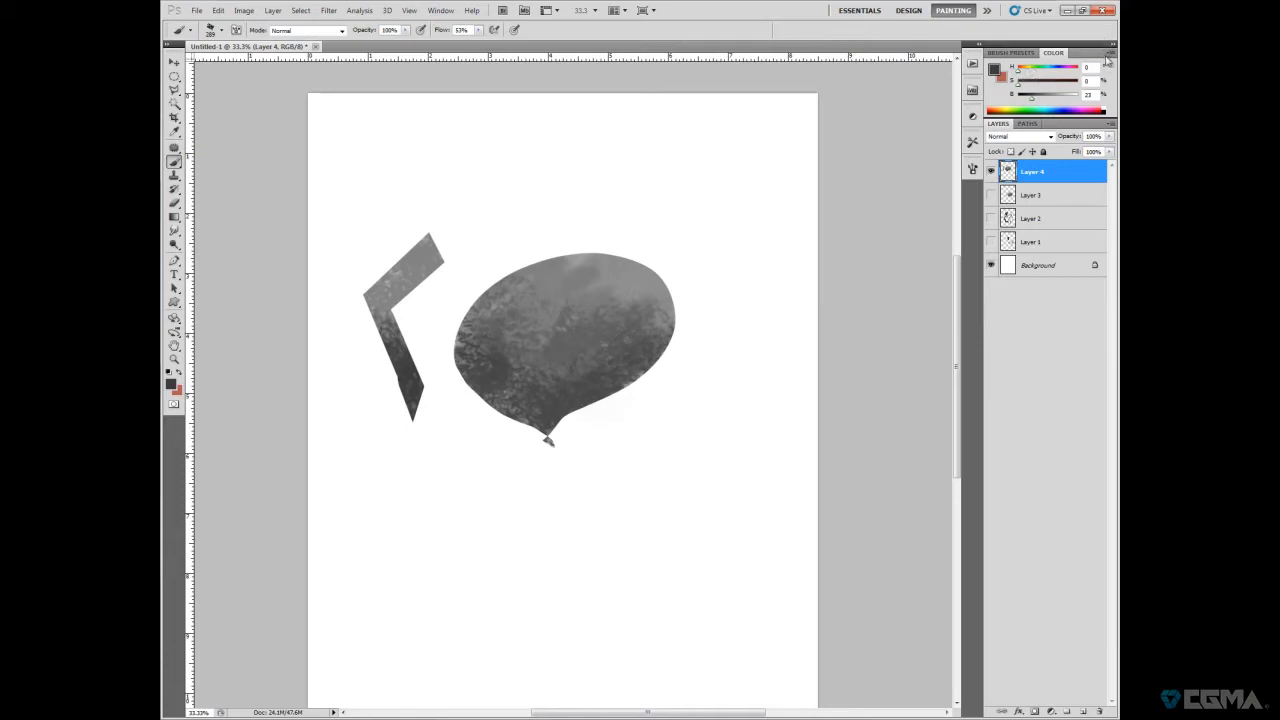
- Switch the Color panel to HSB sliders and paint a dark blue patch below the balloon
left_click(1109, 53)
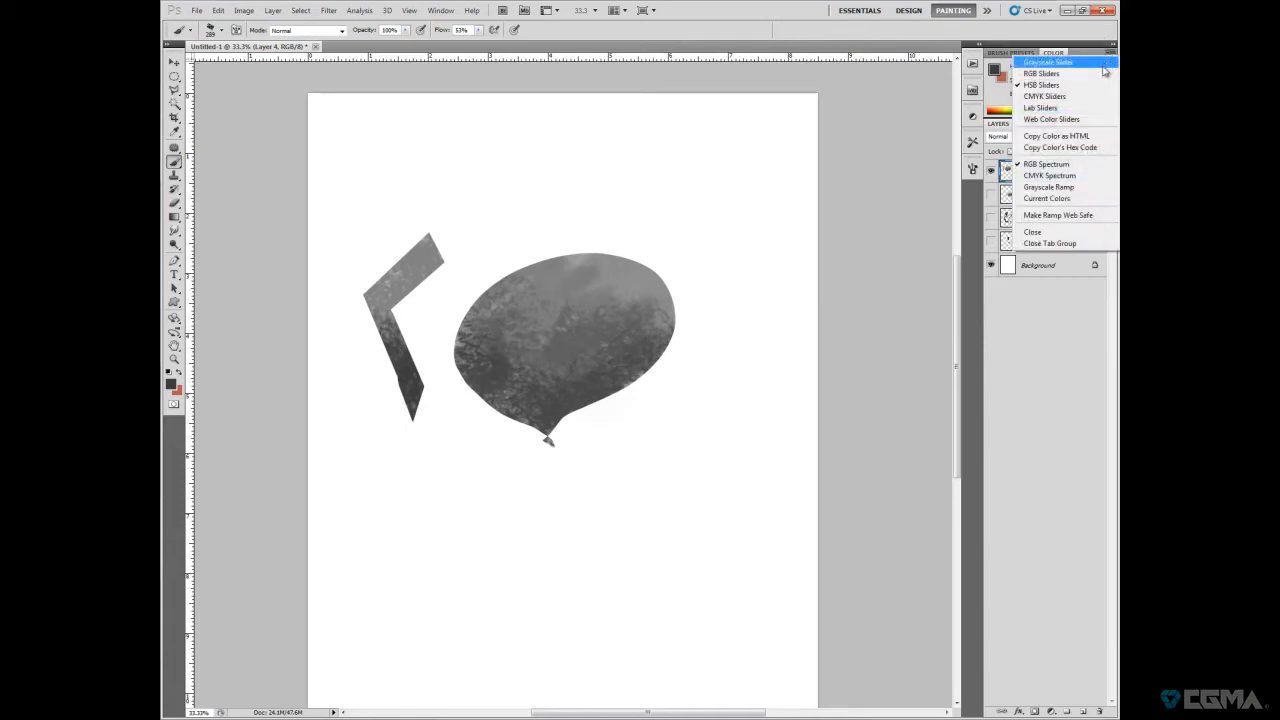
mouse_move(1060, 84)
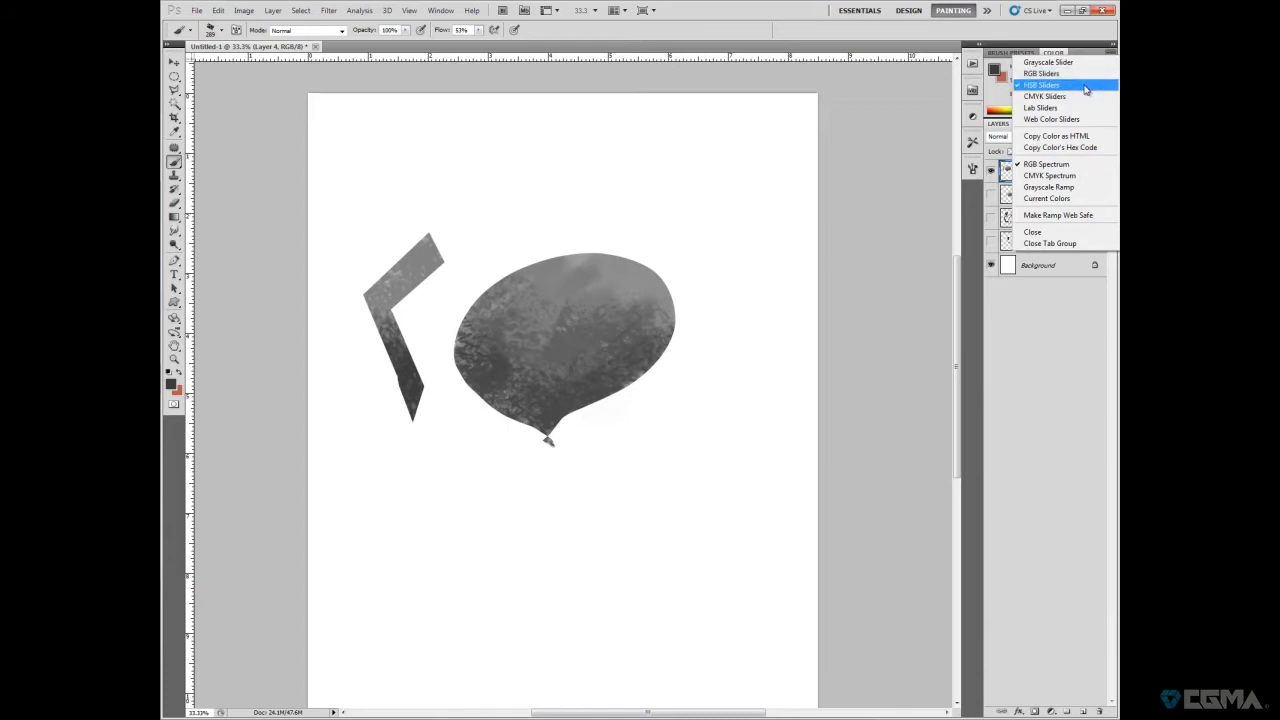
left_click(1045, 96)
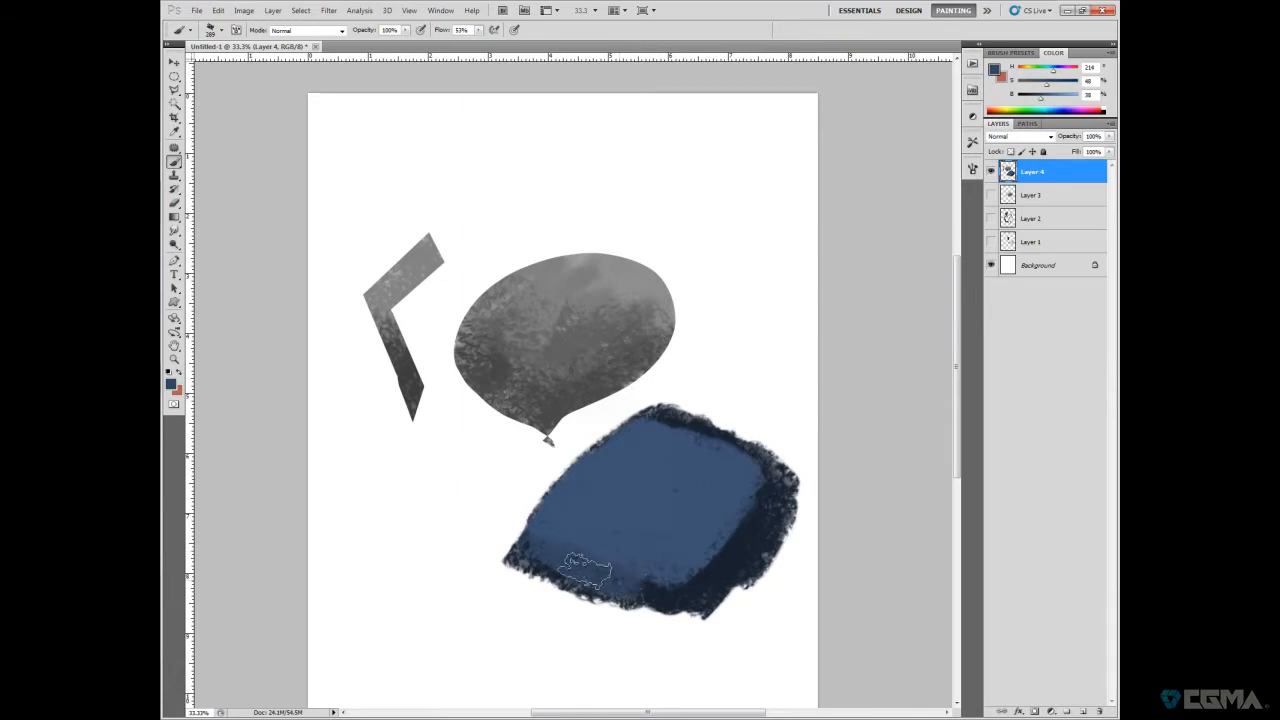
left_click_drag(585, 565, 770, 505)
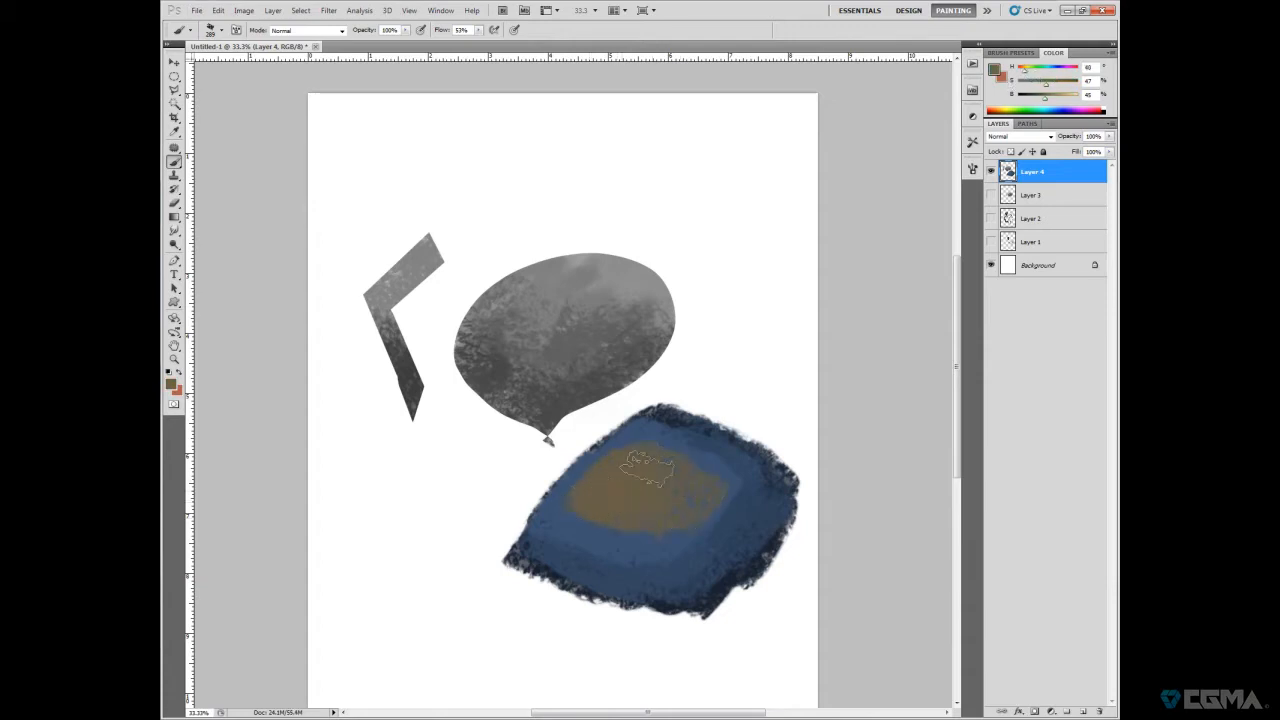
- Switch to RGB sliders, mix a purple and brush accents across the blue patch
left_click(1110, 53)
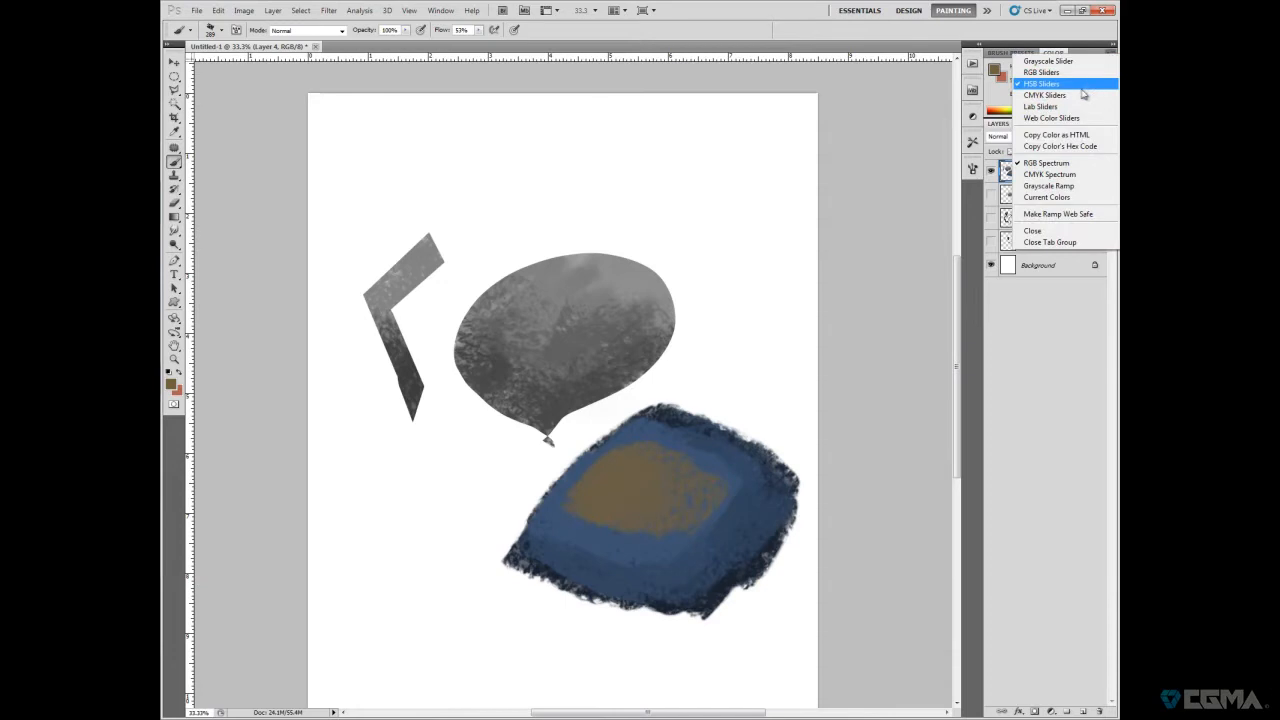
left_click(1040, 72)
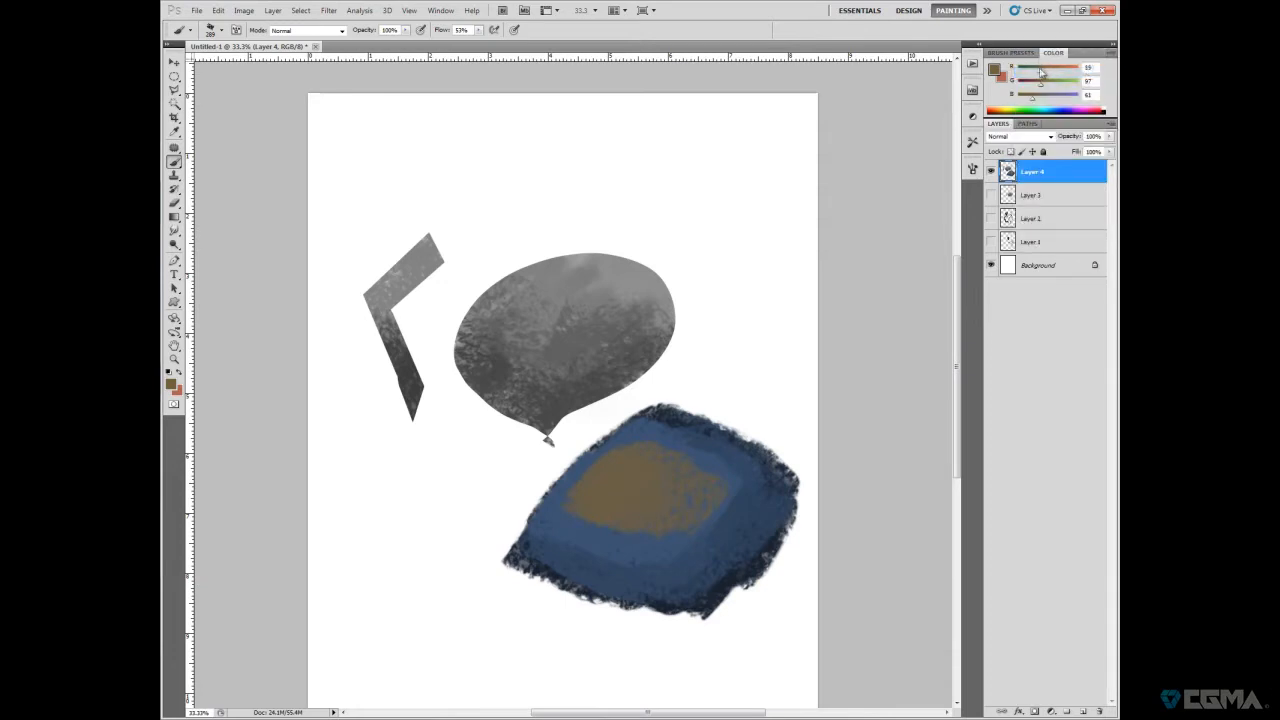
left_click(1050, 98)
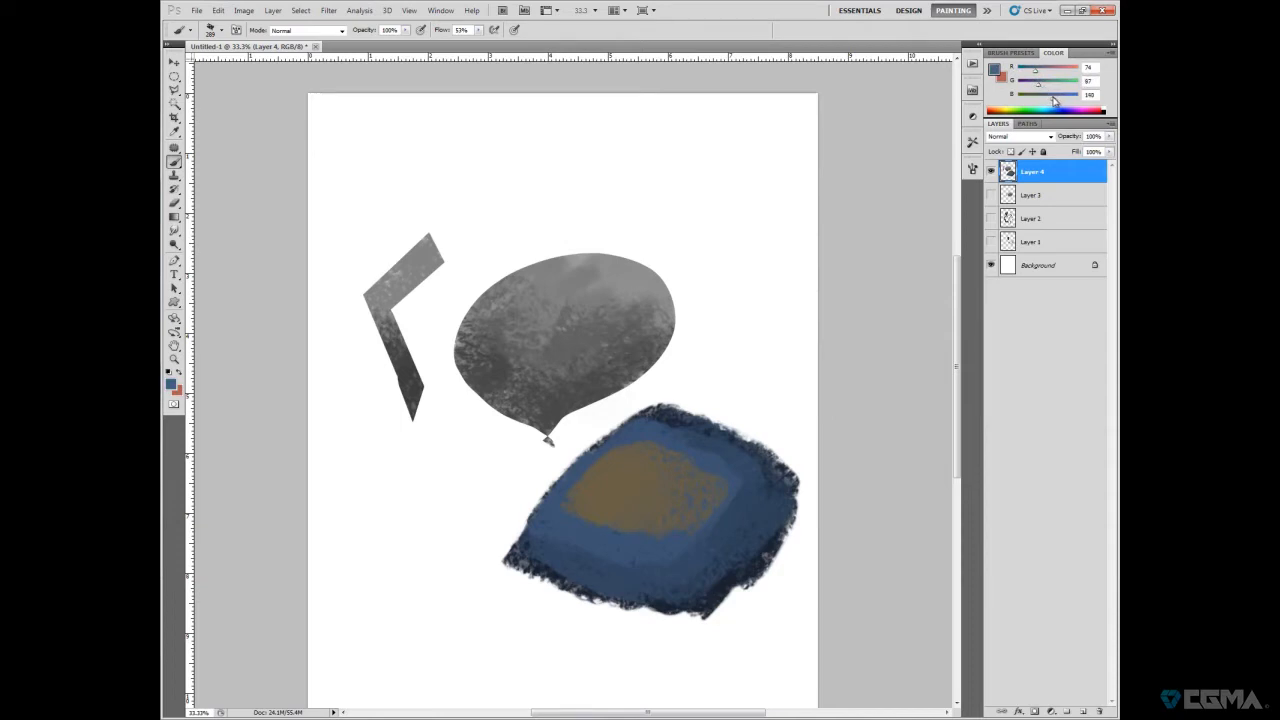
left_click(710, 470)
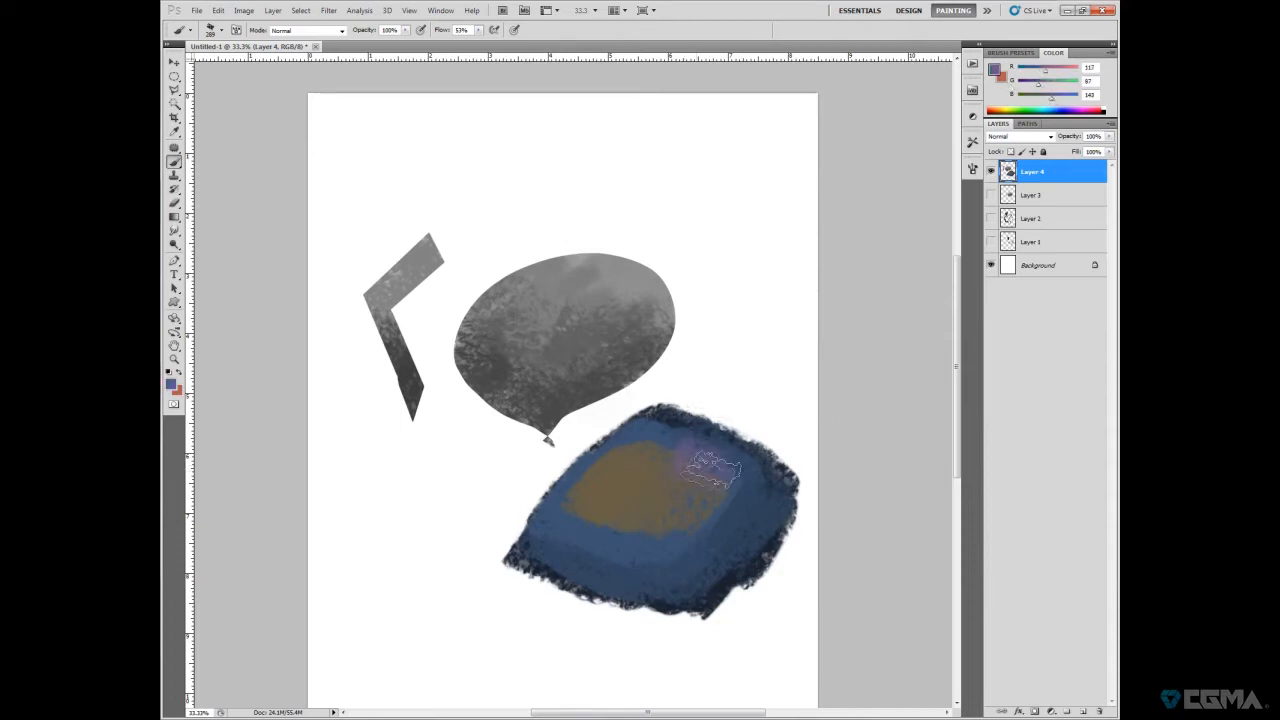
left_click_drag(710, 470, 680, 560)
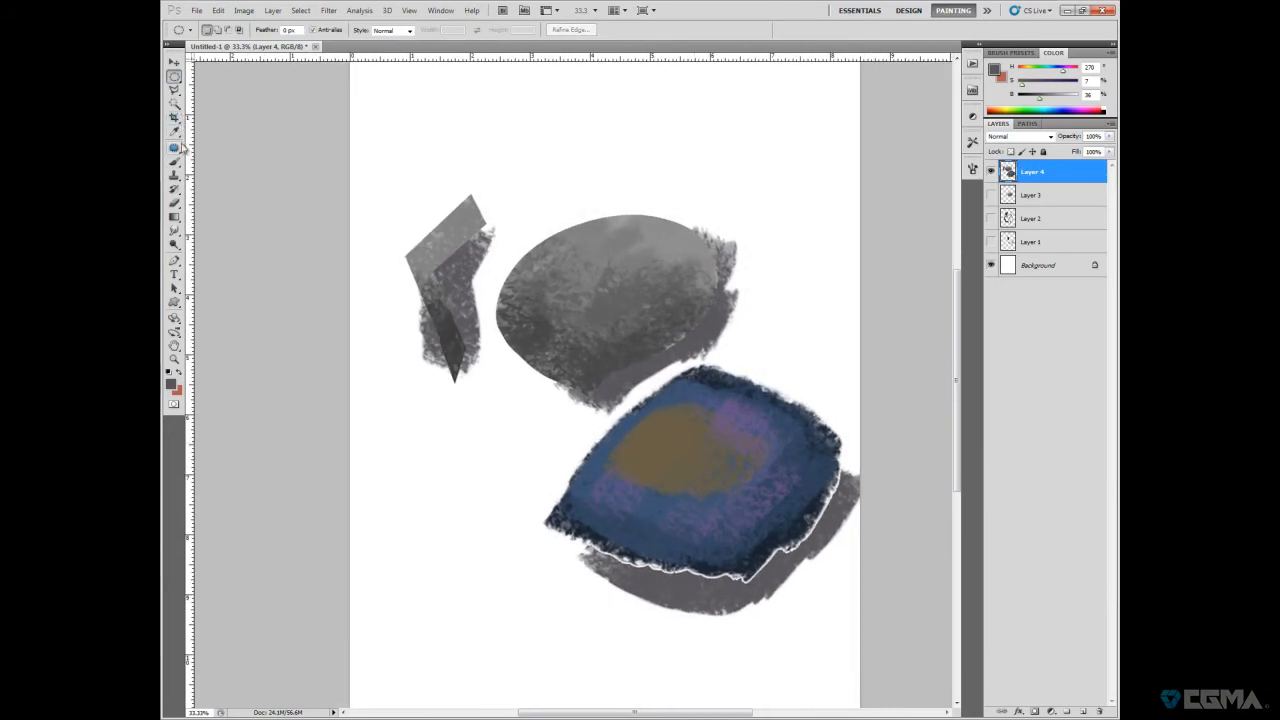
left_click(173, 131)
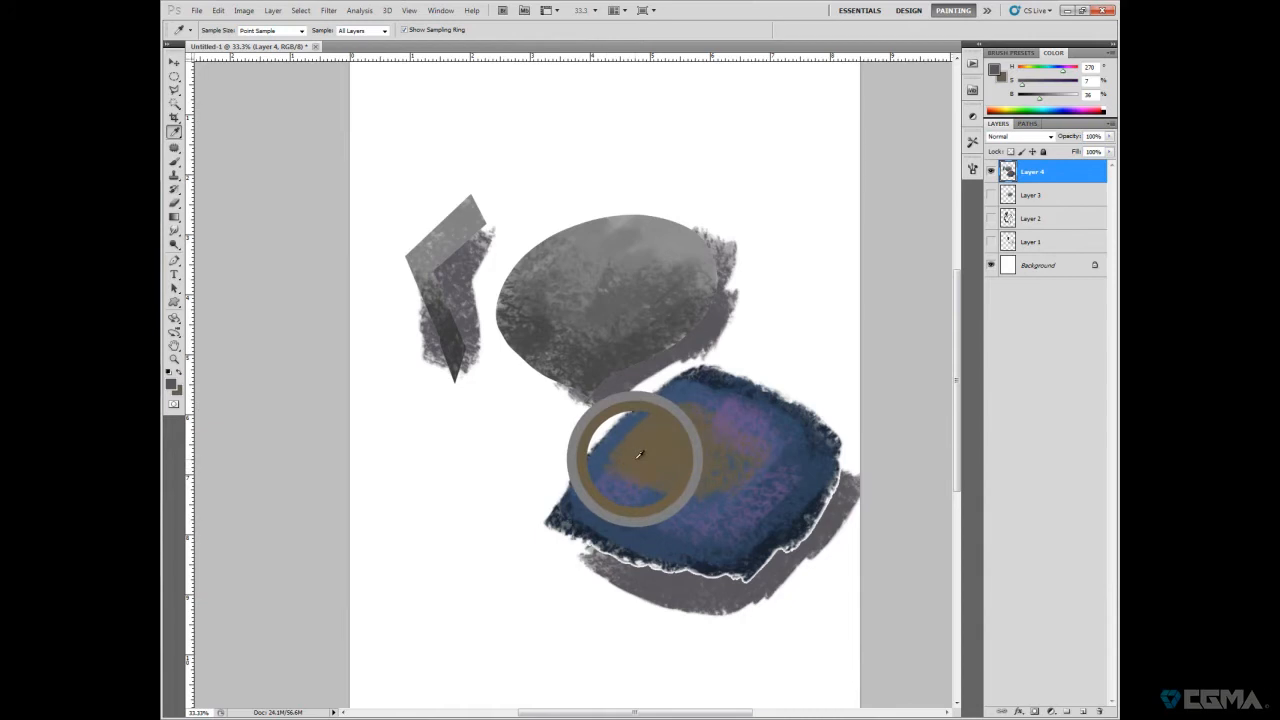
- Sample the ochre with the Eyedropper and dab it into the blue patch's centre
left_click_drag(640, 453, 628, 470)
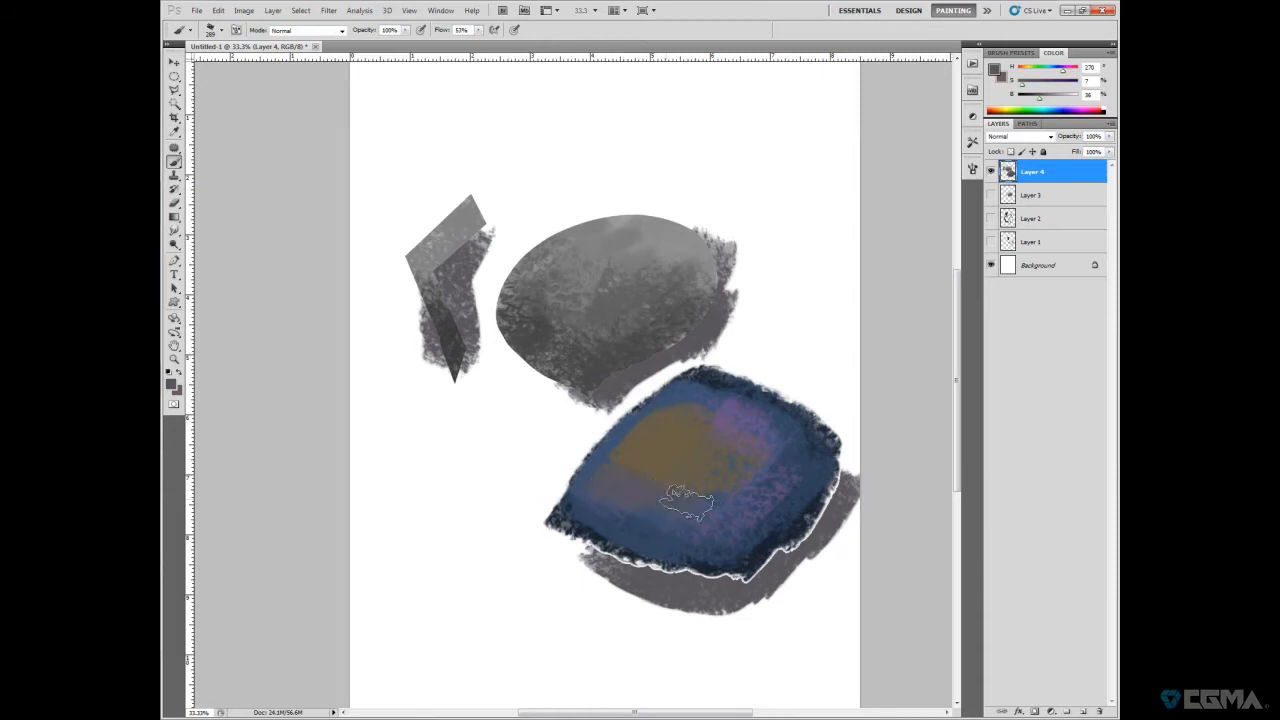
left_click(675, 463)
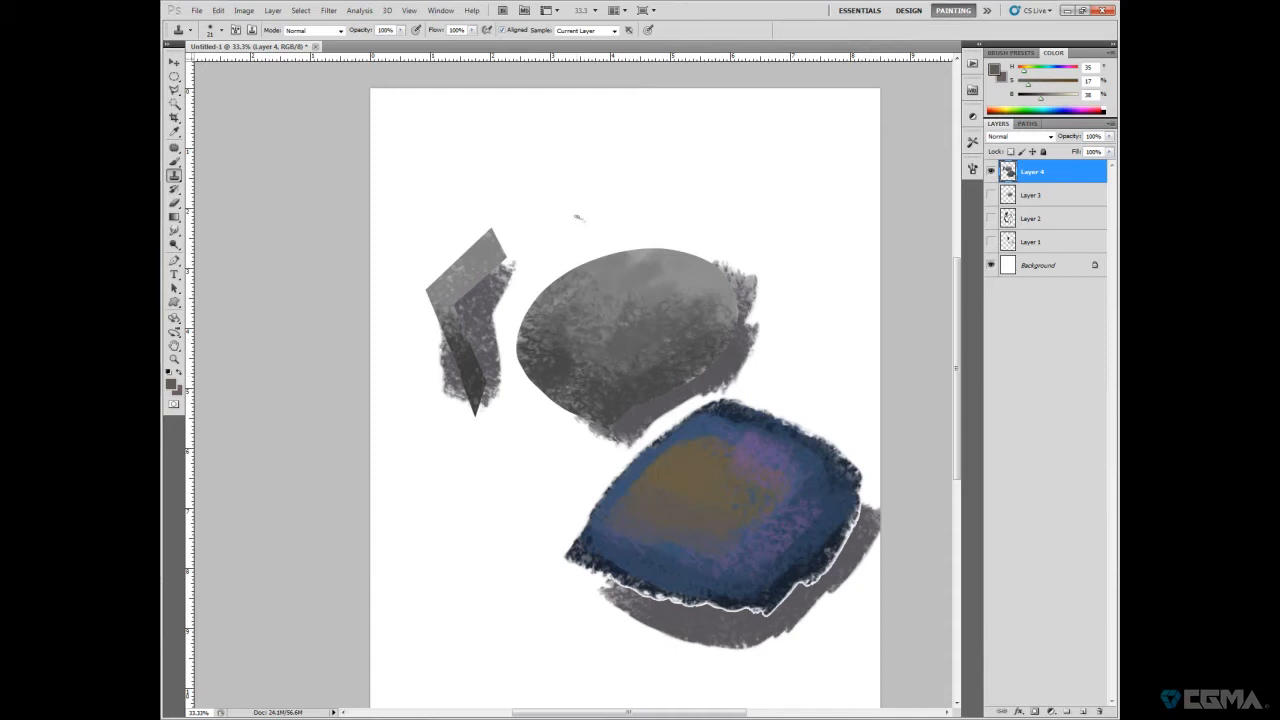
- Use the Clone Stamp to copy the balloon's texture into an arc above it
left_click(595, 215)
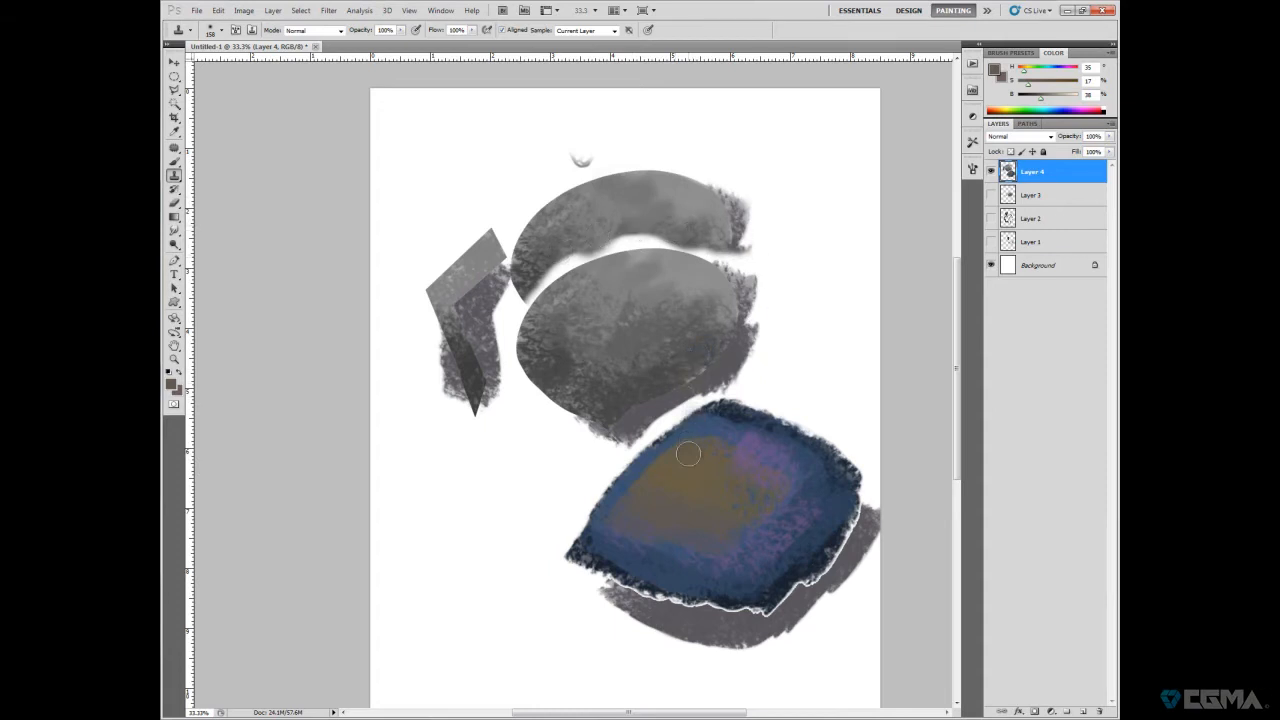
mouse_move(674, 373)
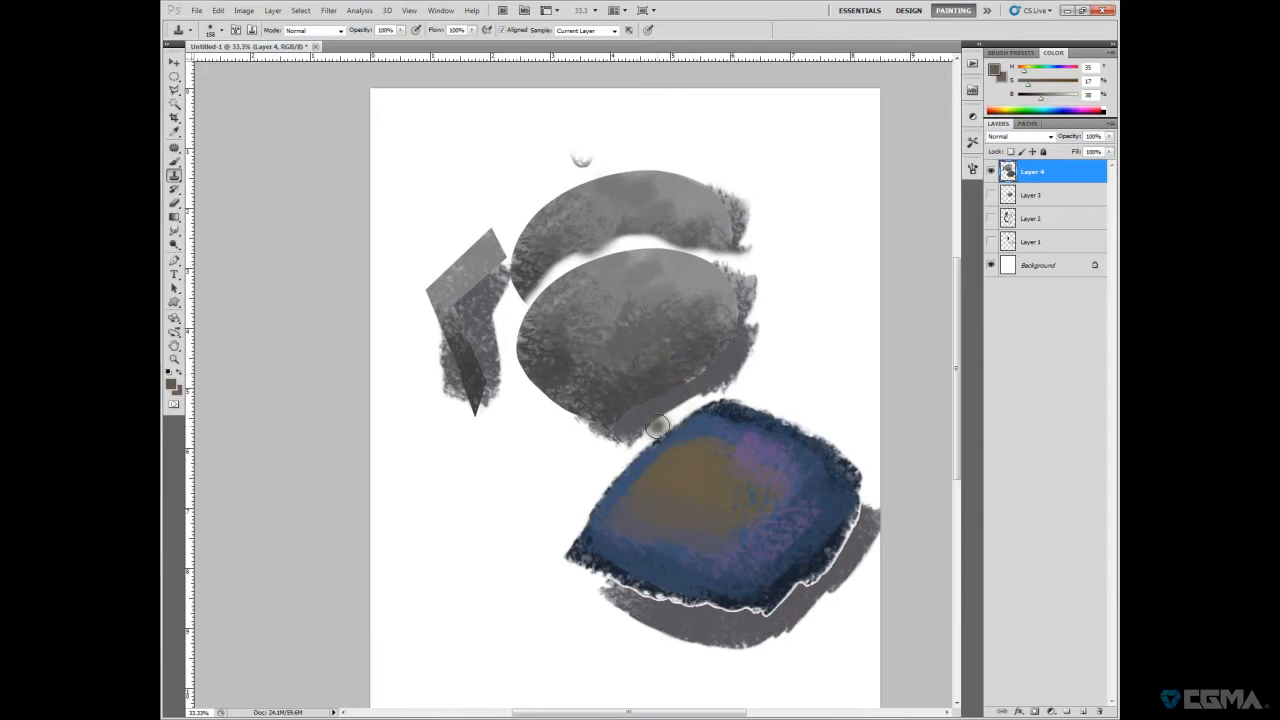
mouse_move(707, 388)
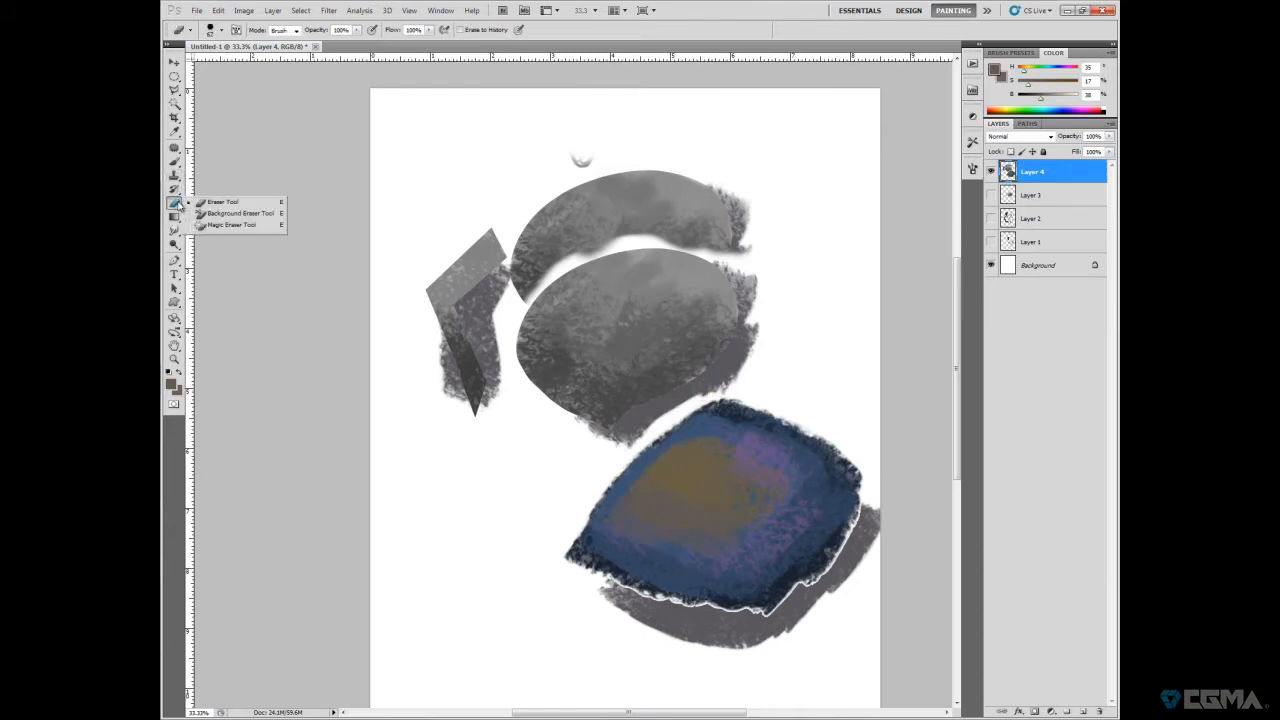
mouse_move(372, 393)
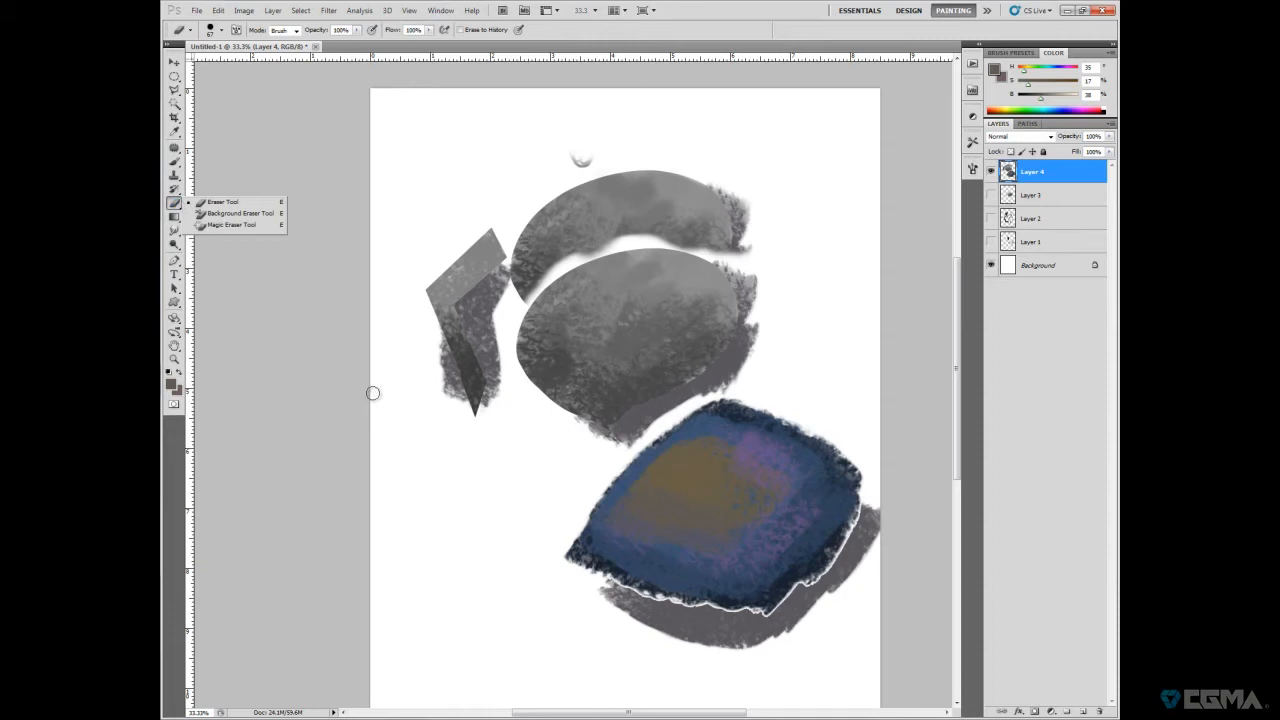
mouse_move(377, 408)
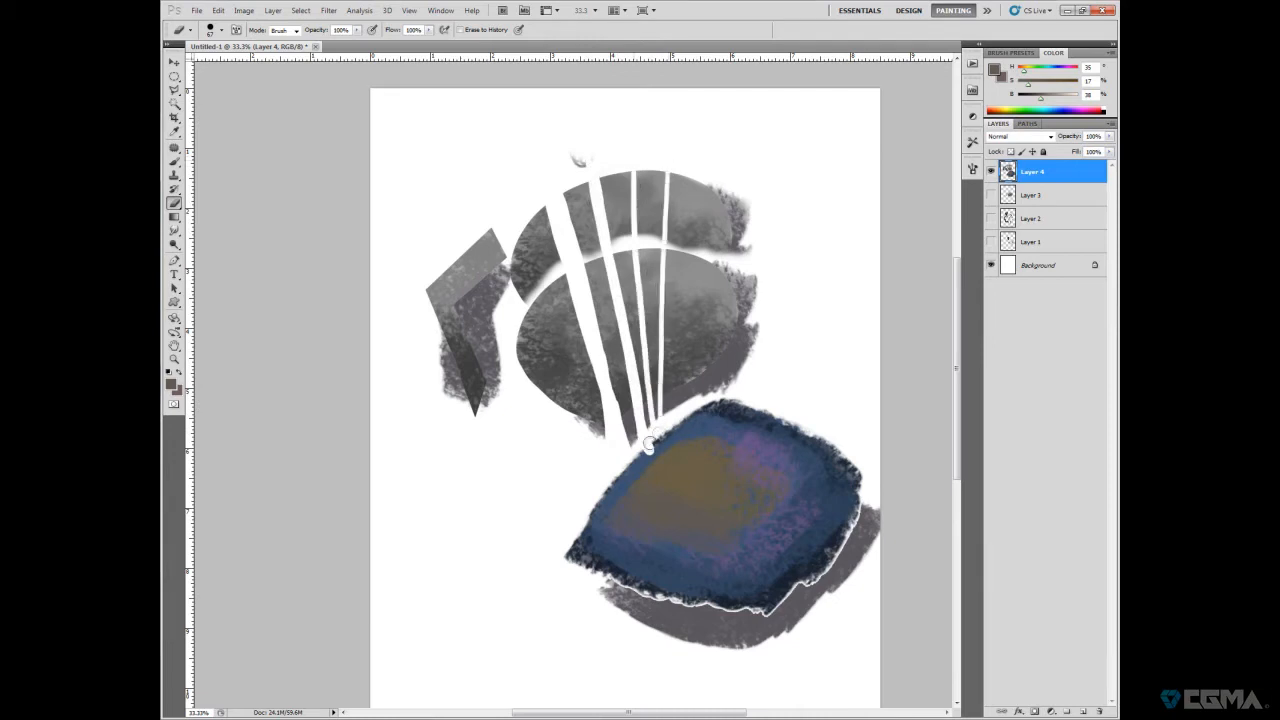
- Erase vertical white stripes through the gray balloon and the arc above it
left_click(173, 217)
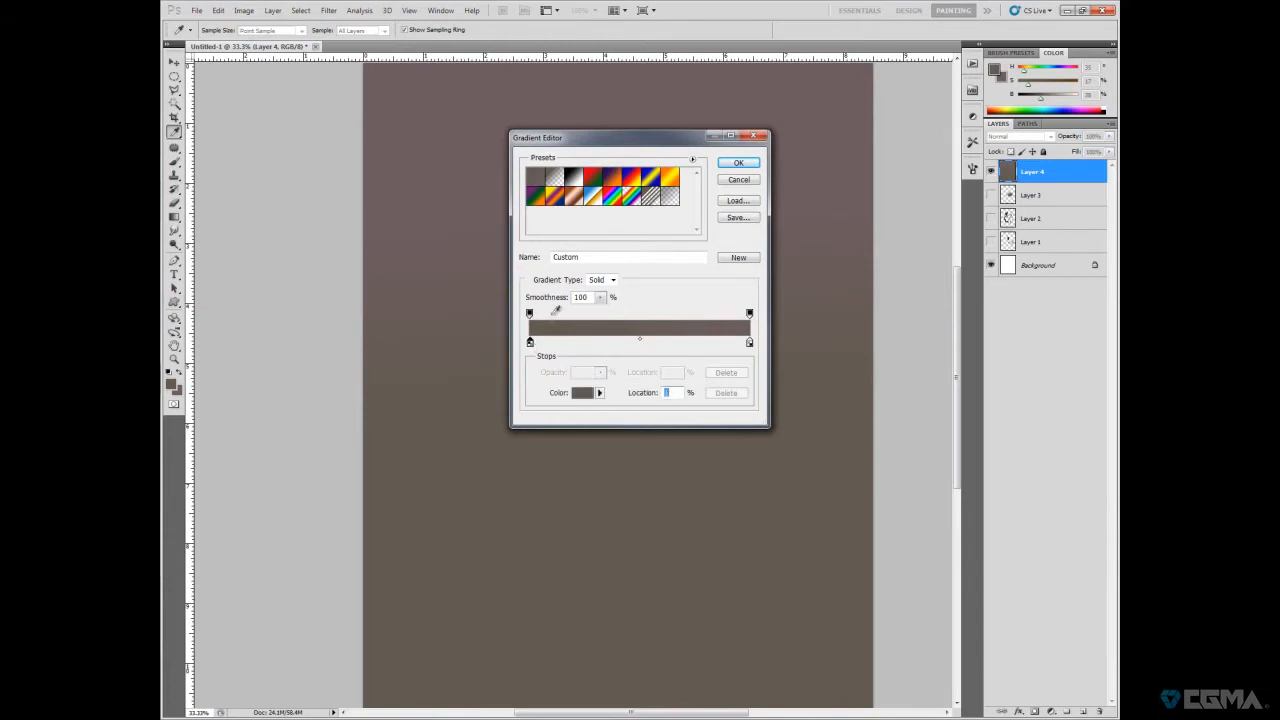
- Pick a deep blue in the Color Picker for the gradient's grey-brown stop and confirm
left_click(582, 392)
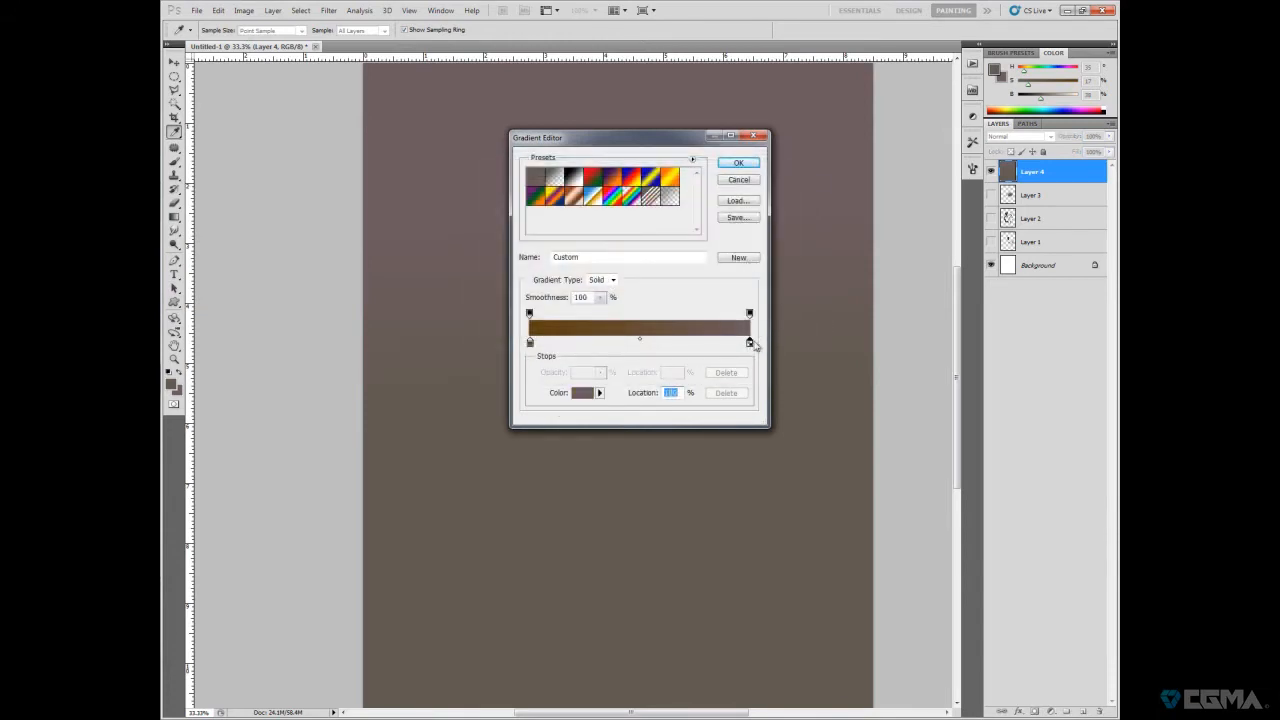
left_click(583, 392)
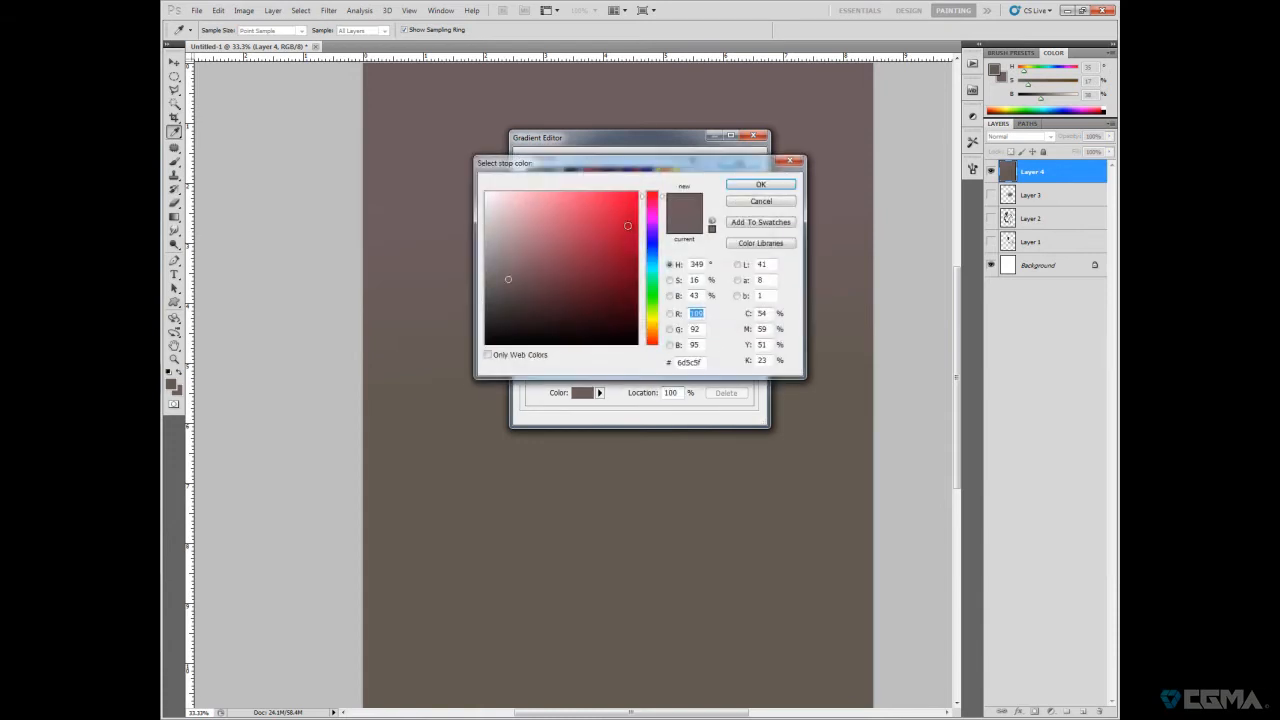
left_click(651, 245)
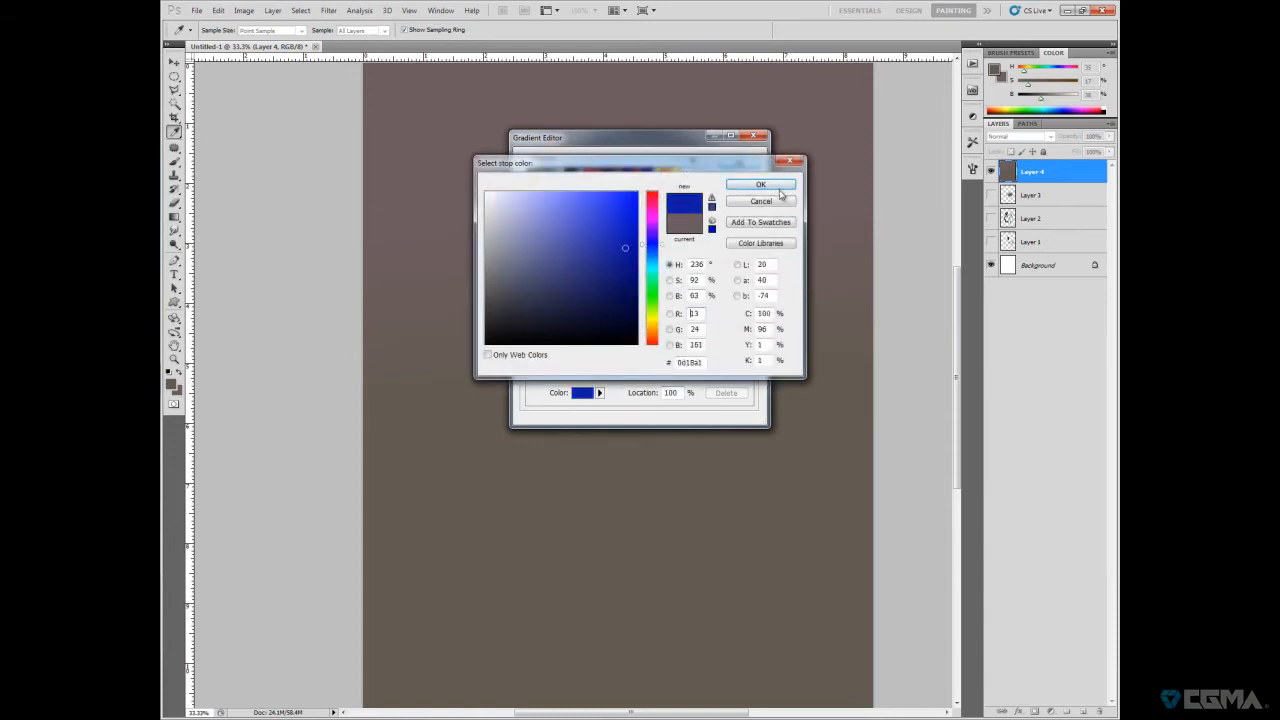
left_click(761, 184)
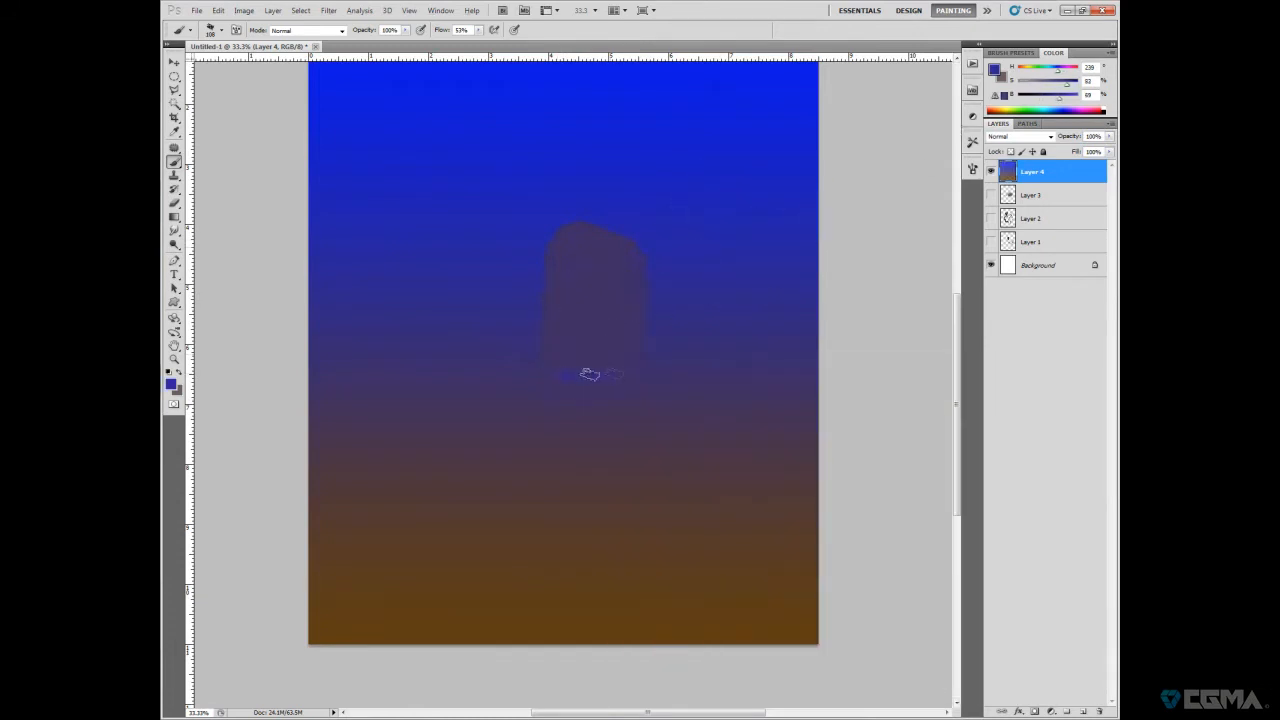
- Block in the dark head shape and sweep the brown body down to the lower right
left_click(585, 378)
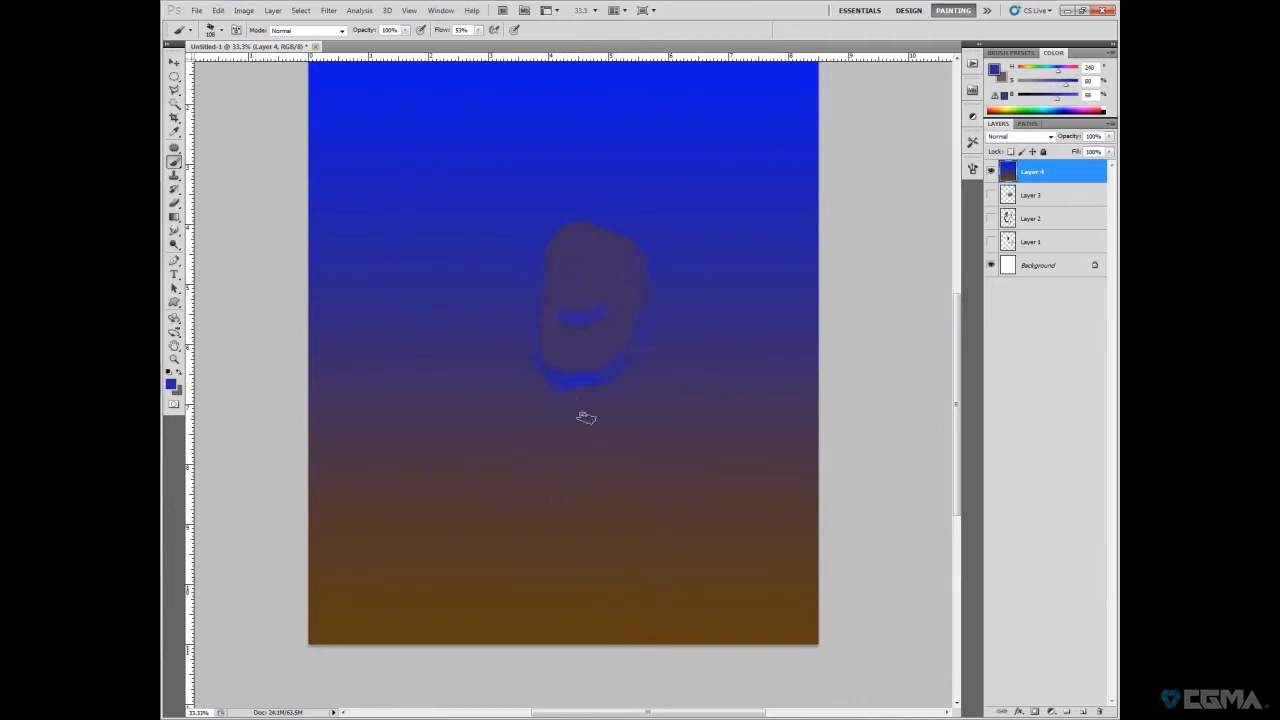
left_click_drag(585, 415, 575, 440)
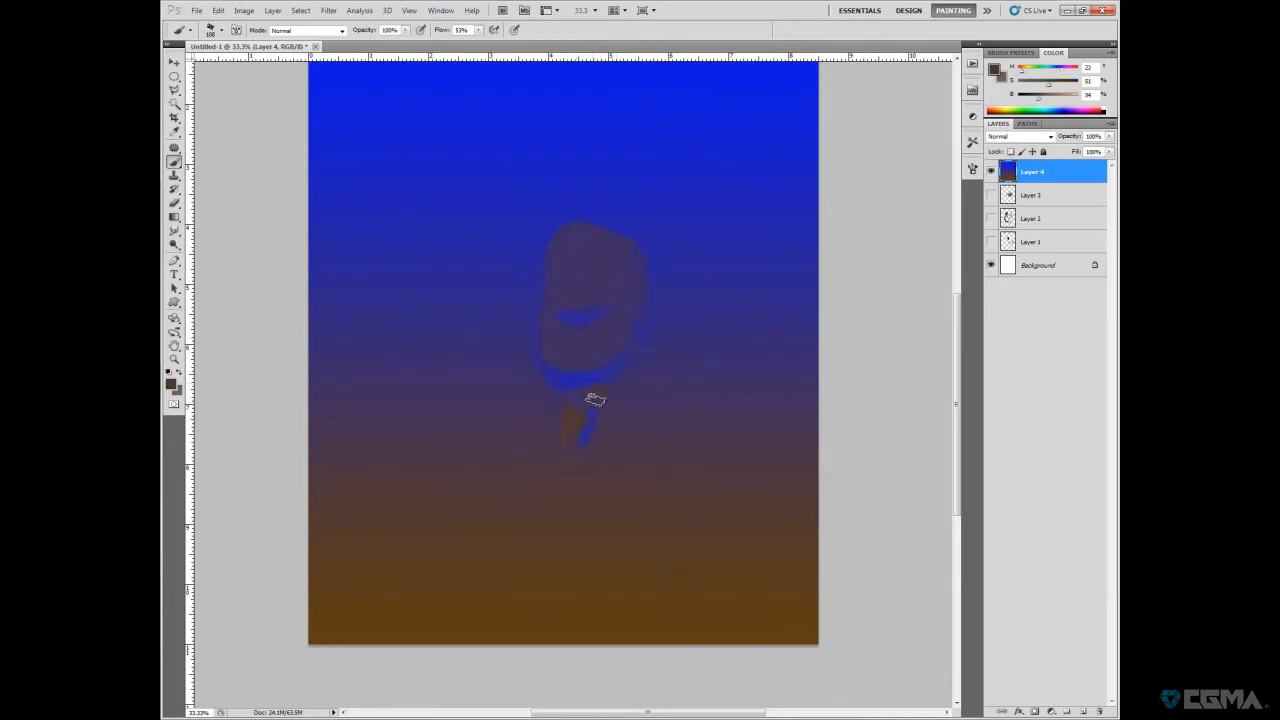
left_click_drag(595, 400, 660, 385)
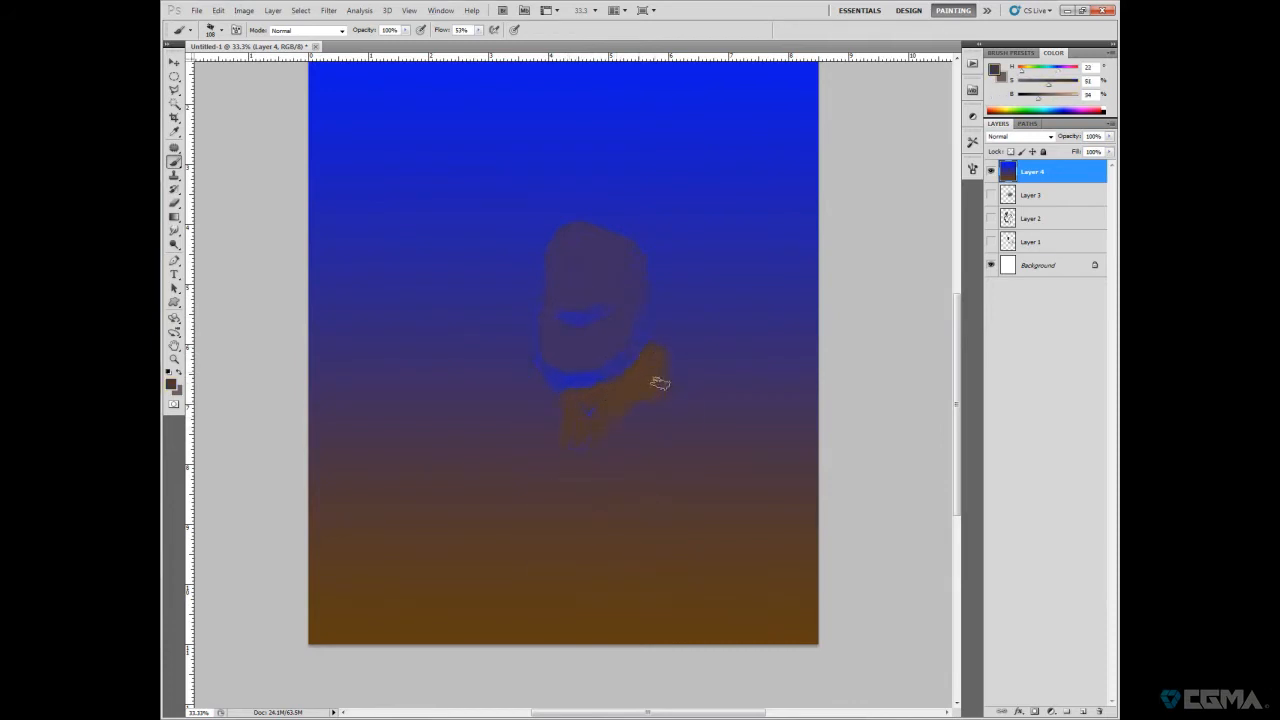
left_click_drag(660, 383, 785, 532)
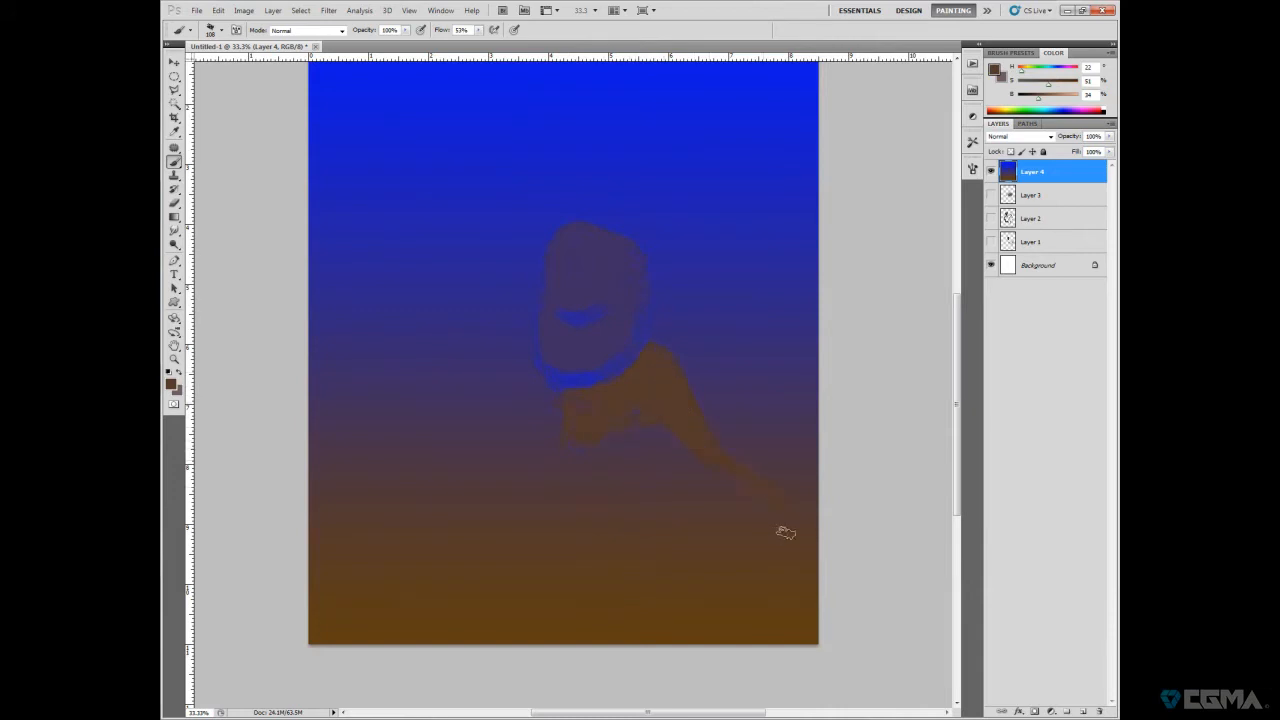
- Paint dark facial features and bright blue highlights on the mouth and collar
left_click(578, 303)
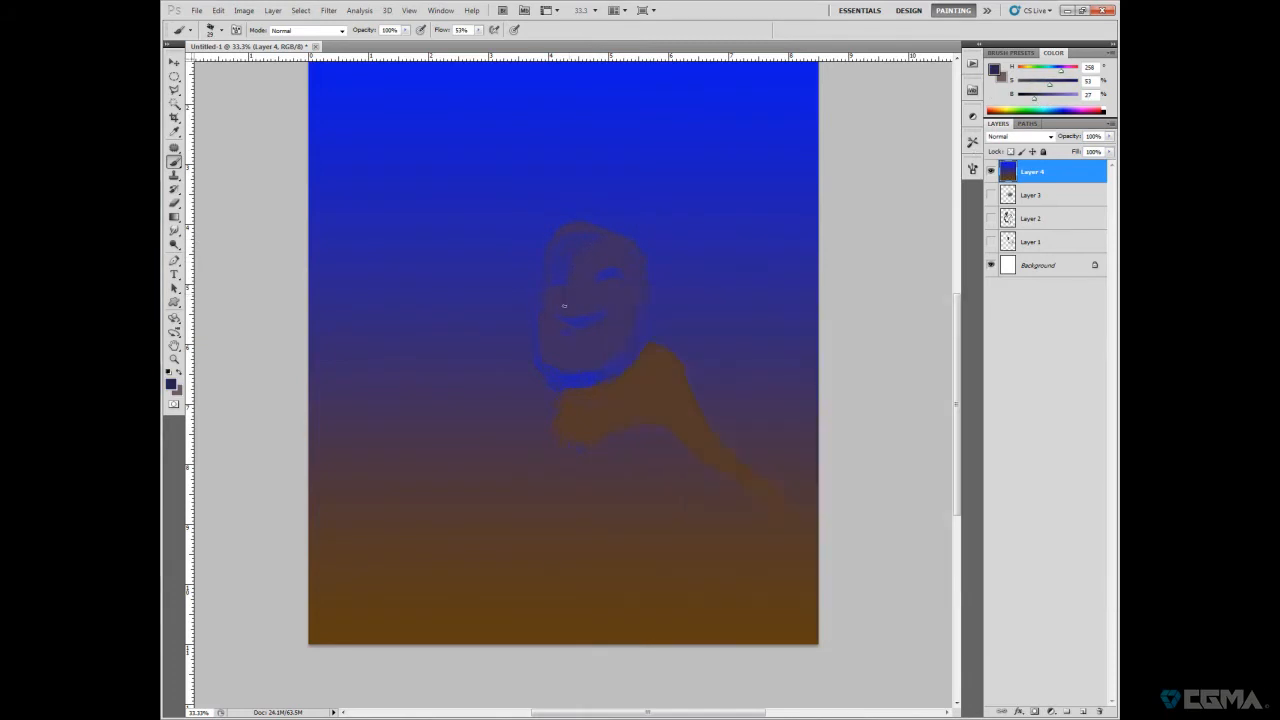
left_click(607, 280)
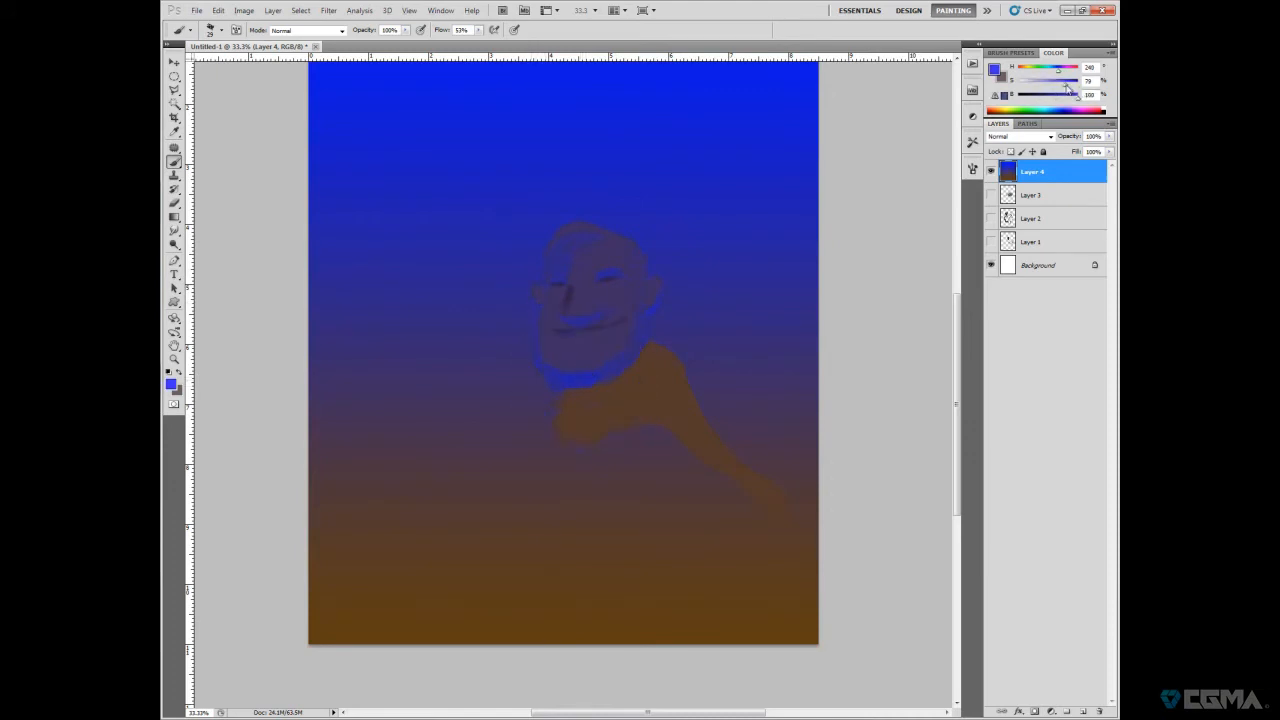
left_click(585, 385)
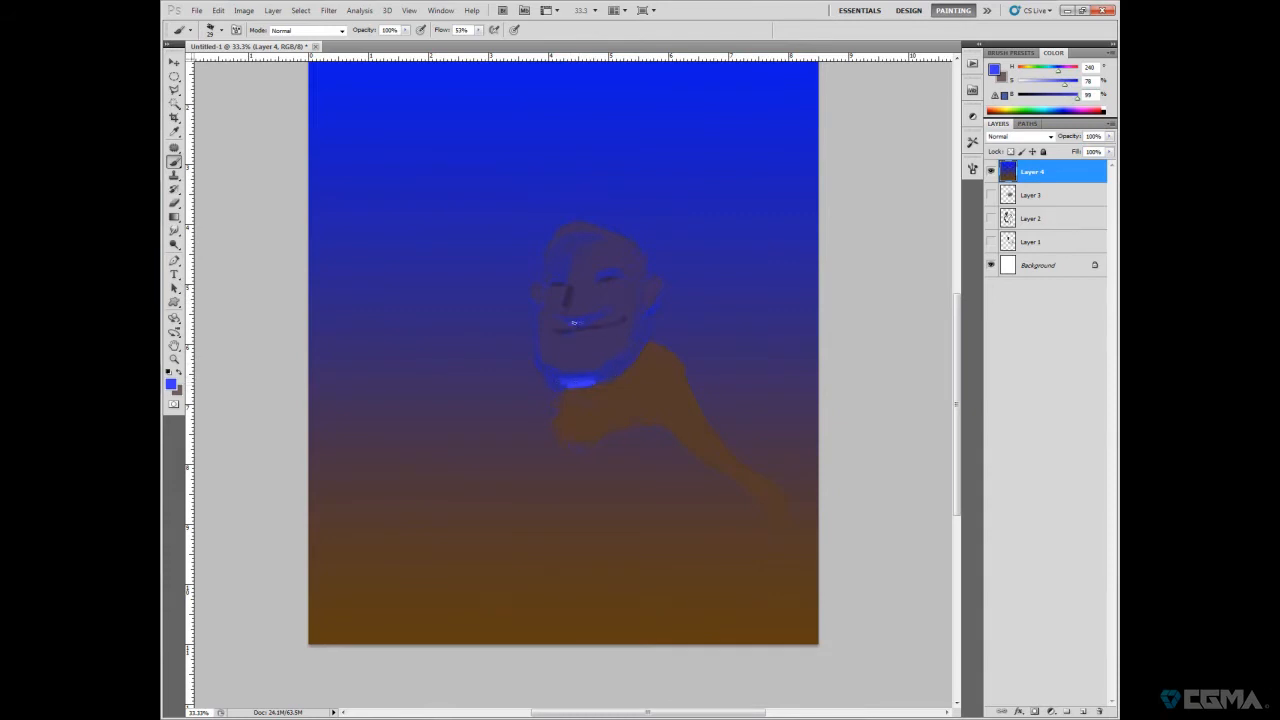
left_click(585, 320)
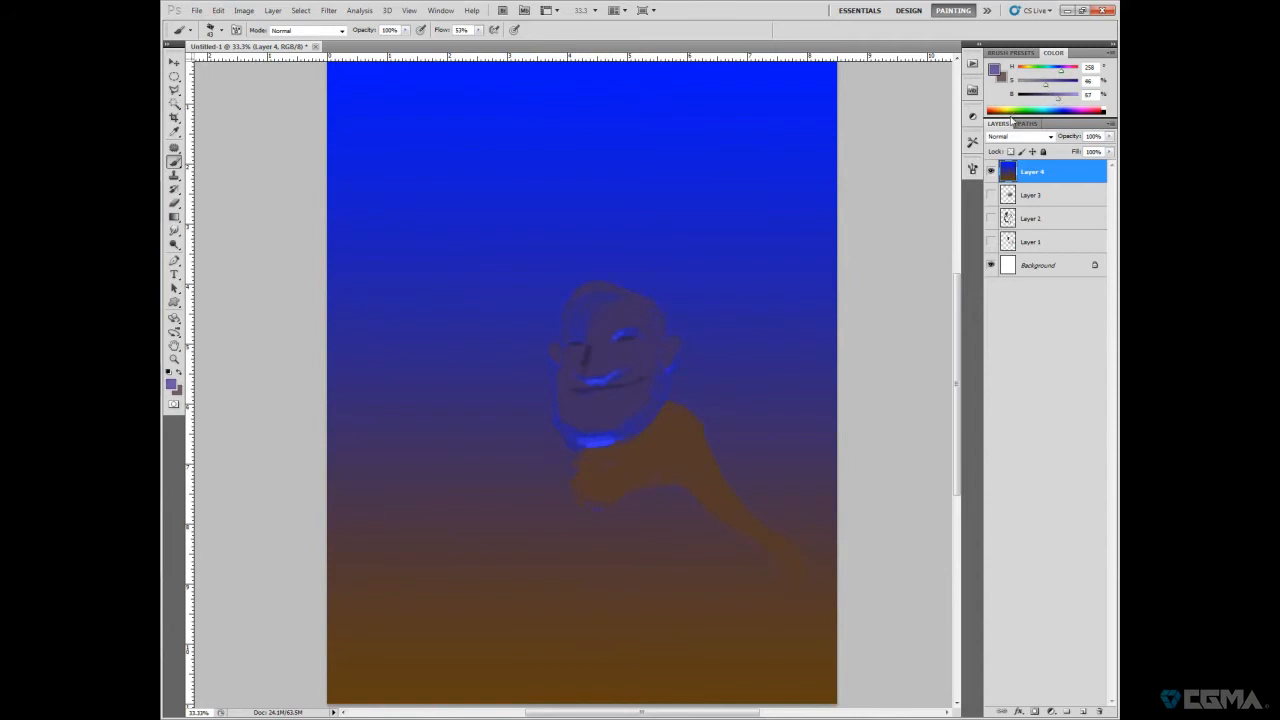
left_click(600, 367)
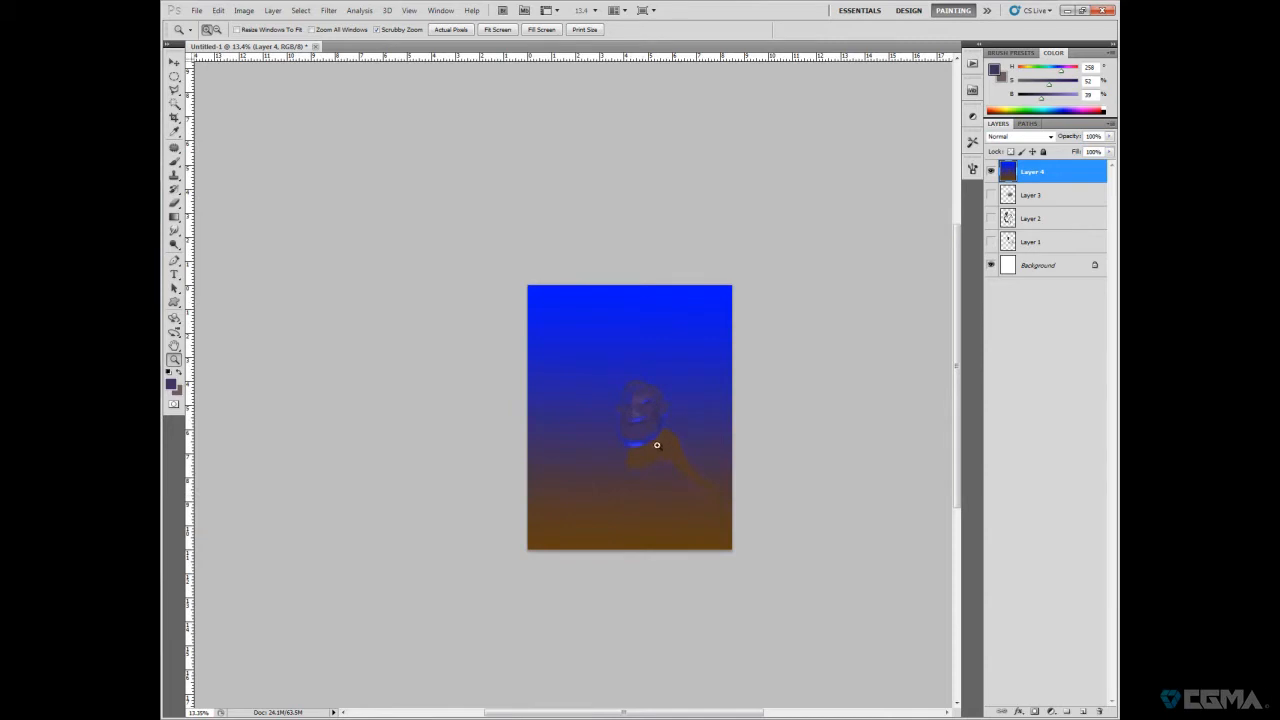
- Hide Layer 4, then lasso-fill a purple figure silhouette and brush a soft ground shadow
left_click(991, 171)
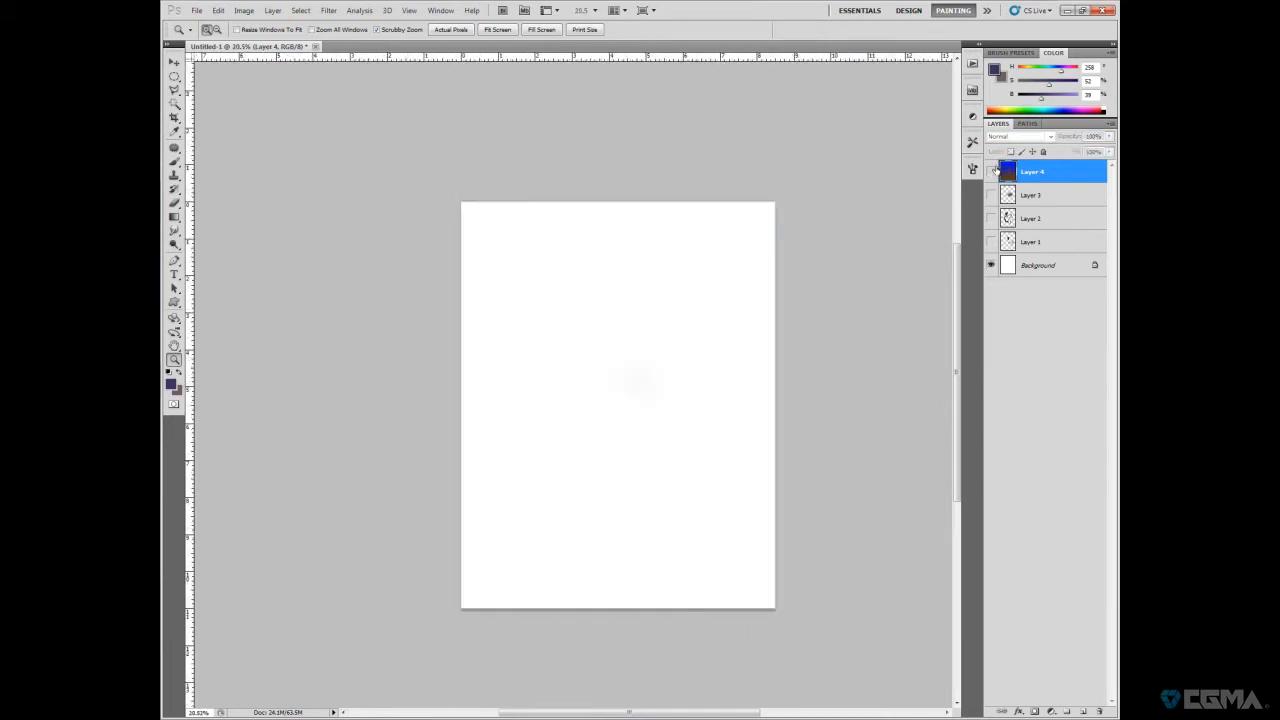
right_click(173, 231)
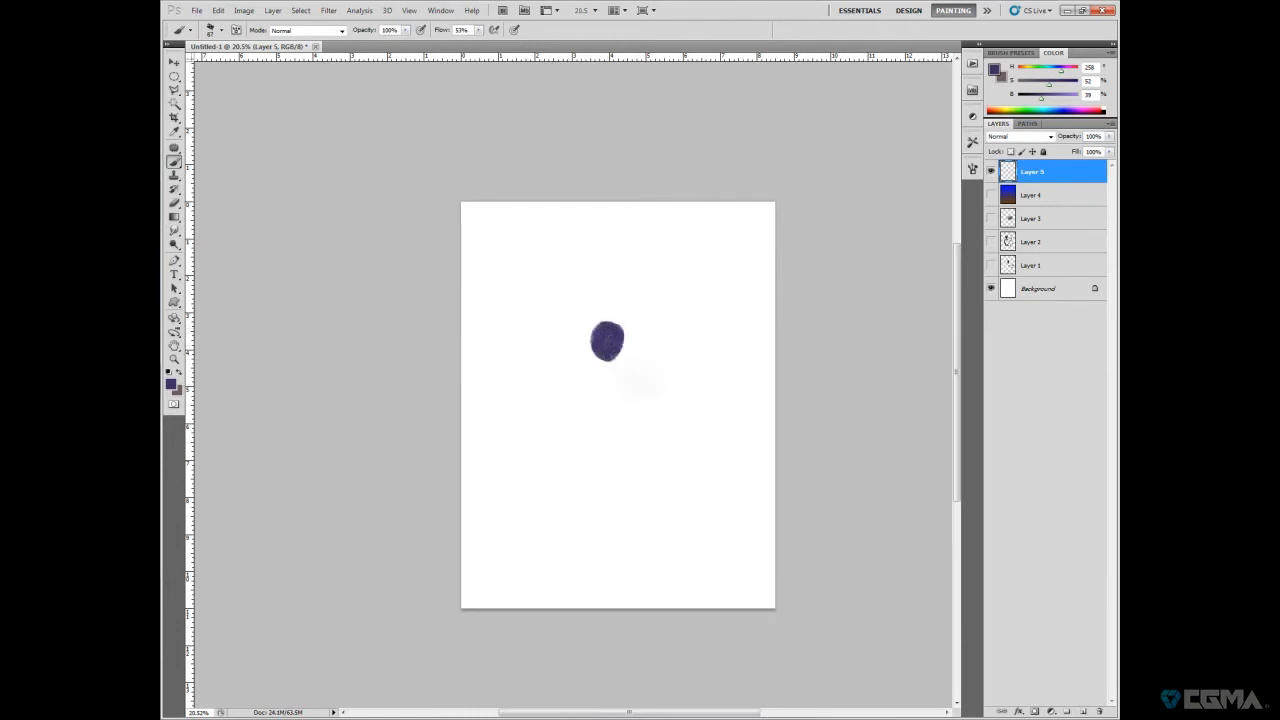
left_click(173, 90)
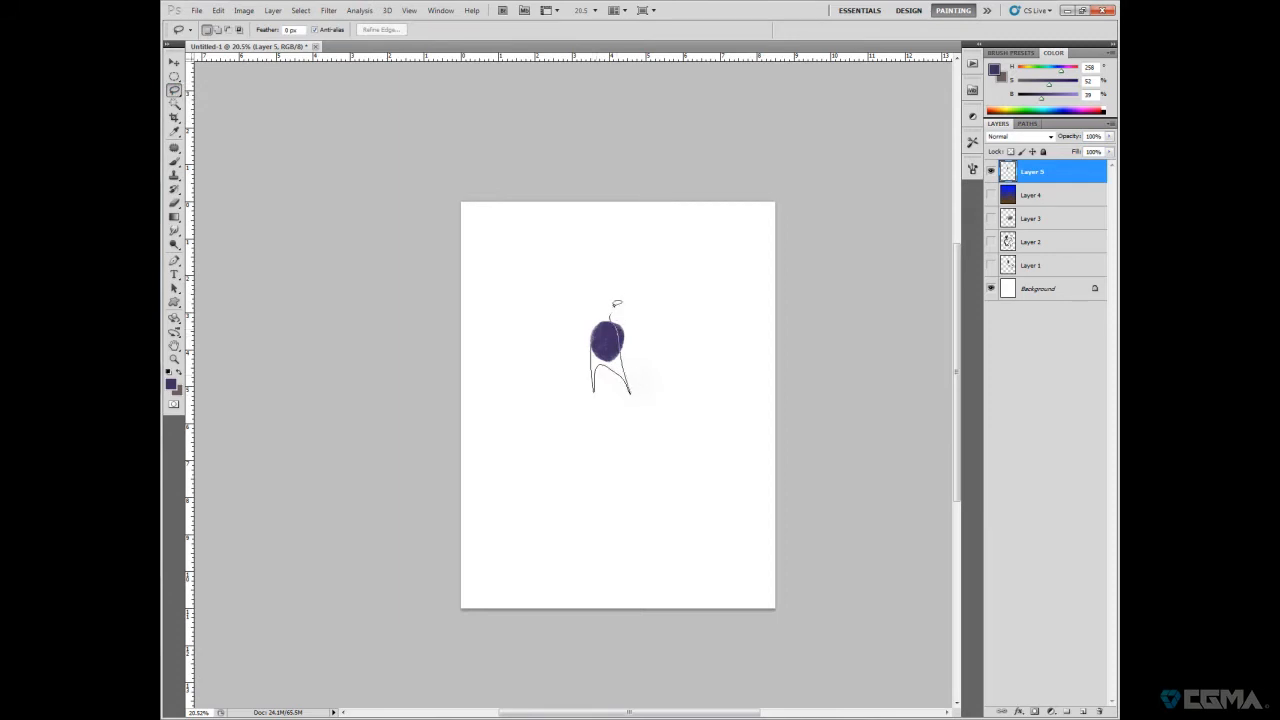
left_click(174, 160)
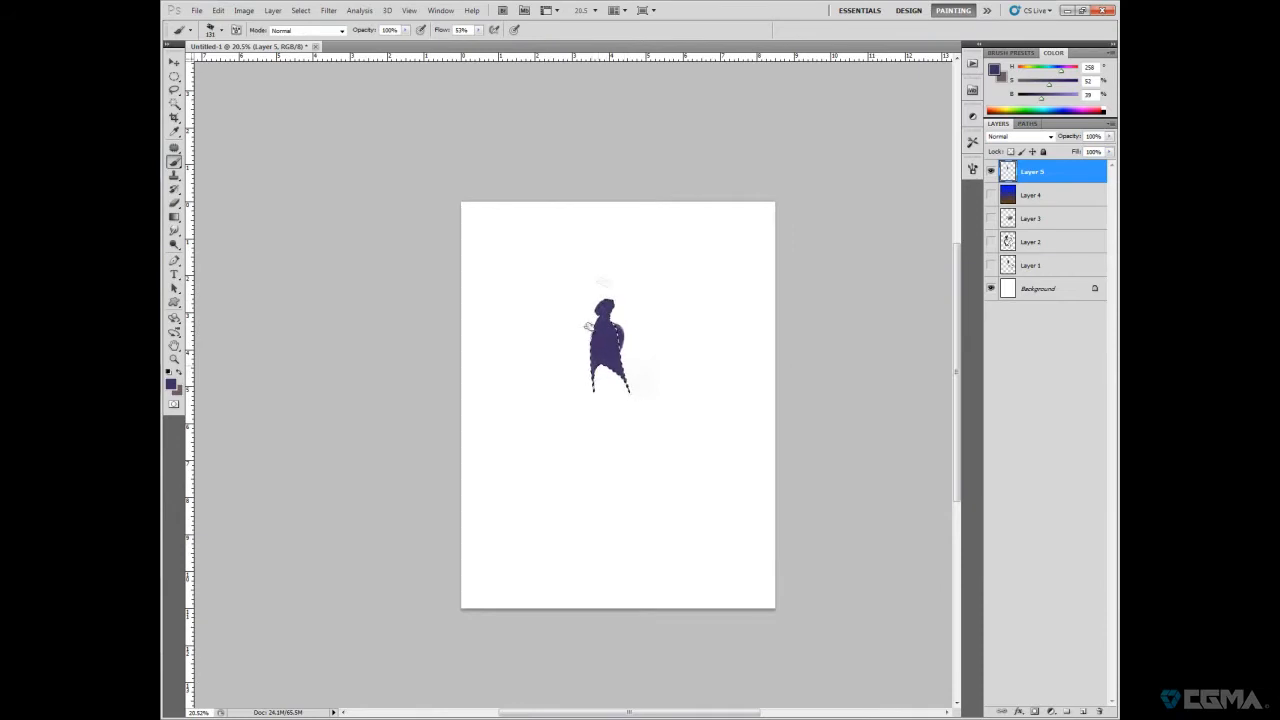
left_click(174, 90)
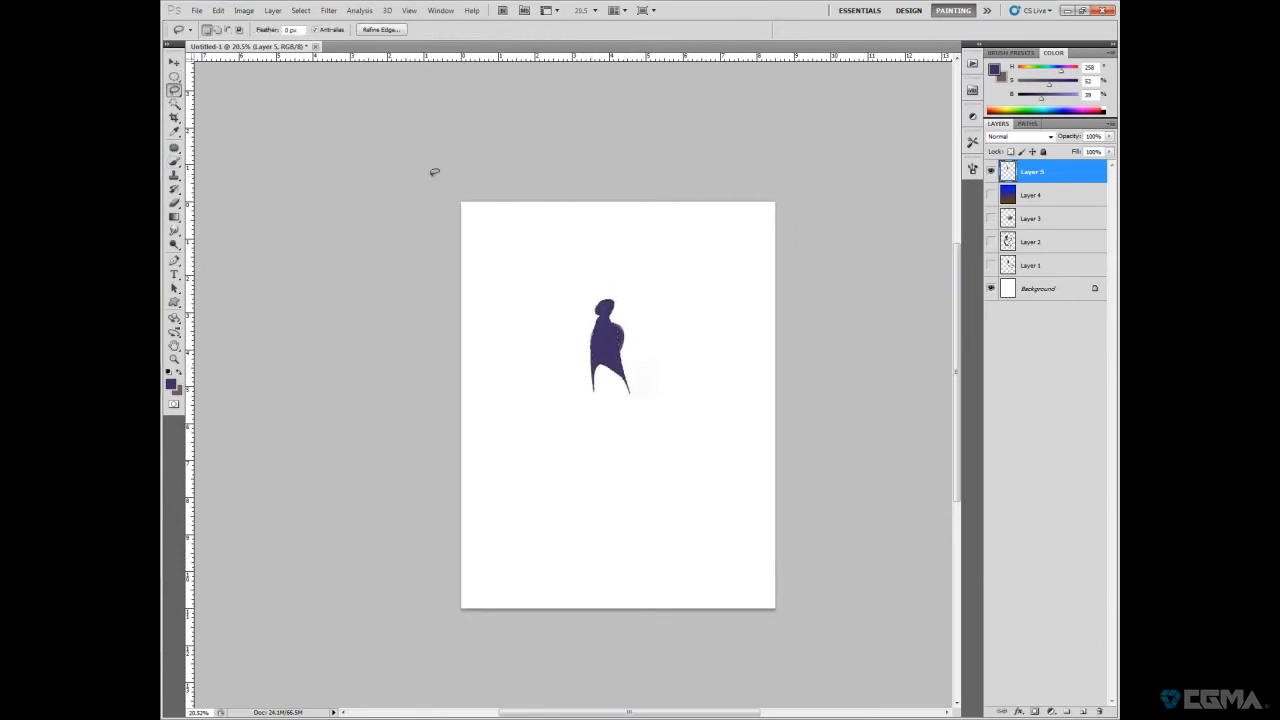
left_click(174, 203)
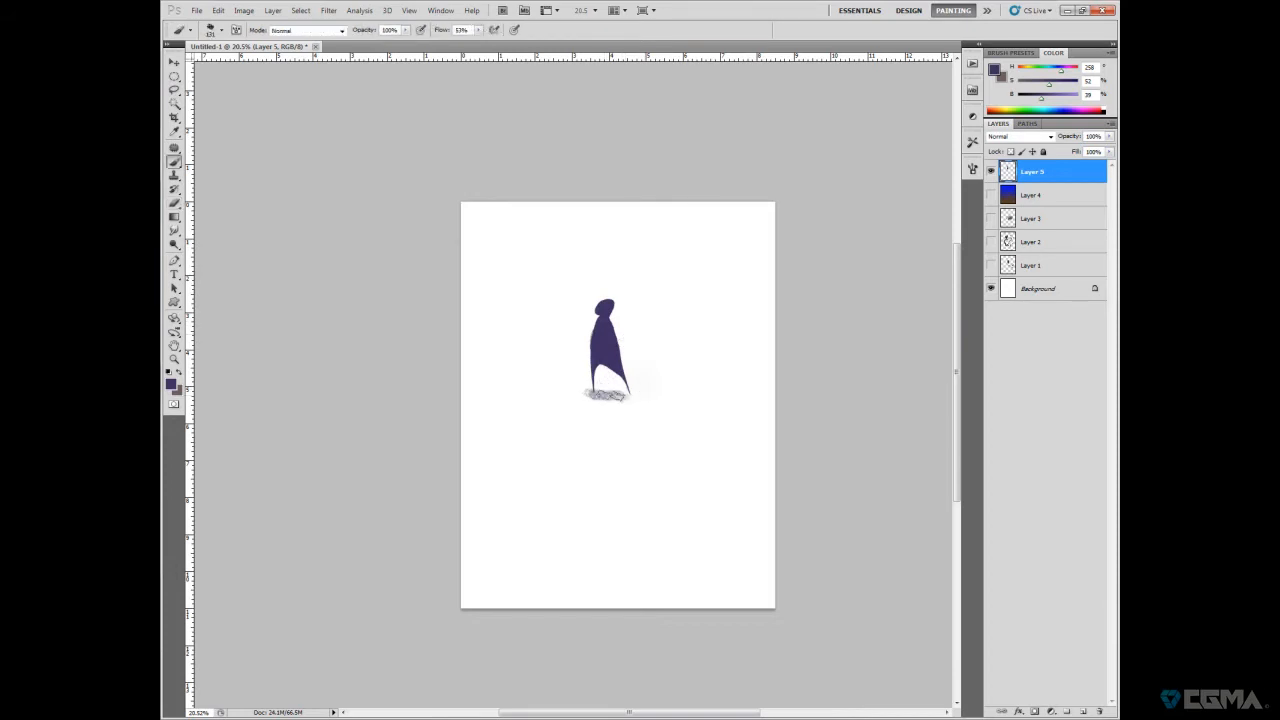
left_click(173, 360)
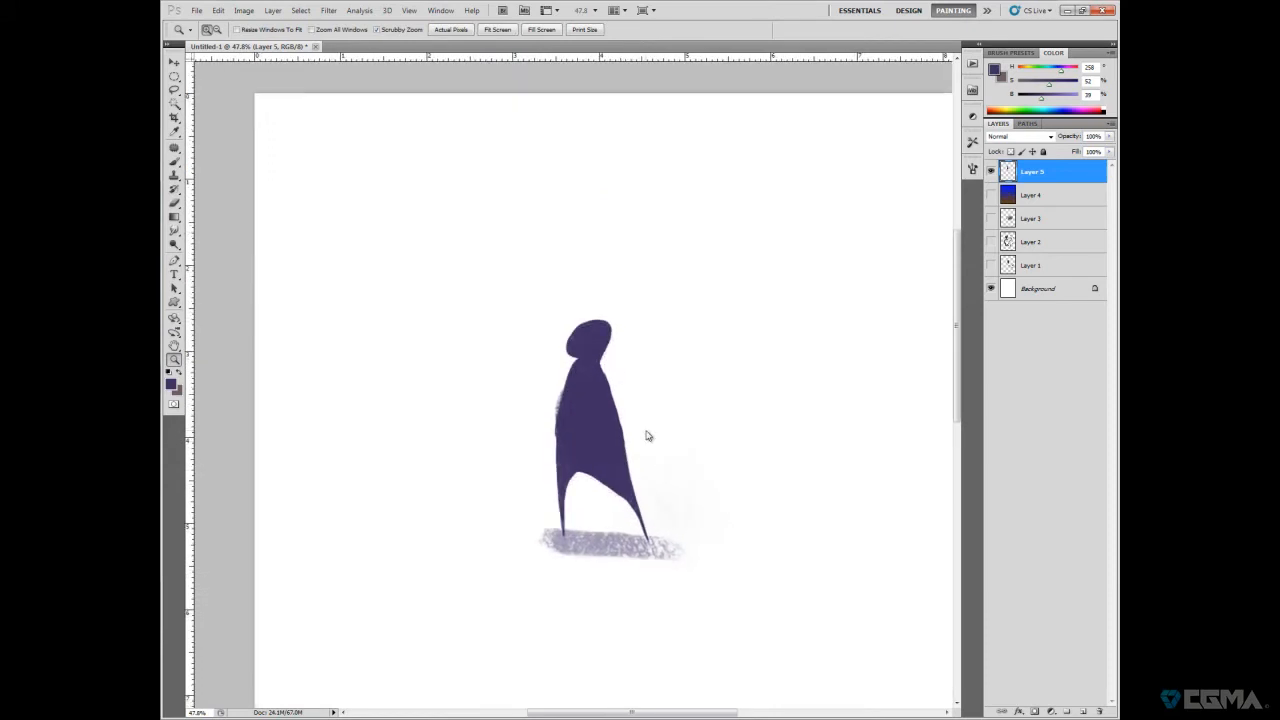
- Smudge the head's edge and dodge the head side and upper body into lavender highlights
left_click(174, 231)
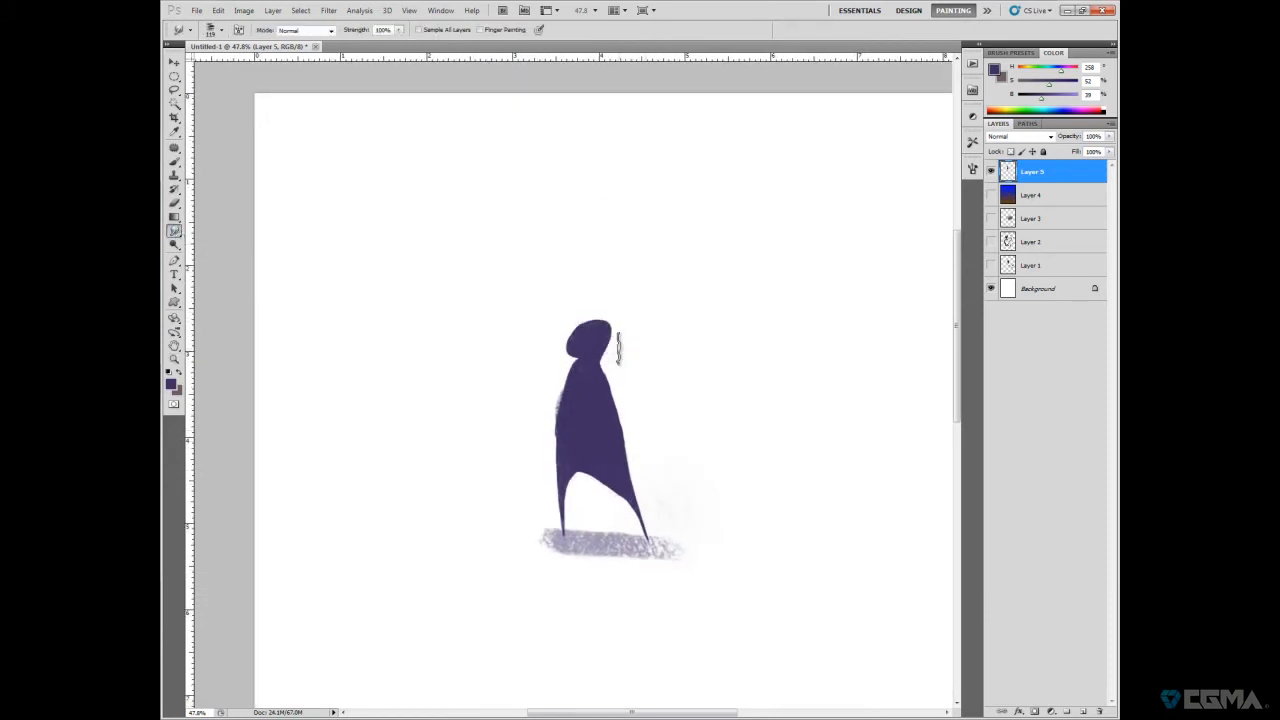
left_click_drag(620, 345, 600, 430)
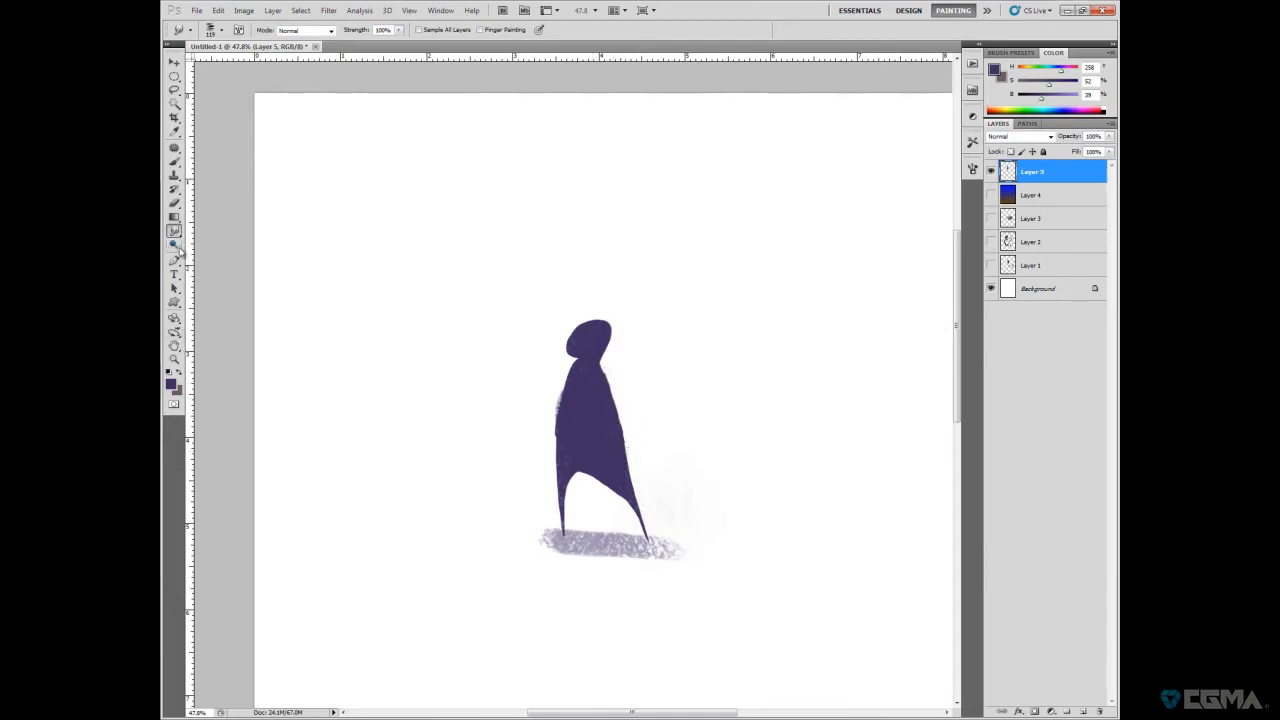
left_click(173, 245)
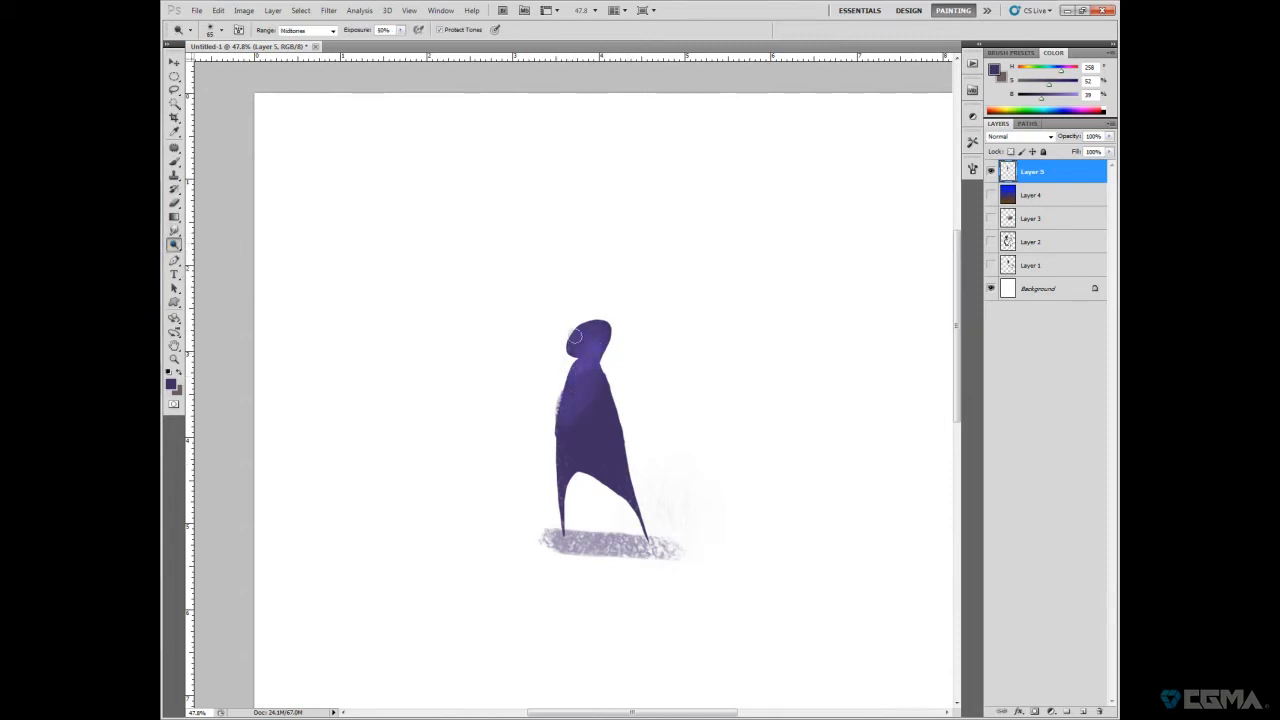
left_click_drag(578, 335, 588, 387)
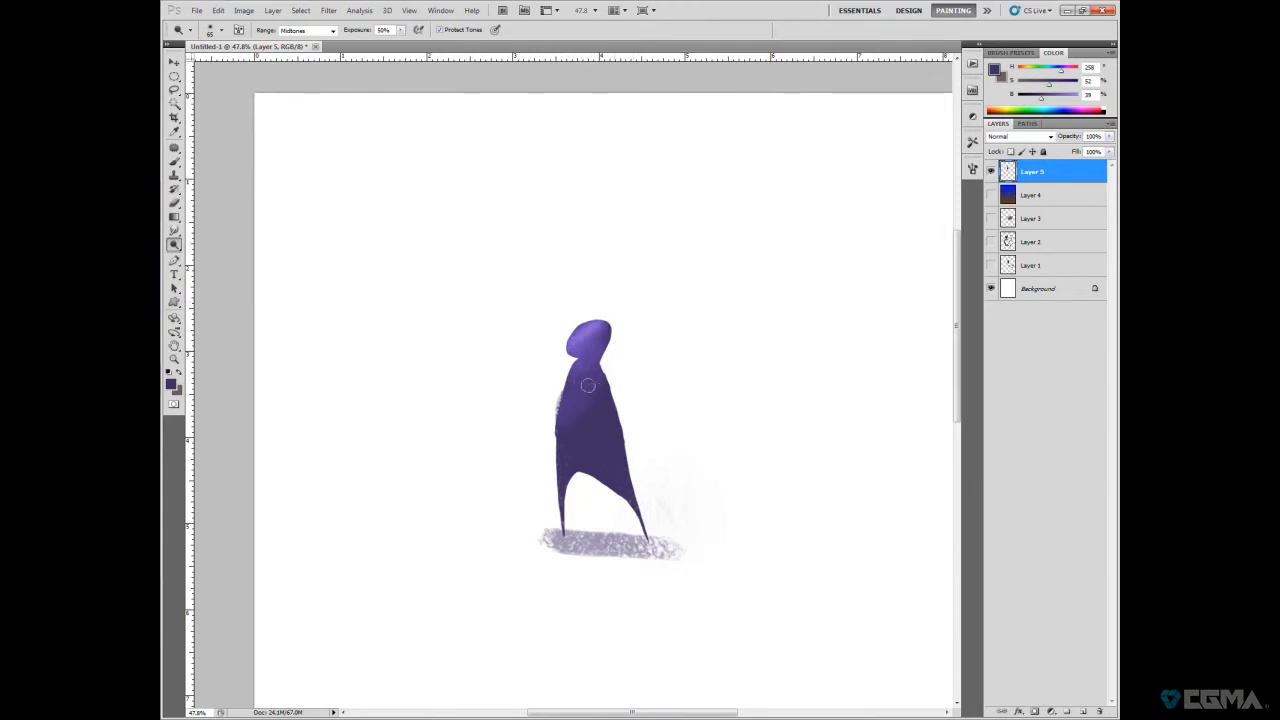
left_click_drag(588, 386, 562, 448)
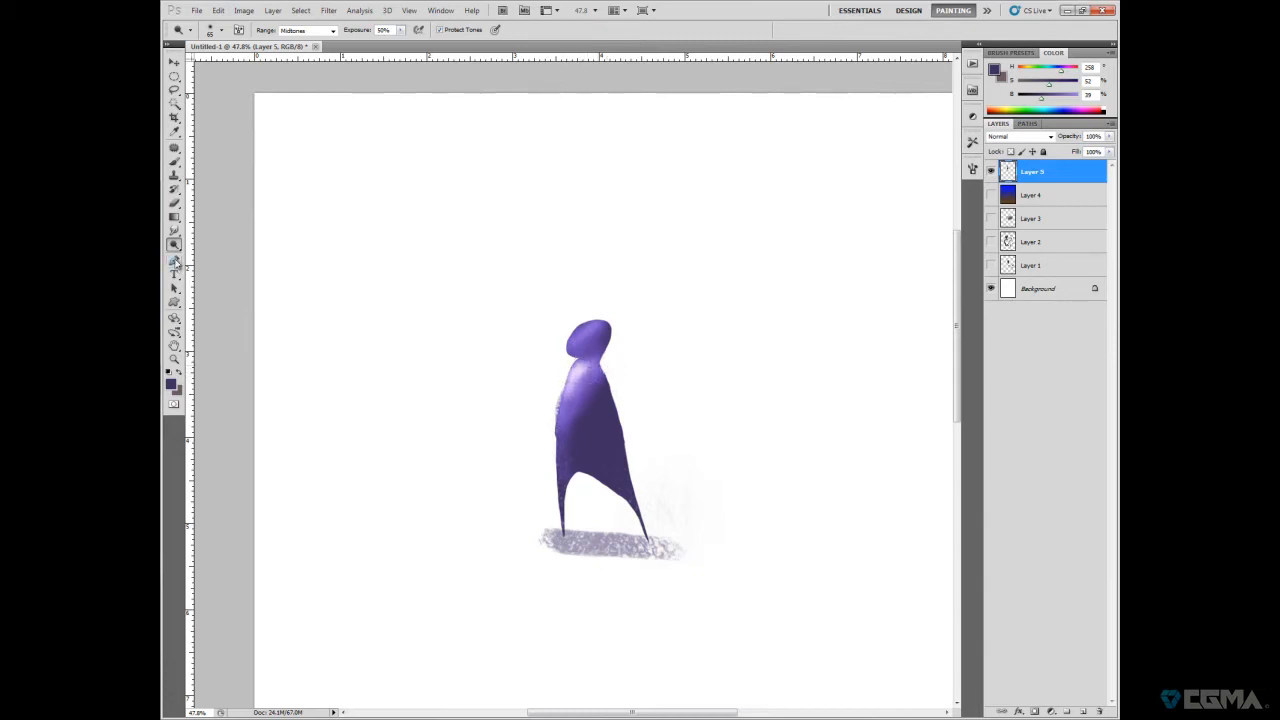
- Draw a curved band path across the figure's torso and stroke it with the brush
left_click(174, 261)
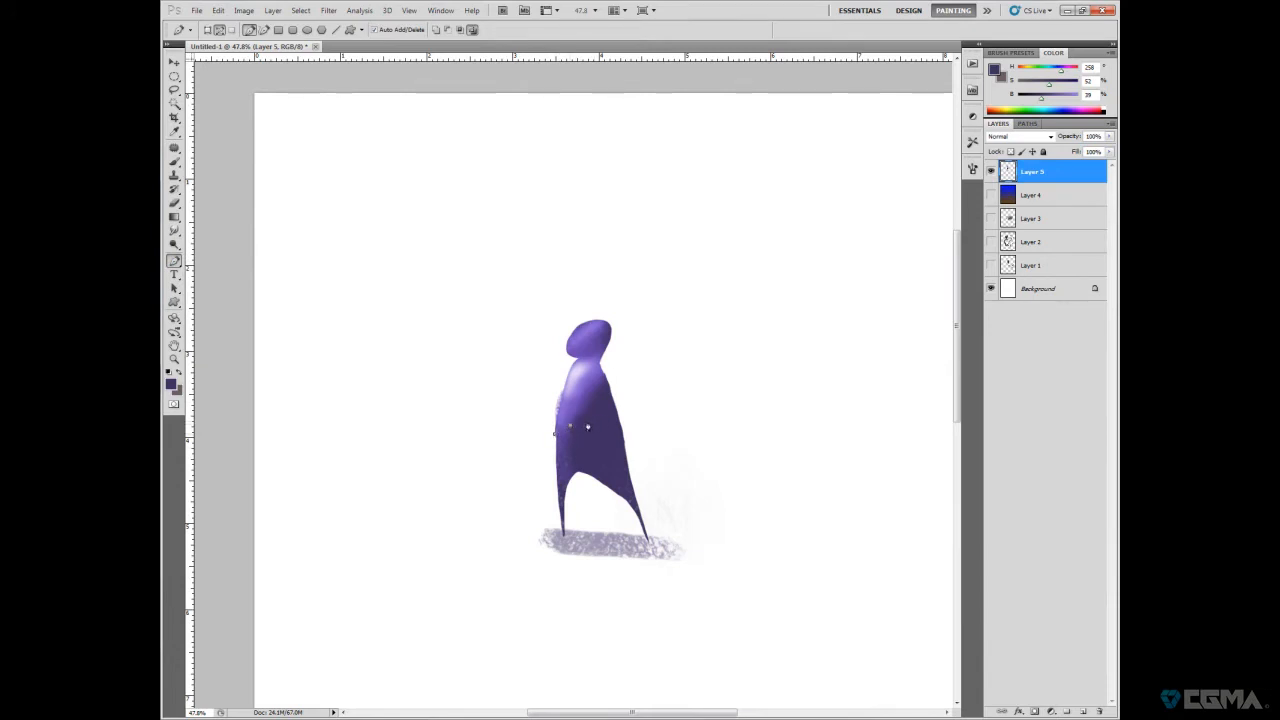
left_click_drag(570, 425, 620, 433)
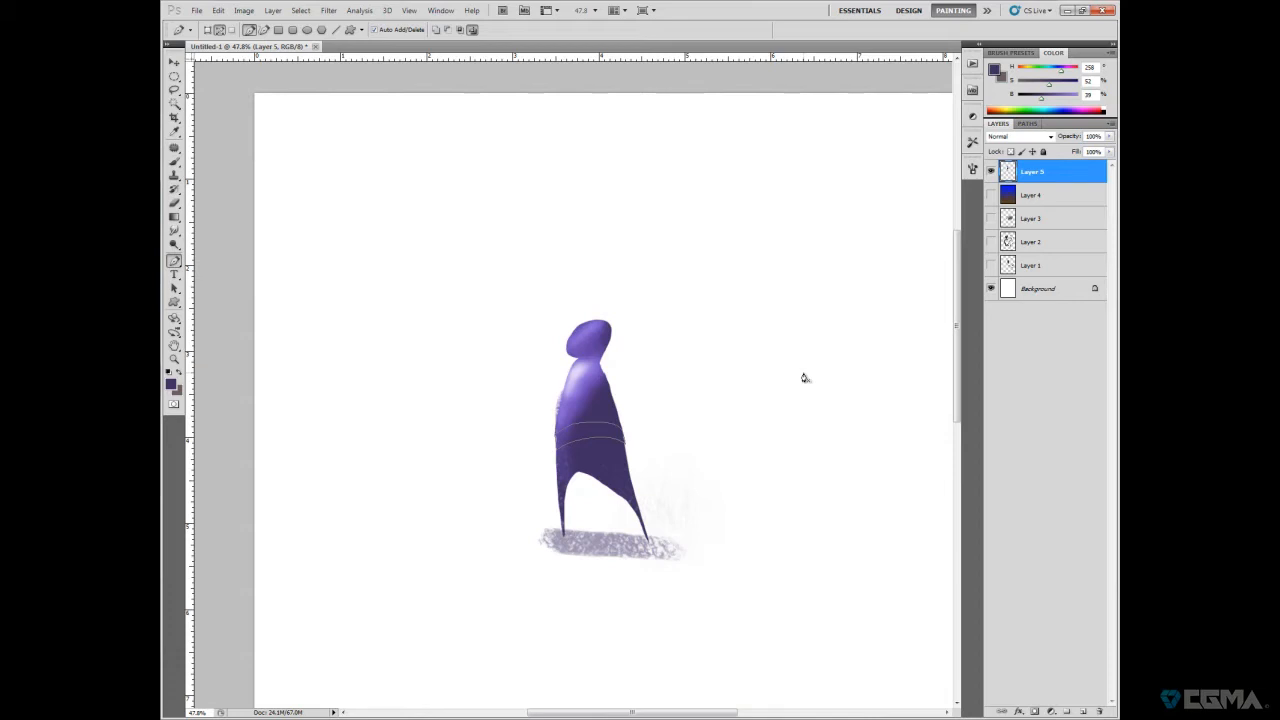
mouse_move(608, 440)
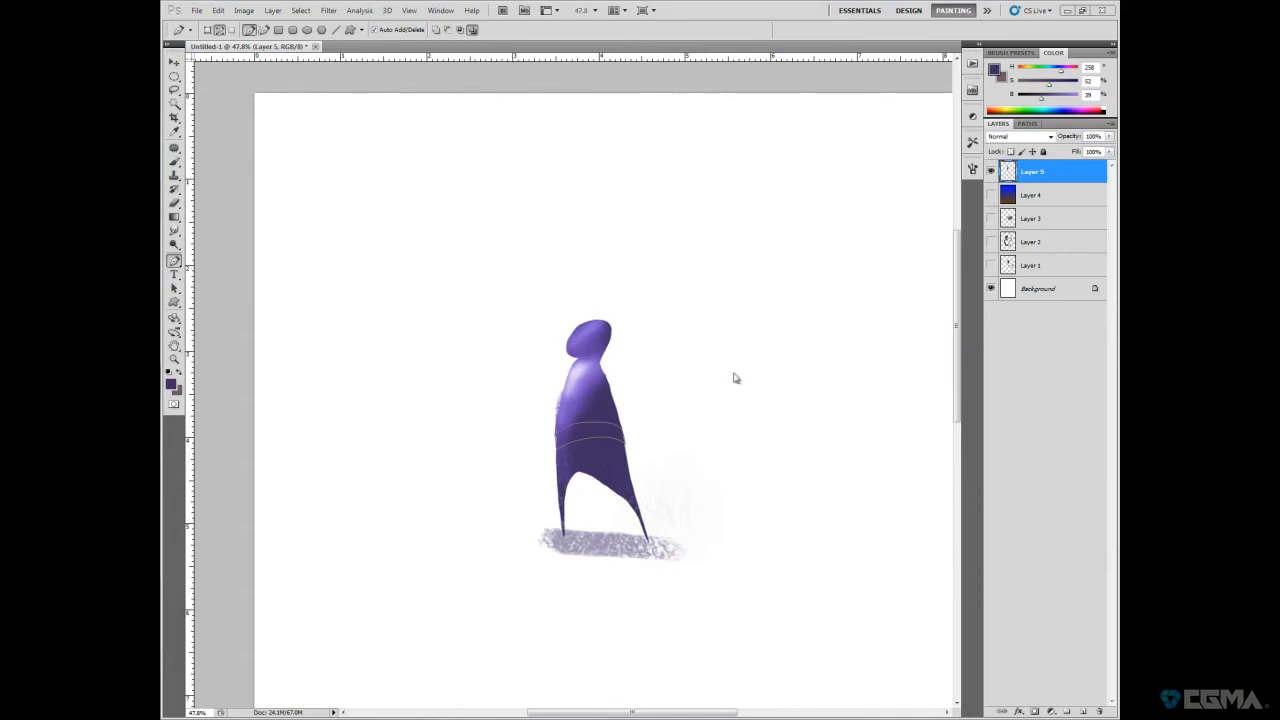
mouse_move(741, 338)
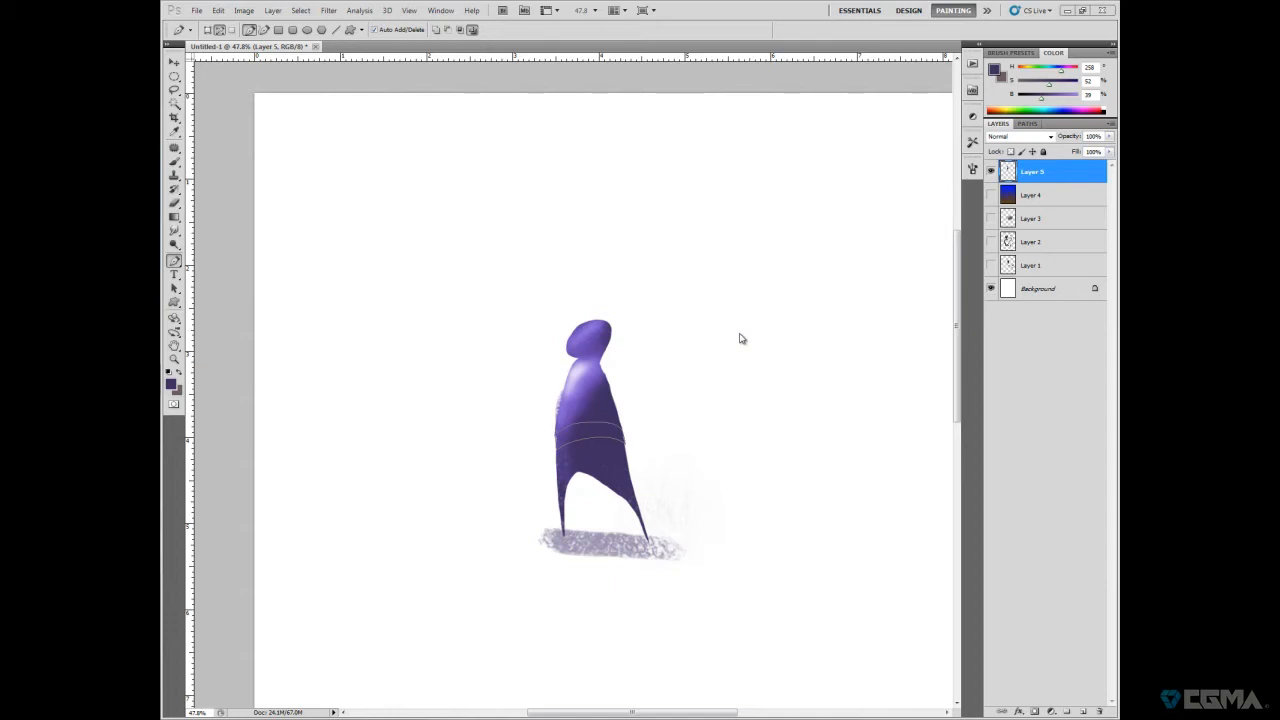
mouse_move(695, 401)
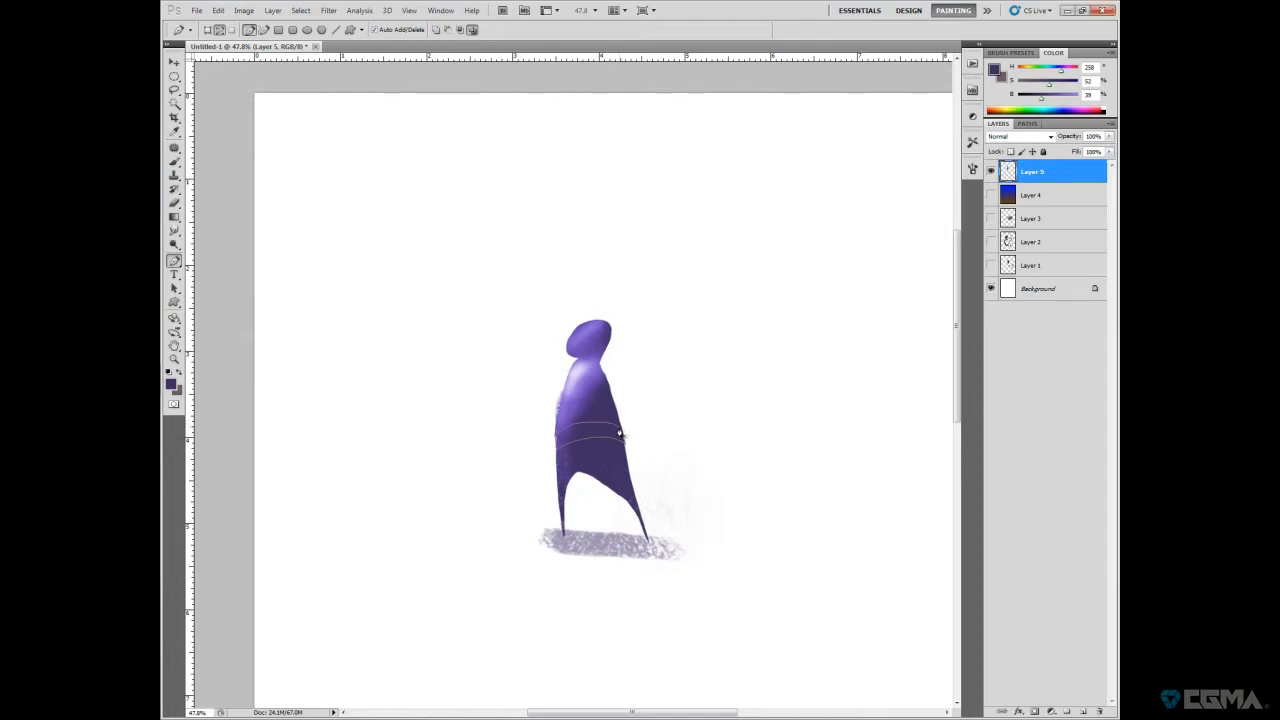
right_click(618, 432)
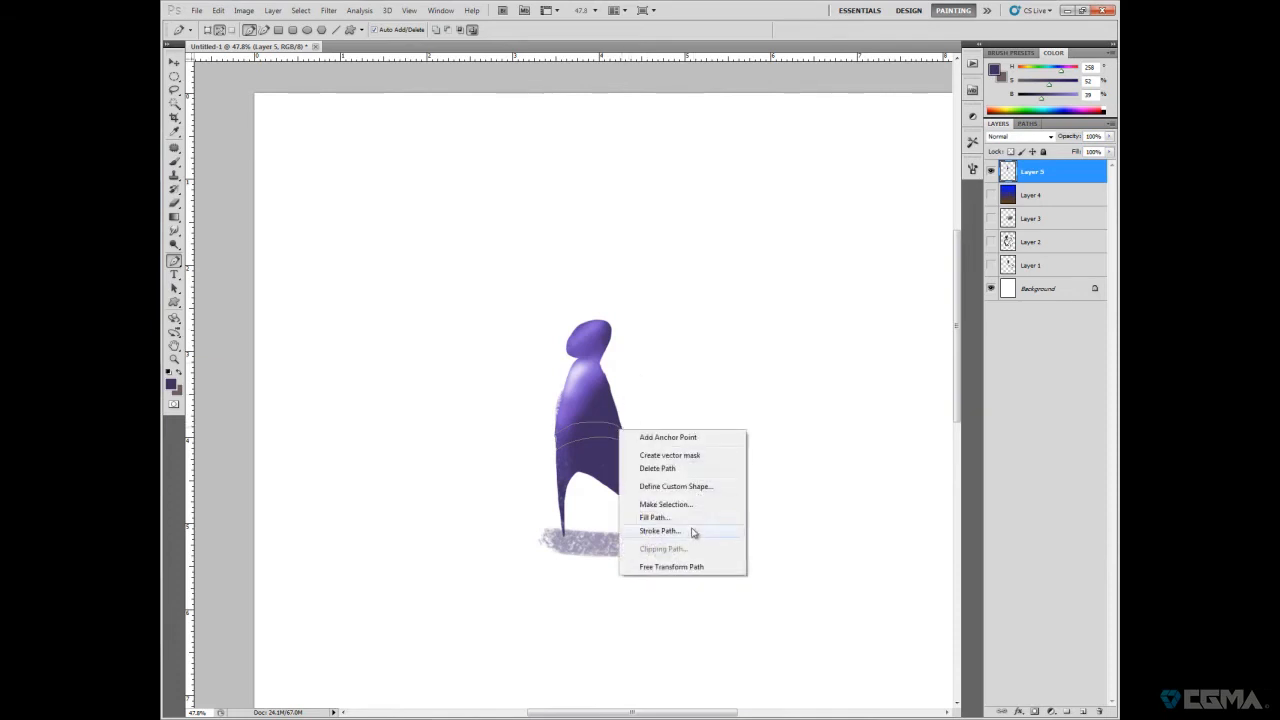
left_click(659, 531)
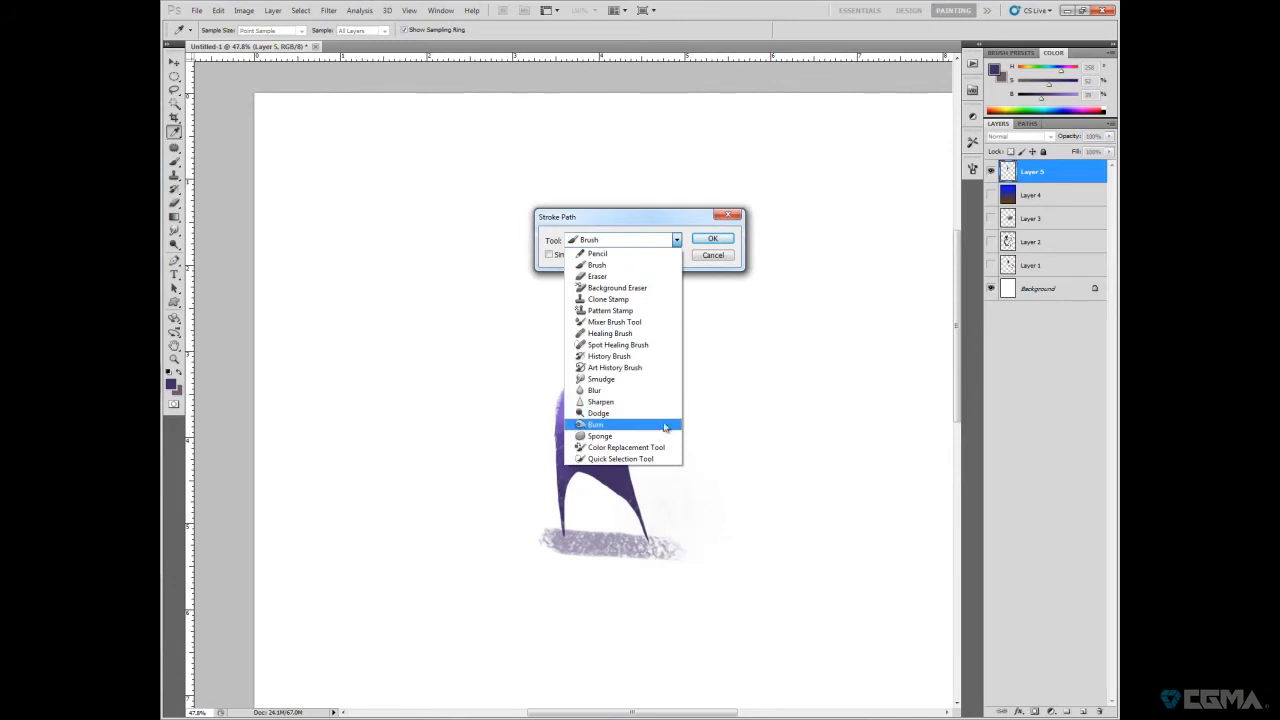
mouse_move(642, 265)
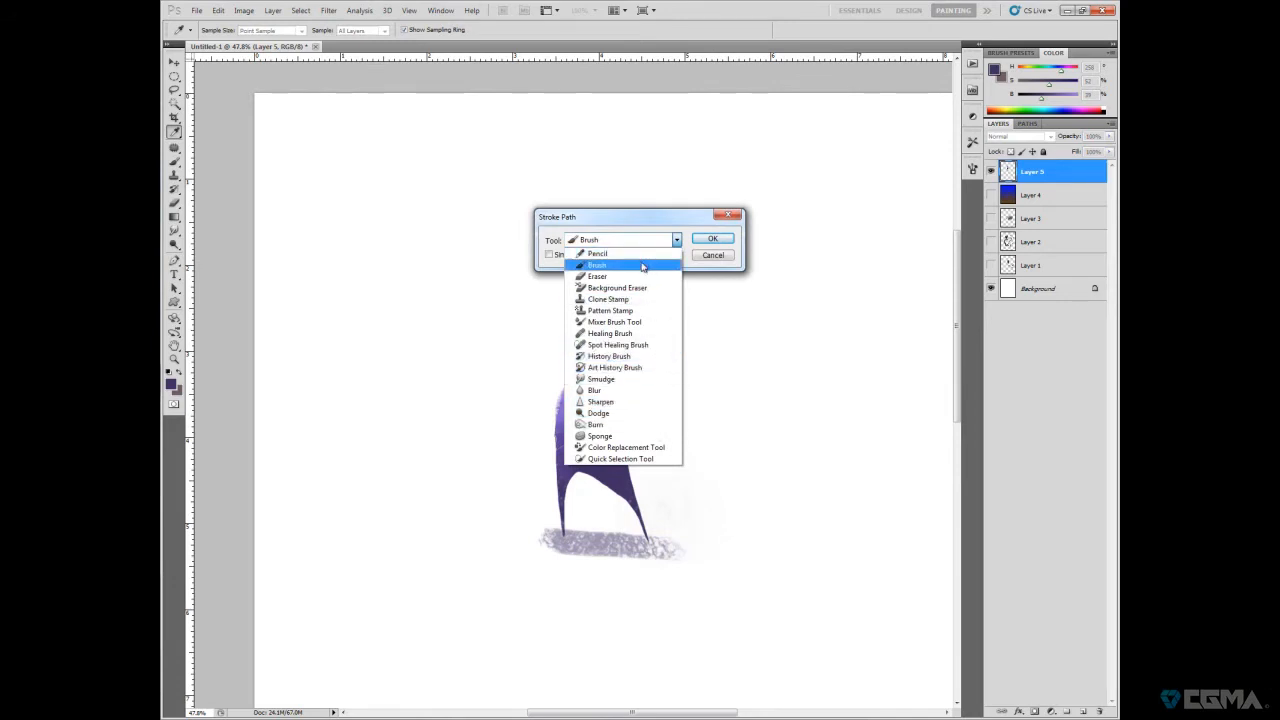
left_click(712, 238)
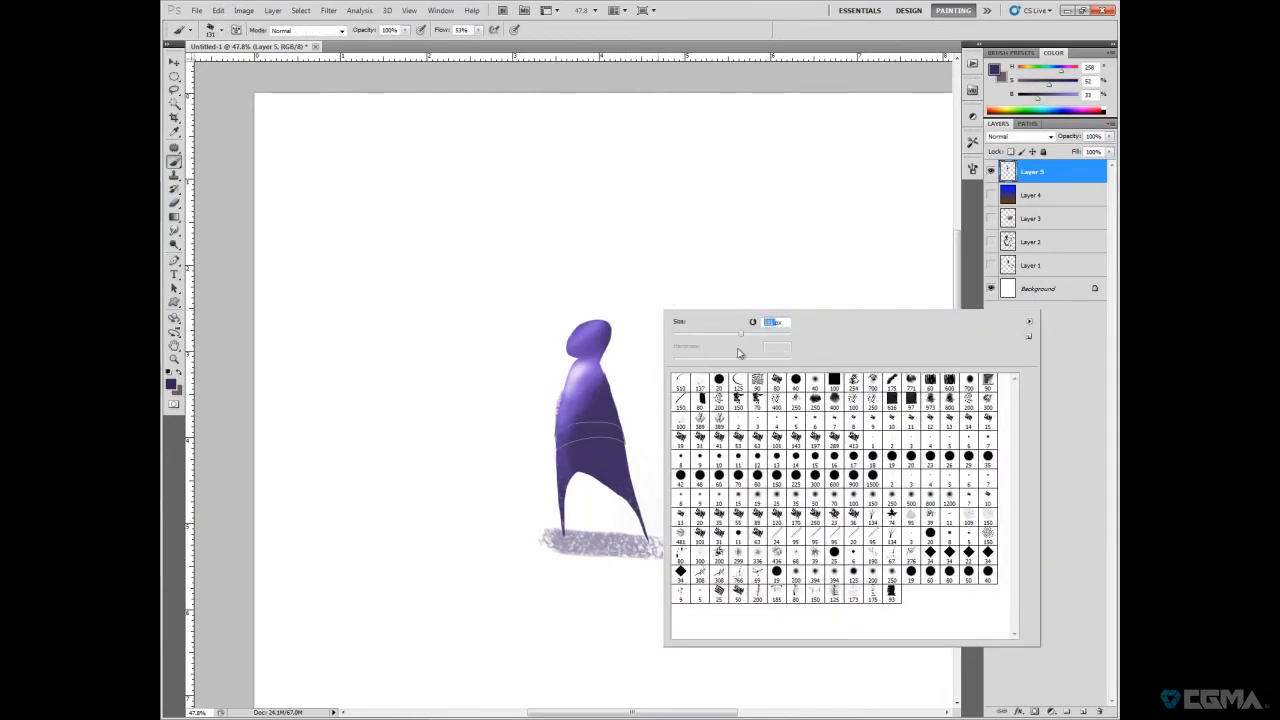
left_click(641, 313)
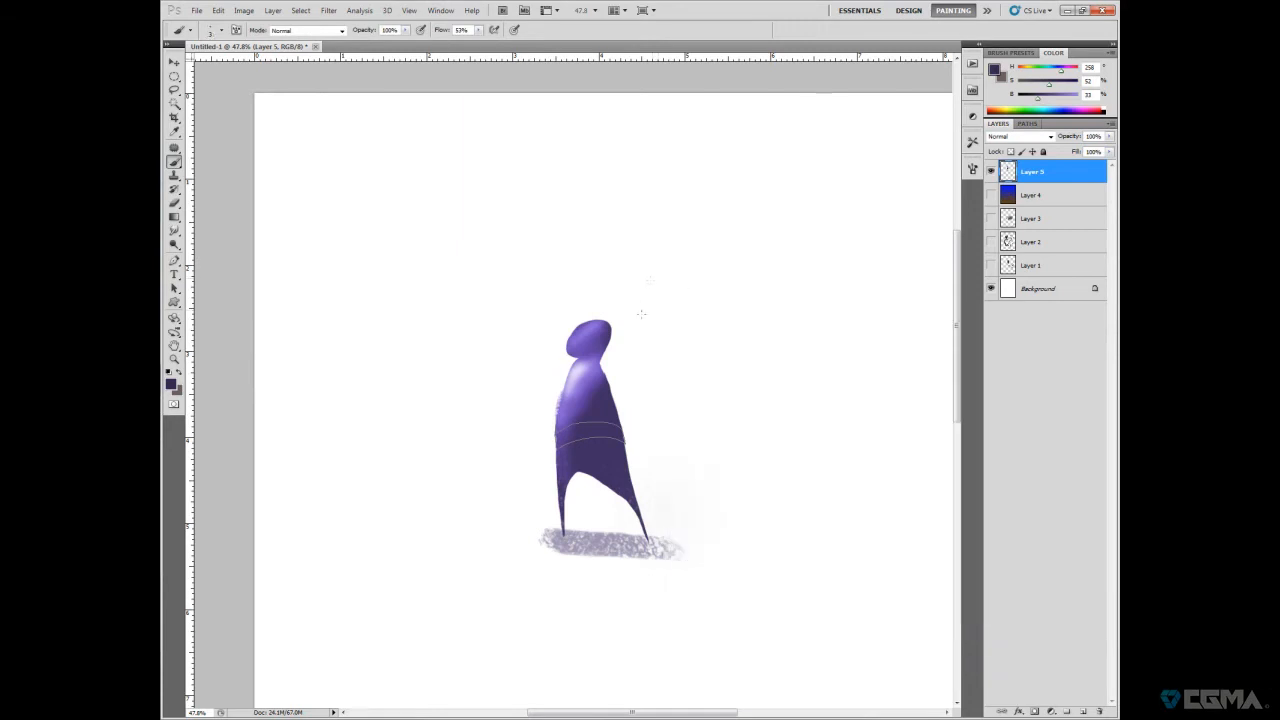
mouse_move(835, 416)
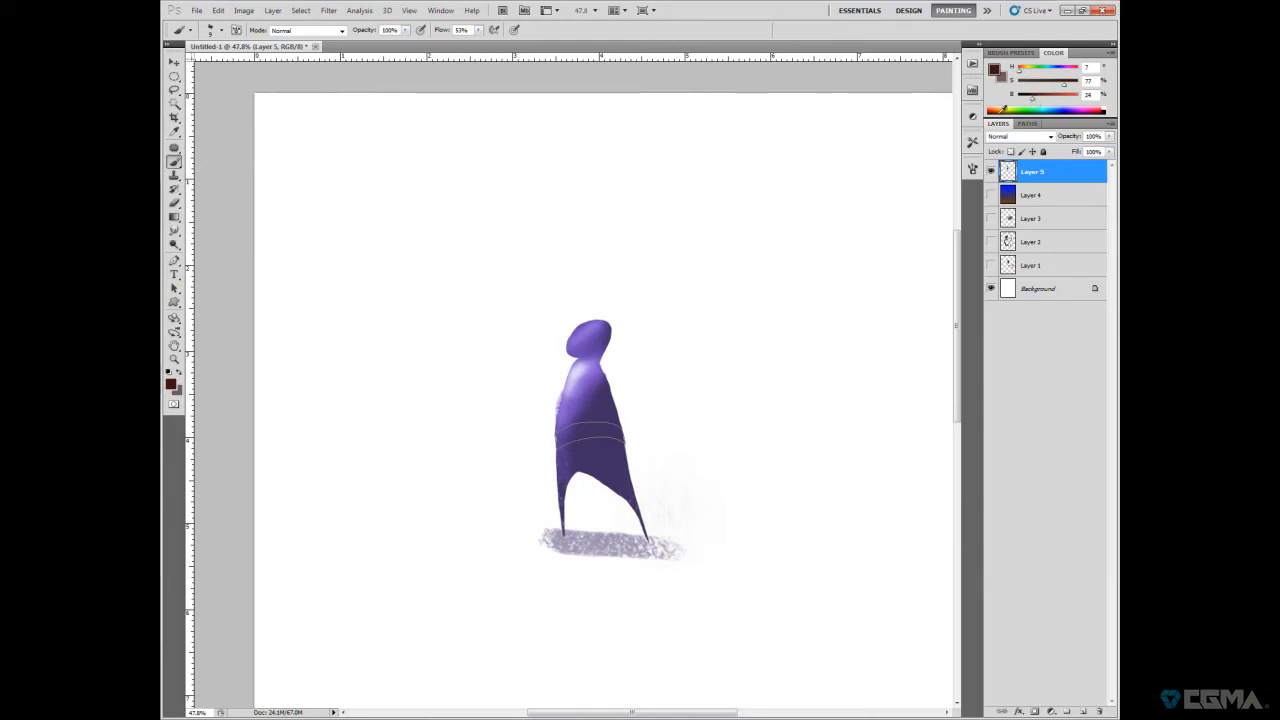
- Stroke the band path with the painting colour and select the Work Path
right_click(608, 430)
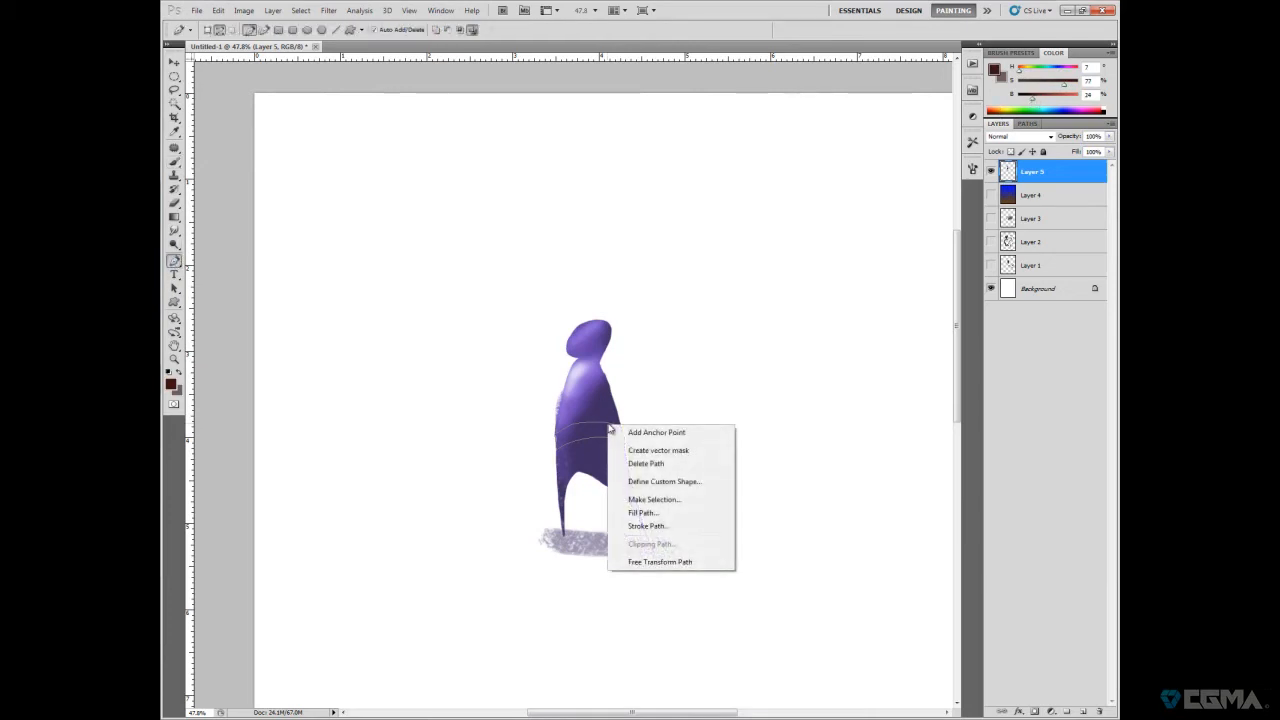
left_click(647, 526)
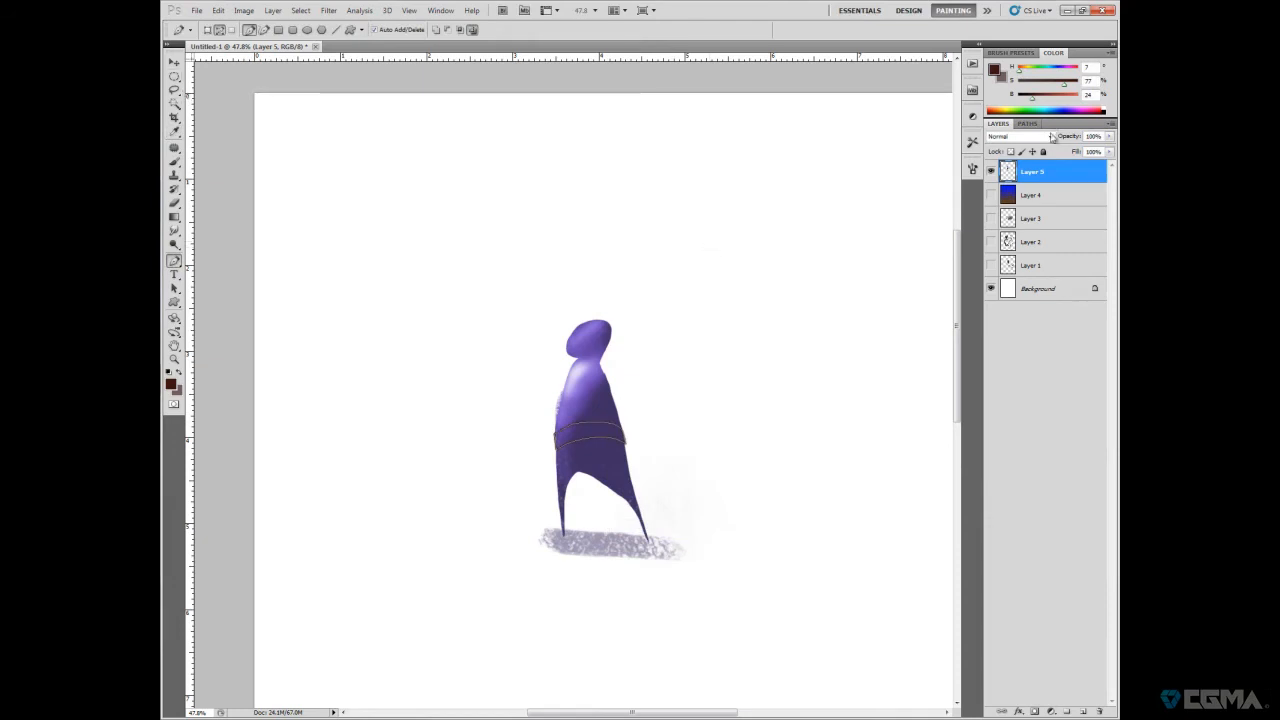
left_click(1027, 123)
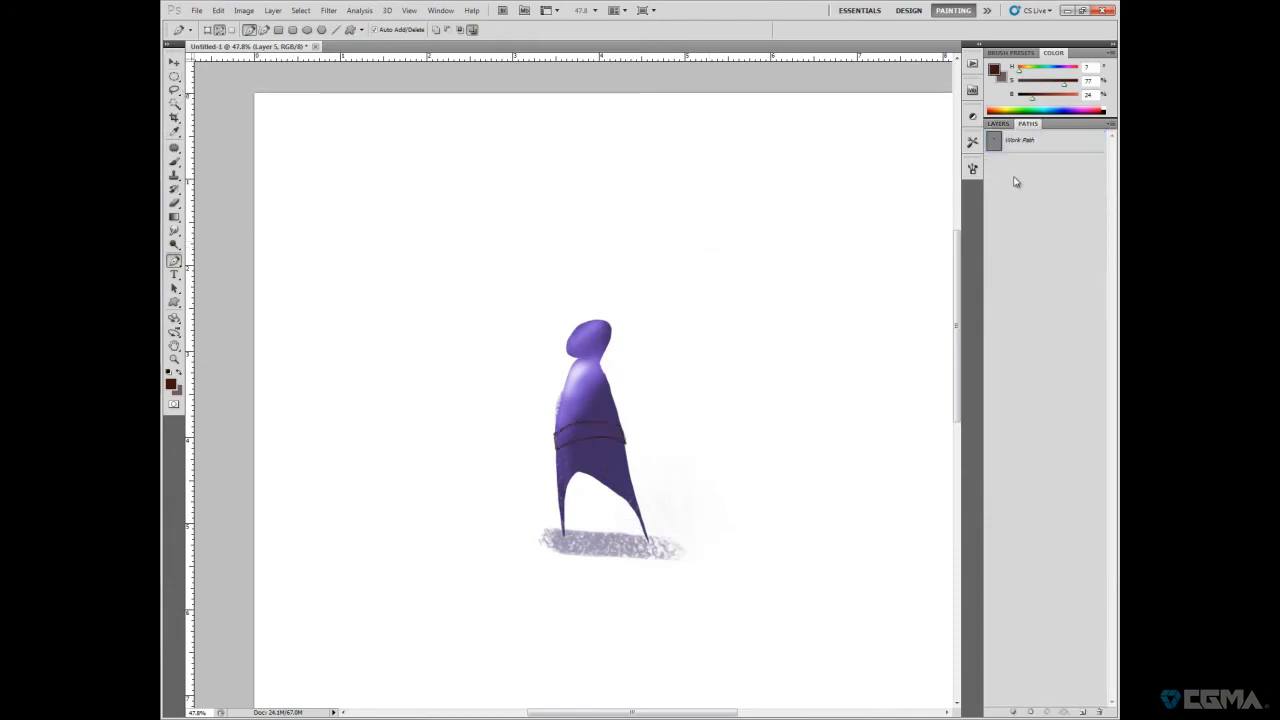
left_click(1020, 140)
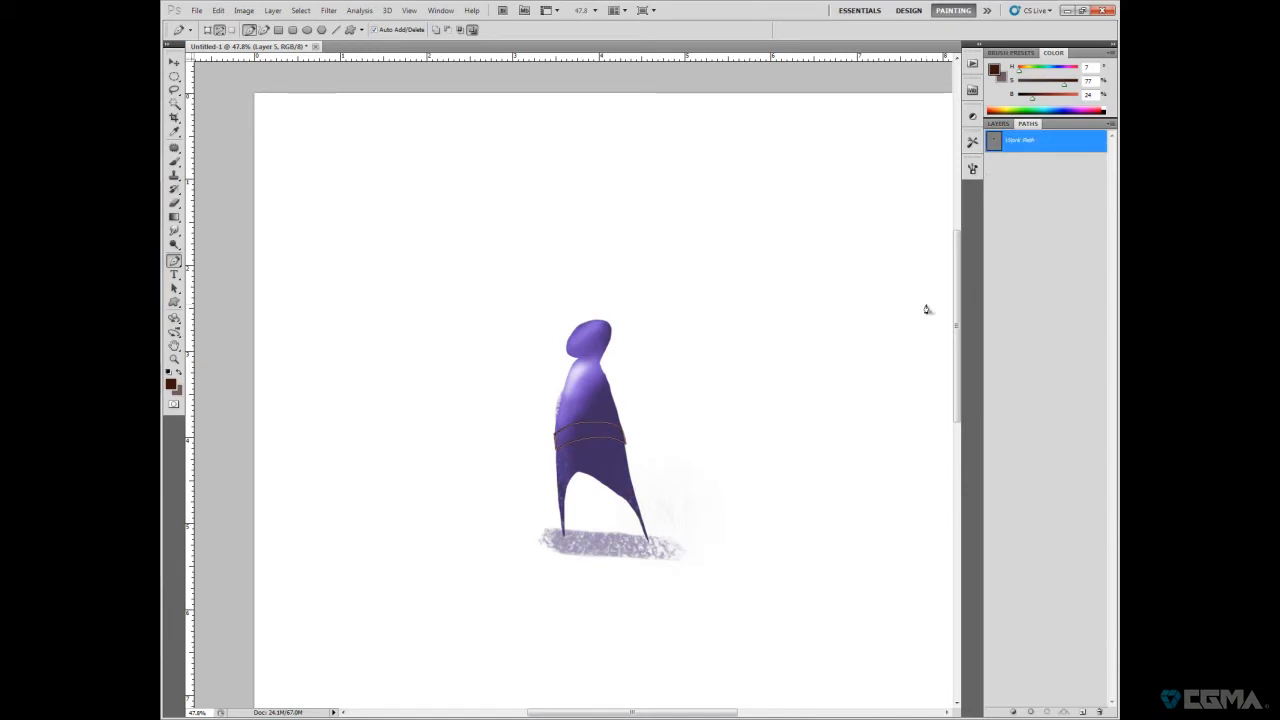
mouse_move(618, 346)
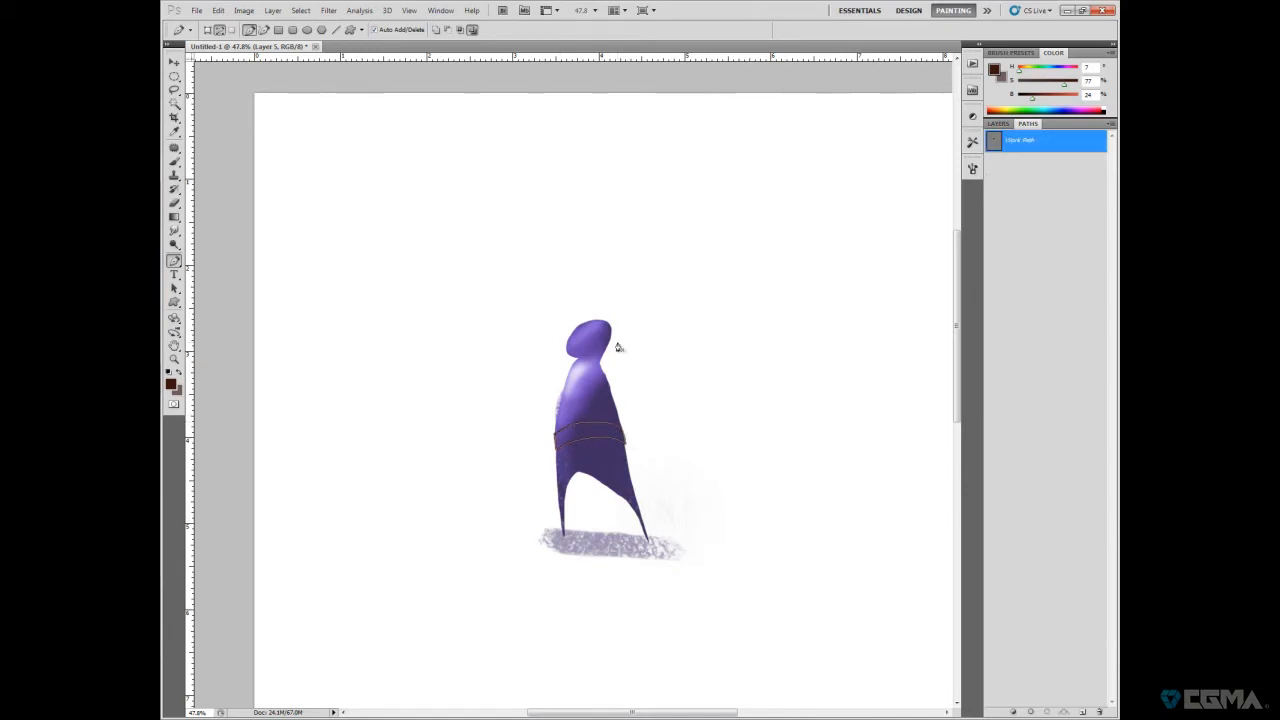
- Deselect the path, then paint the belt in sampled dark maroon with a pink highlight
left_click(998, 123)
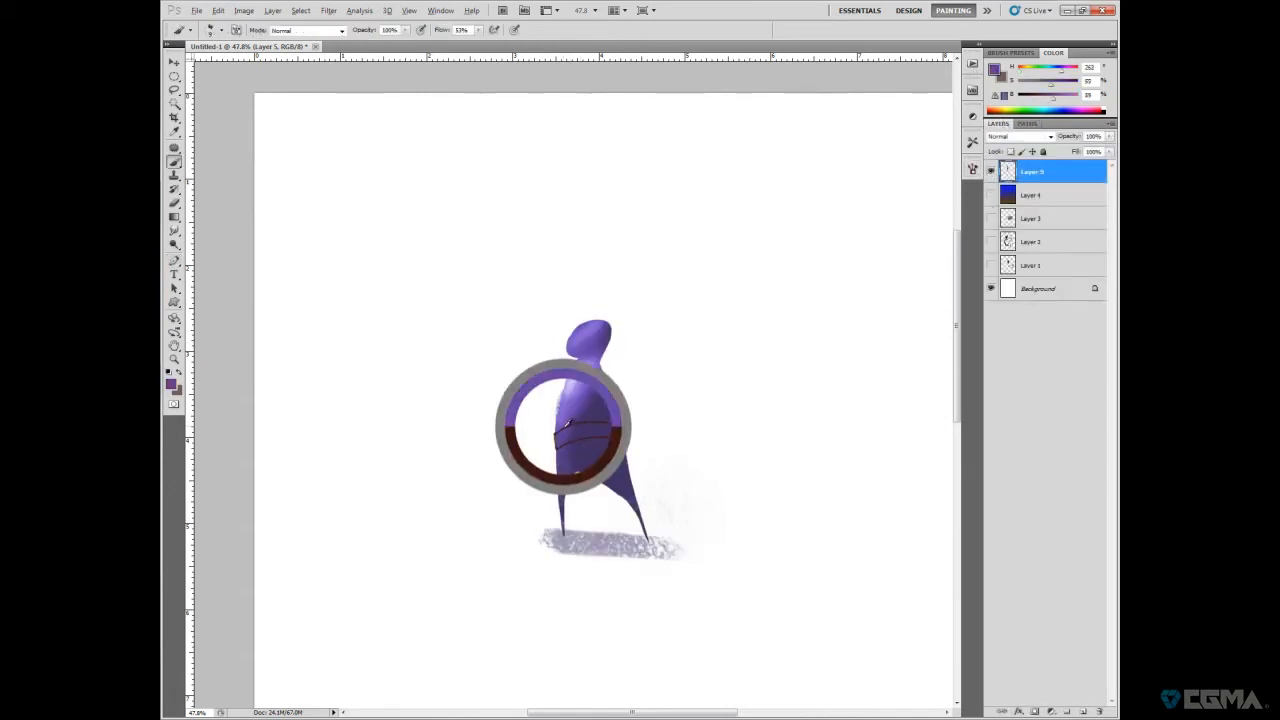
left_click(225, 29)
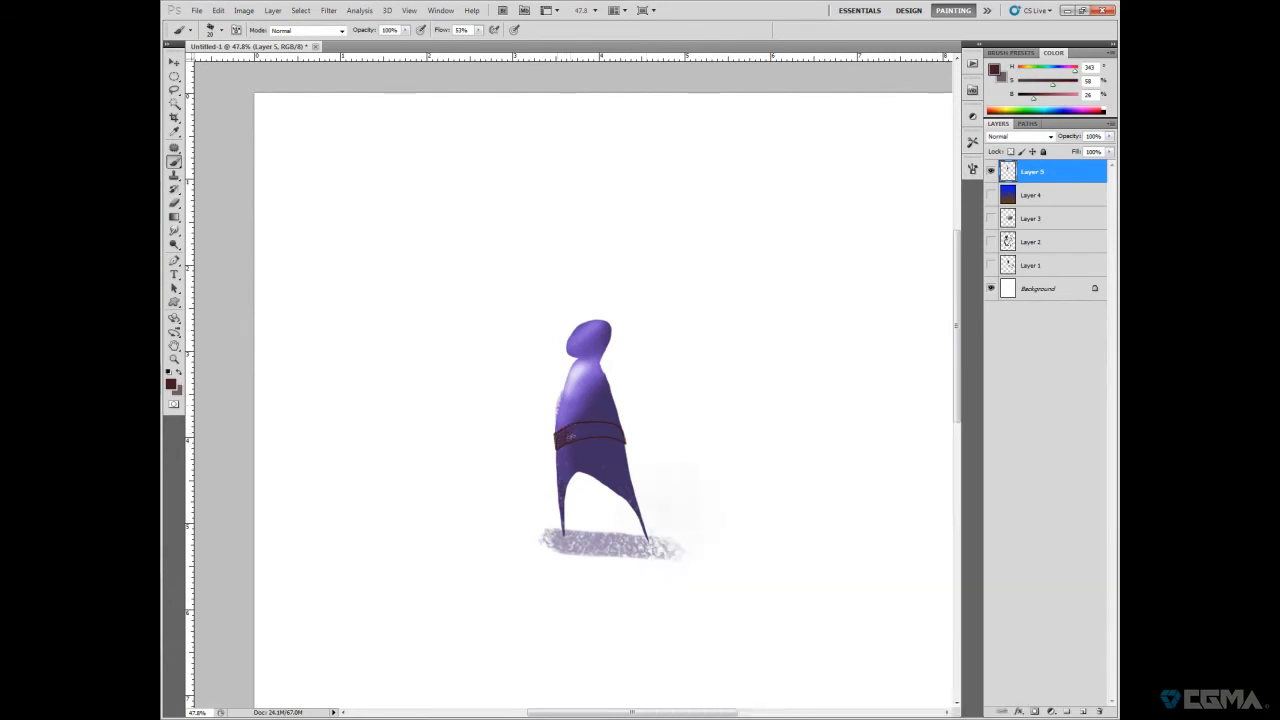
left_click(585, 432)
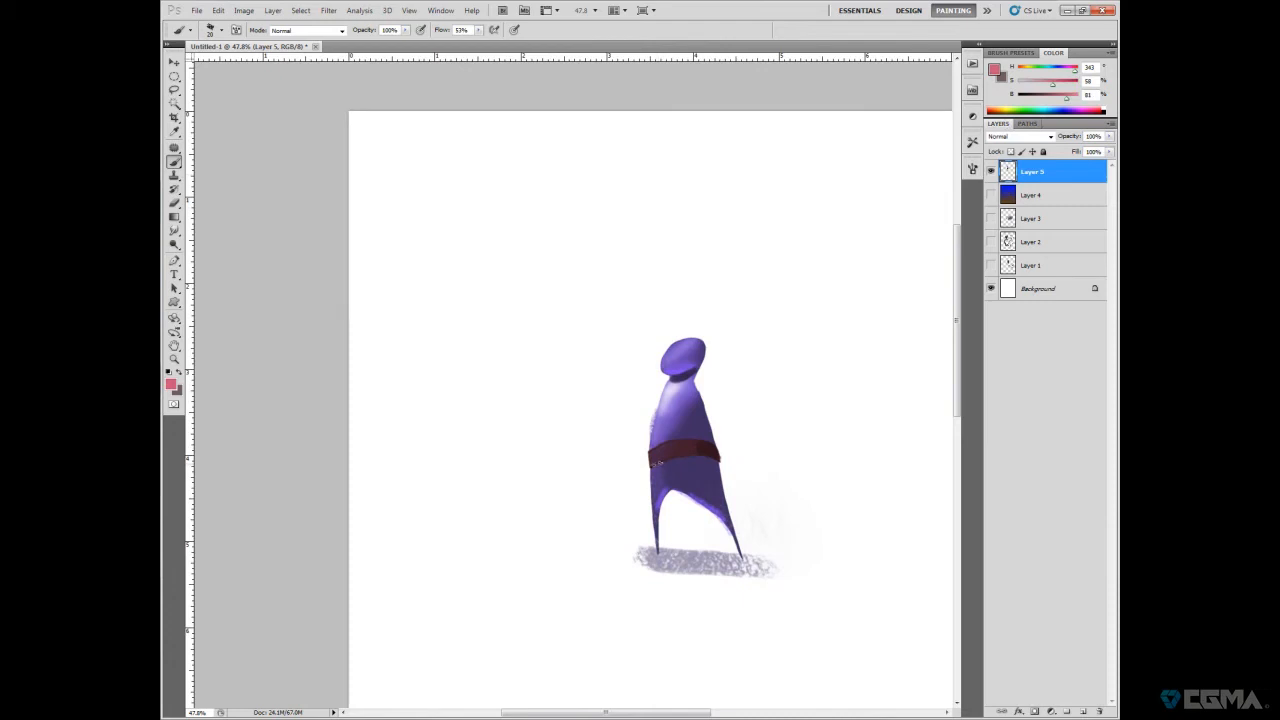
left_click(680, 460)
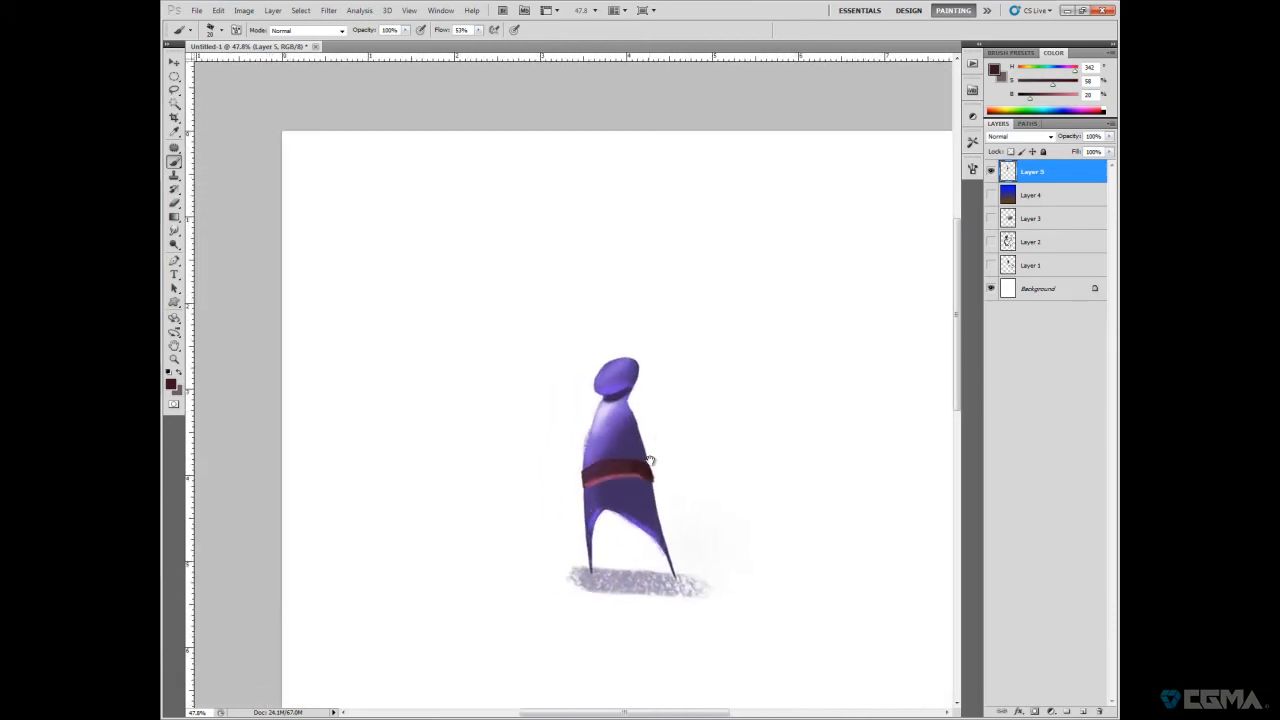
- Pen a path under the figure's head, try Free Transform Path, and dismiss the error
left_click(174, 261)
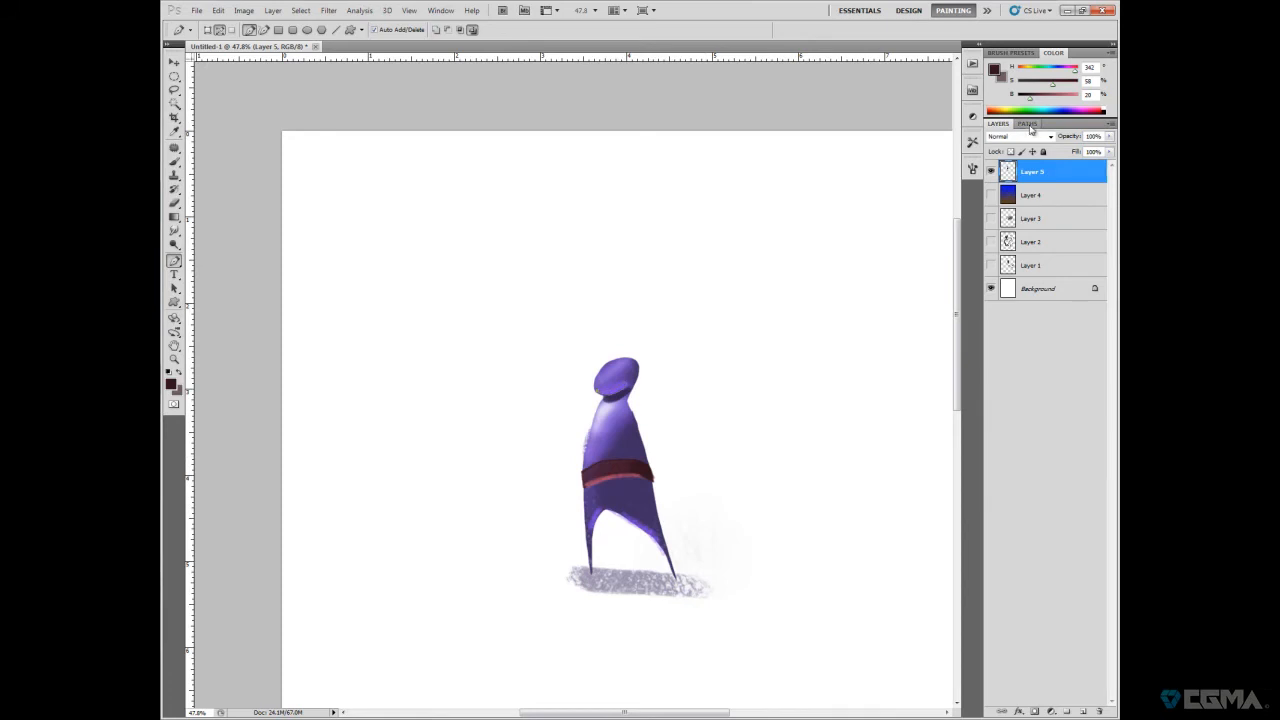
left_click(1027, 123)
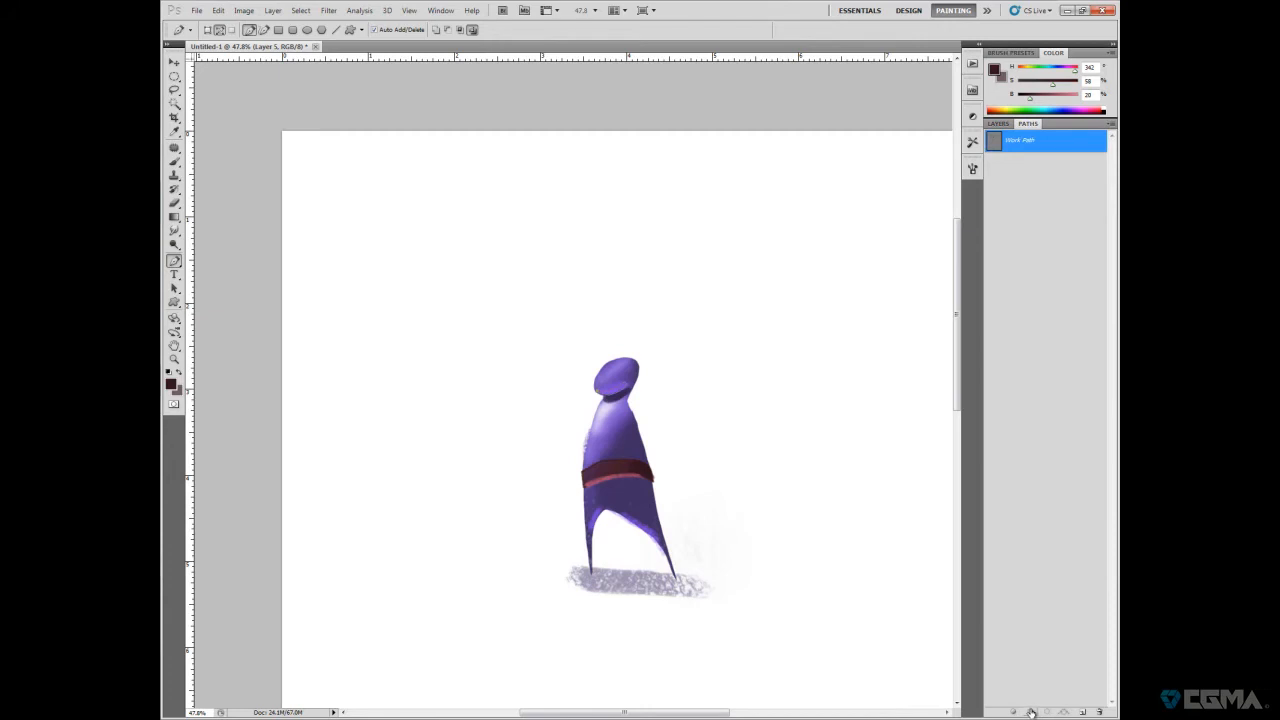
mouse_move(1031, 711)
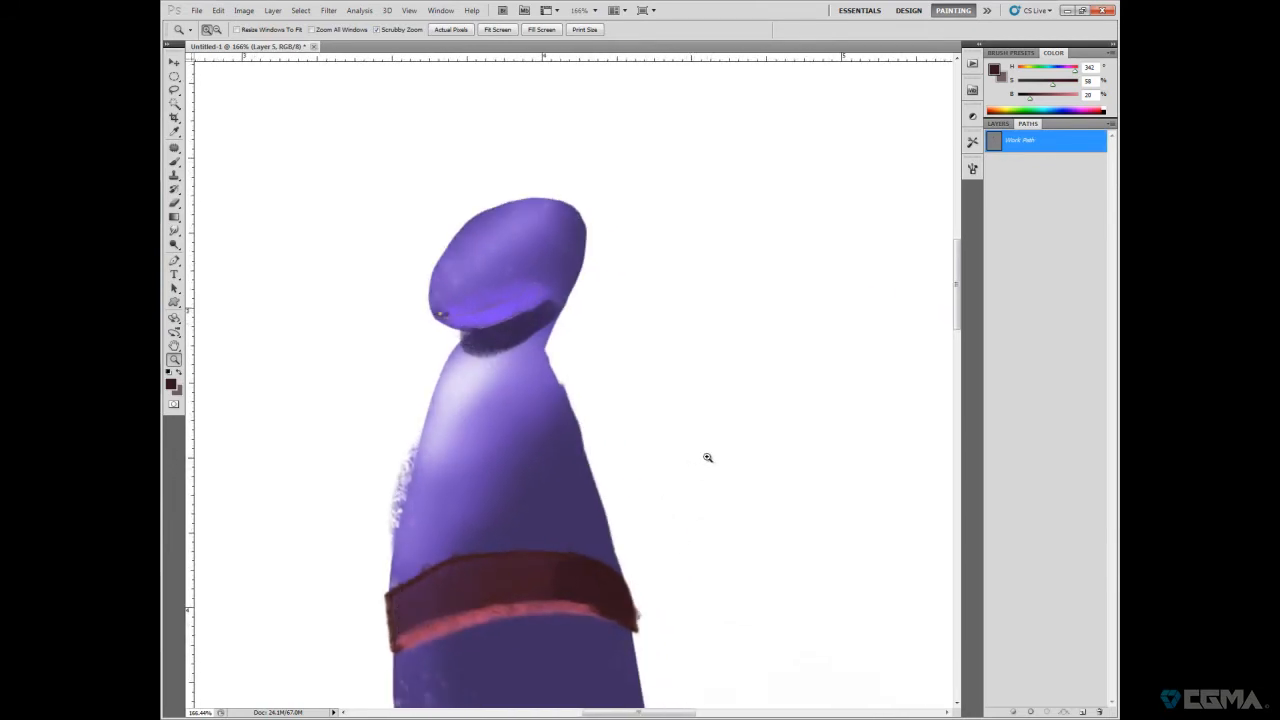
mouse_move(1067, 708)
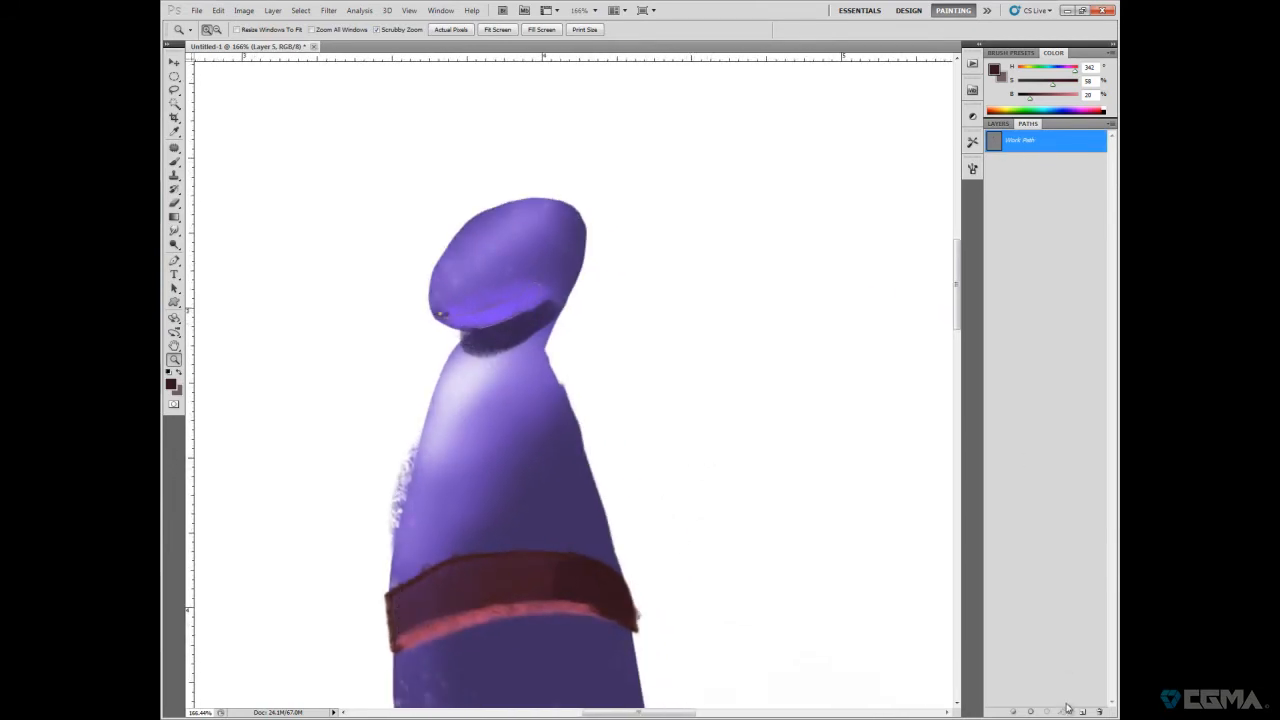
left_click(173, 261)
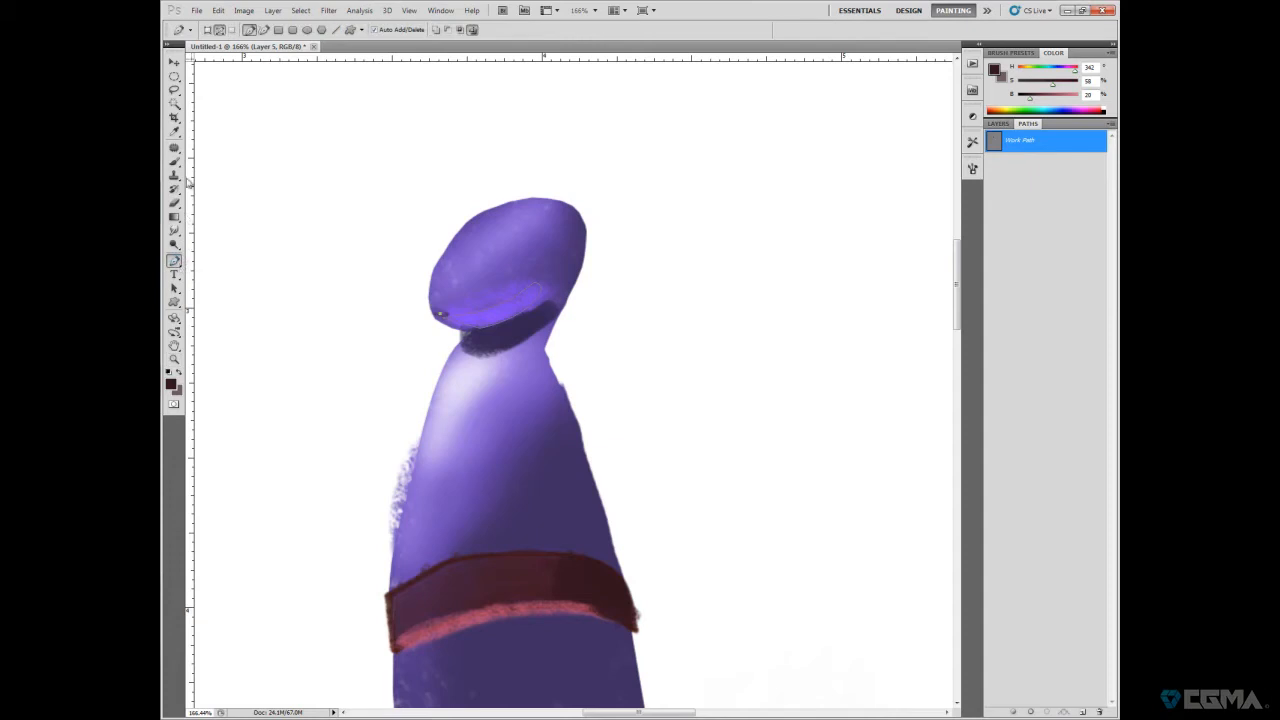
mouse_move(990, 141)
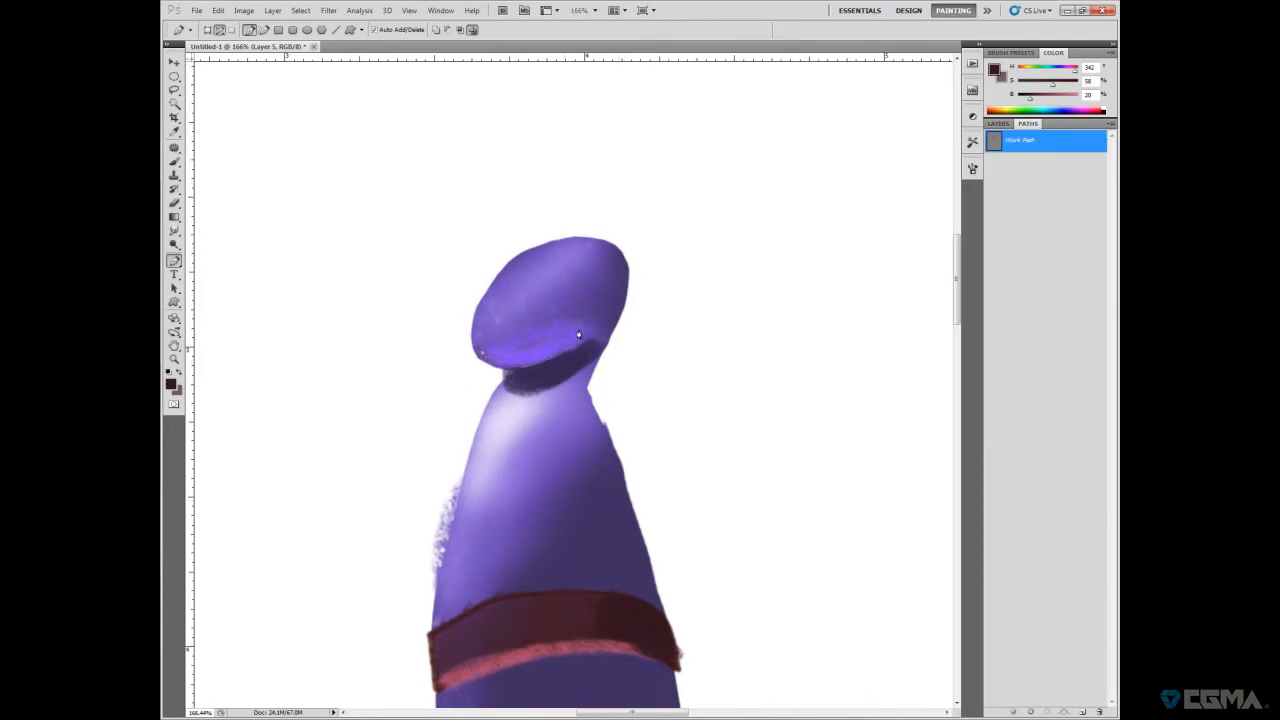
right_click(578, 335)
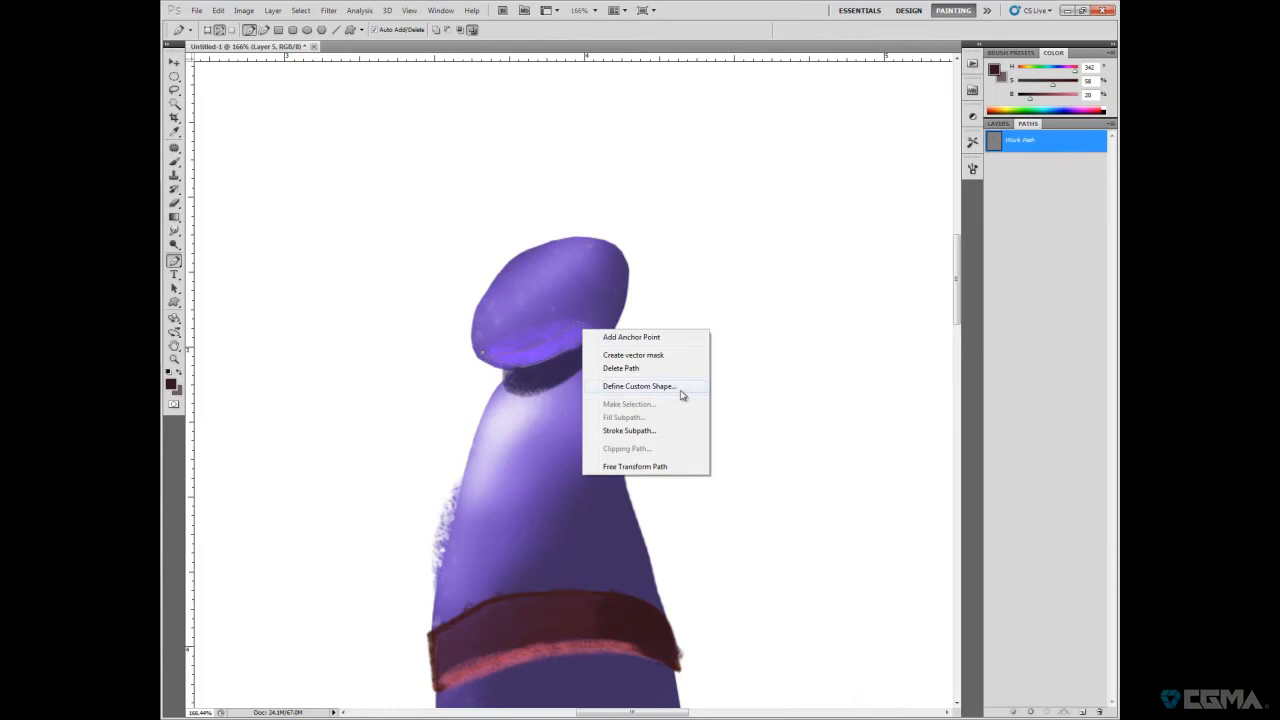
mouse_move(665, 467)
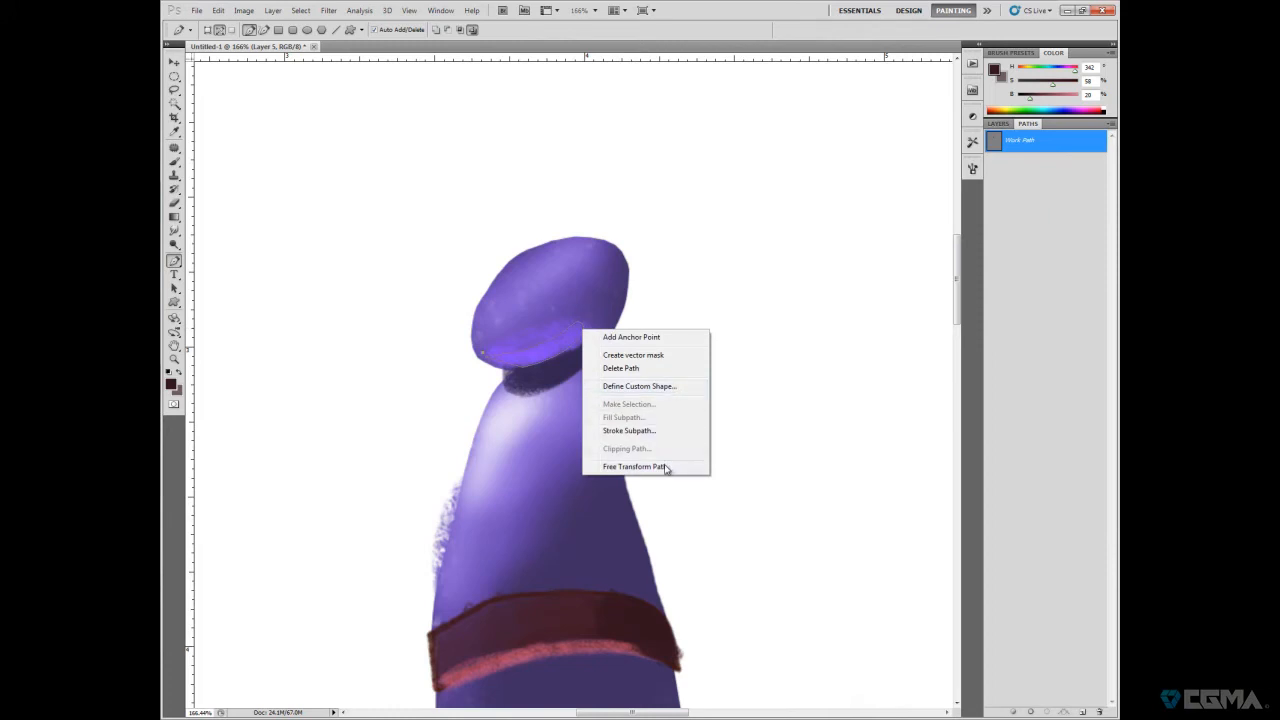
left_click(630, 467)
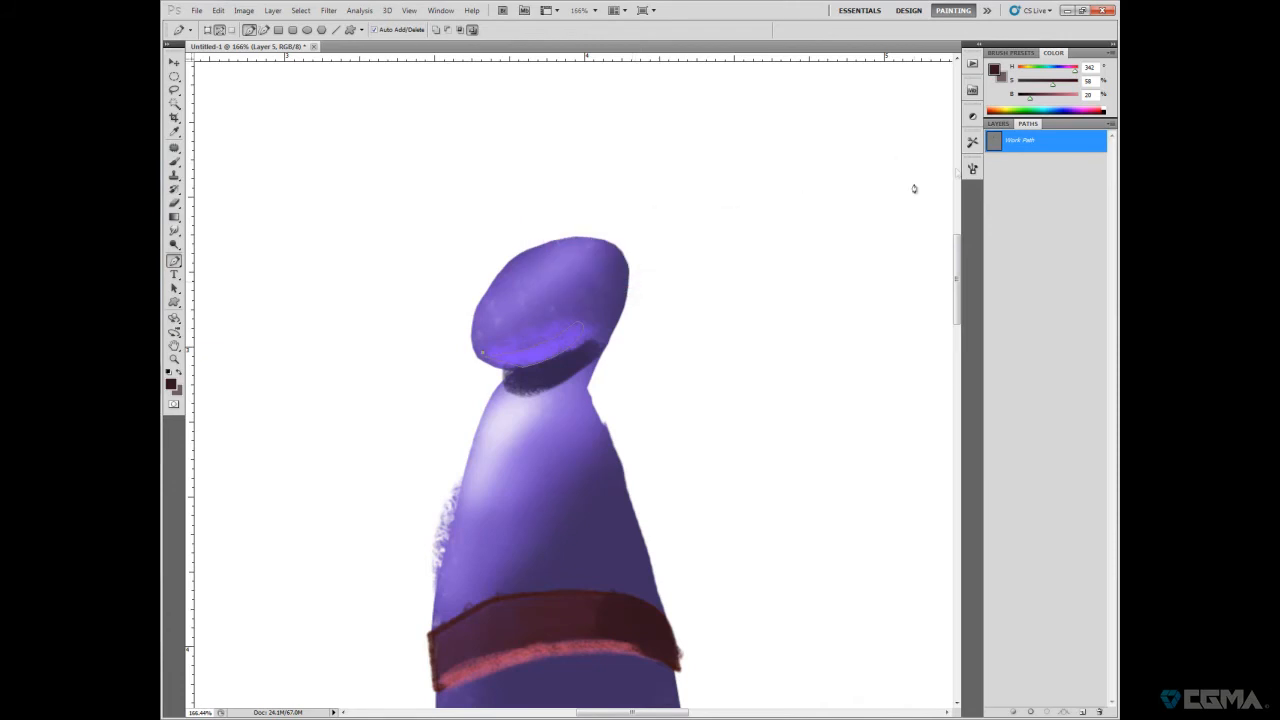
left_click(997, 123)
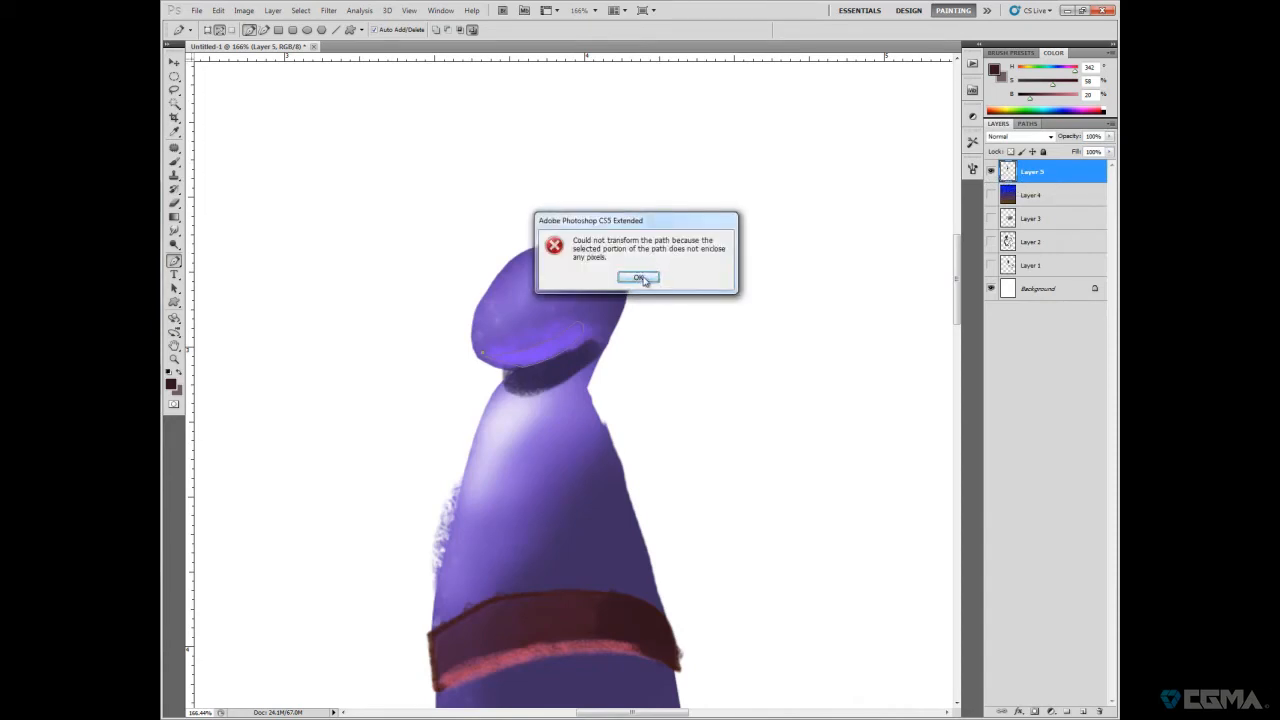
left_click(639, 277)
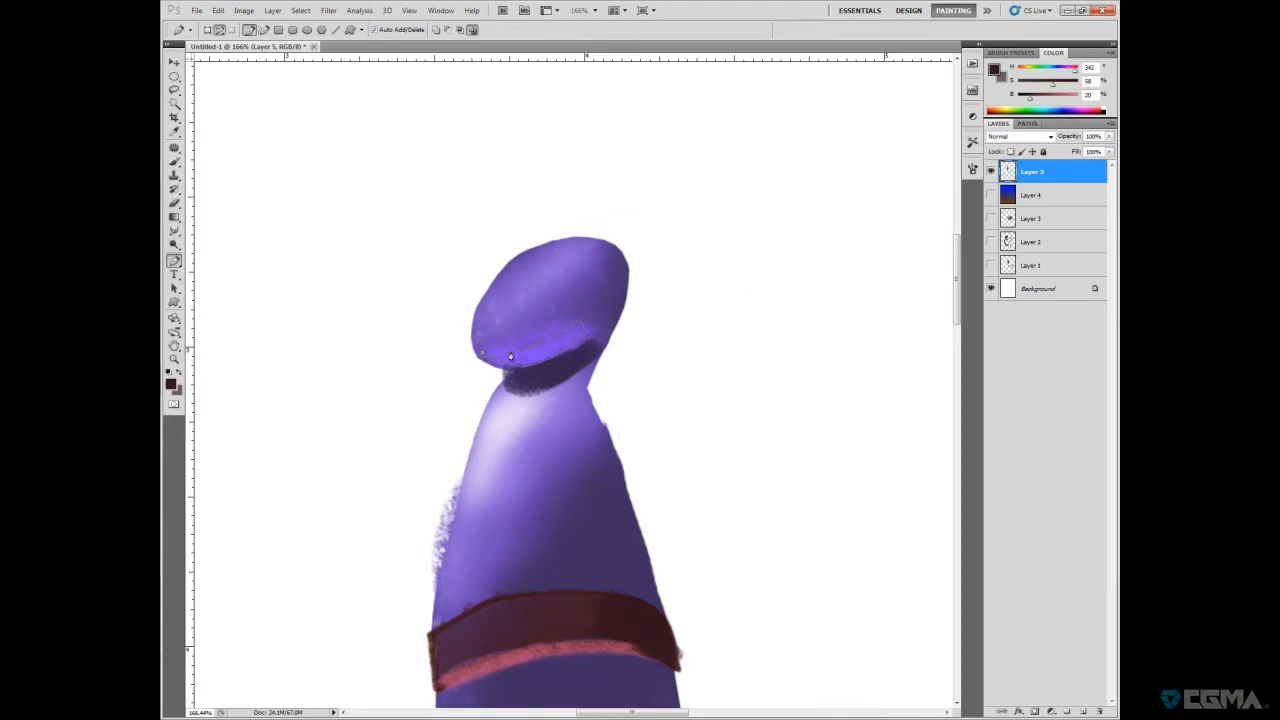
- Remove anchor points from the path under the head and deselect the Work Path
left_click(510, 357)
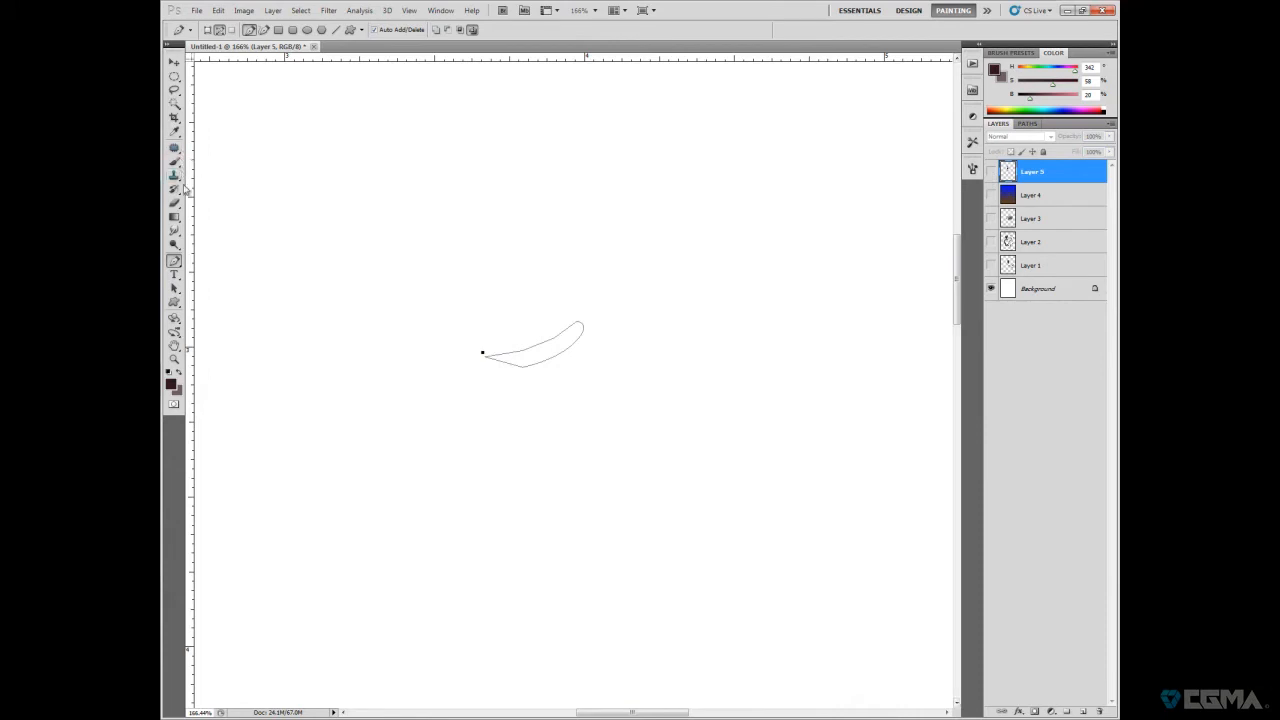
right_click(173, 261)
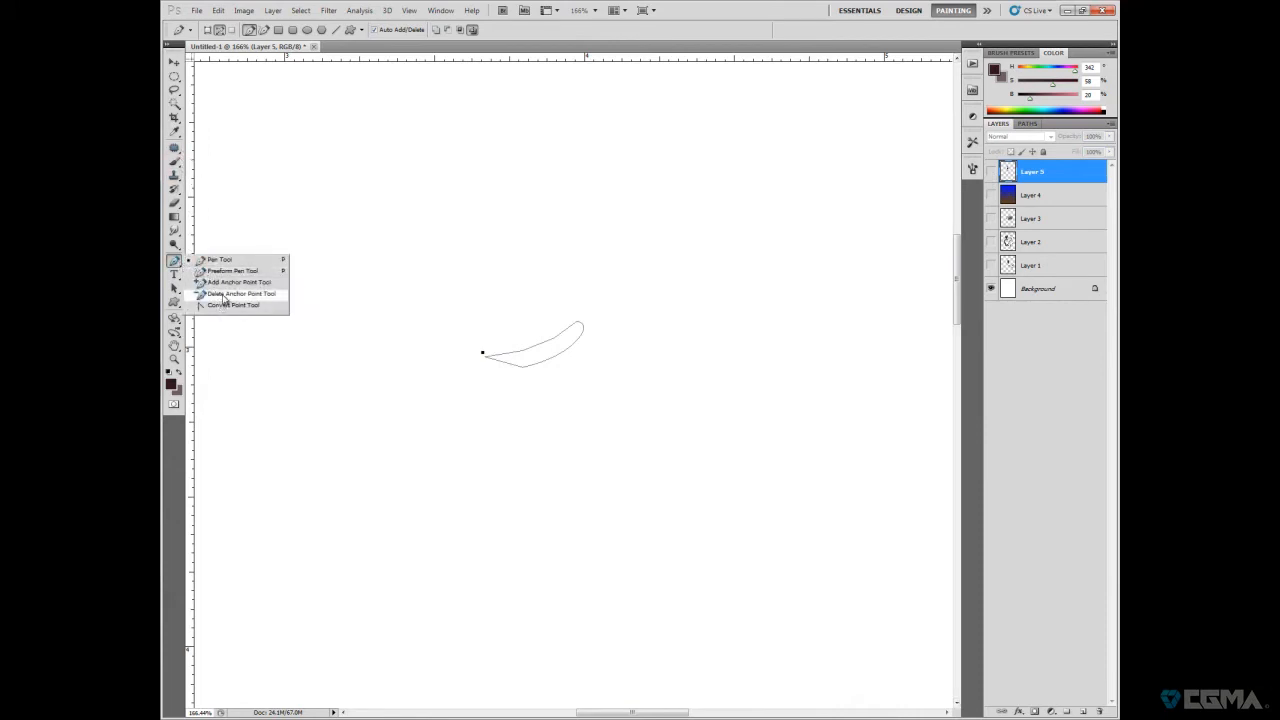
left_click(240, 293)
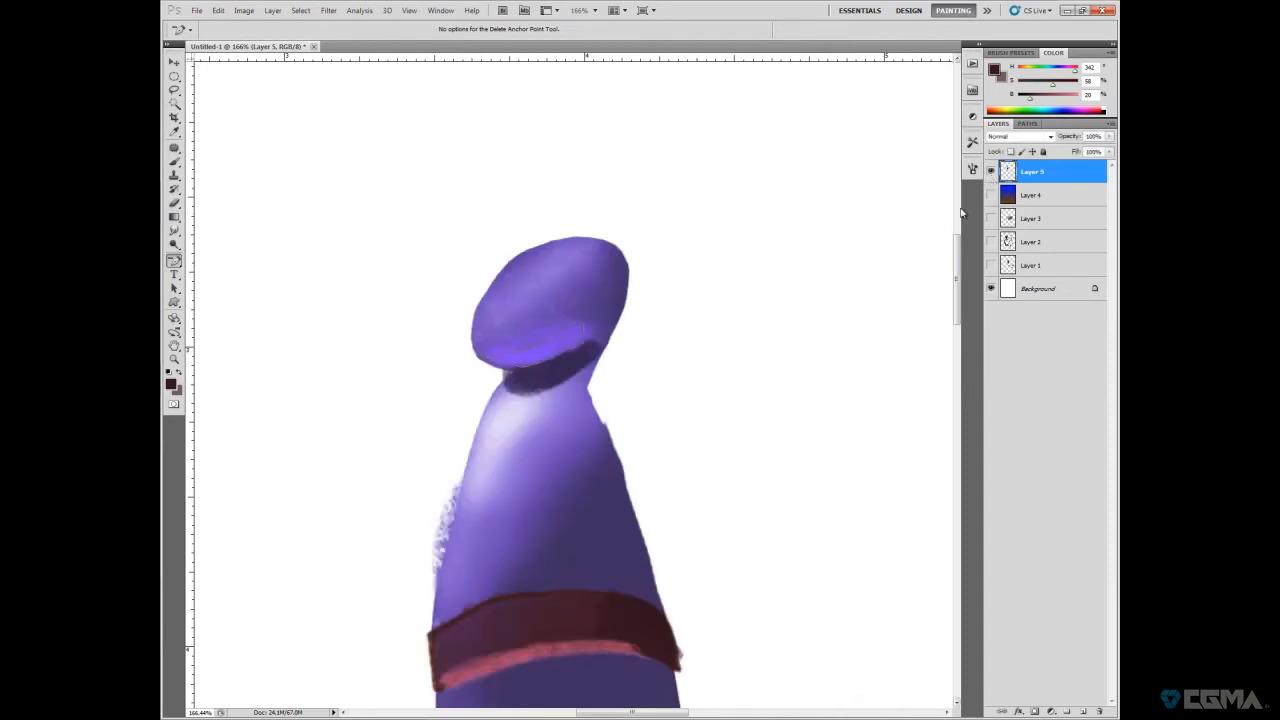
left_click(1027, 123)
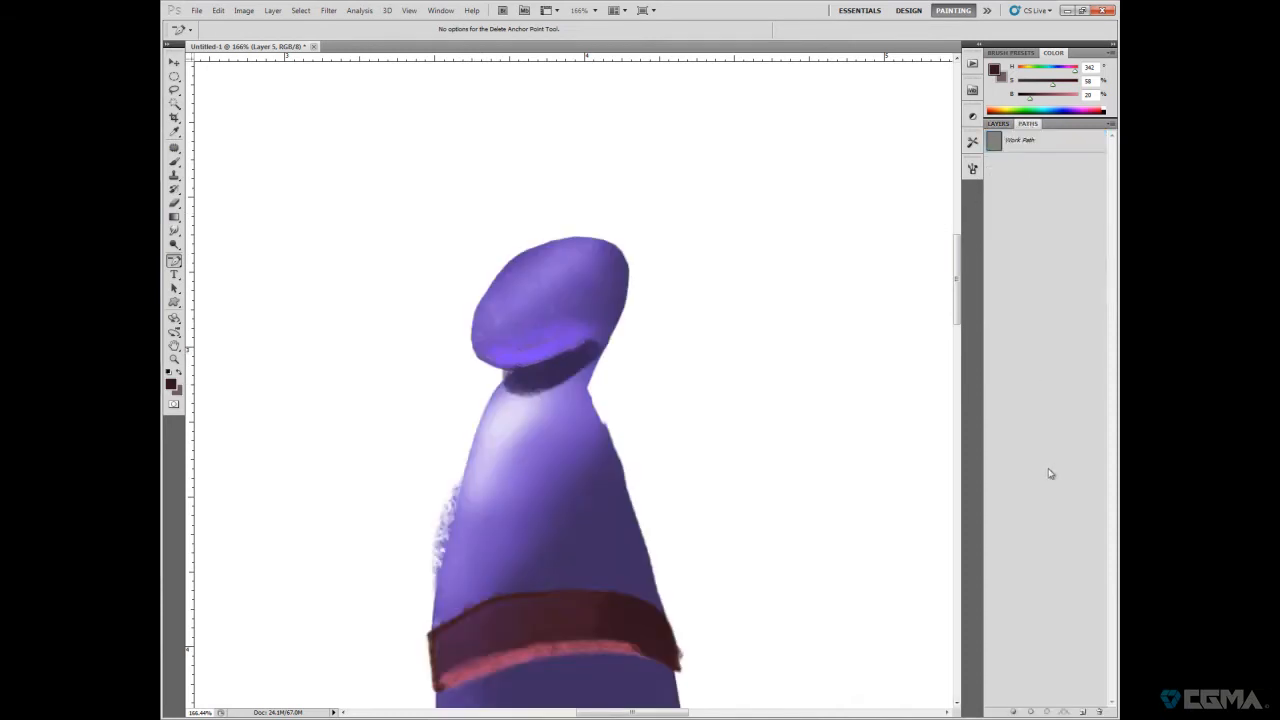
left_click(1020, 140)
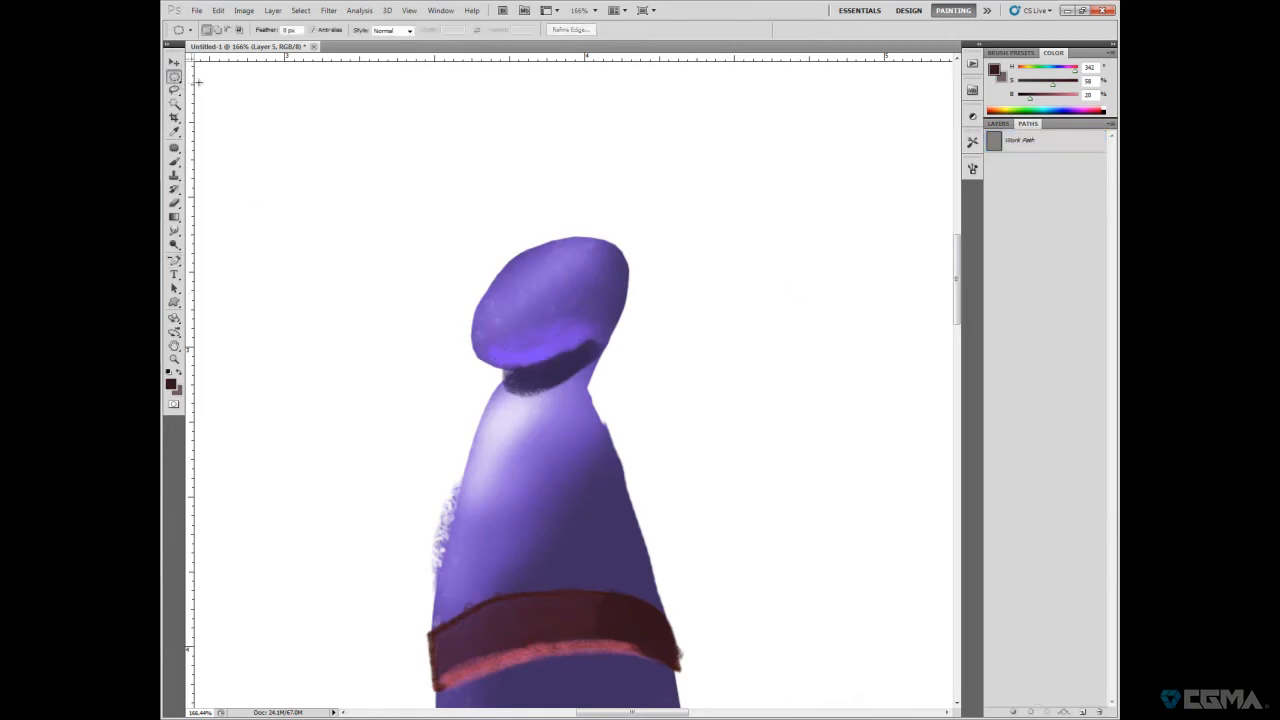
- Load the Work Path as a selection along the head's rim and zoom out
left_click(1045, 140)
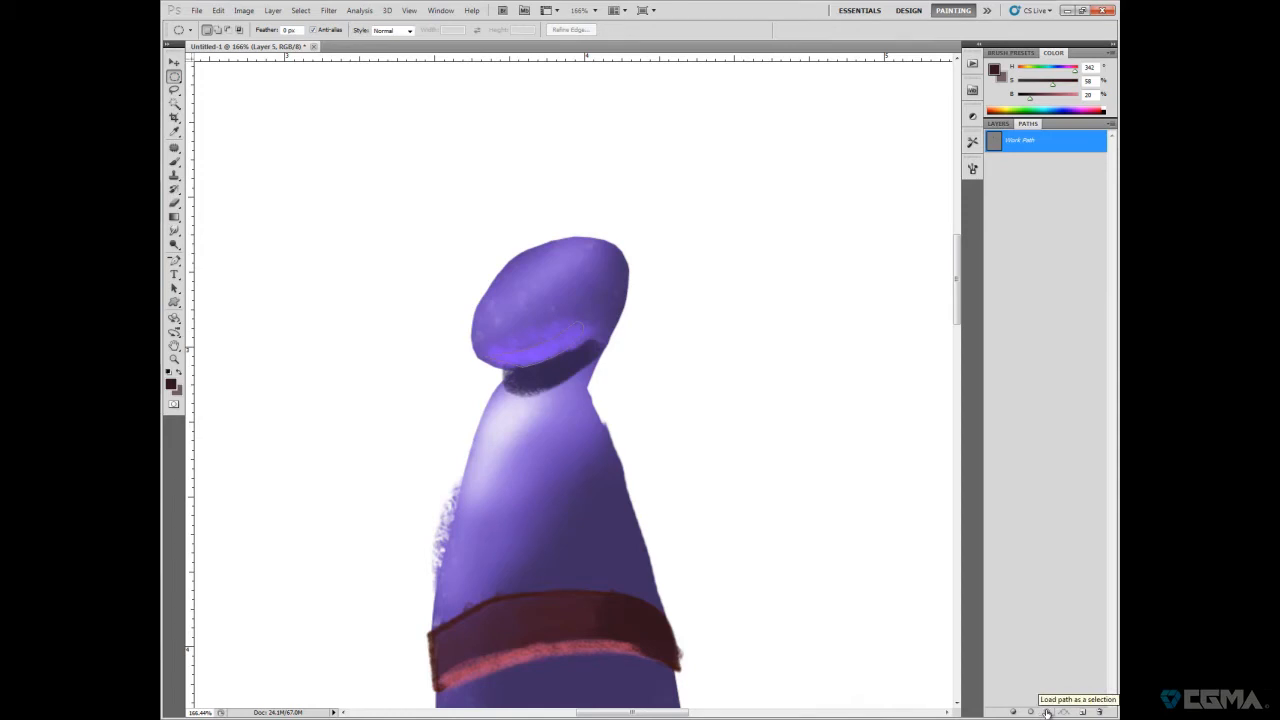
left_click(1047, 711)
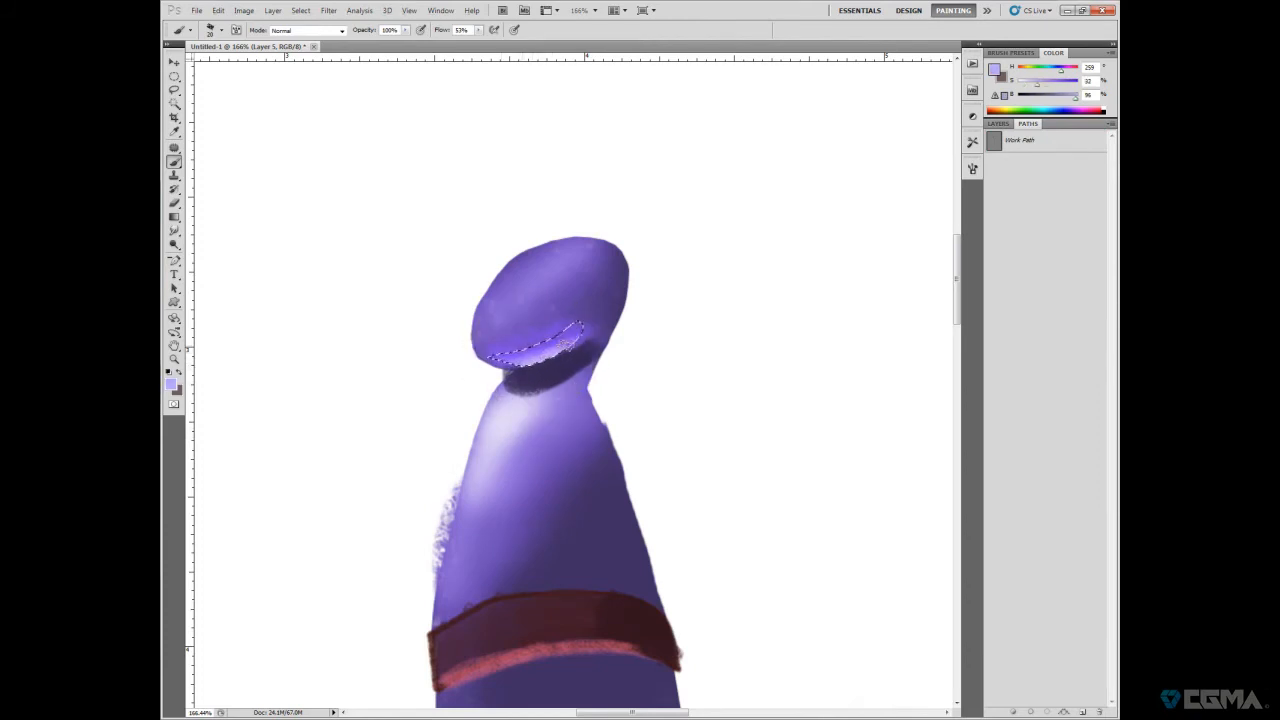
left_click(173, 90)
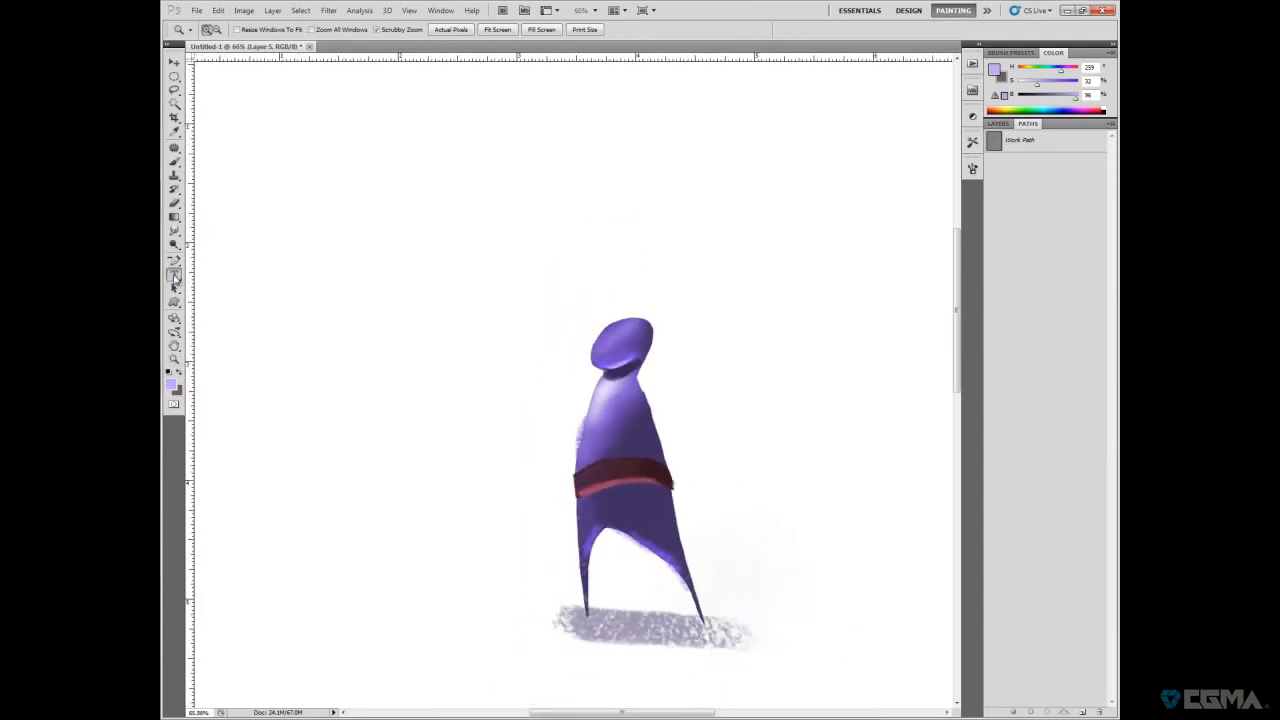
- Type 'jhjgjjbn' in black above the figure
left_click(173, 273)
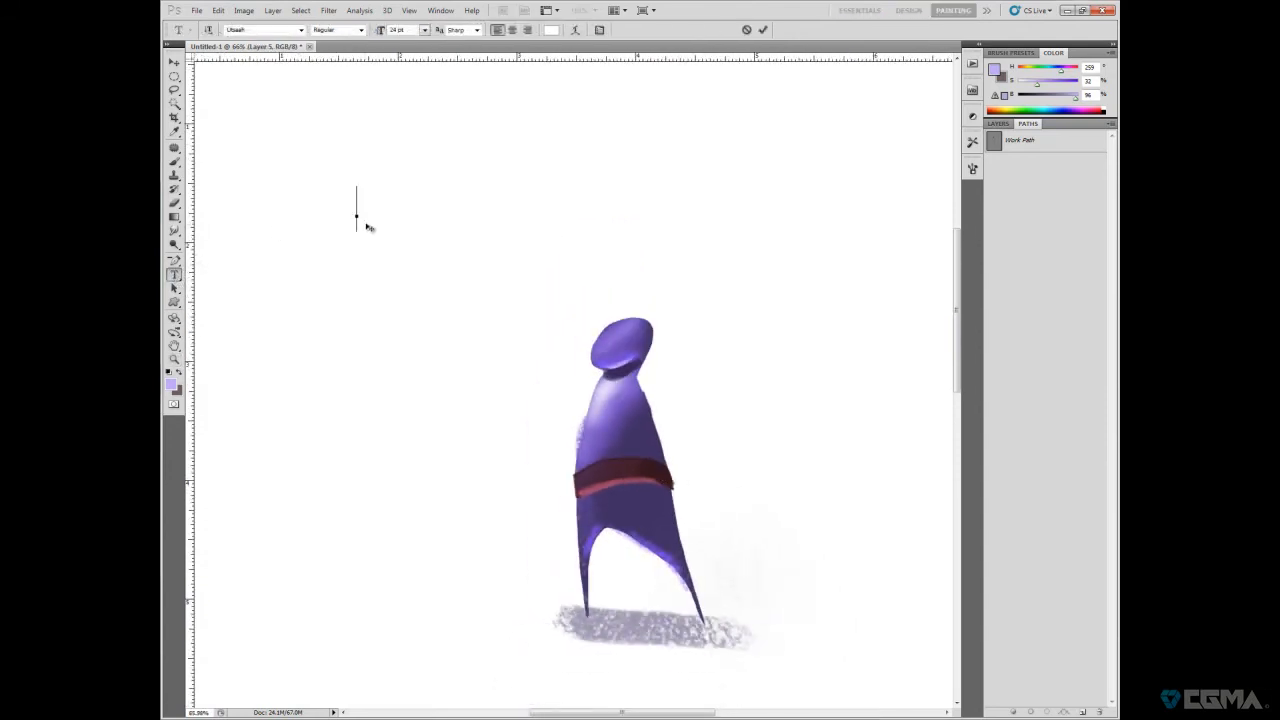
left_click(421, 217)
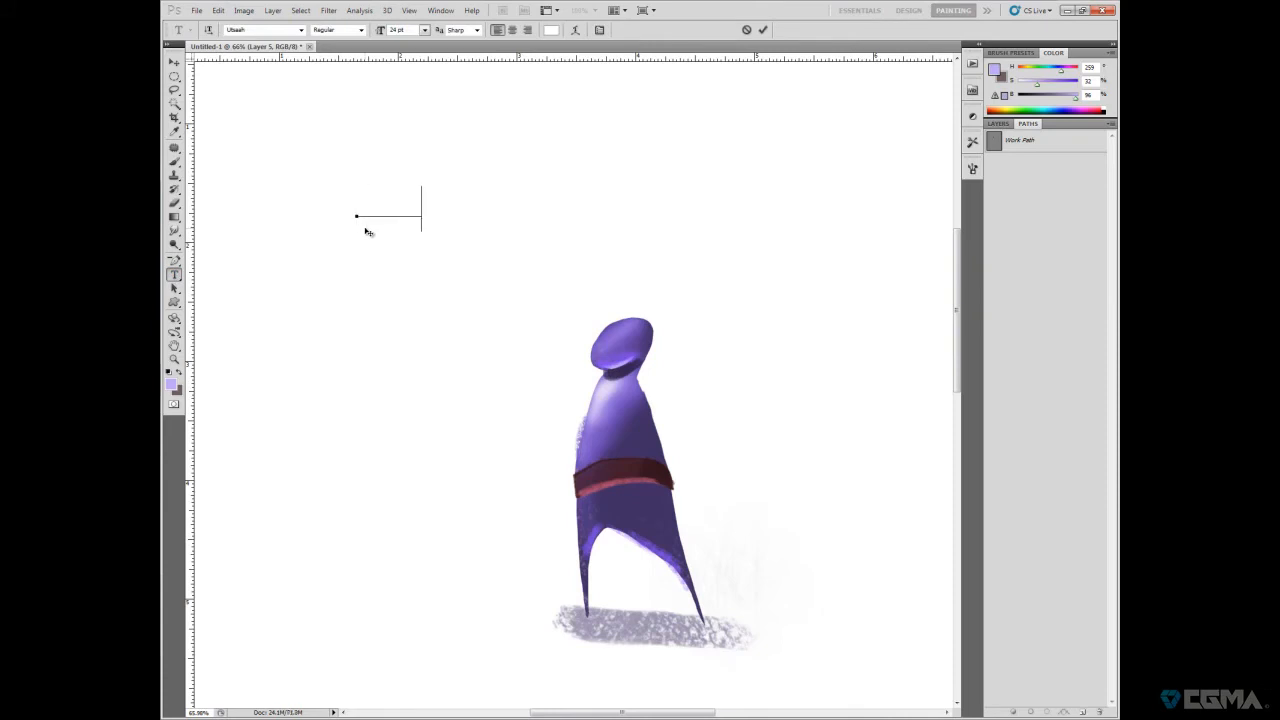
left_click(551, 29)
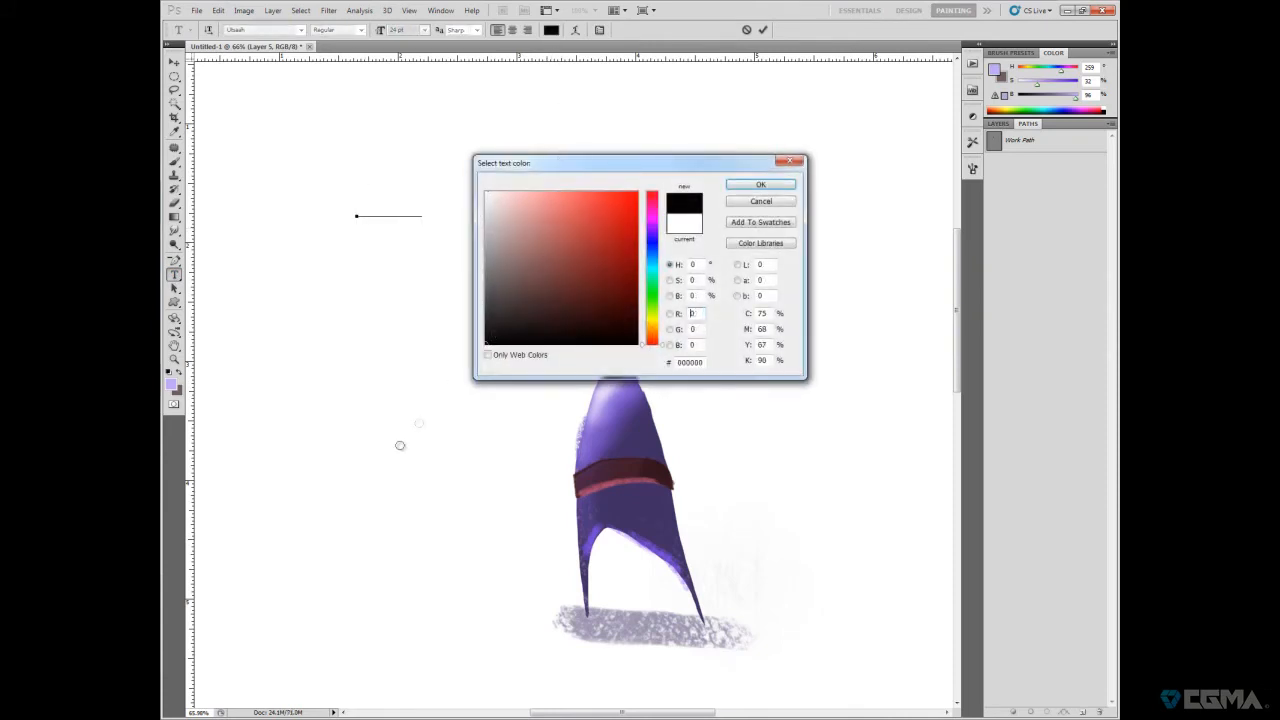
left_click(760, 184)
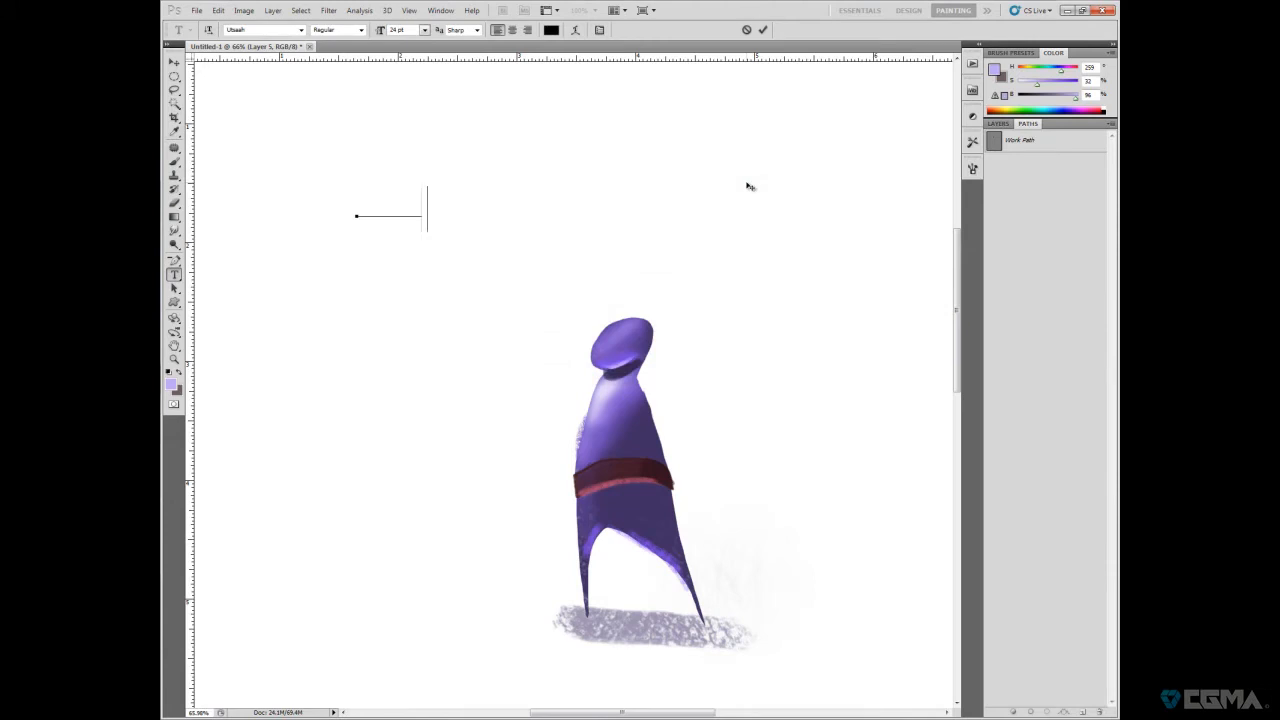
type("jhjgjjbn")
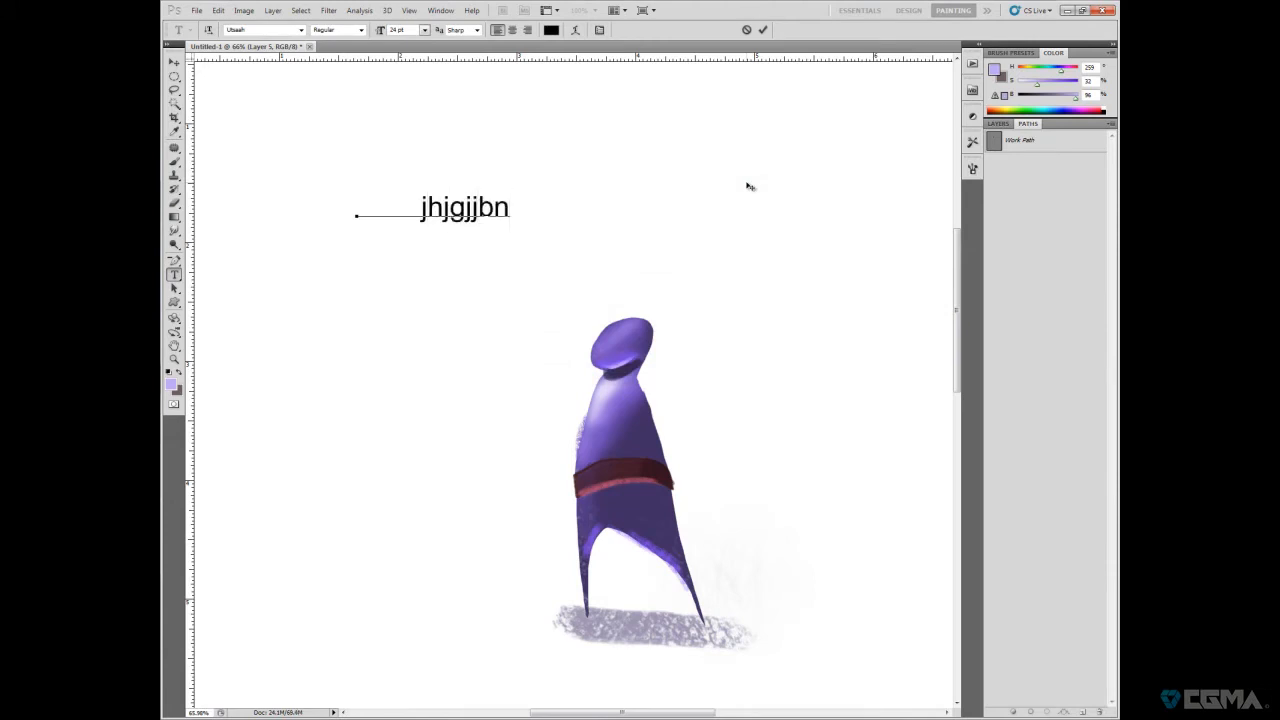
- Change the text's typeface to a serif font
left_click(300, 29)
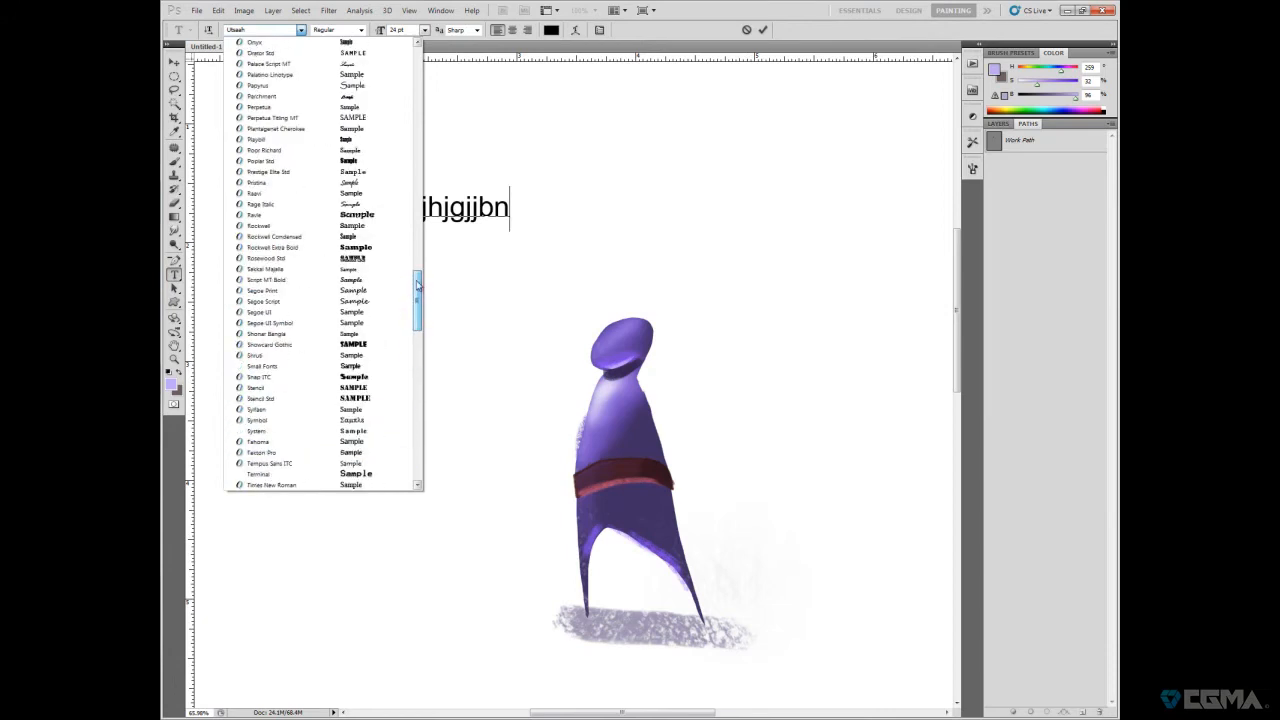
left_click(268, 171)
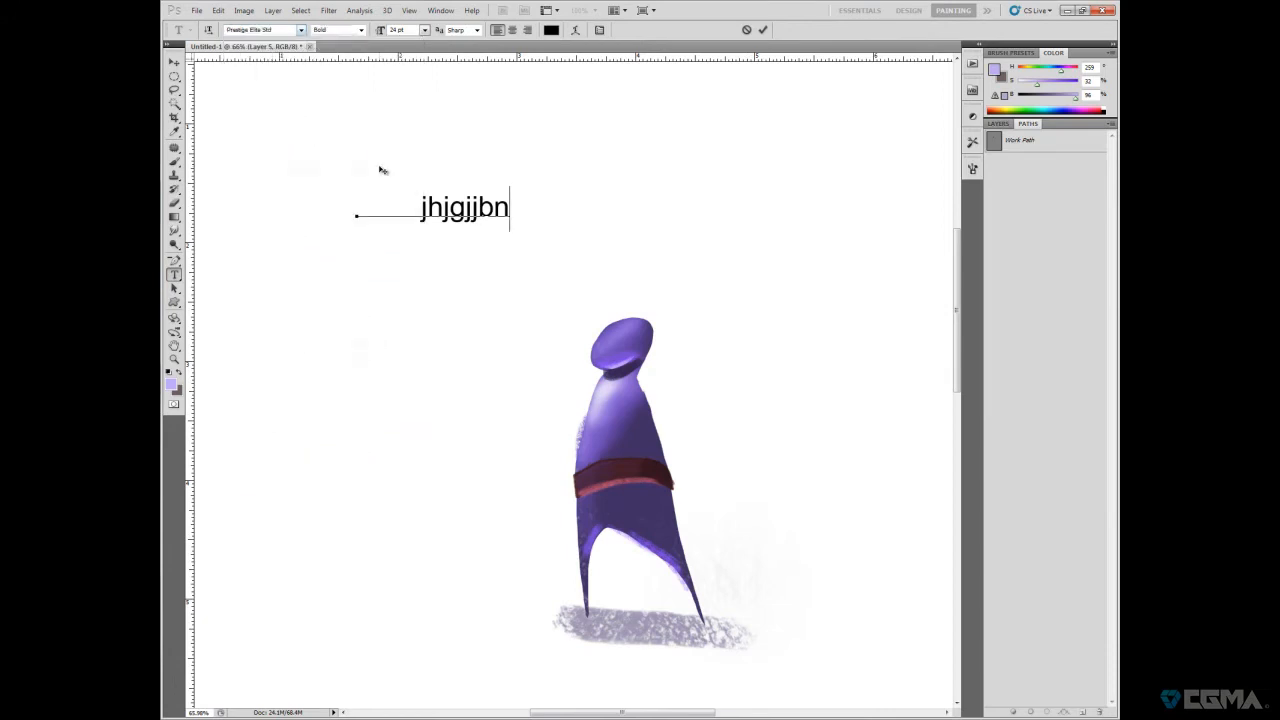
left_click(262, 29)
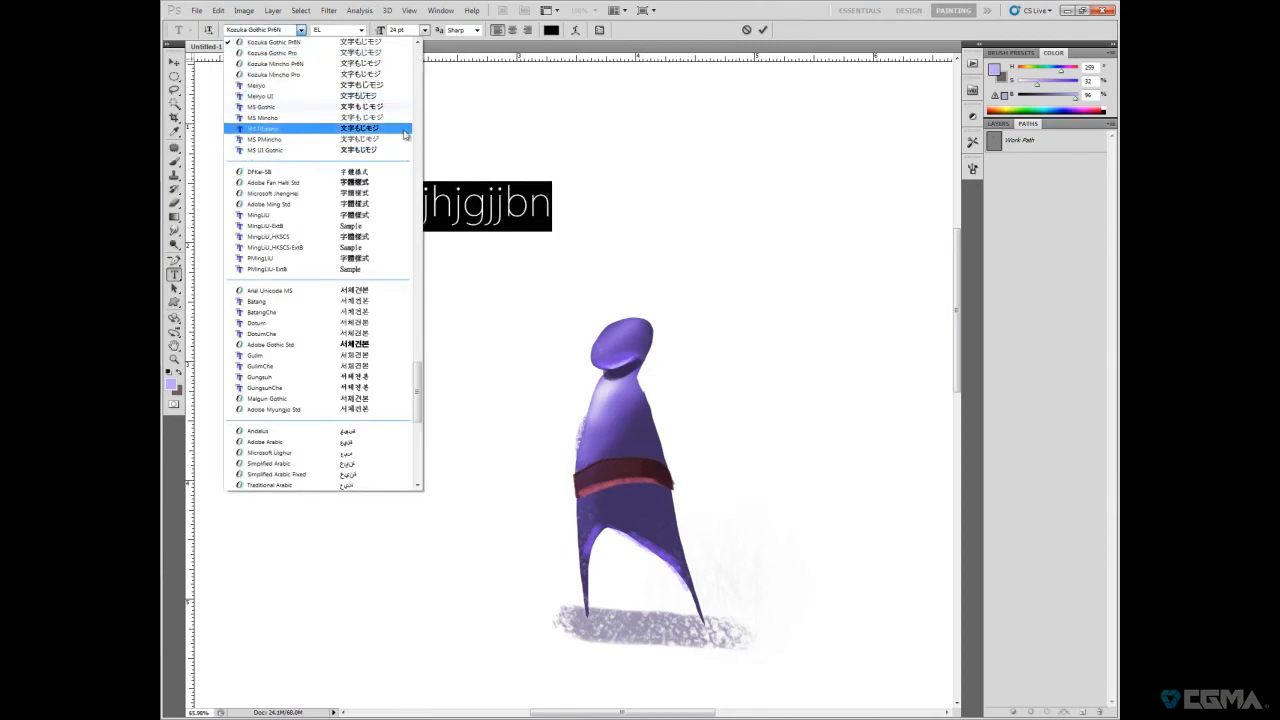
left_click(262, 128)
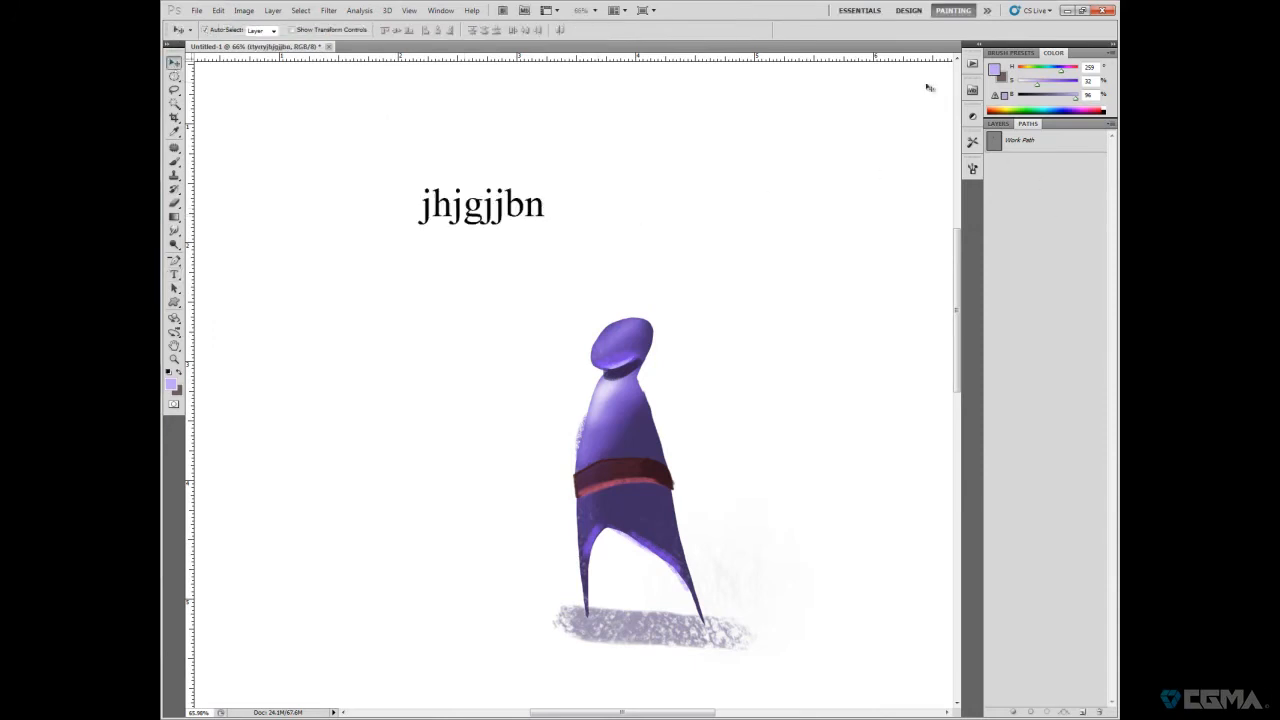
- Remove the placeholder text and drag the curved path's anchor points with Direct Selection
left_click(998, 123)
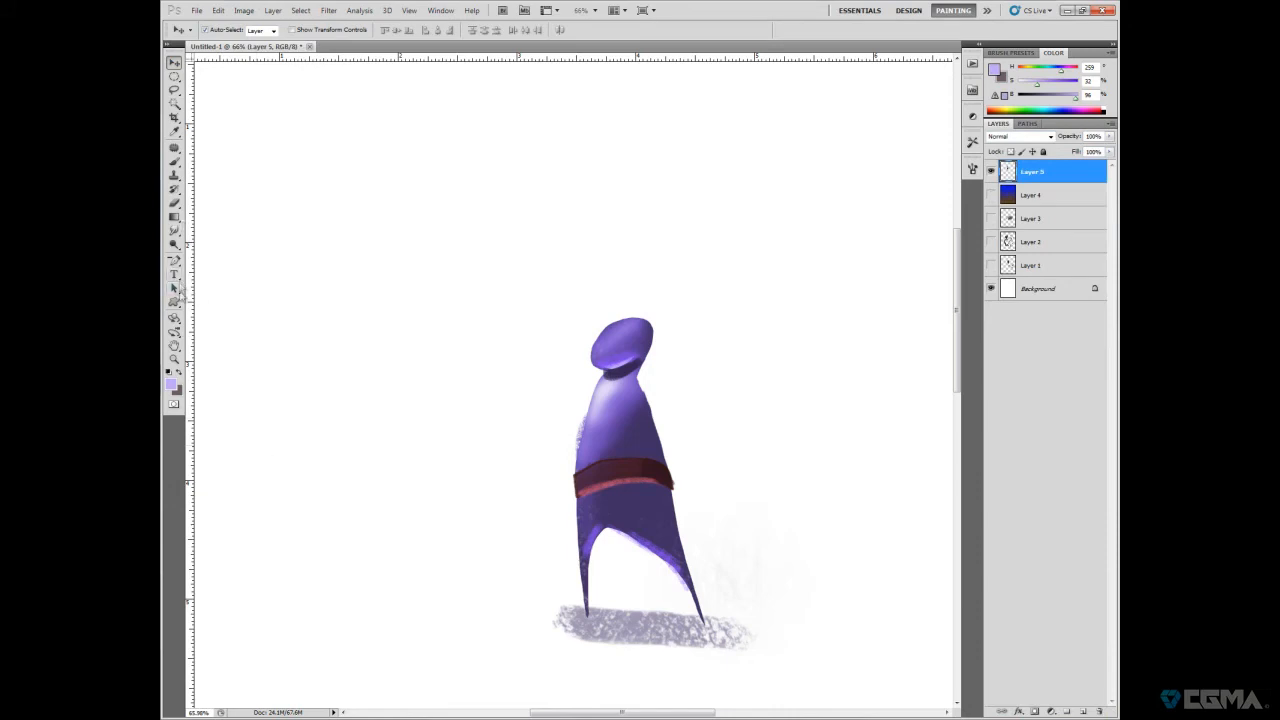
left_click(174, 288)
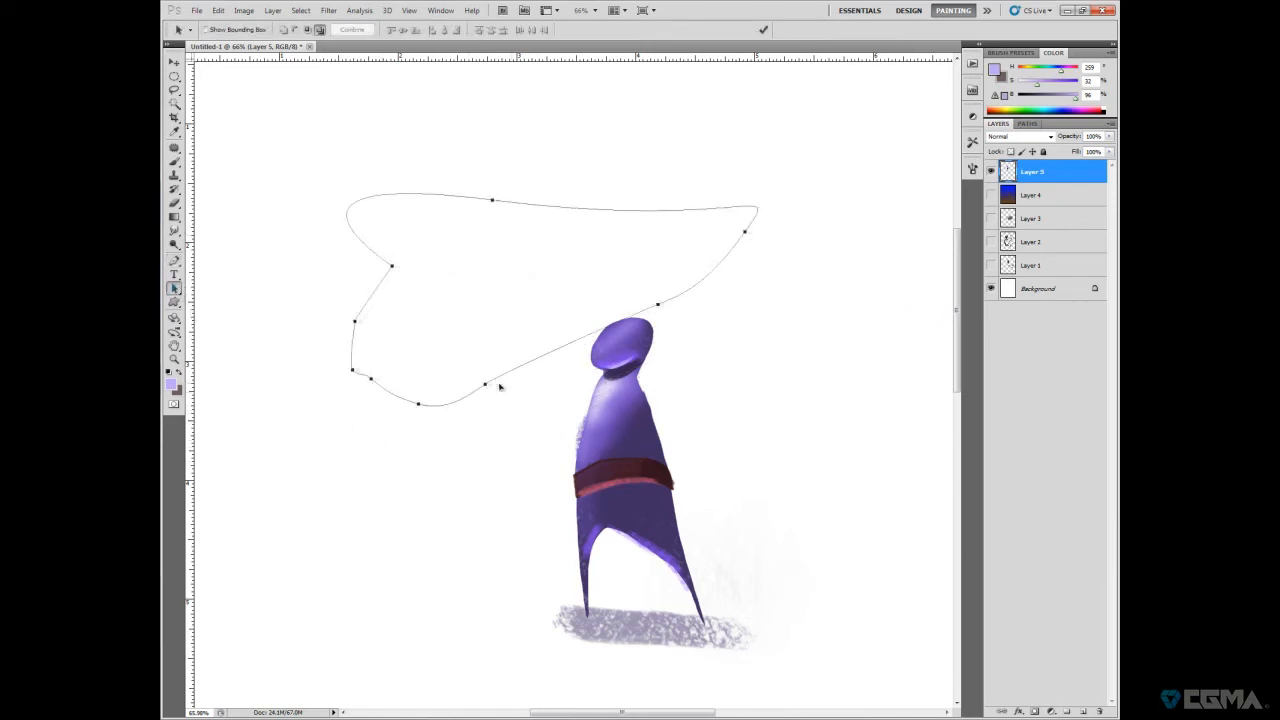
left_click(174, 288)
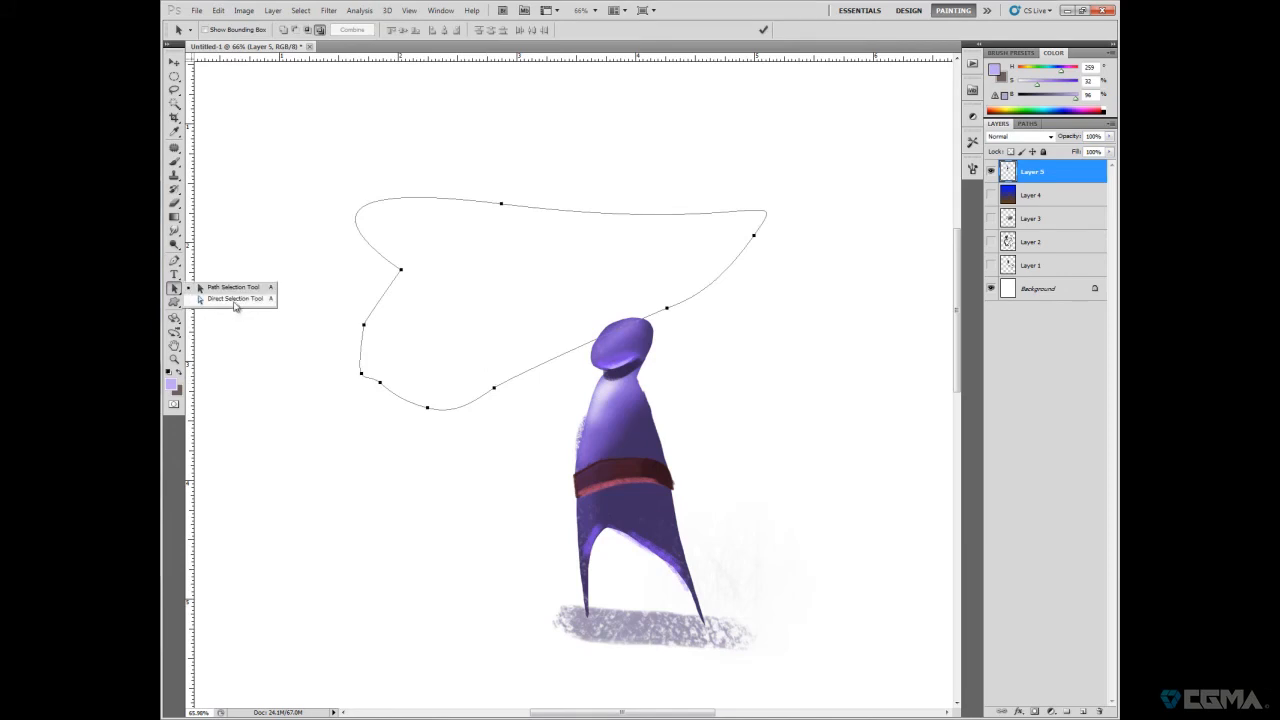
left_click(232, 298)
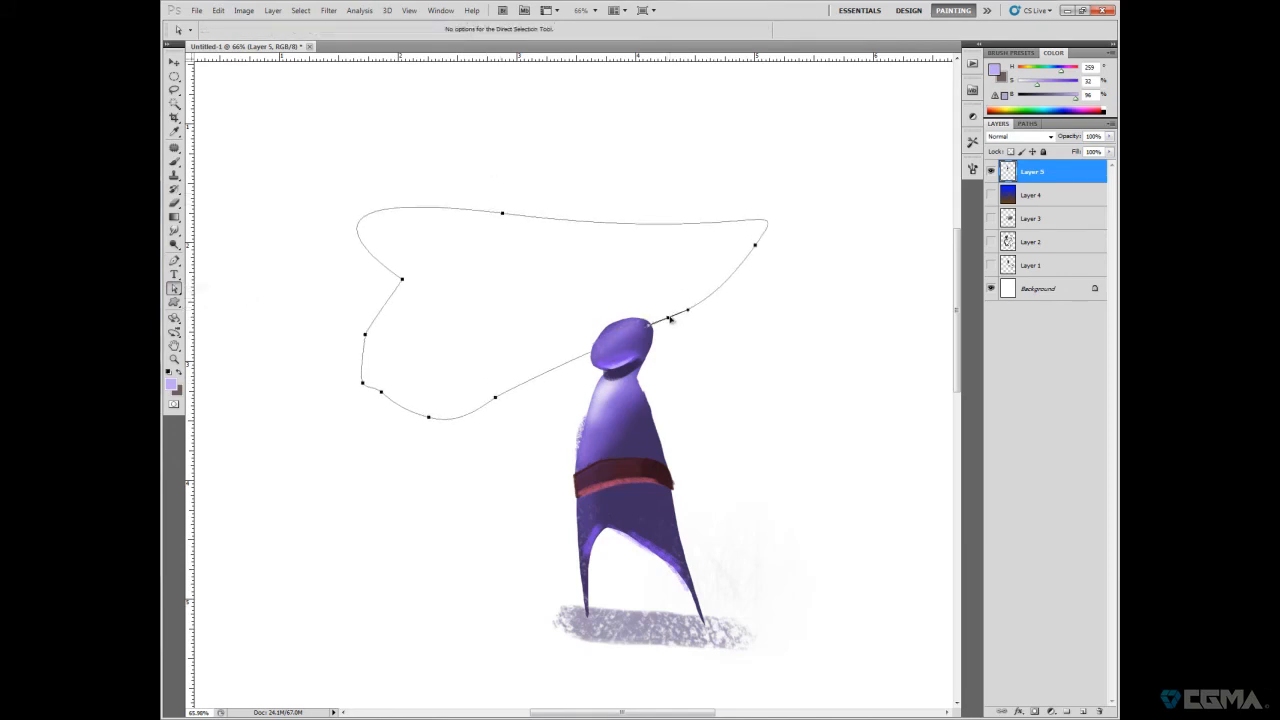
left_click_drag(655, 323, 675, 303)
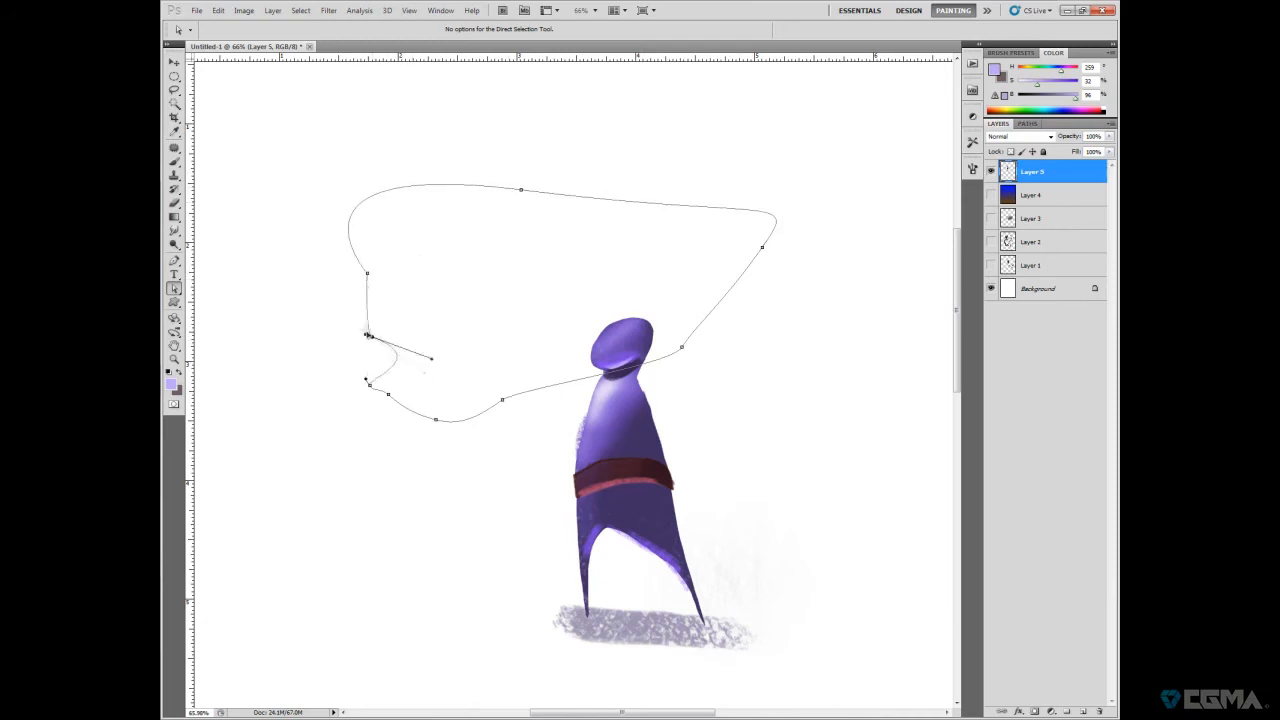
left_click_drag(367, 335, 372, 382)
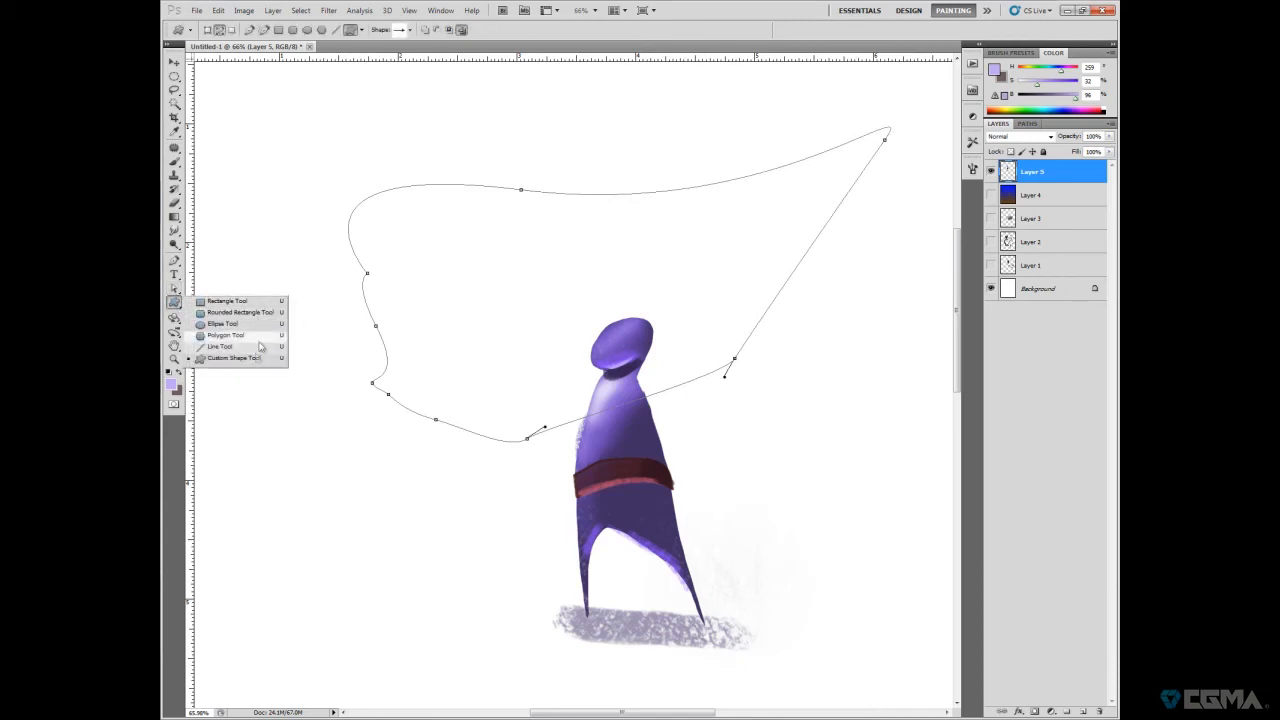
mouse_move(270, 357)
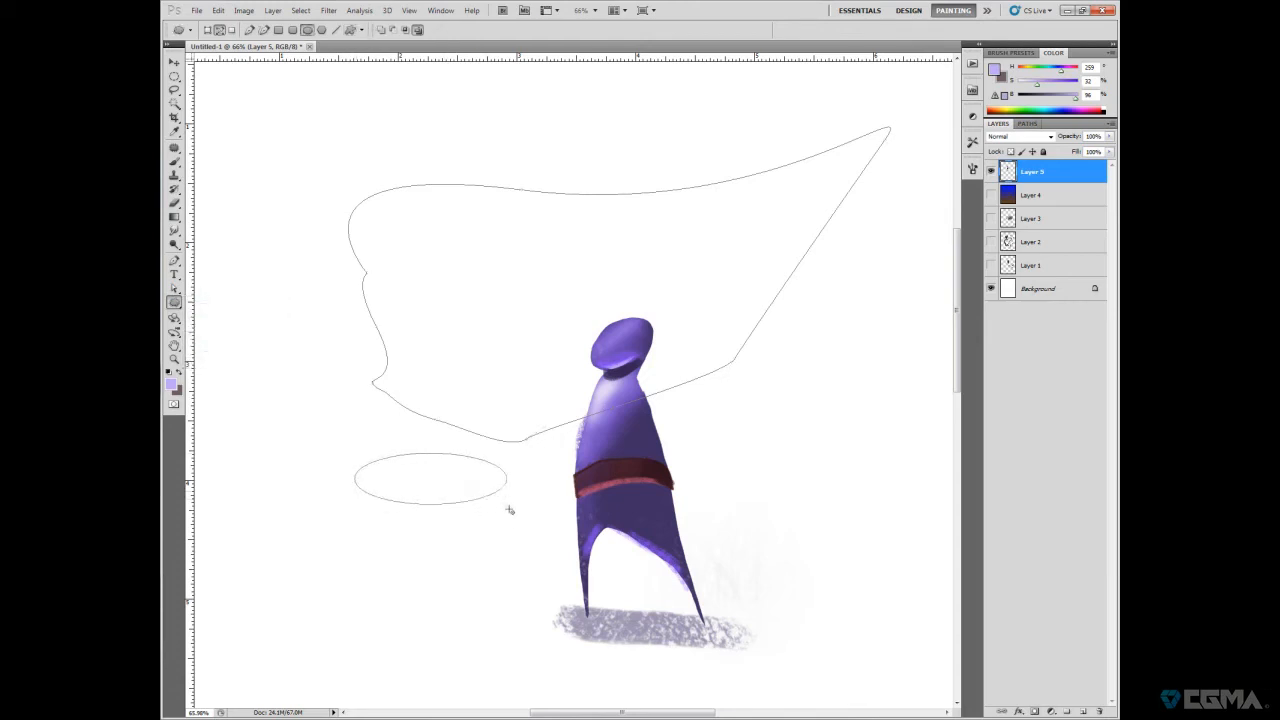
- Add one more ellipse, then paint vertical strokes on the guide's right, left and centre
left_click_drag(360, 400, 510, 445)
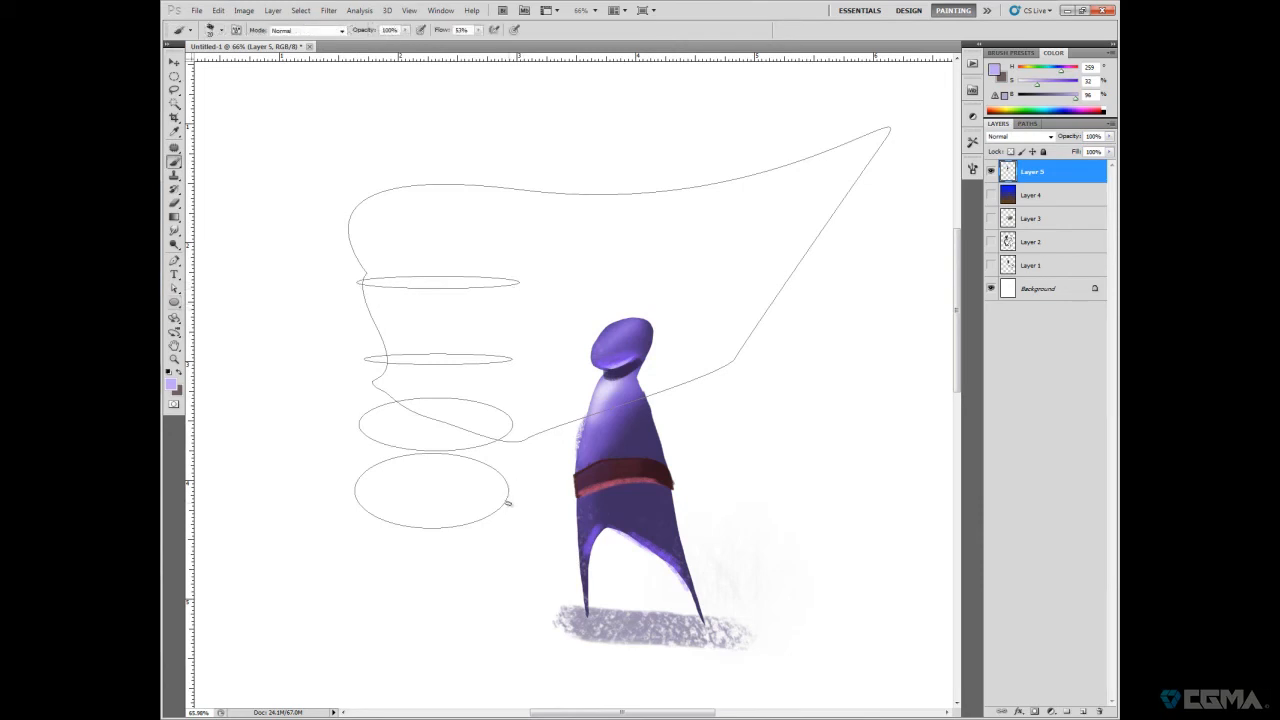
left_click_drag(510, 272, 510, 503)
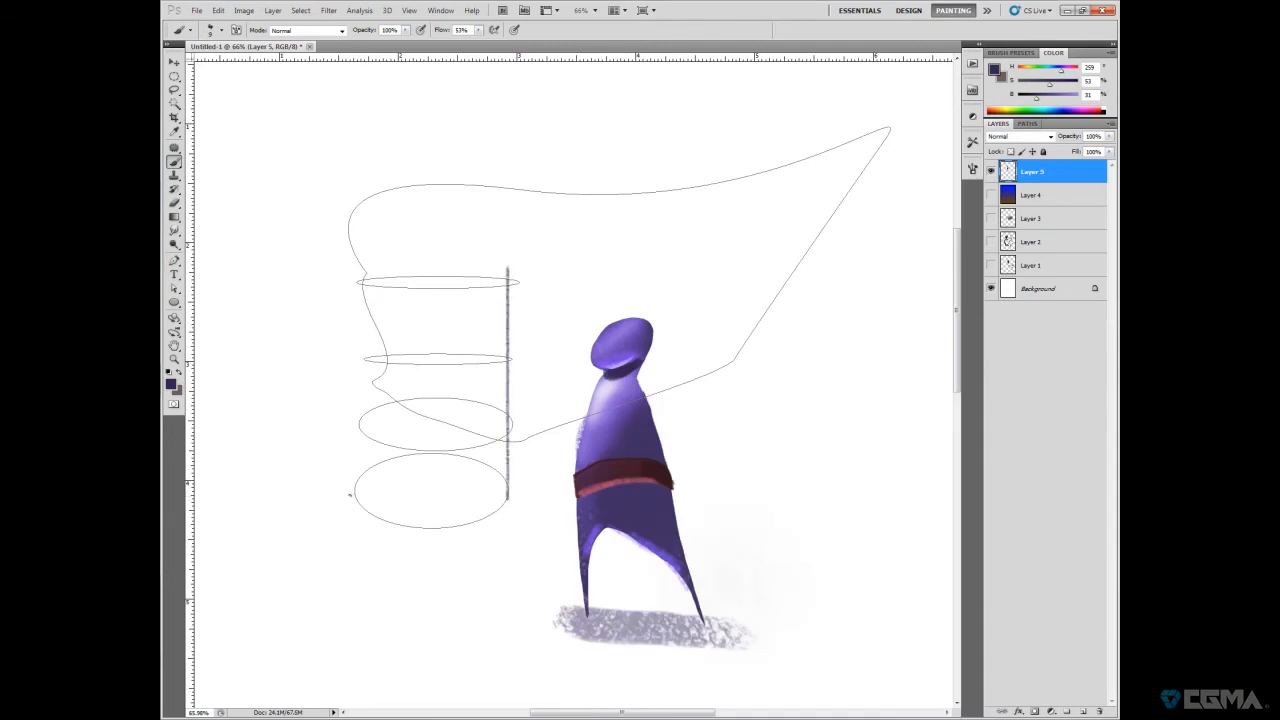
left_click_drag(355, 255, 355, 497)
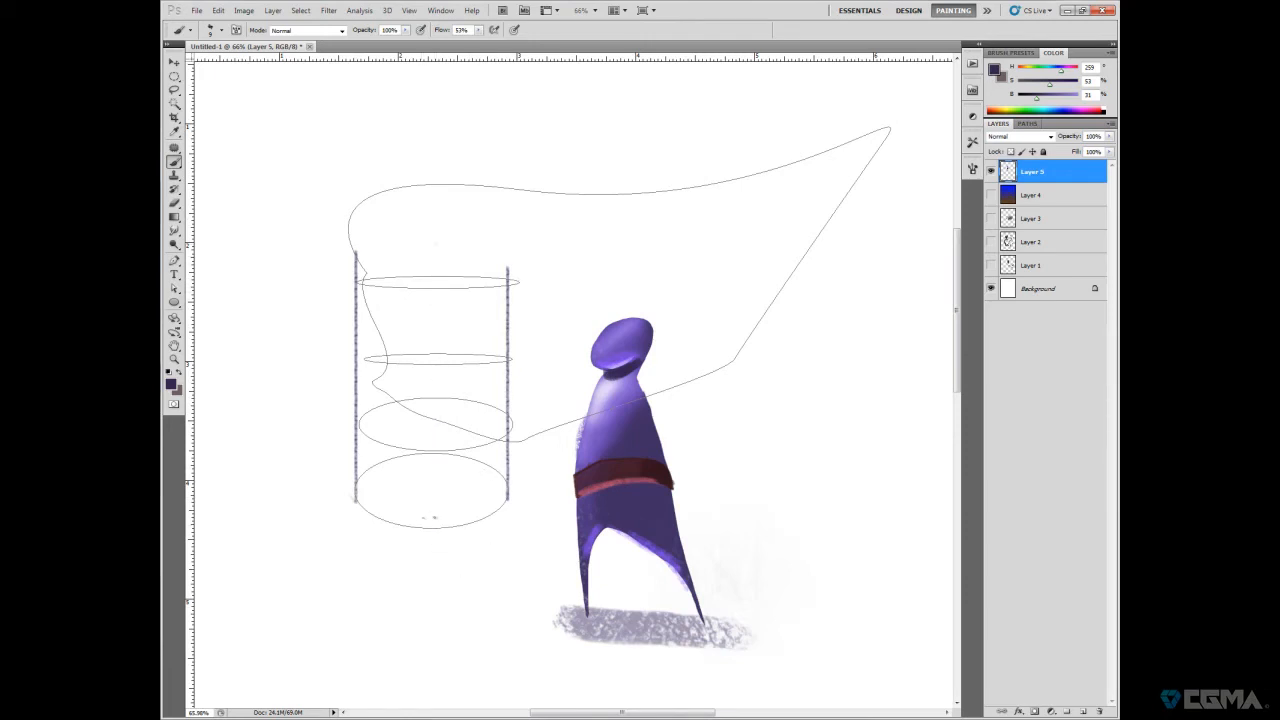
left_click_drag(450, 195, 430, 520)
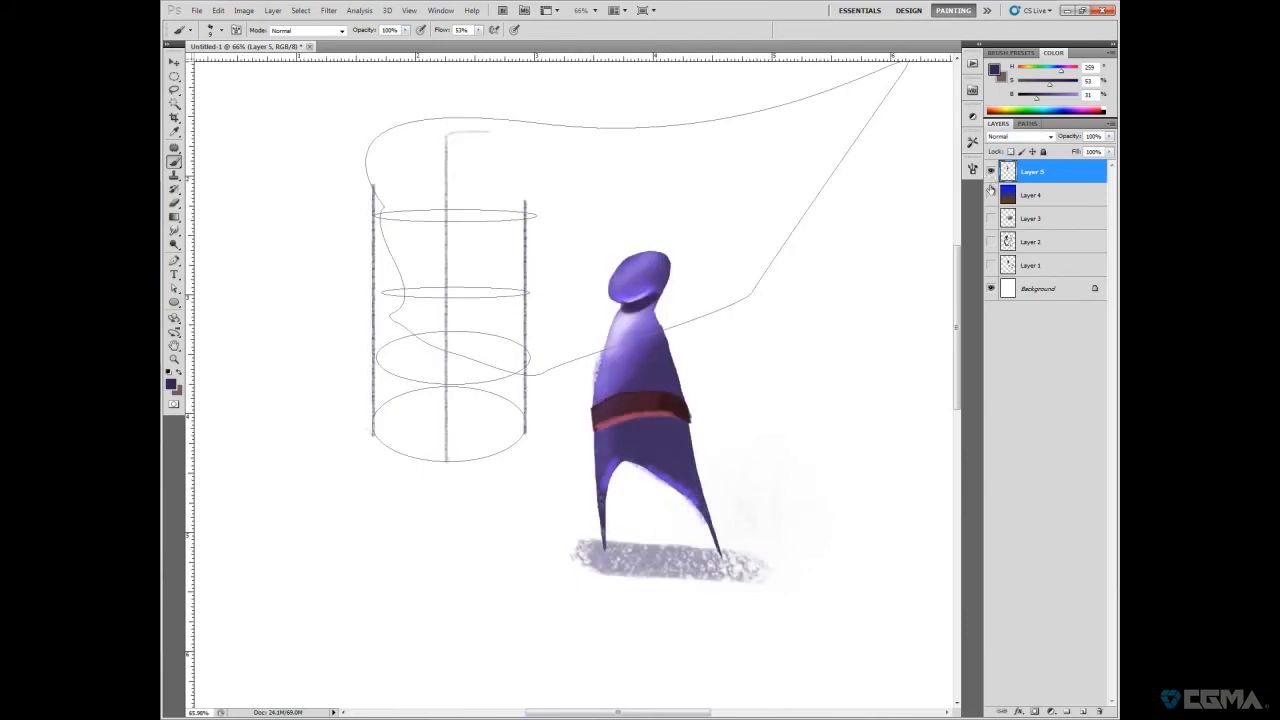
left_click(173, 317)
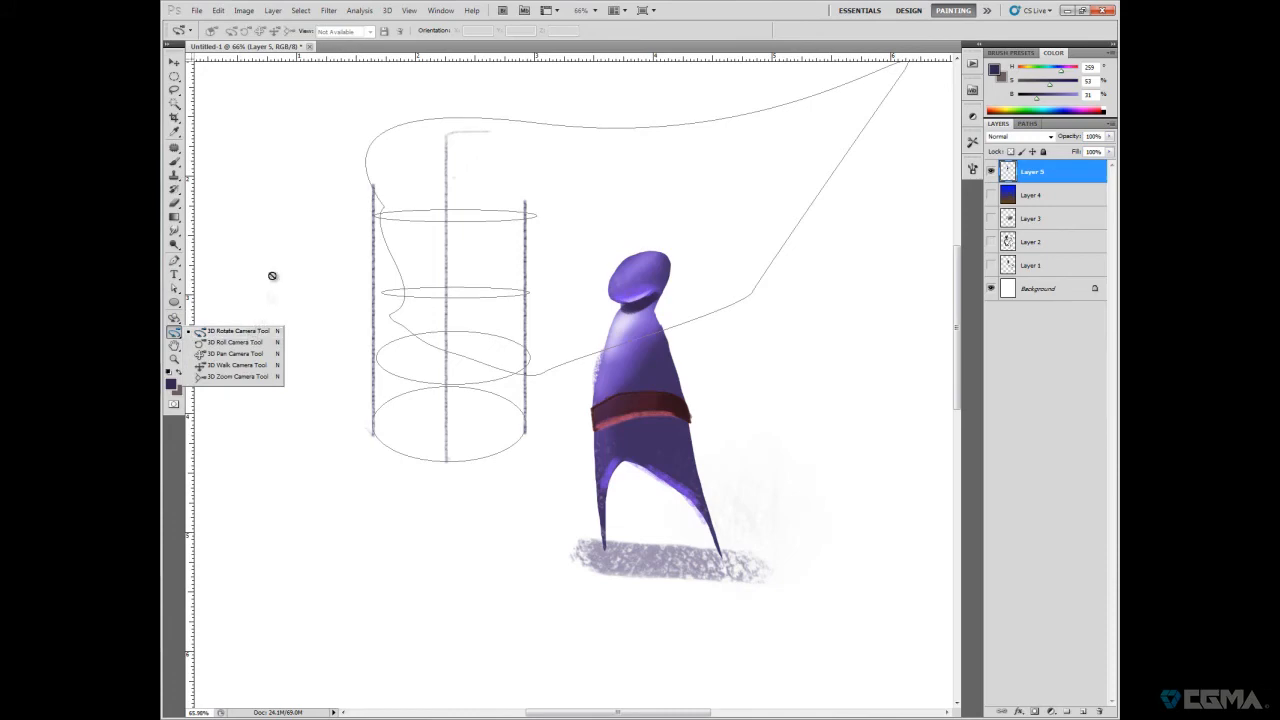
left_click(174, 346)
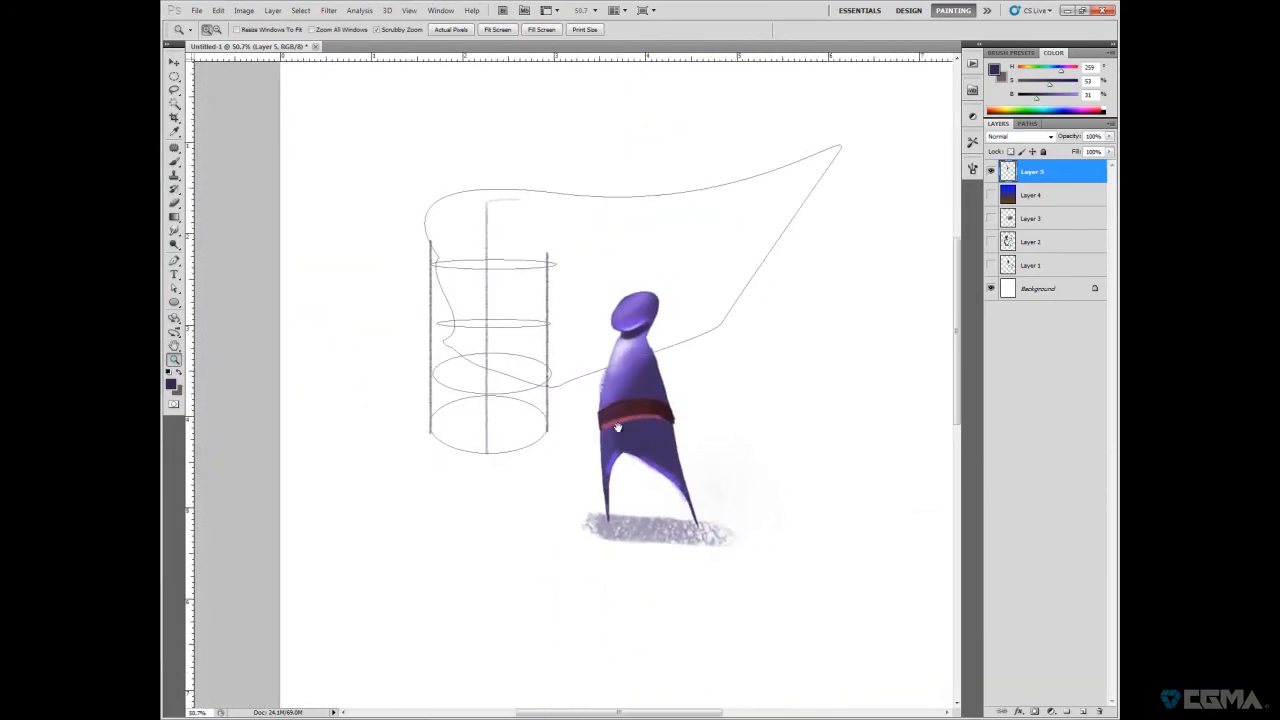
left_click(617, 427)
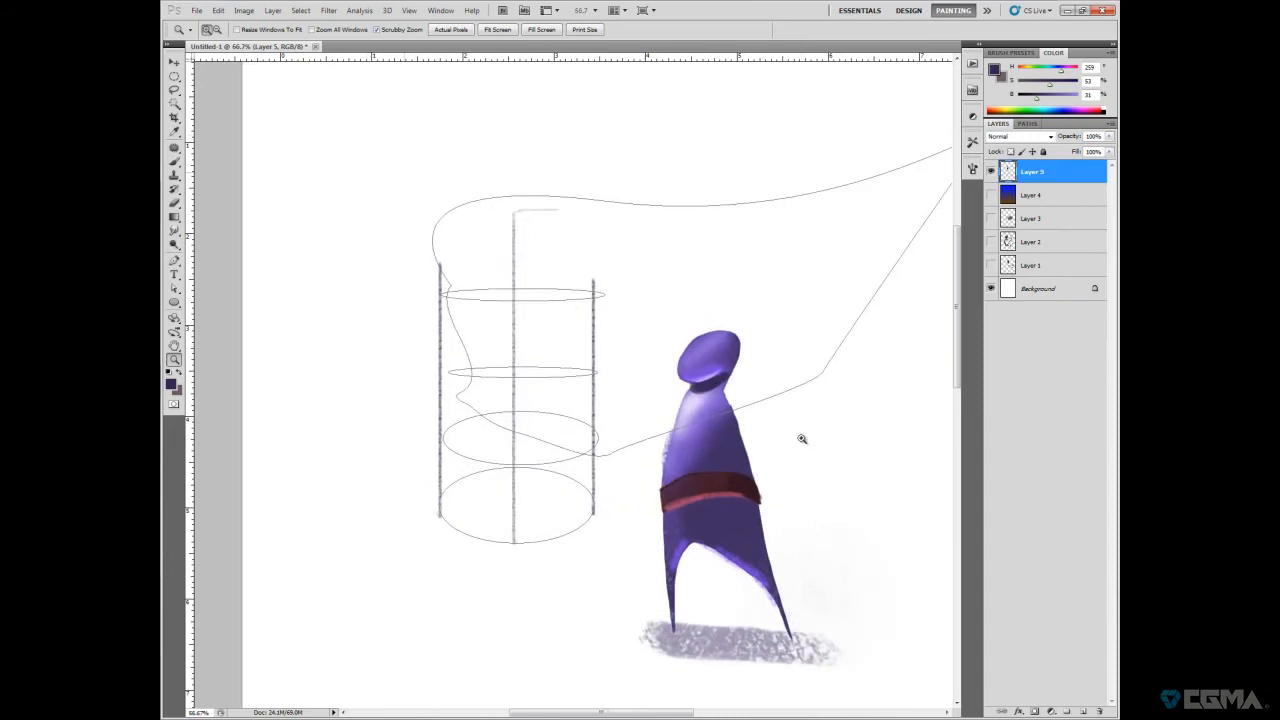
mouse_move(665, 465)
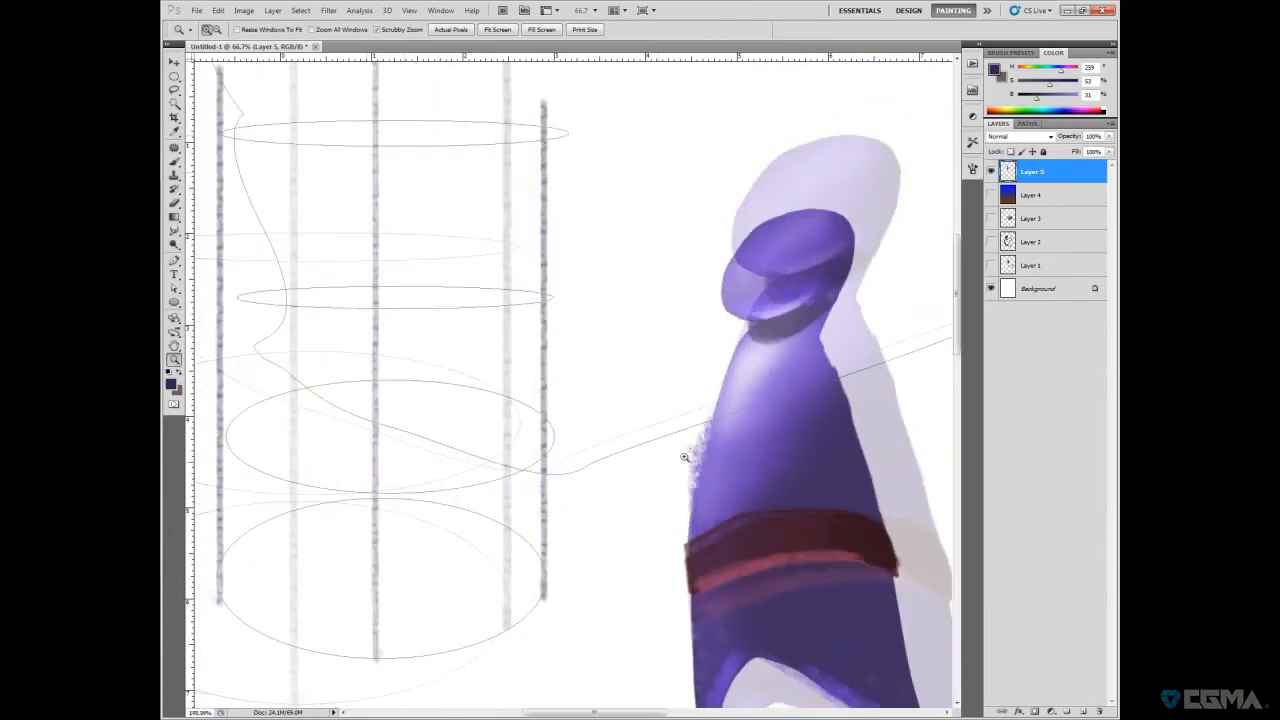
left_click(645, 11)
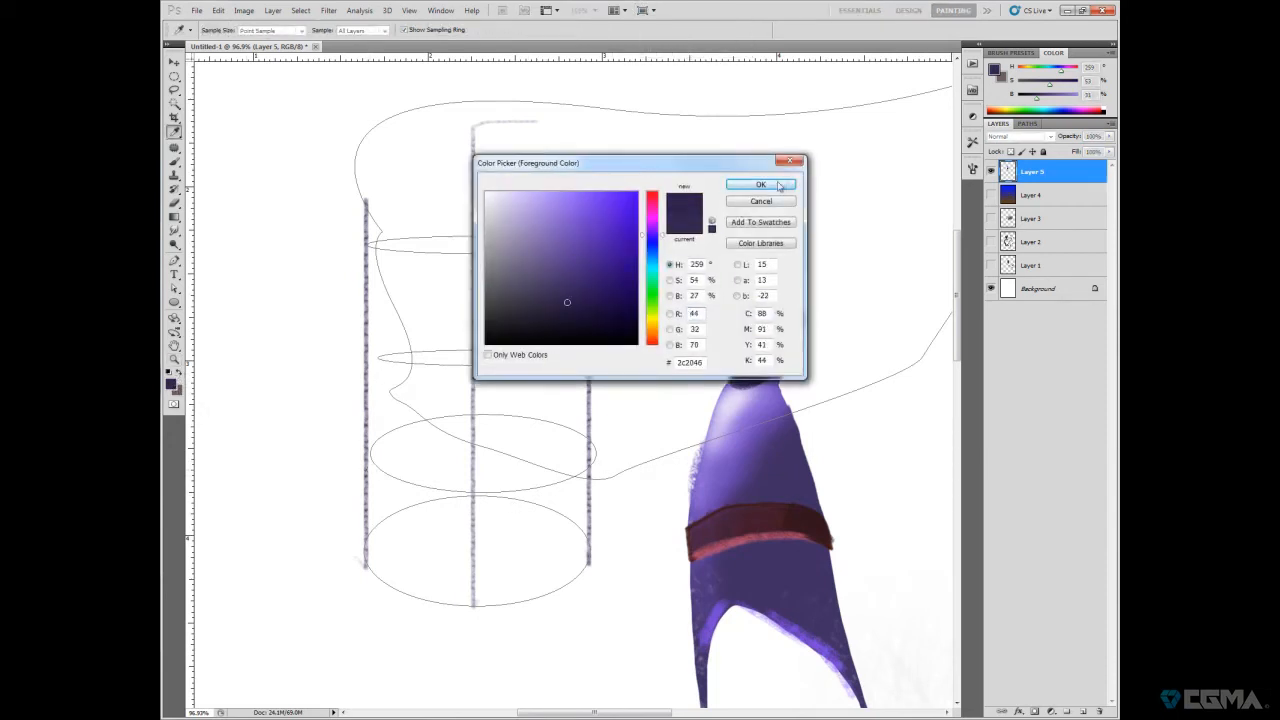
- Paint dark purple and red patches over the cylinder blocks, then choose a bright violet-blue
left_click(761, 184)
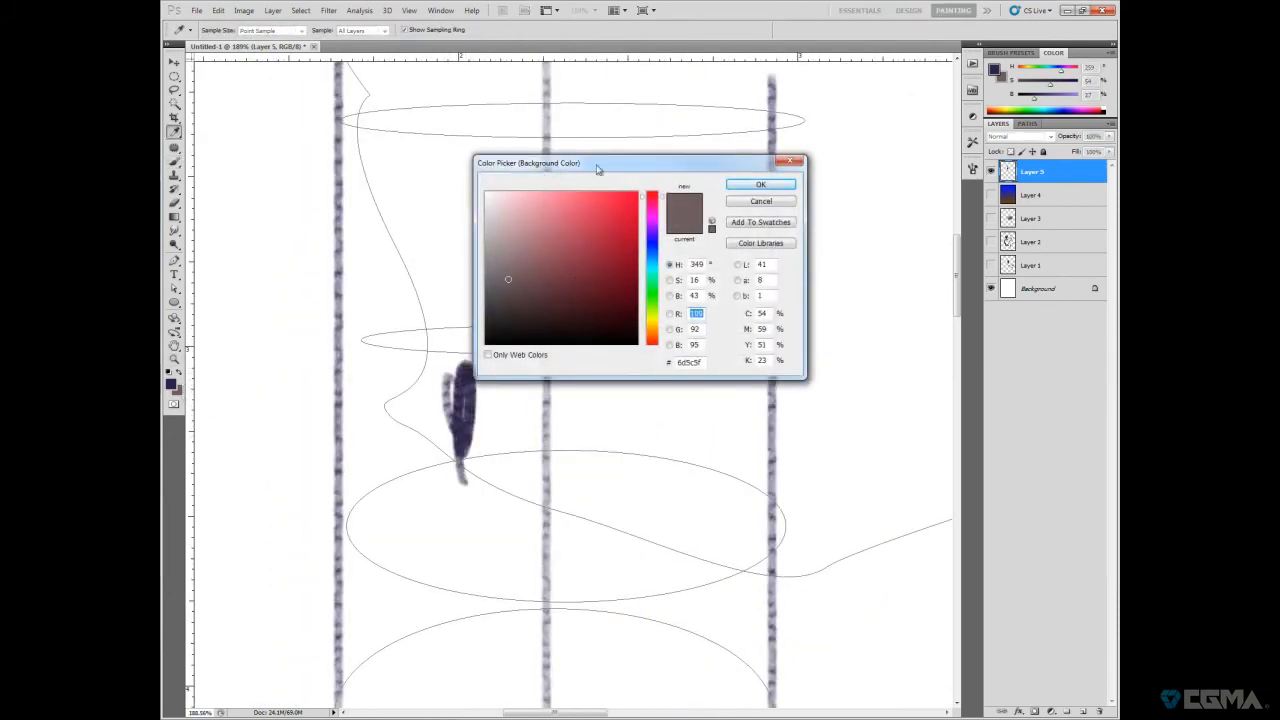
left_click(760, 184)
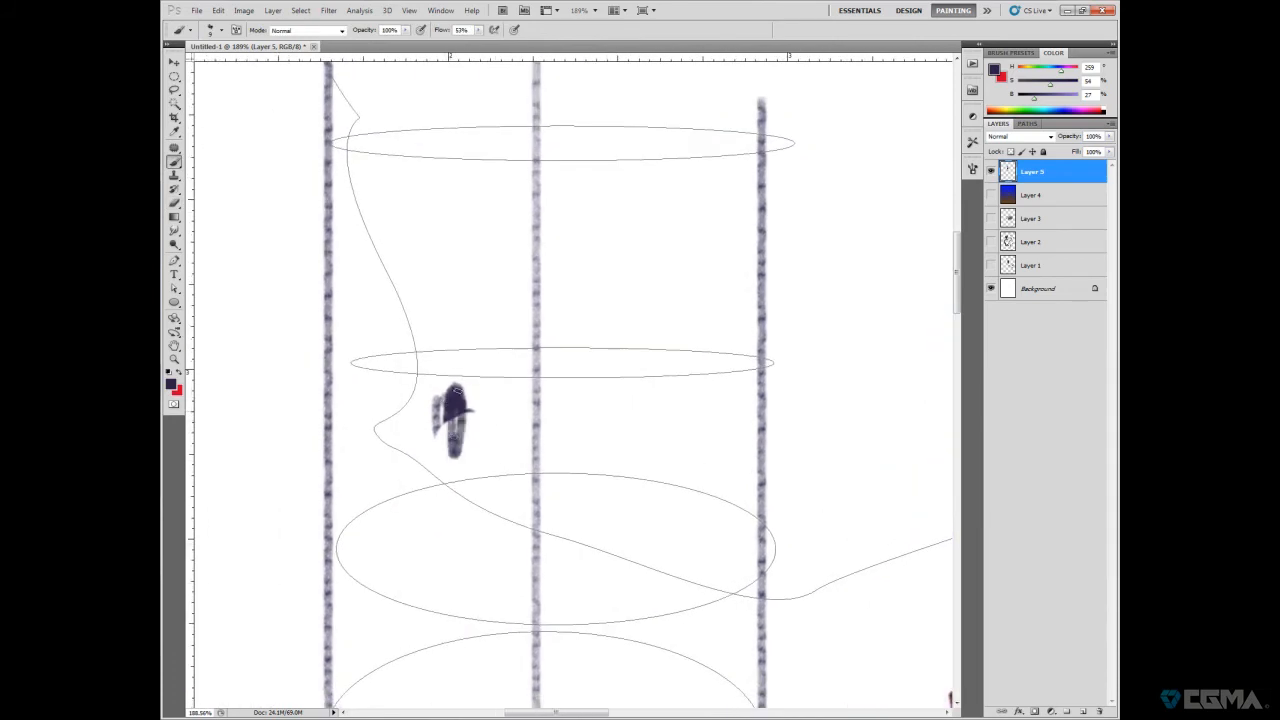
left_click_drag(455, 415, 455, 480)
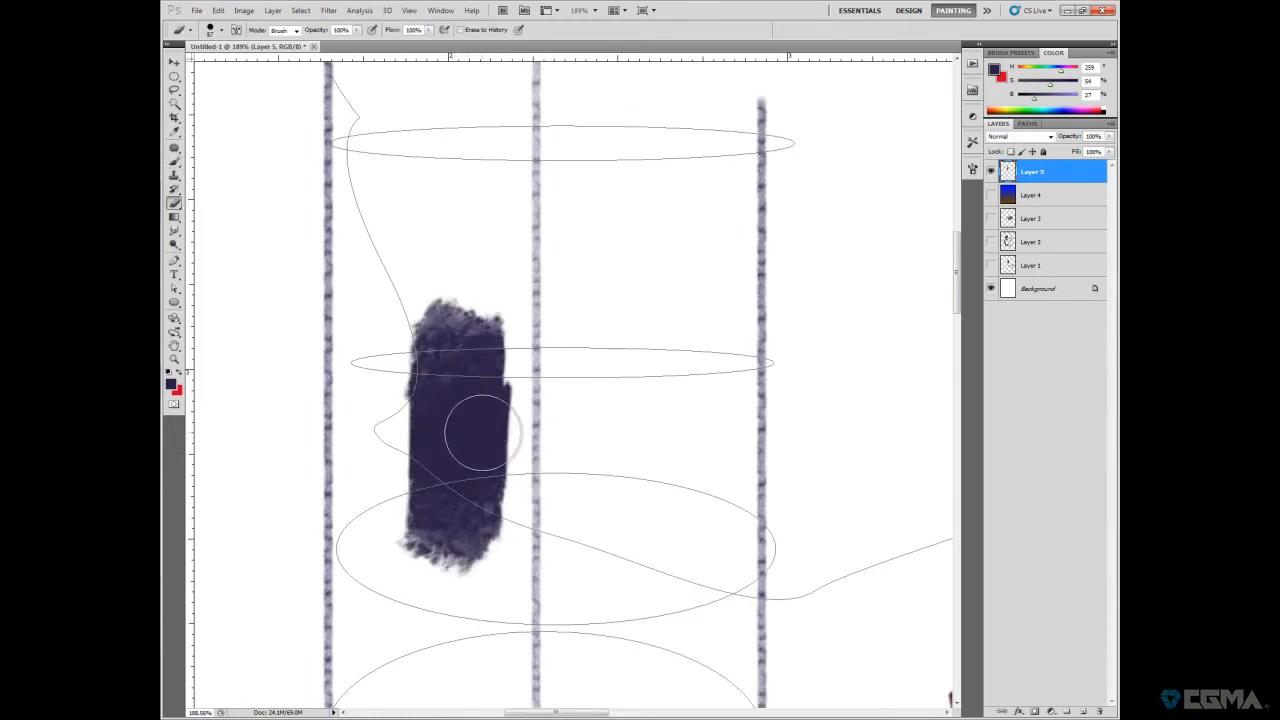
left_click_drag(480, 440, 490, 490)
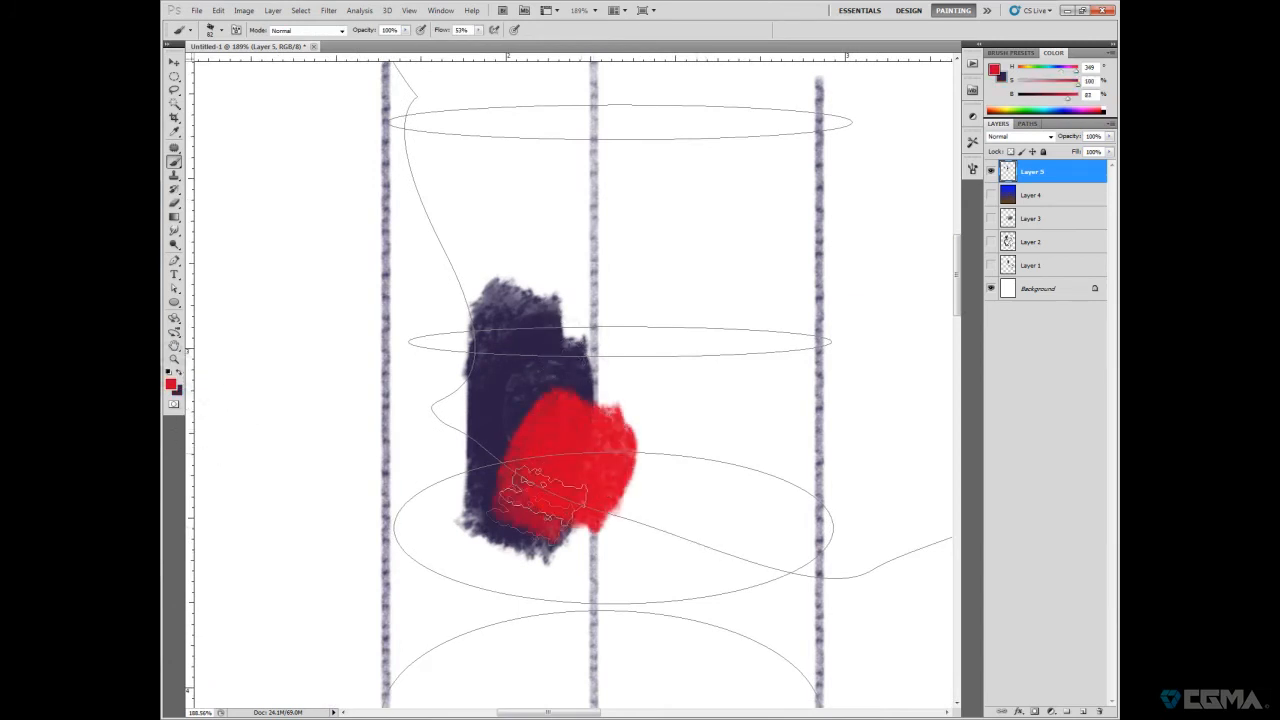
left_click_drag(580, 440, 540, 540)
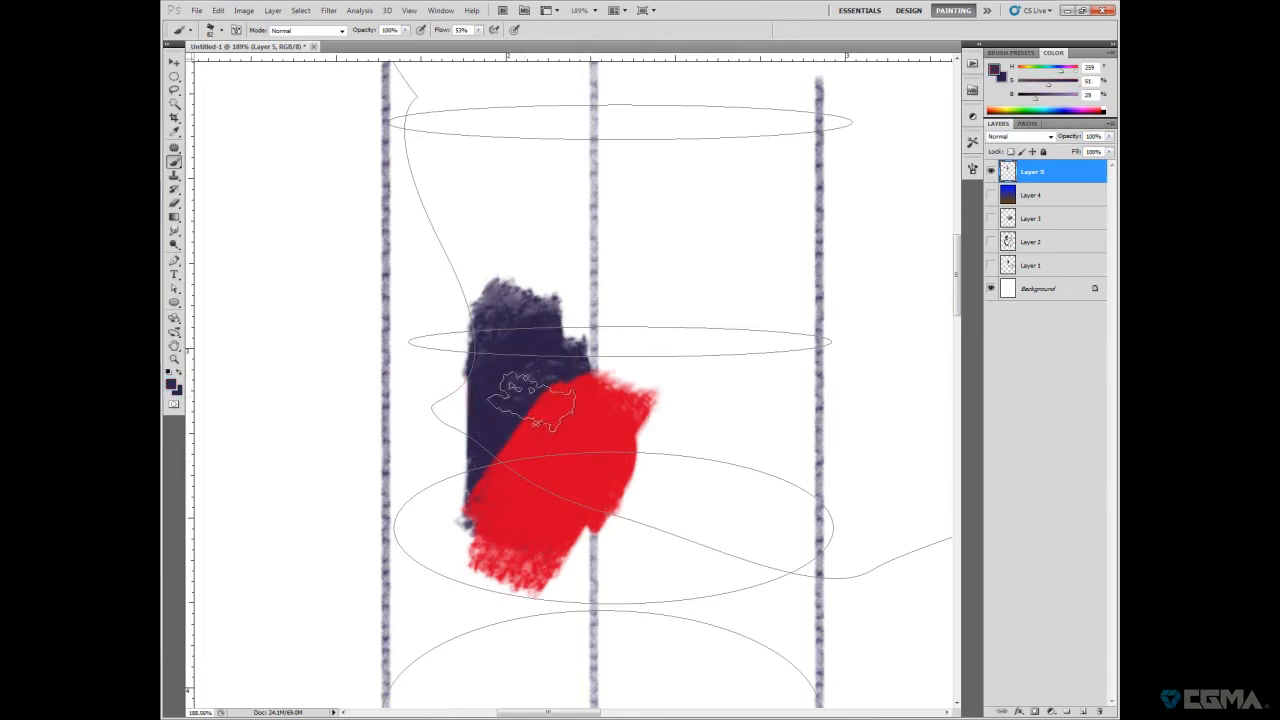
left_click_drag(545, 410, 615, 445)
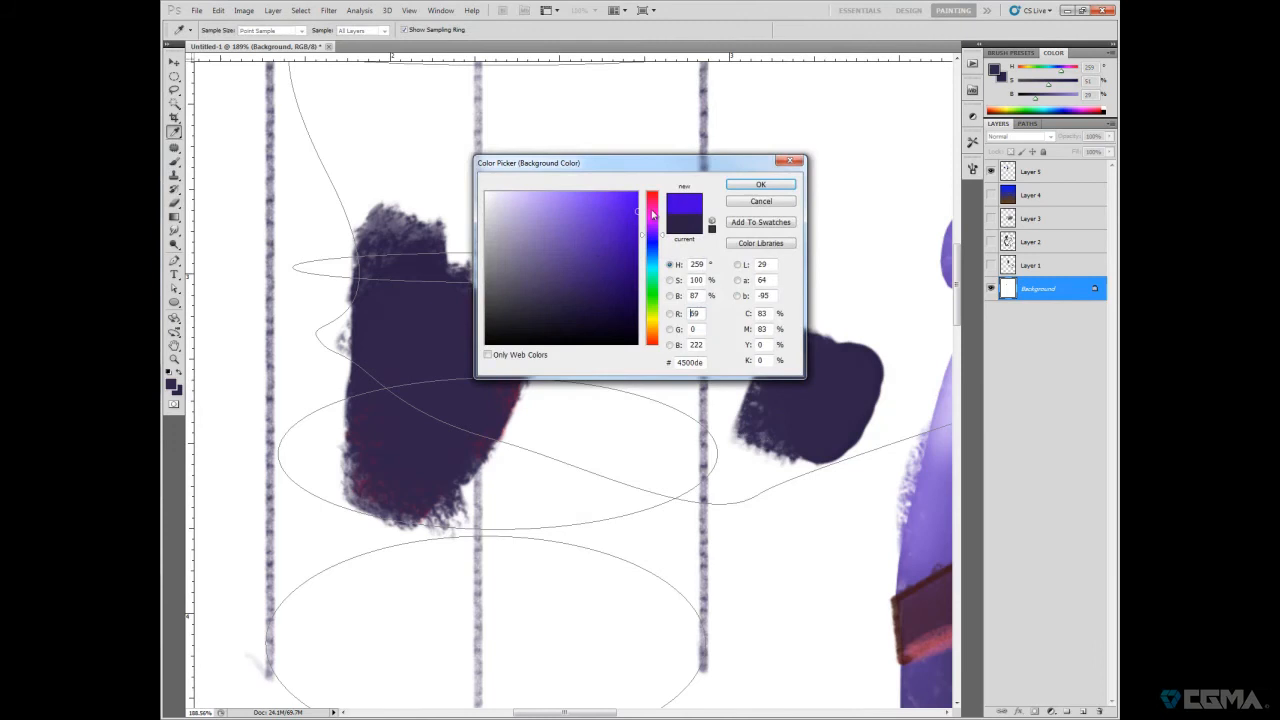
left_click(760, 183)
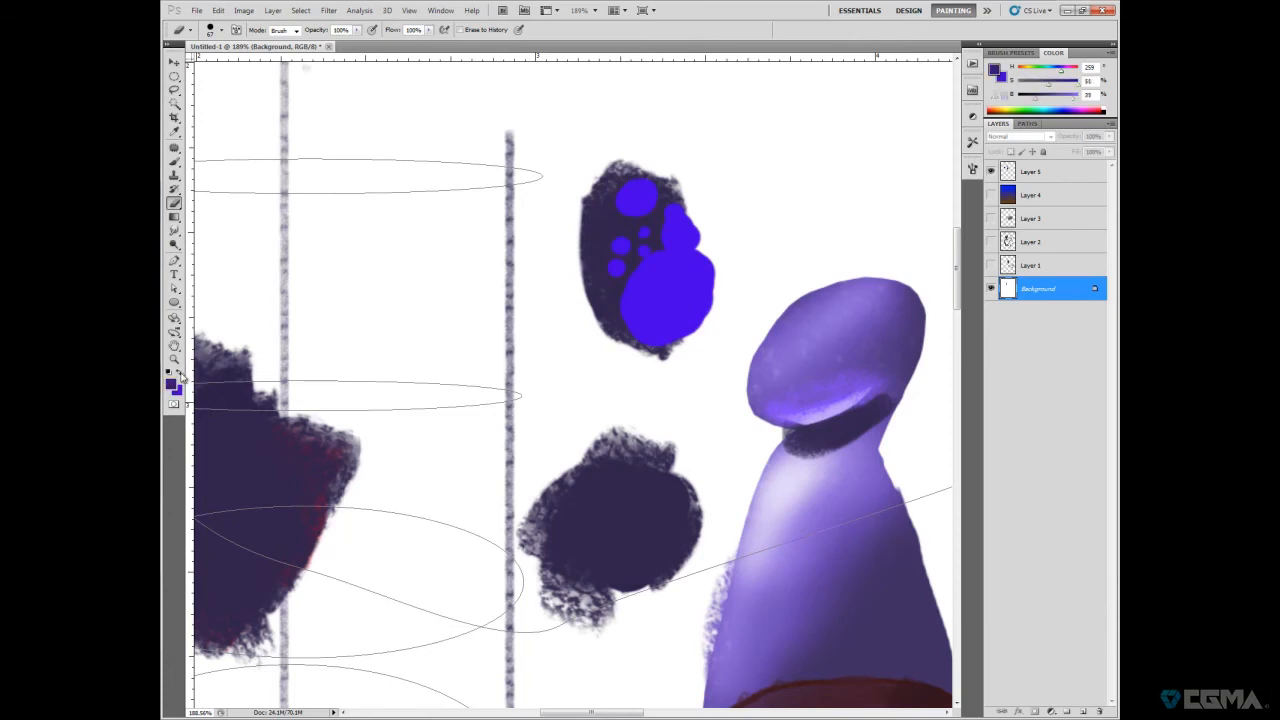
left_click(620, 285)
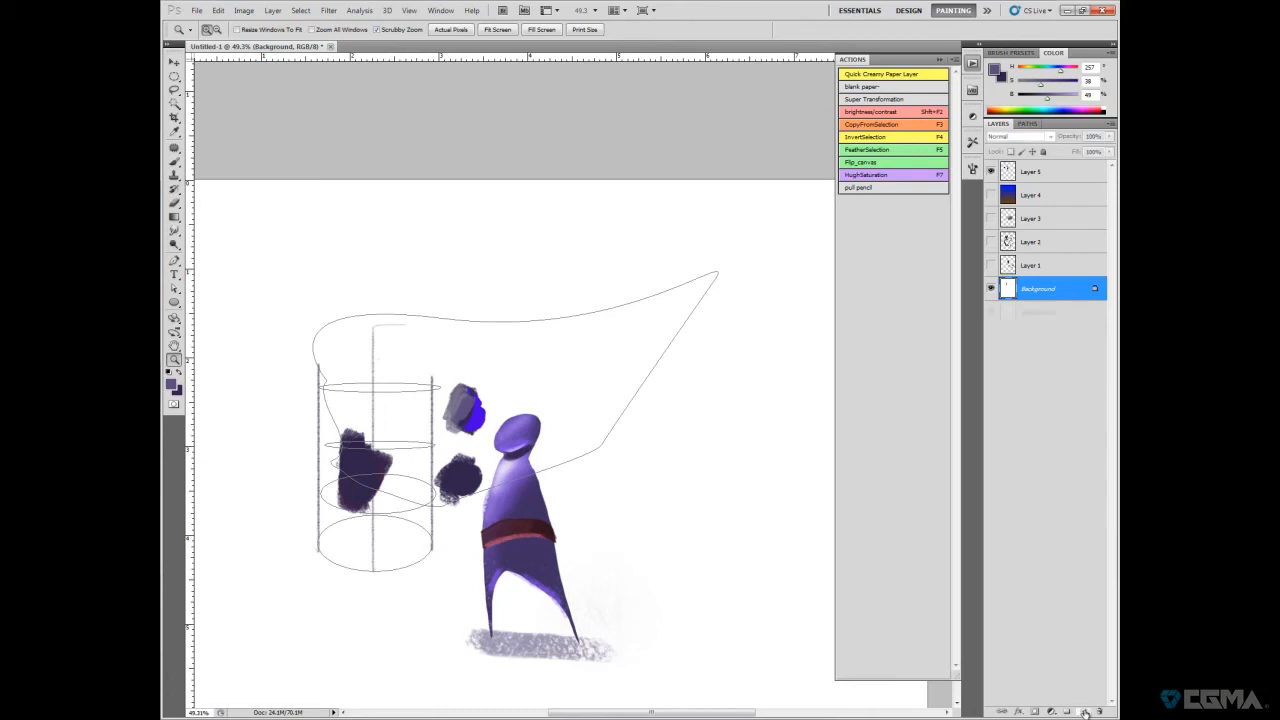
- Create a new empty Layer 6 above the Background layer
left_click(1067, 711)
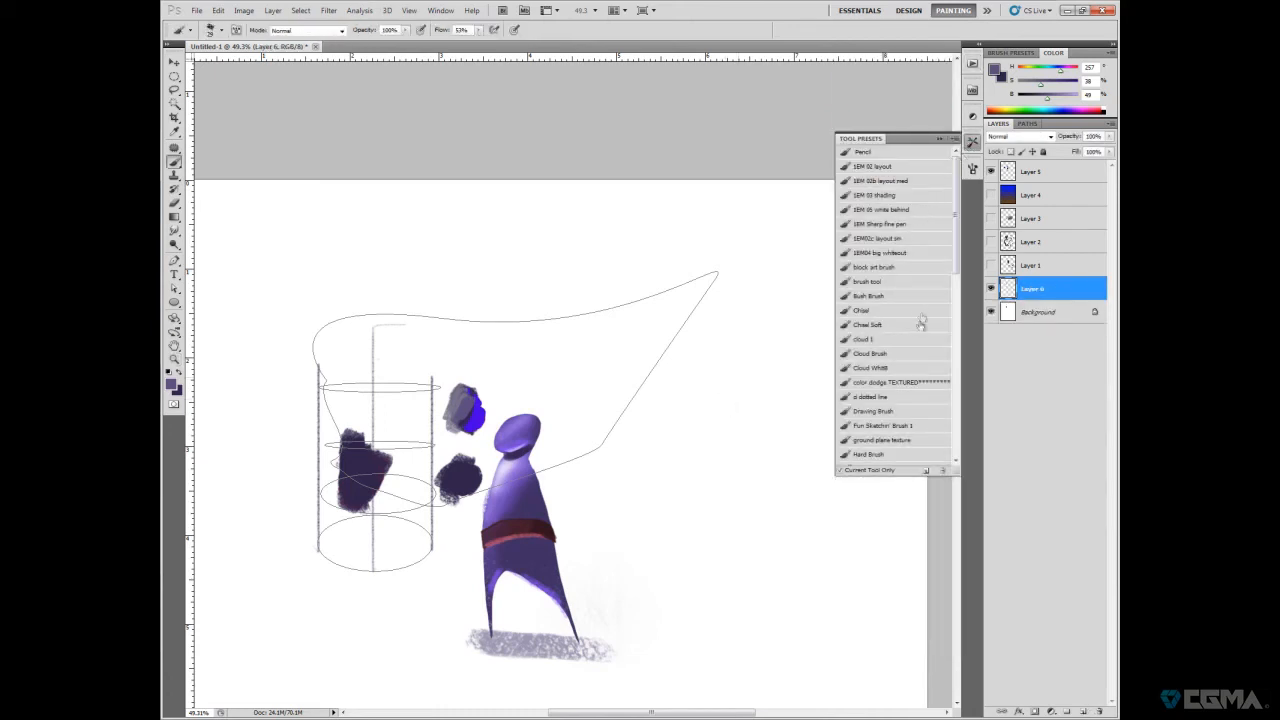
mouse_move(908, 224)
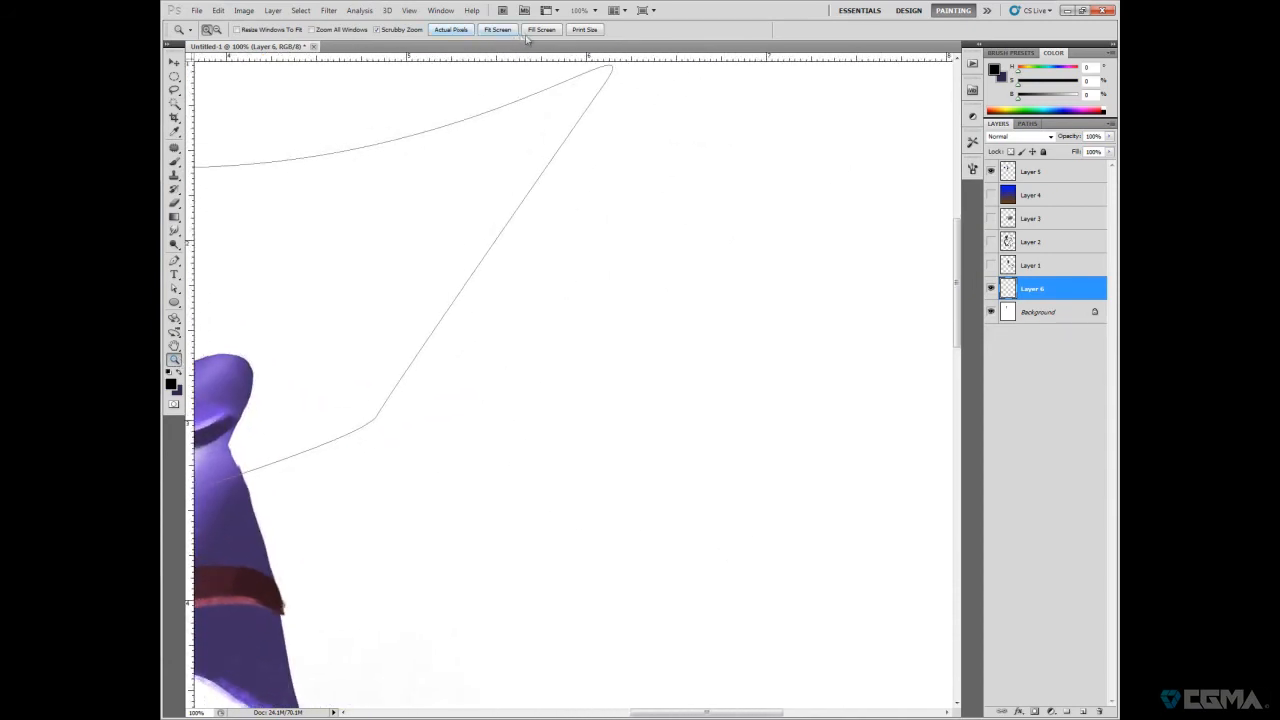
- Draw the boy's eyebrow, messy hair, collar, folded arms, torso and legs in black
left_click(621, 293)
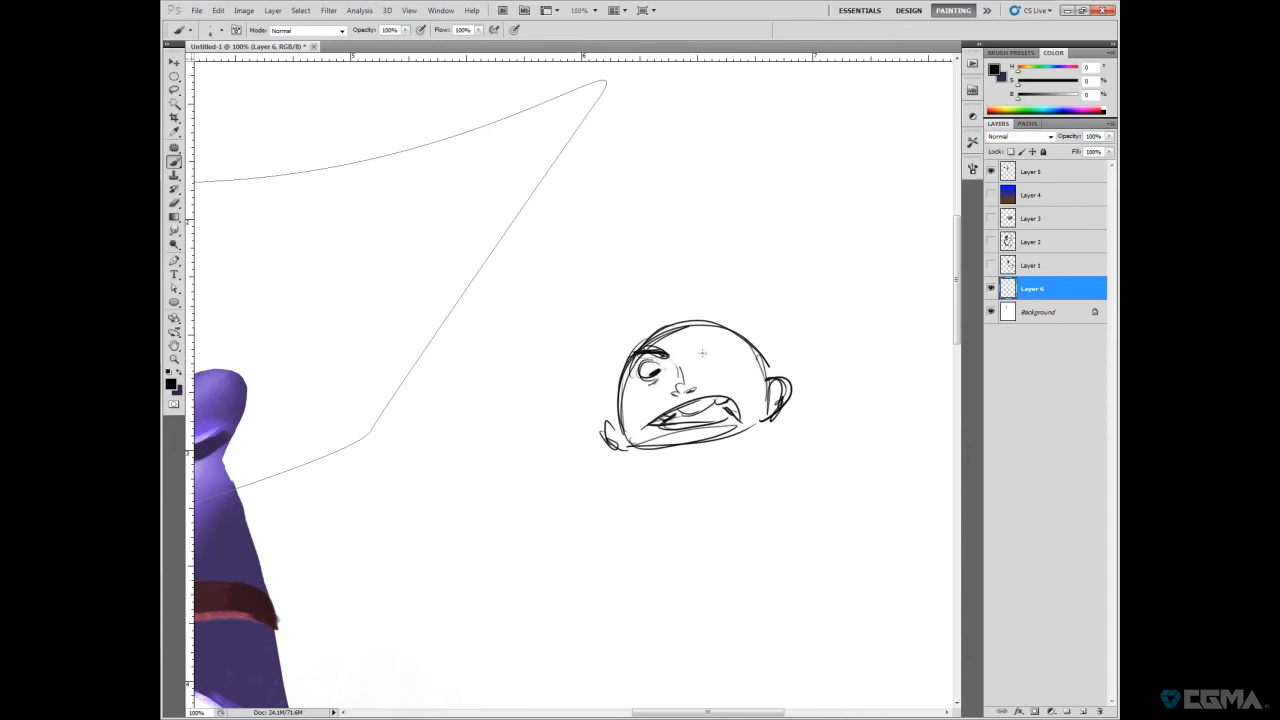
left_click_drag(690, 345, 720, 348)
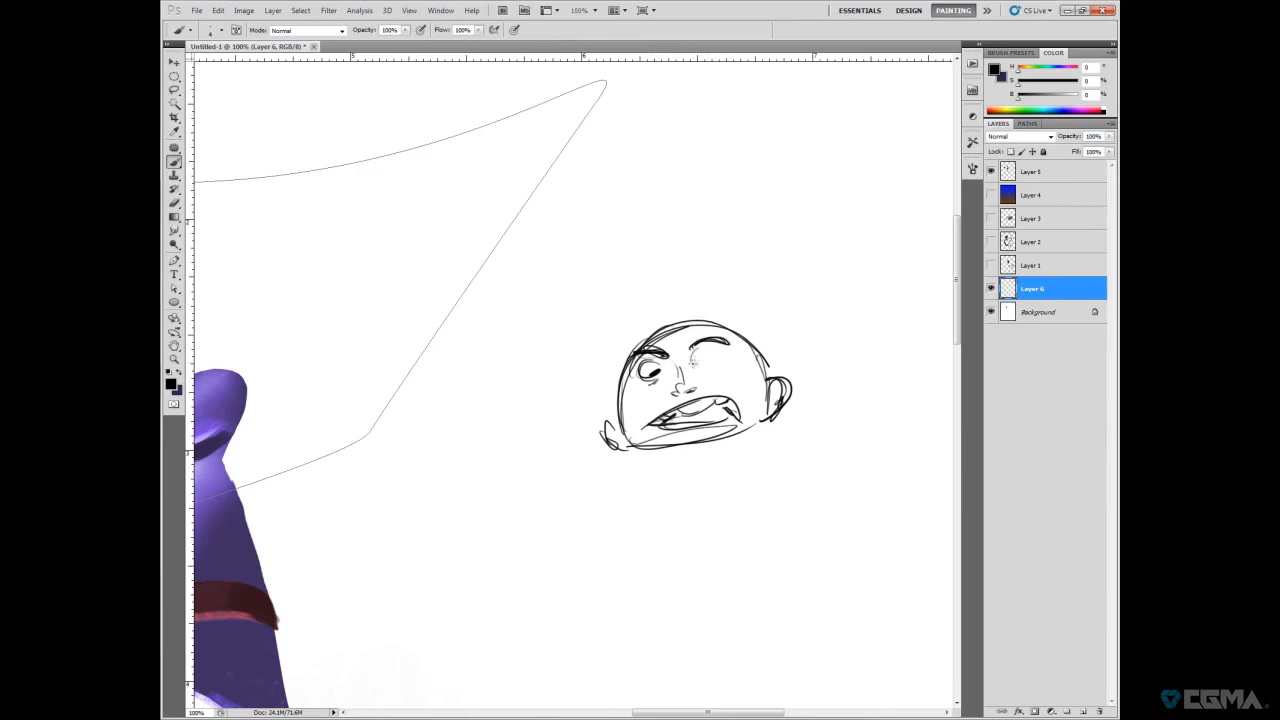
left_click_drag(695, 355, 720, 350)
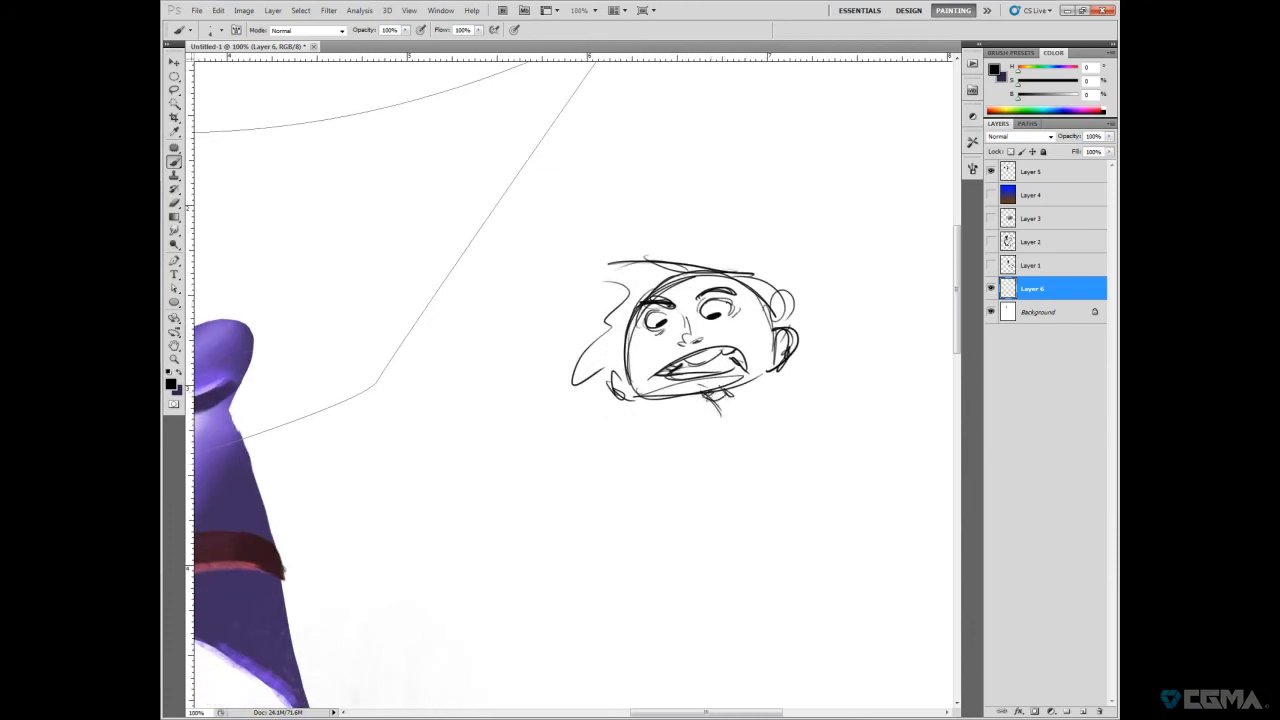
left_click_drag(700, 400, 780, 420)
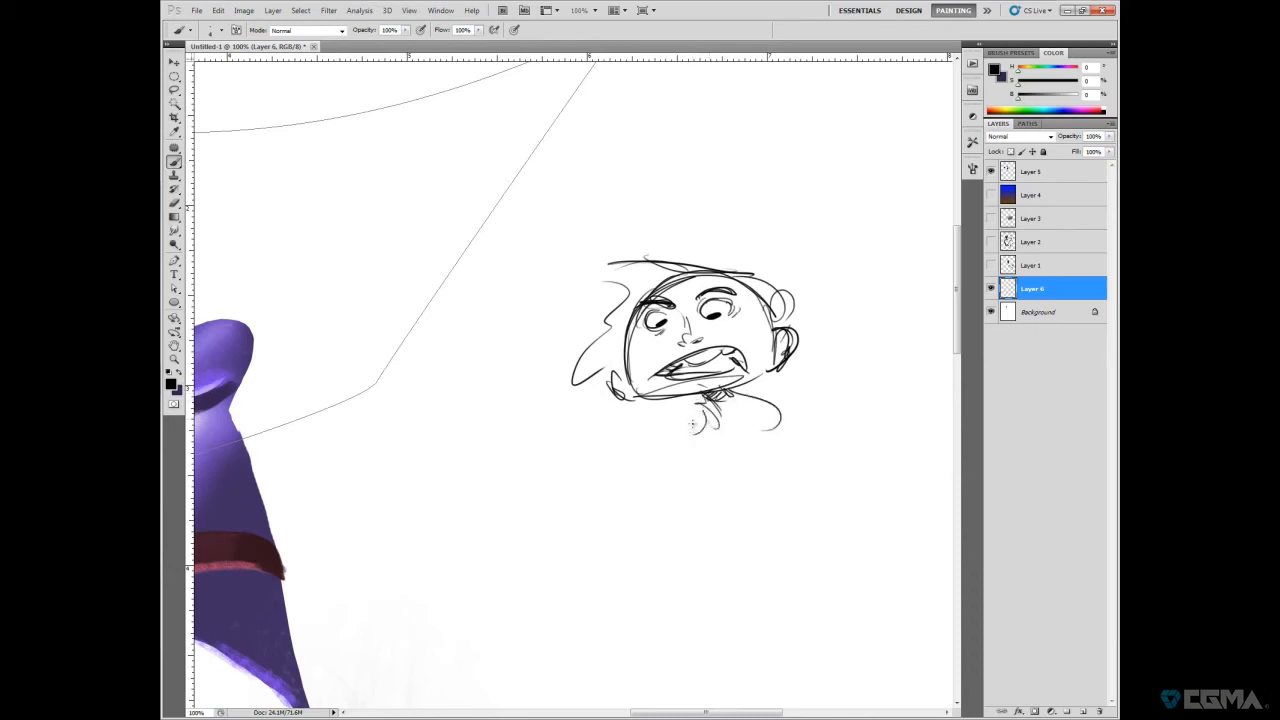
left_click_drag(700, 410, 615, 455)
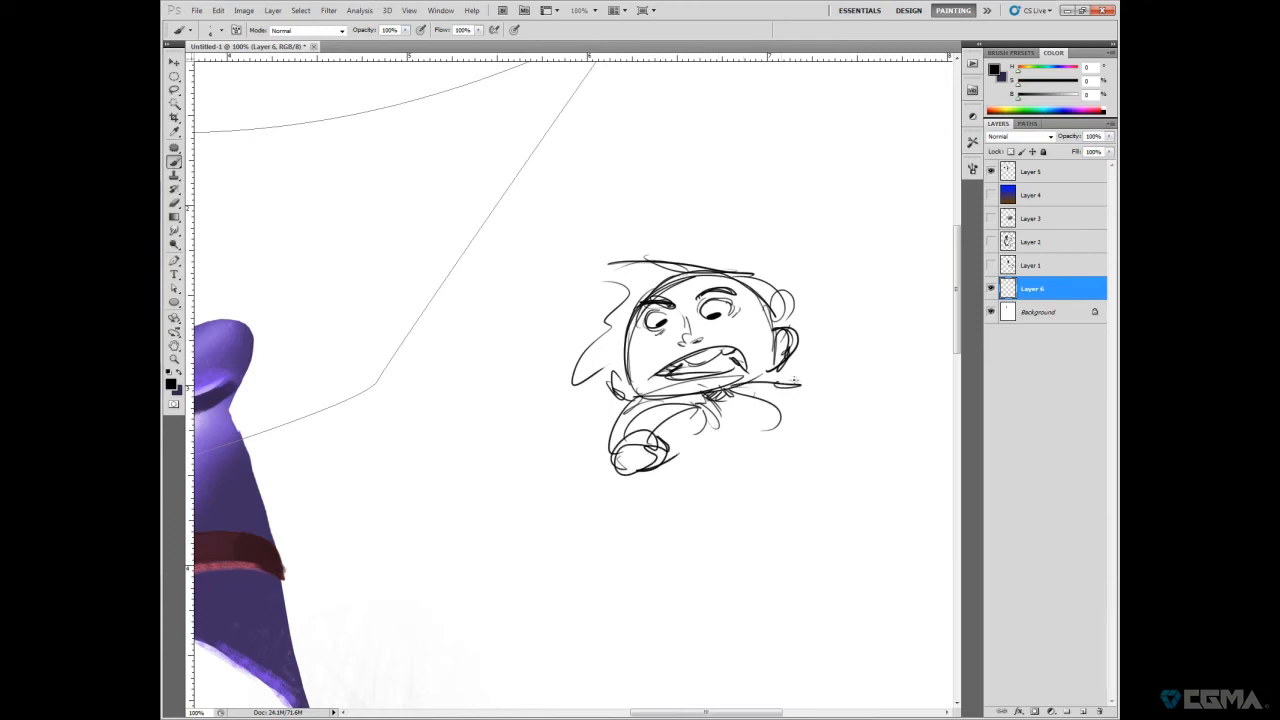
left_click_drag(760, 390, 850, 440)
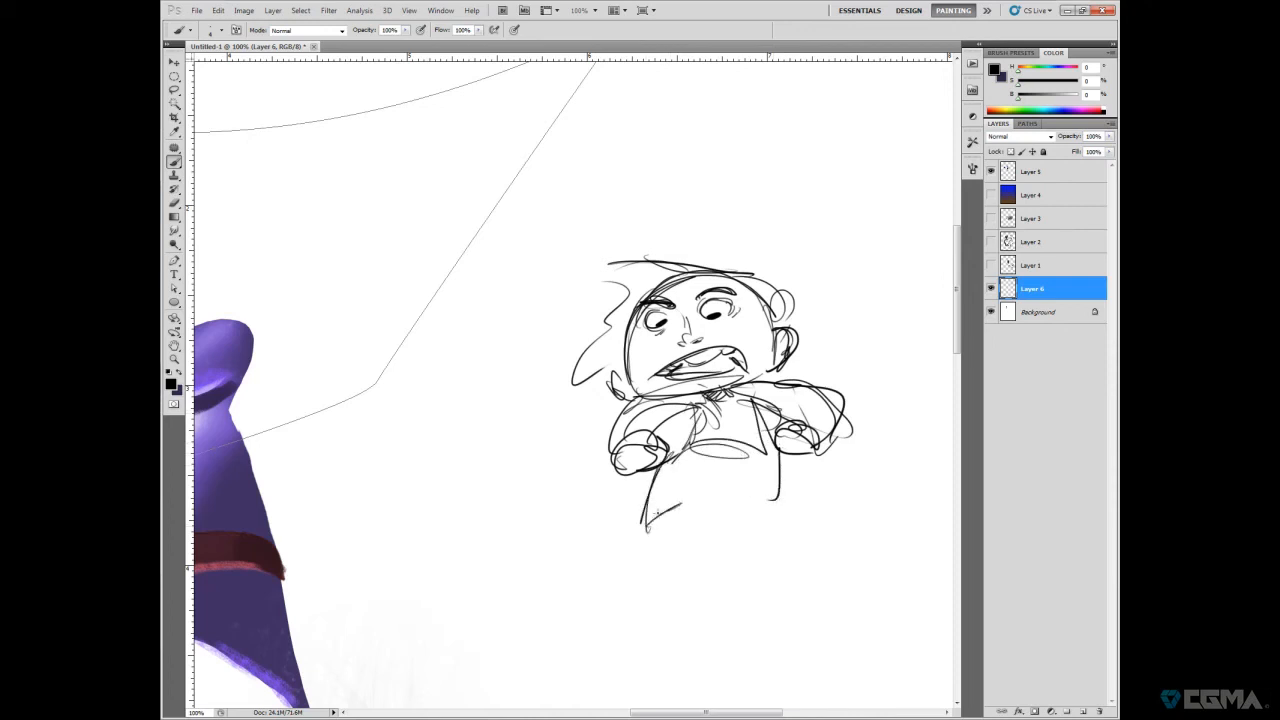
left_click_drag(650, 520, 800, 530)
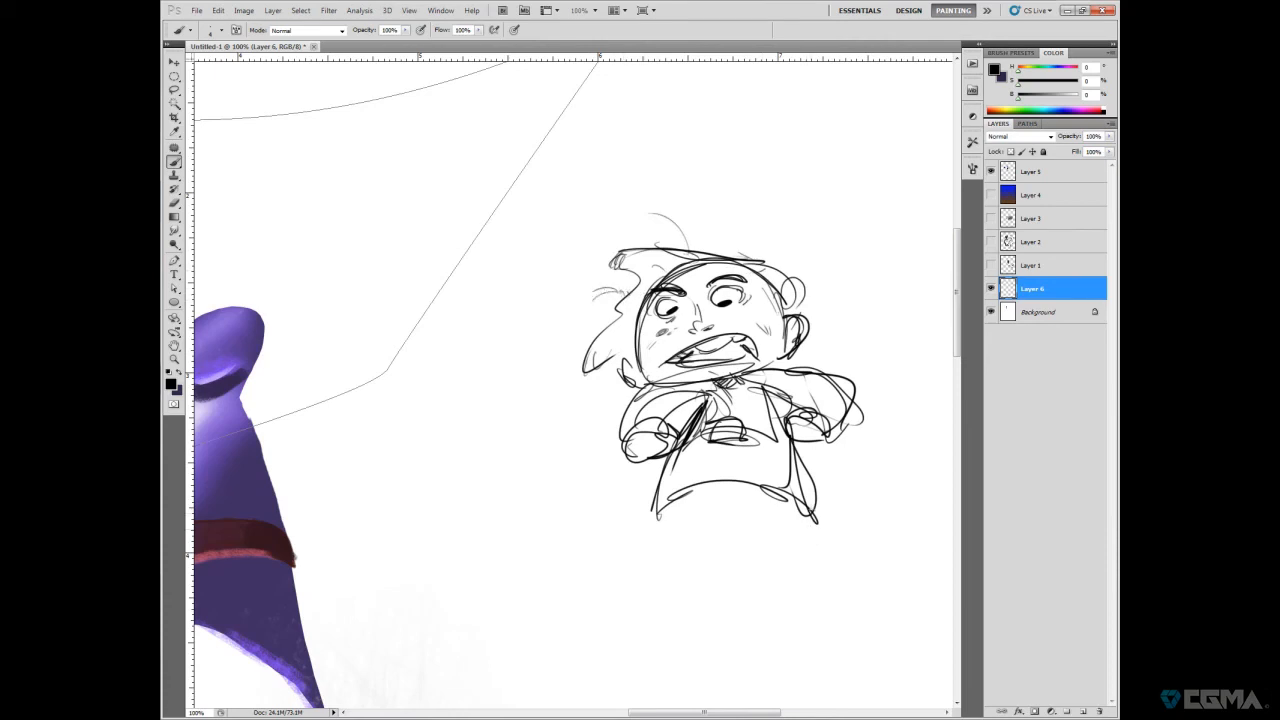
mouse_move(855, 341)
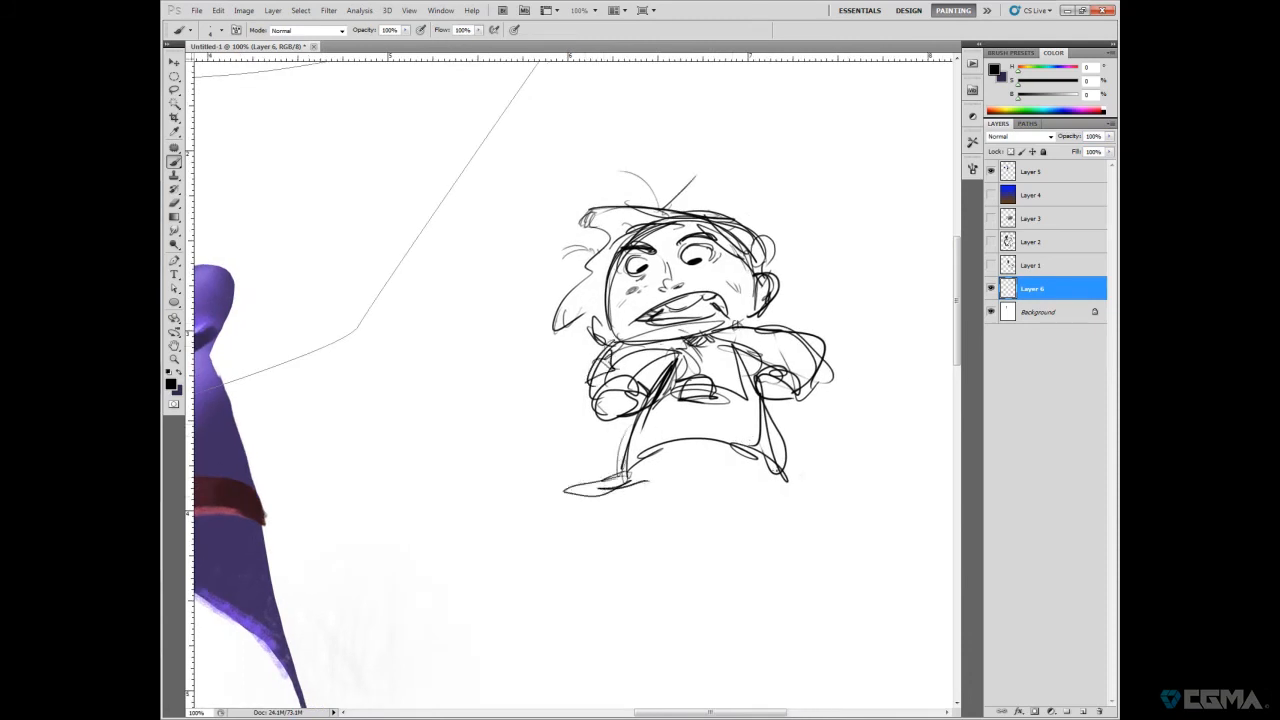
left_click_drag(770, 470, 850, 480)
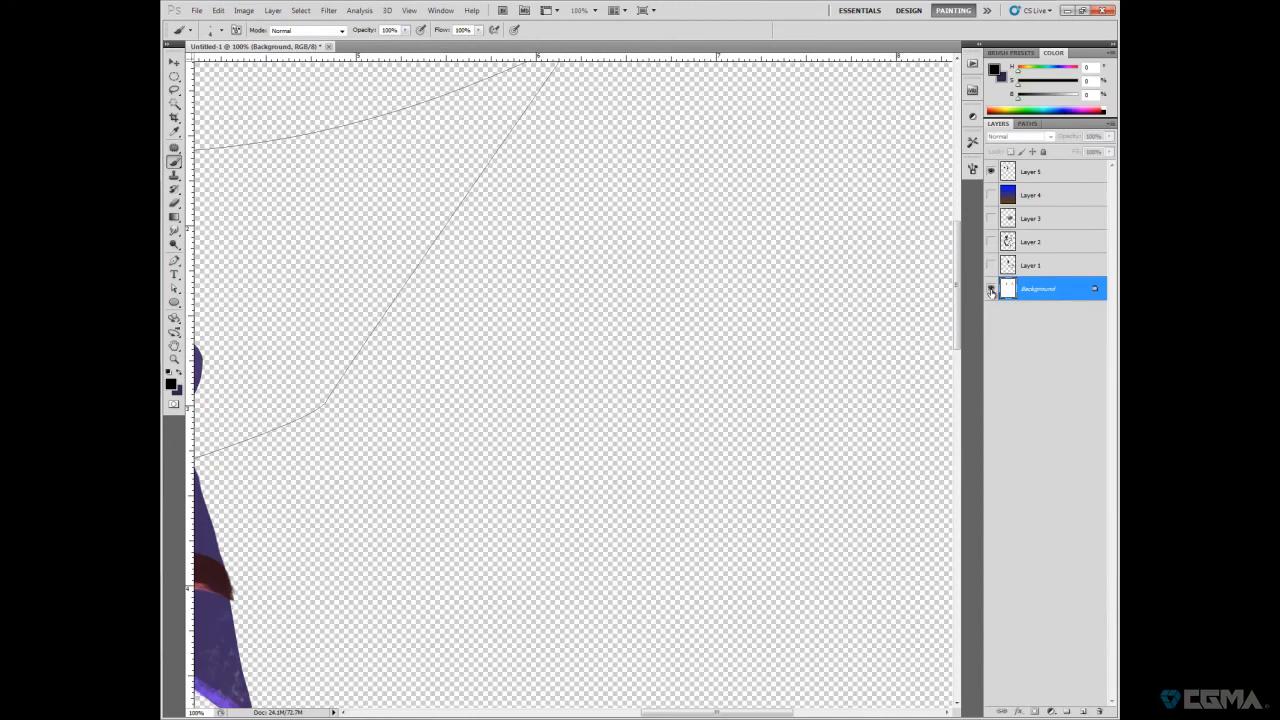
- Make the Background visible again and click the sketch with the Magic Wand tool
left_click(991, 289)
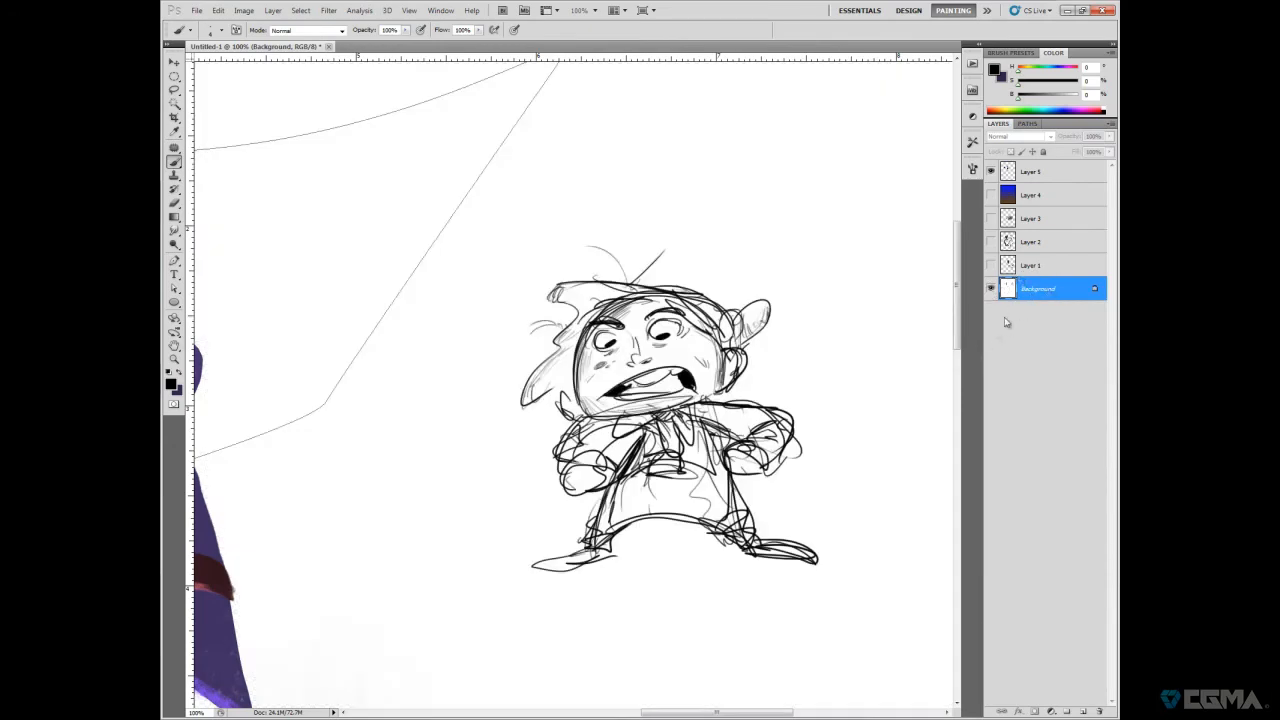
left_click(174, 90)
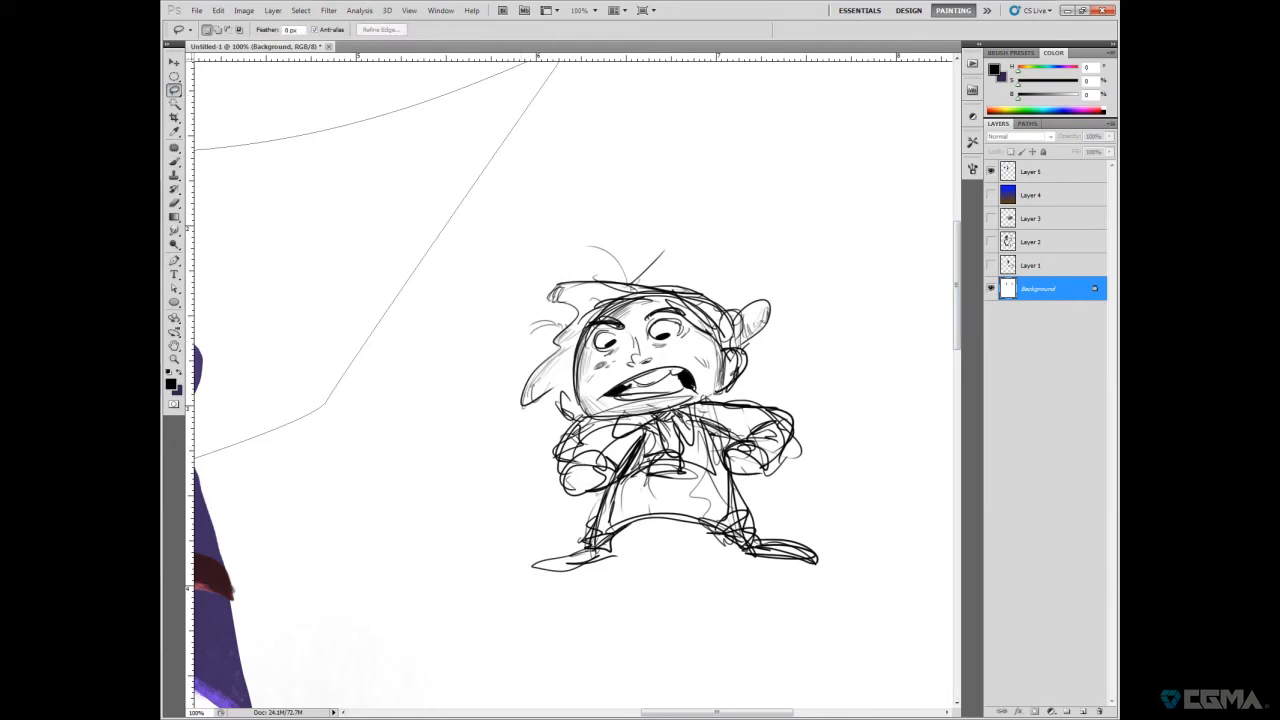
left_click(174, 105)
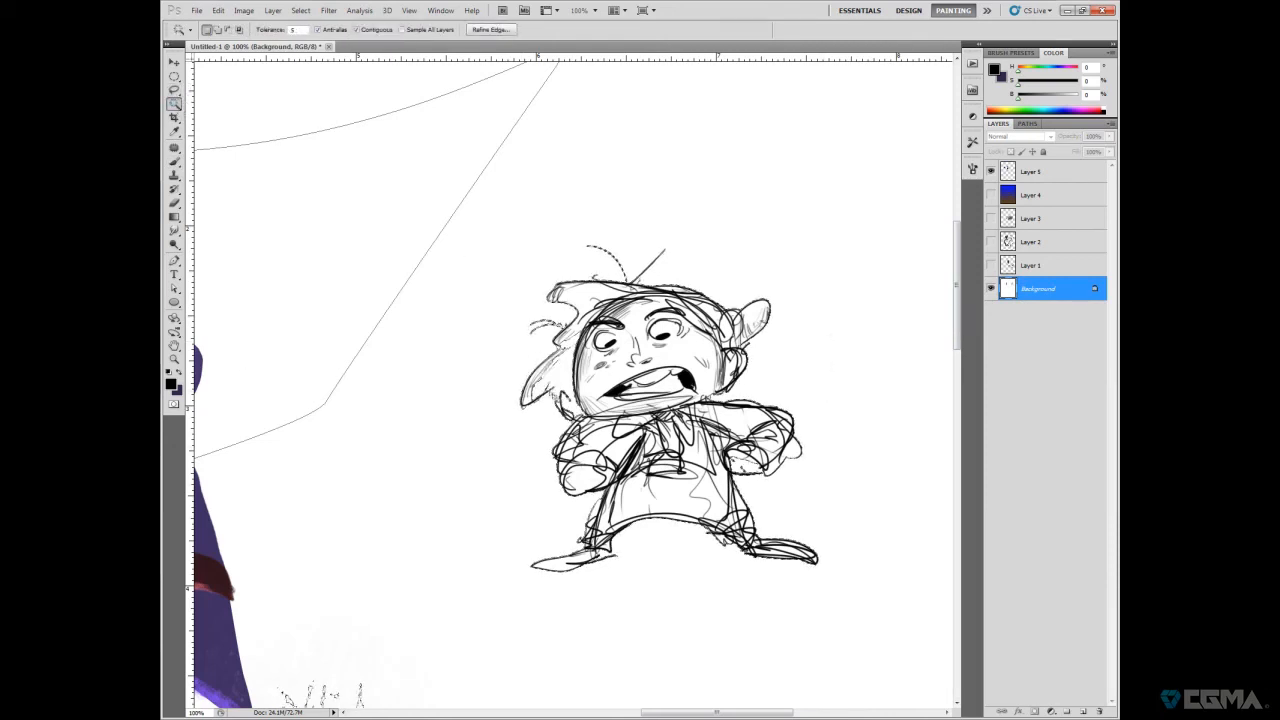
left_click(670, 400)
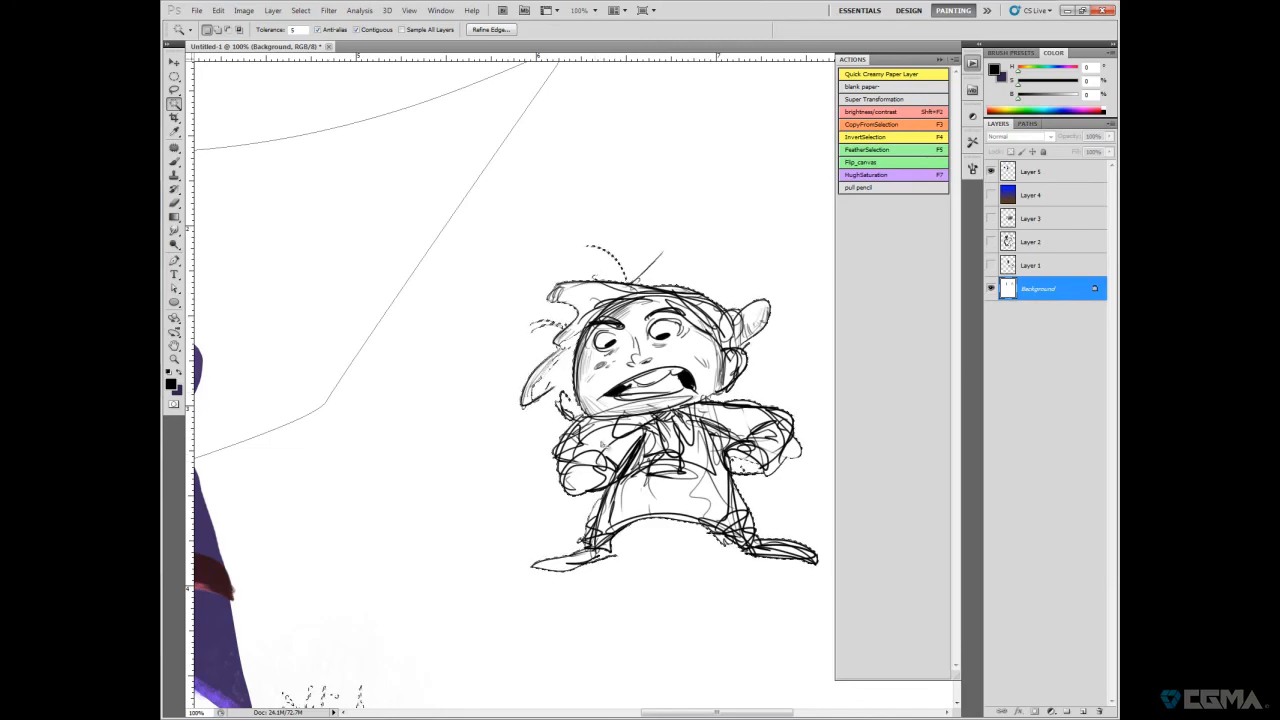
- Play the 'pull pencil' action and hide the Background layer beneath the lines
left_click(871, 124)
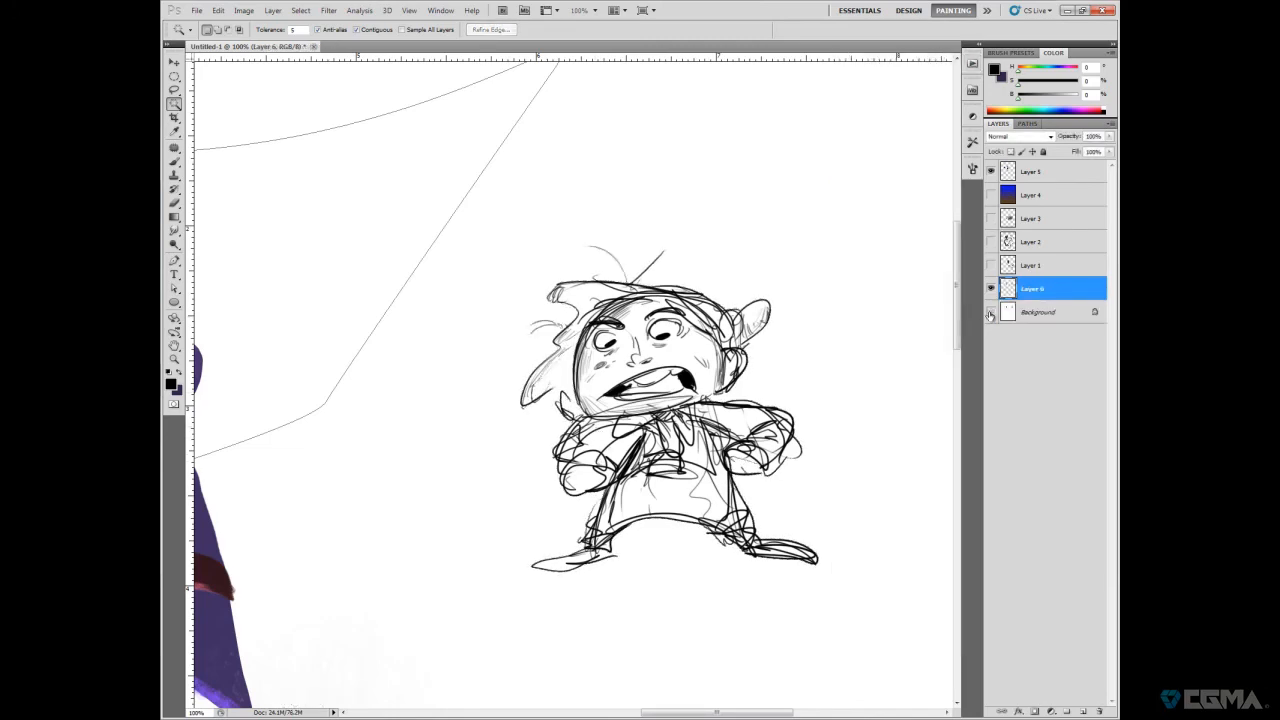
left_click(990, 312)
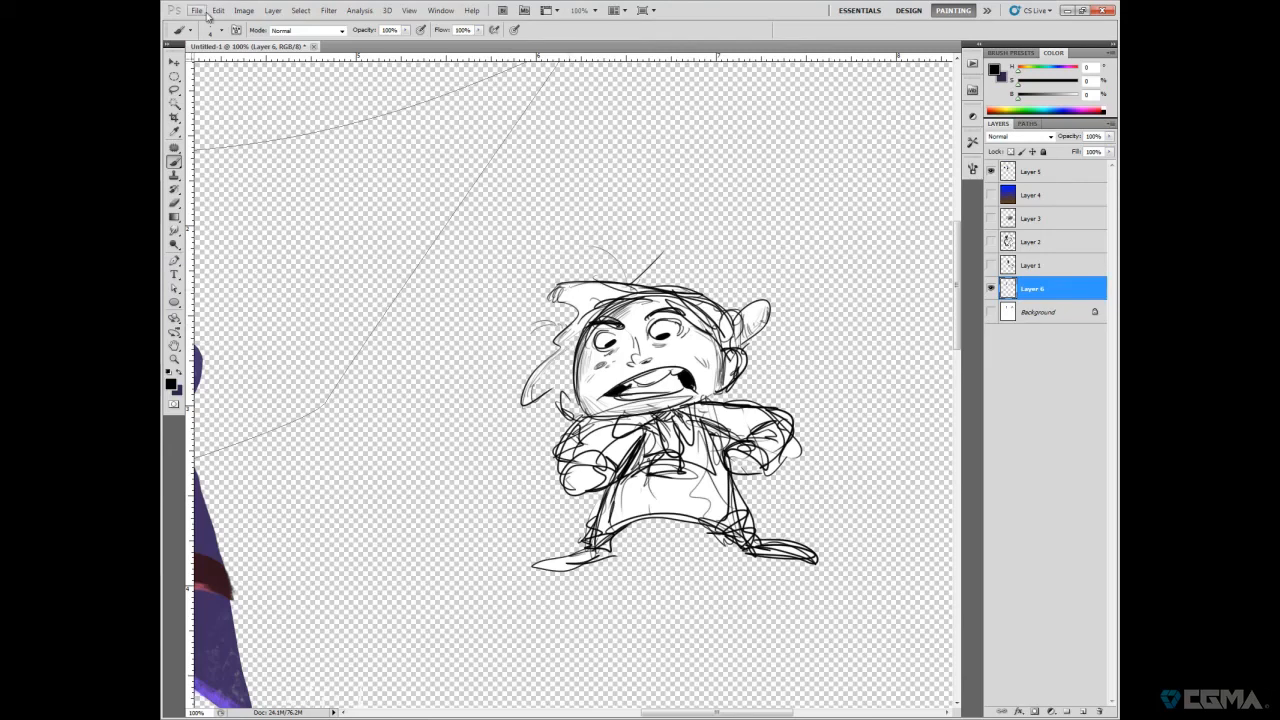
- Run a Color Range selection on the sketch, toggle the Background, and take the Brush tool
left_click(301, 10)
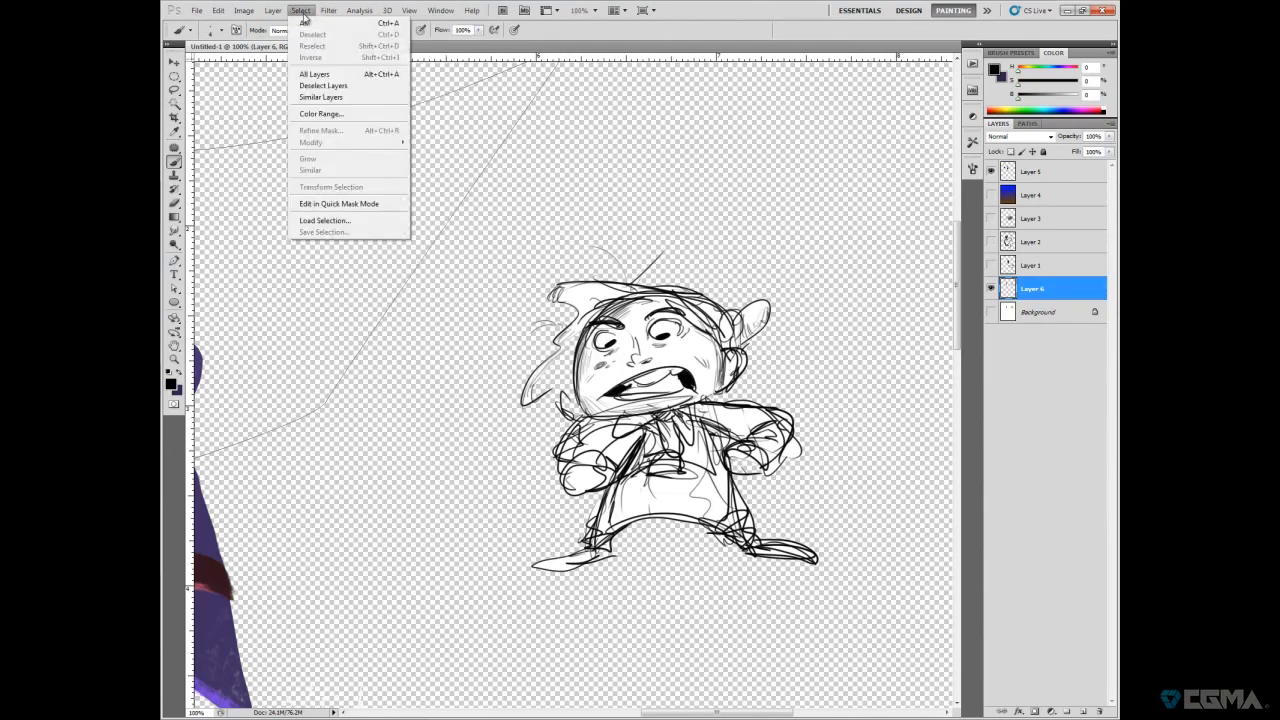
mouse_move(320, 114)
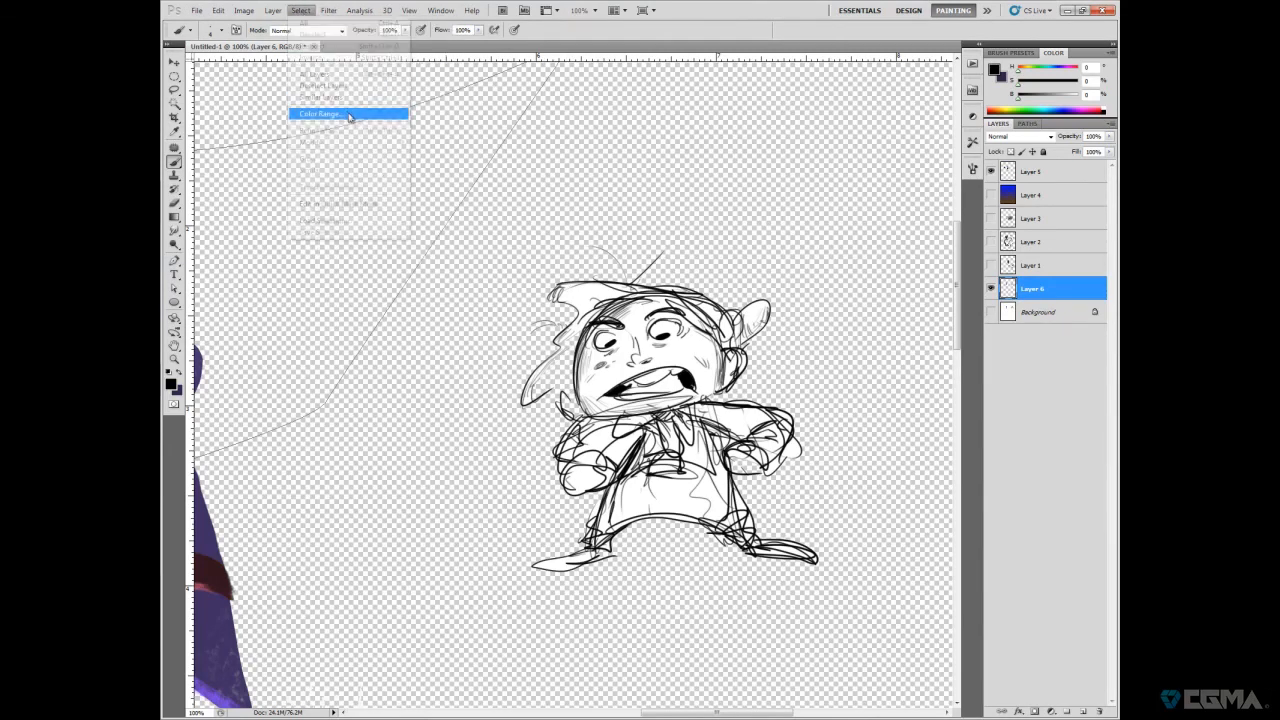
left_click(320, 113)
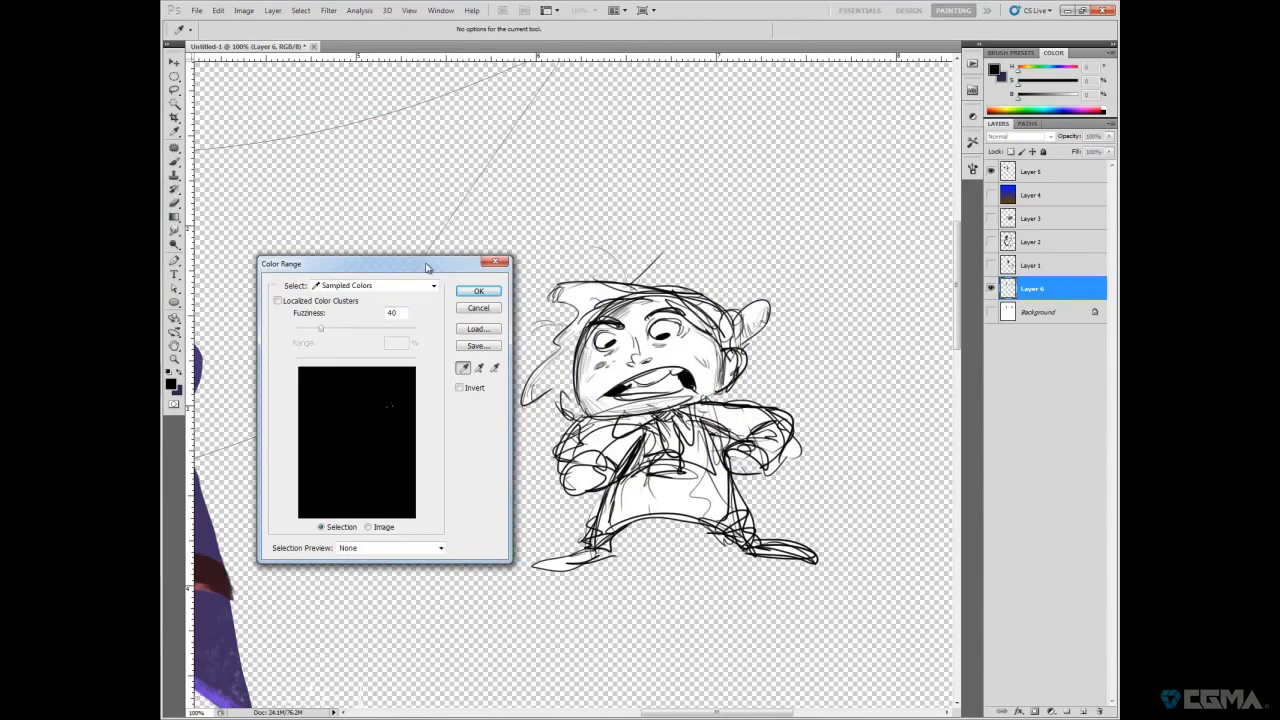
left_click(478, 291)
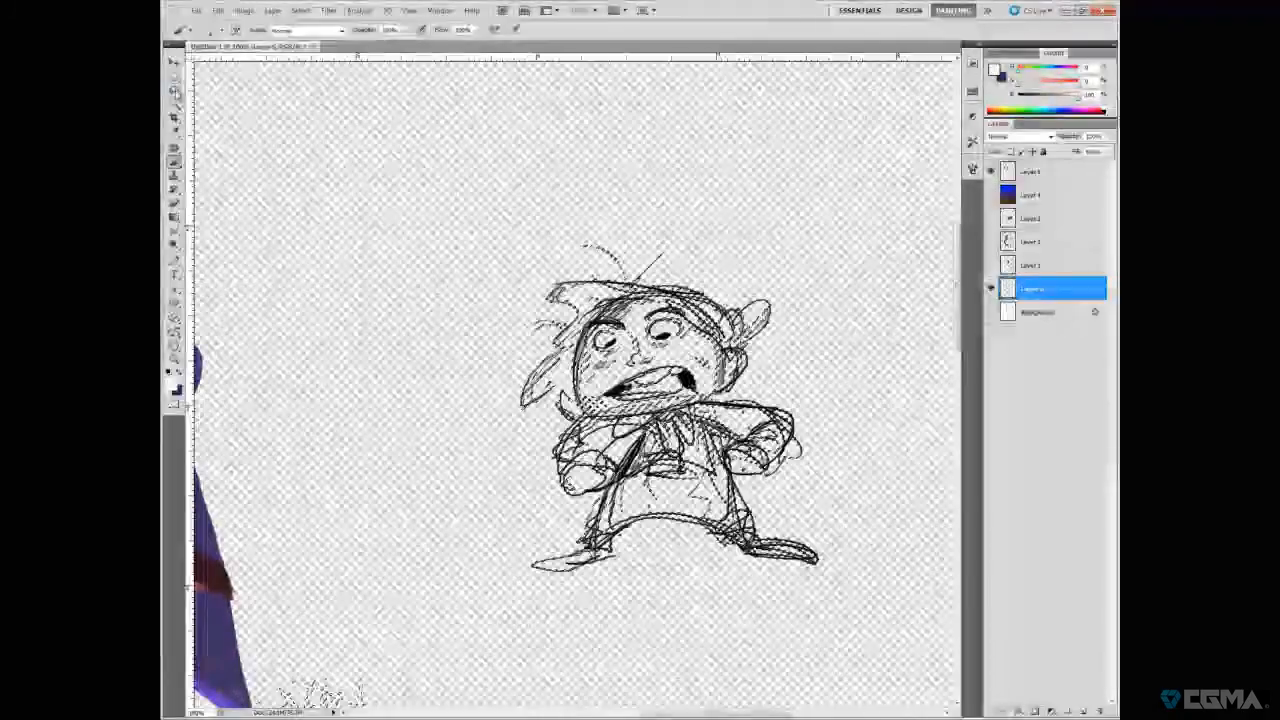
left_click(990, 312)
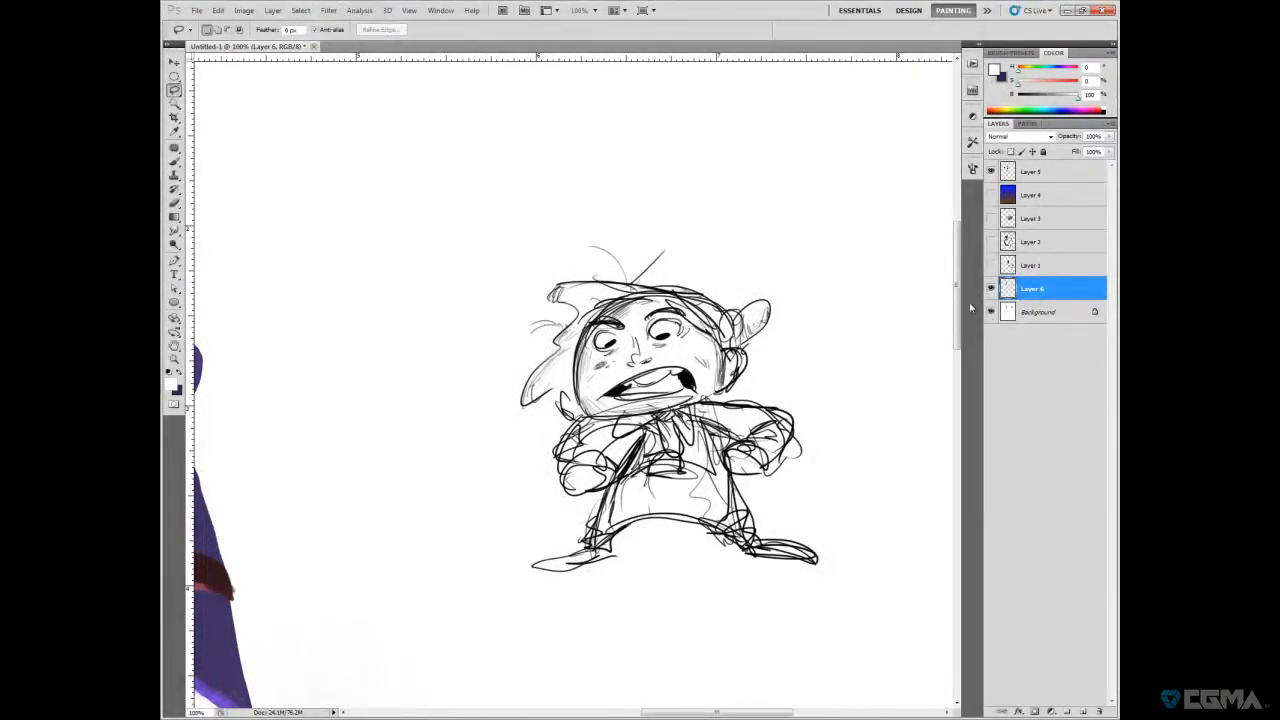
left_click(173, 62)
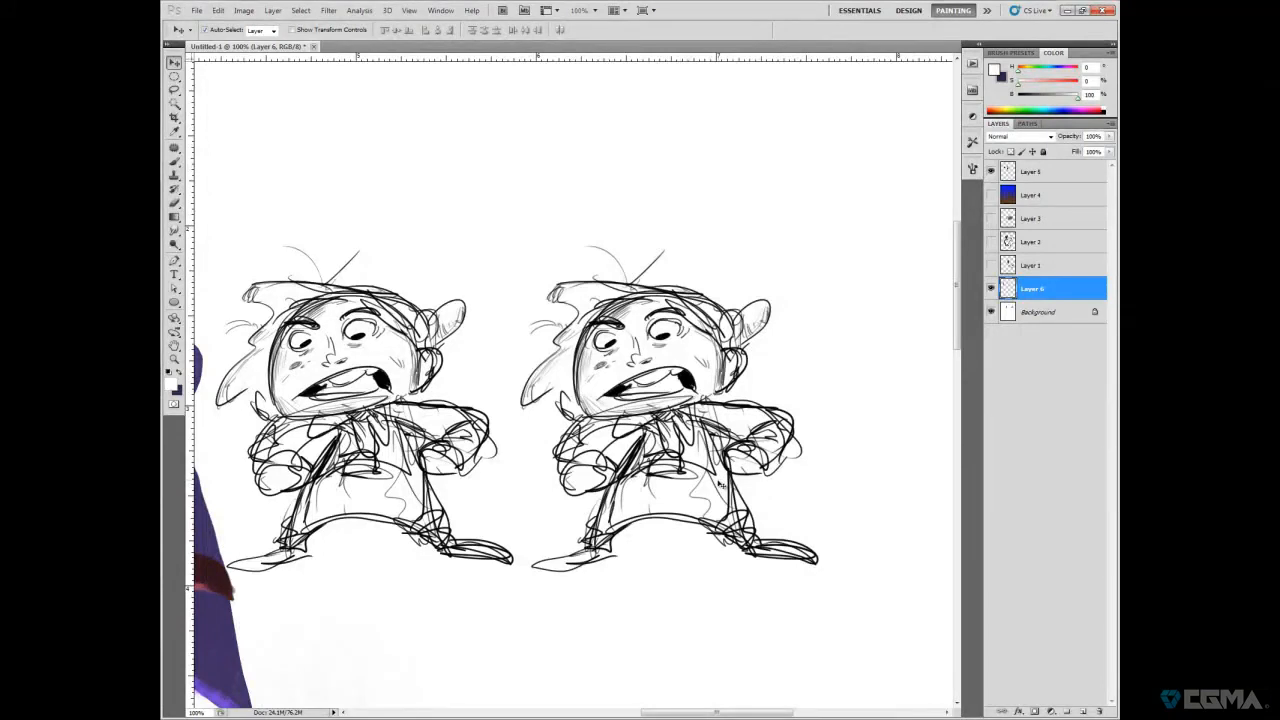
left_click(174, 160)
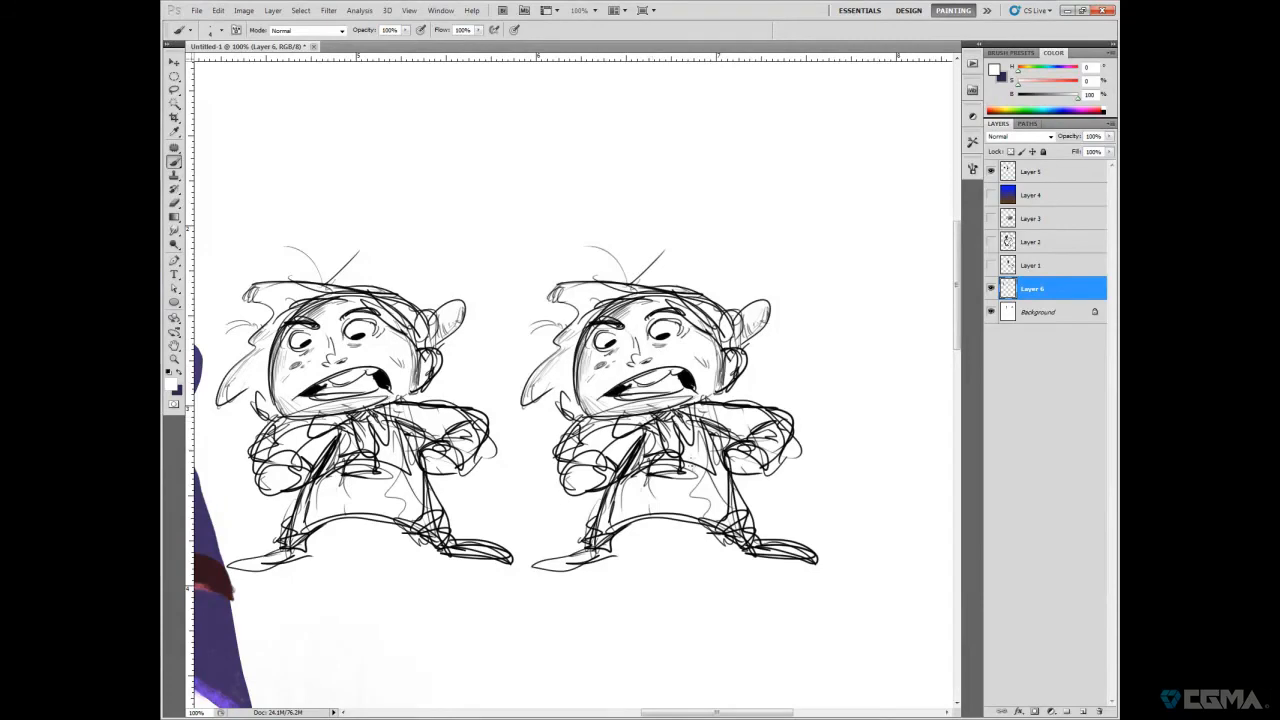
- Show the Background and play the 'pull pencil' action from the Actions list
left_click(990, 171)
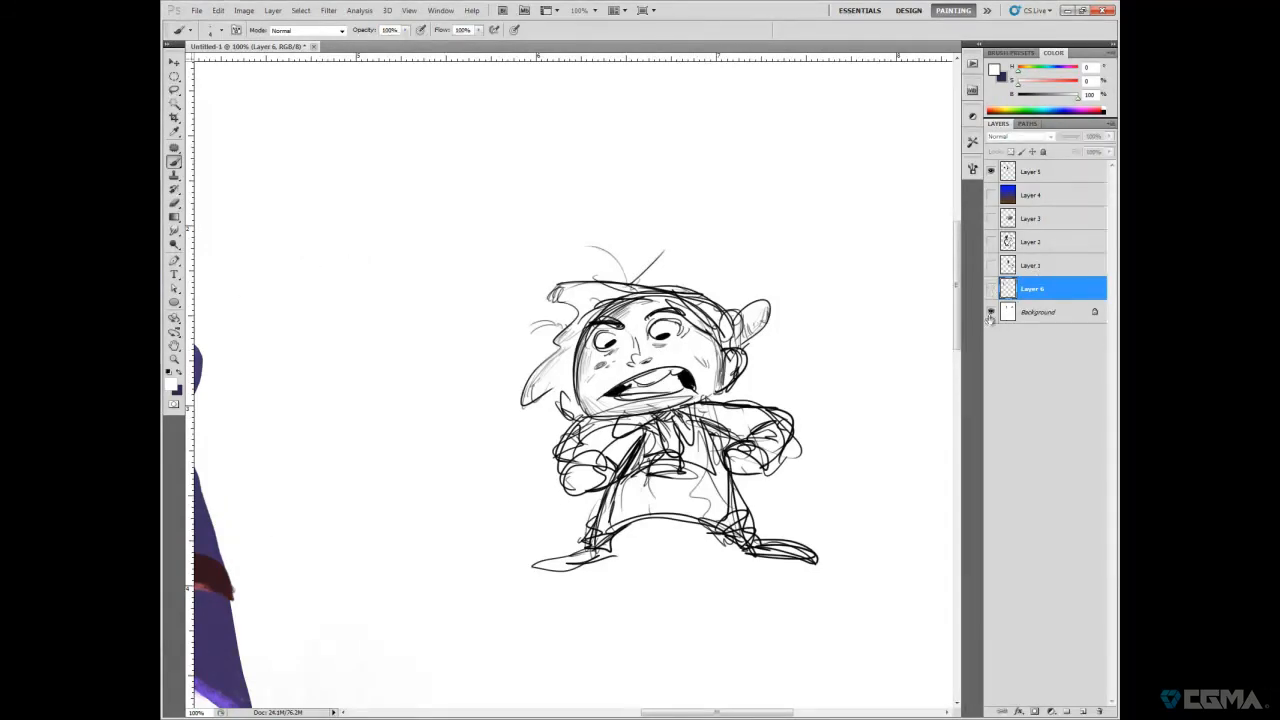
left_click(1038, 311)
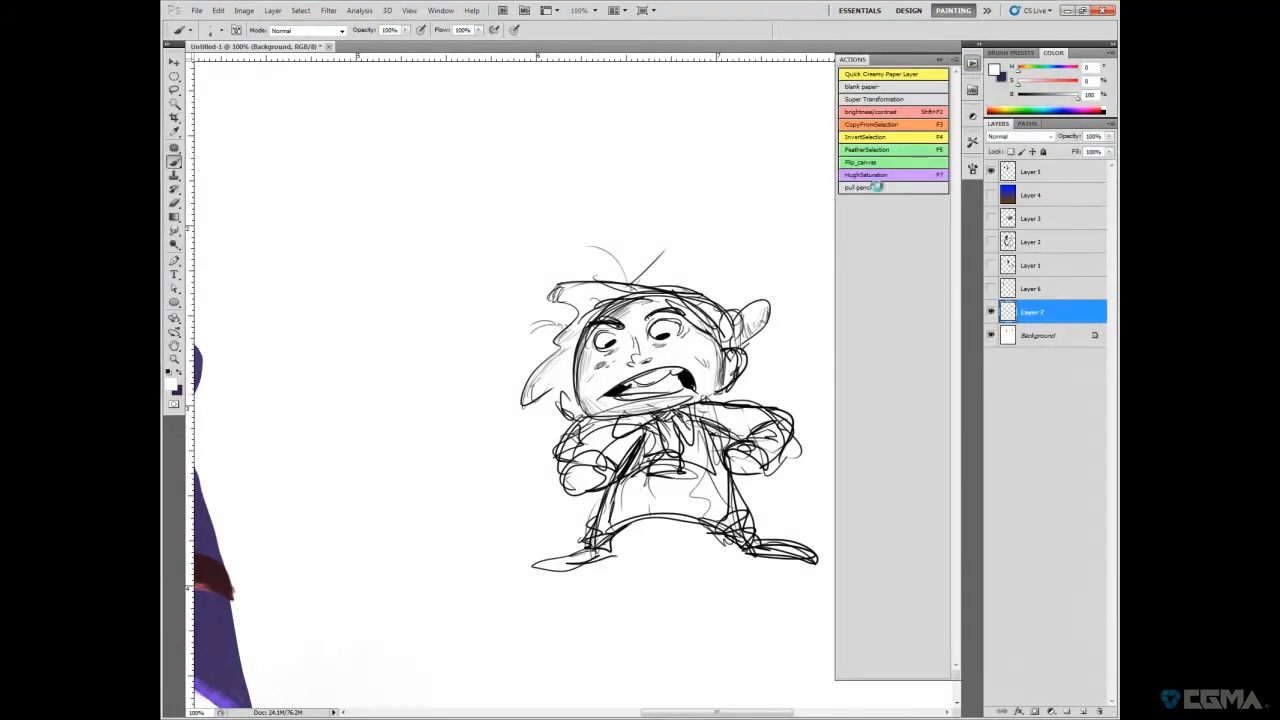
left_click(1031, 265)
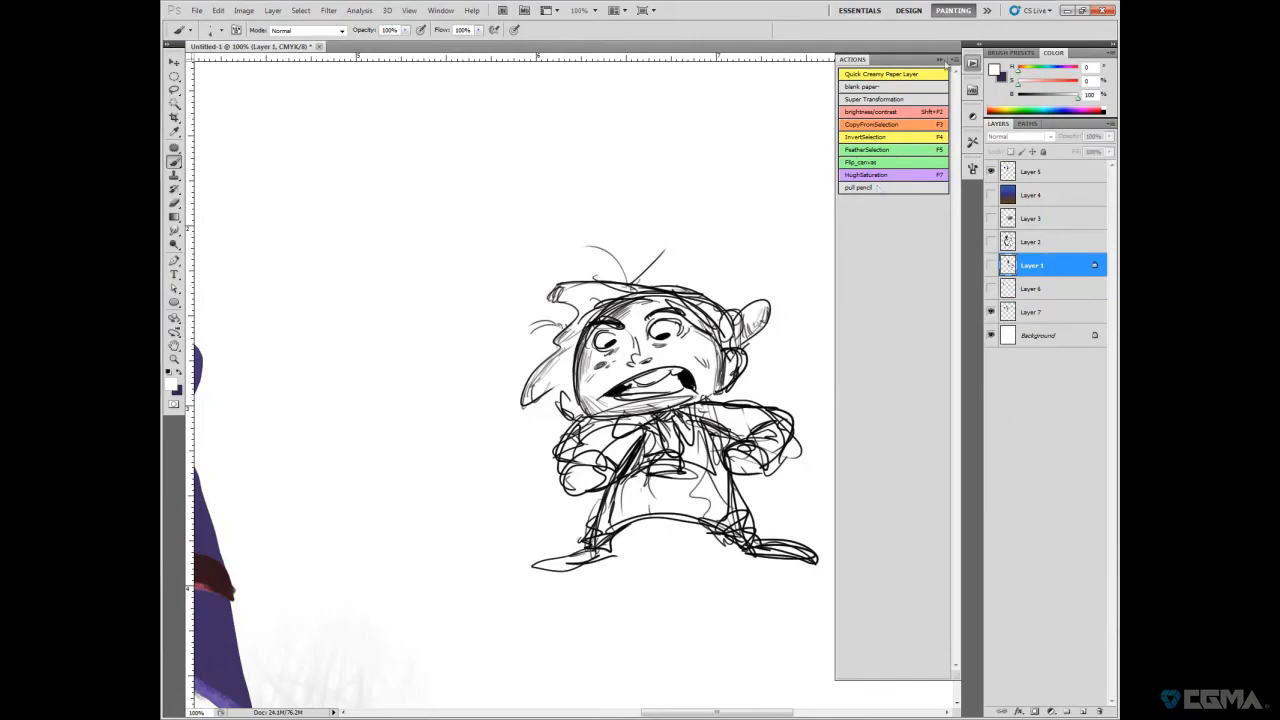
left_click(950, 59)
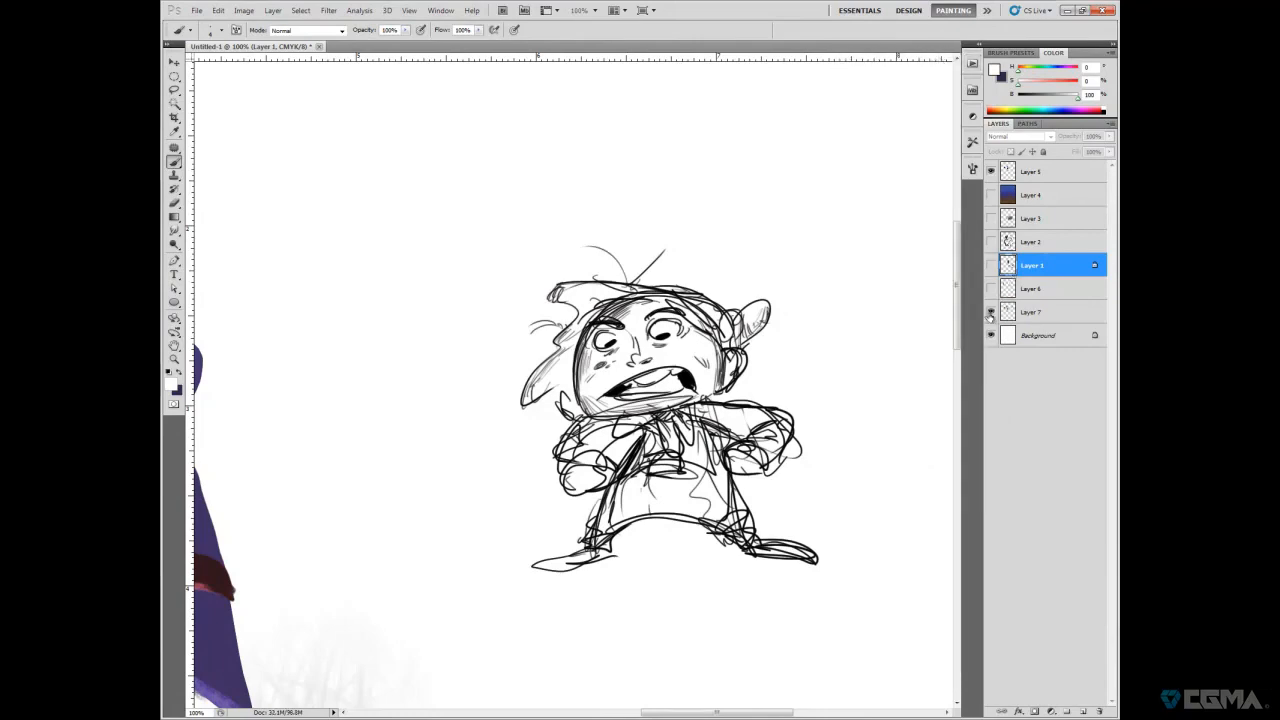
- Toggle the Background and other layers' visibility to check the extracted line layer
left_click(990, 335)
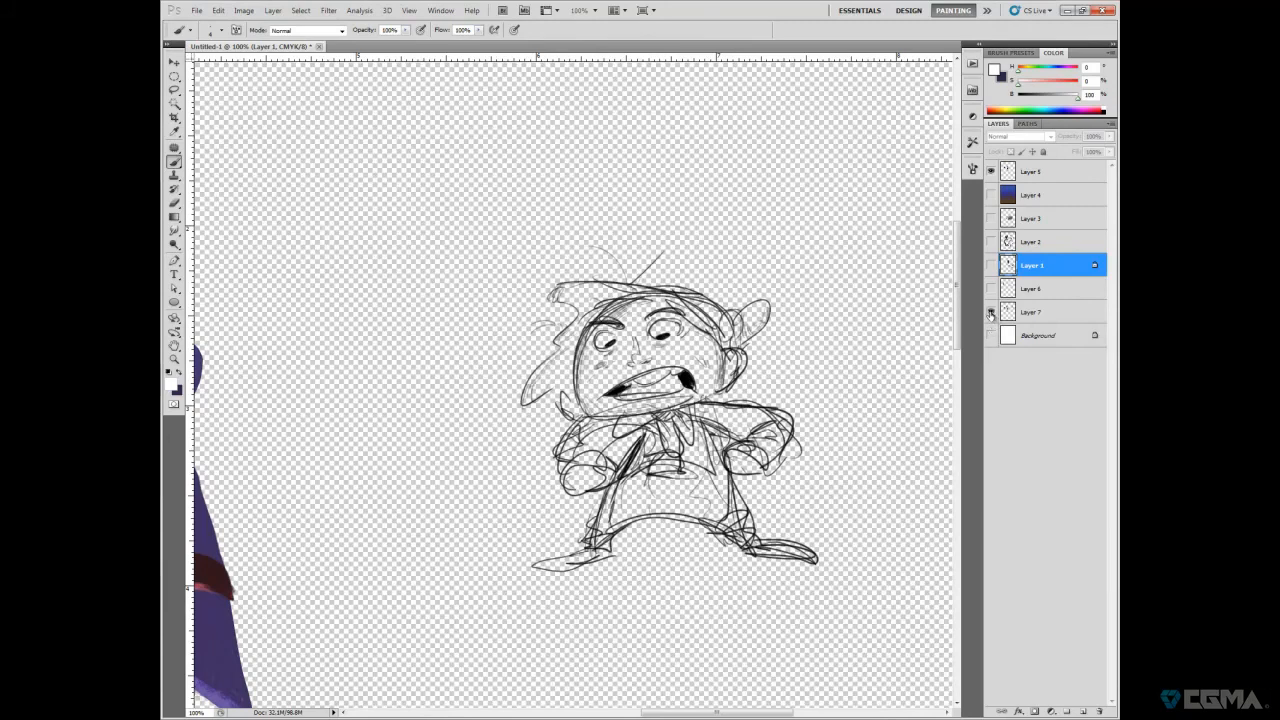
left_click(990, 335)
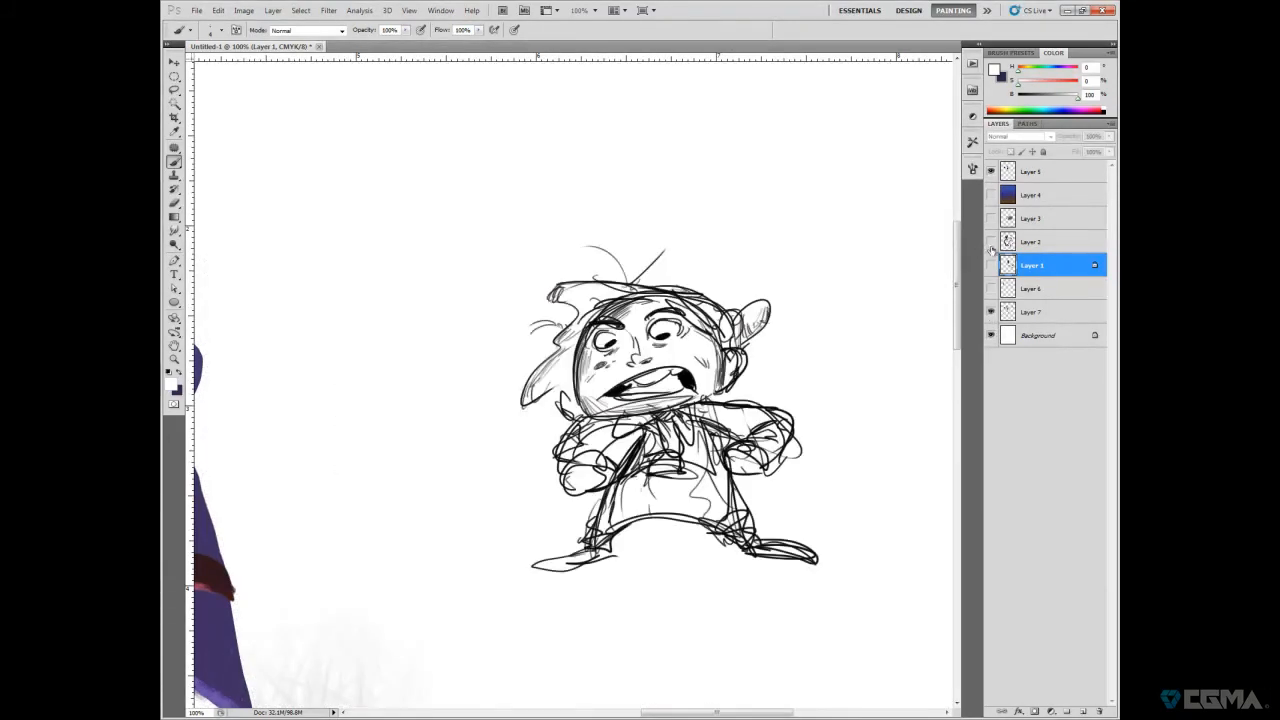
left_click(990, 241)
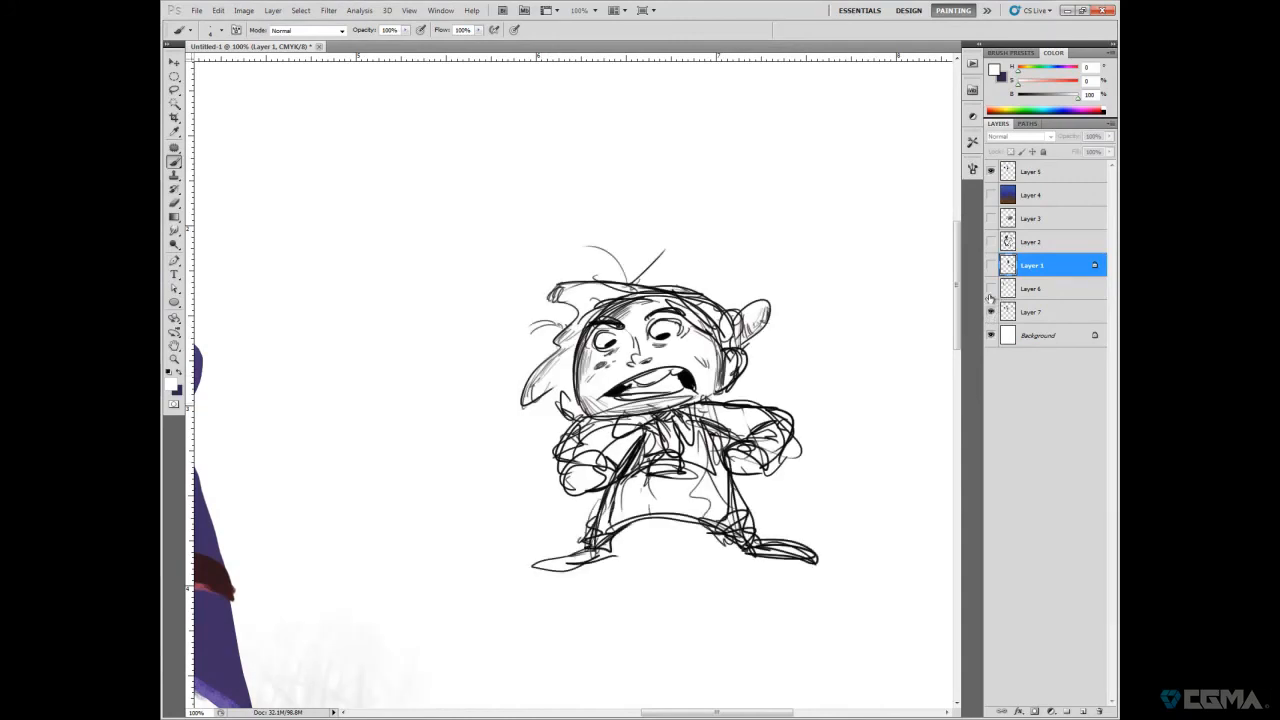
left_click(990, 288)
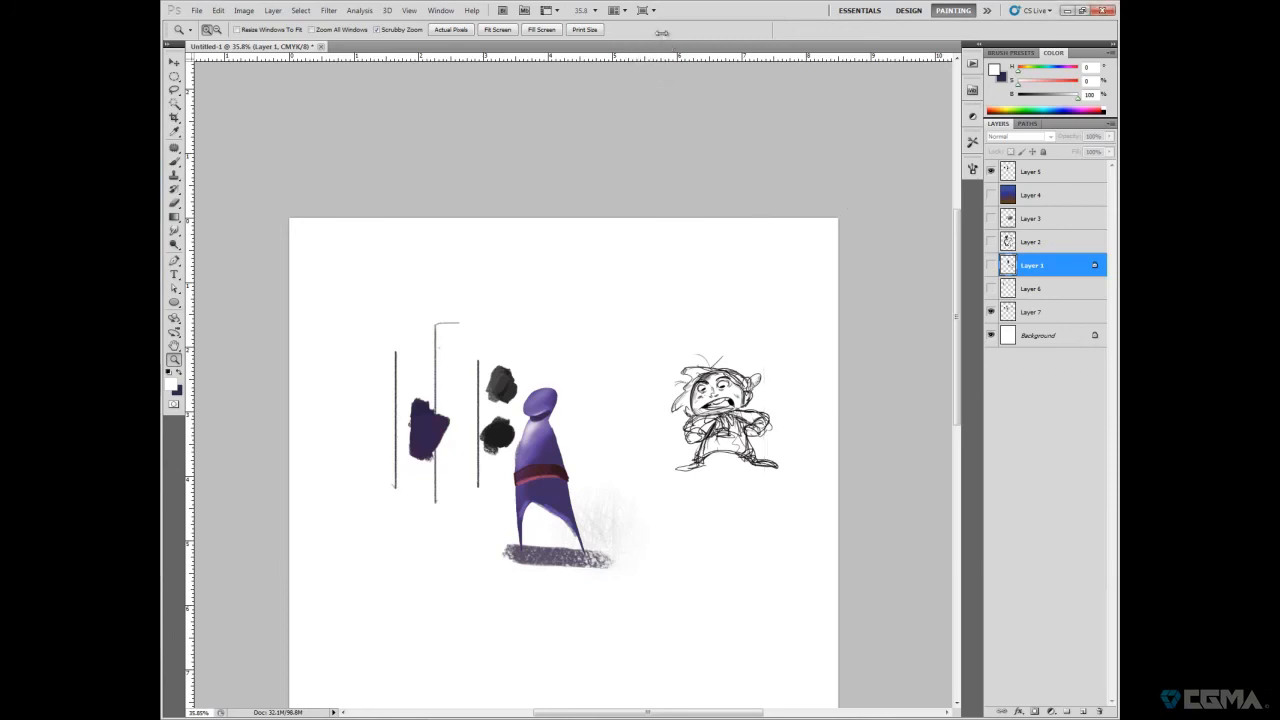
- Switch to gentlemen_theif.jpg, check its extracted lines, and select the Background layer
left_click(390, 47)
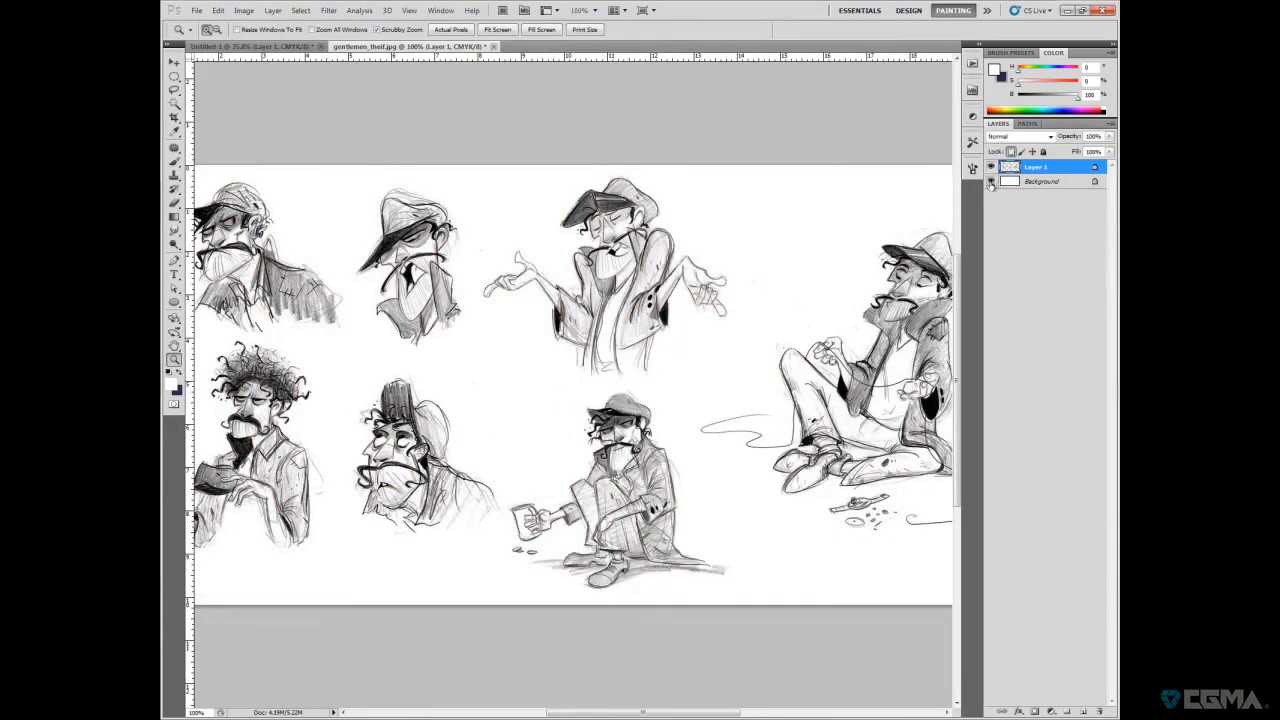
left_click(990, 181)
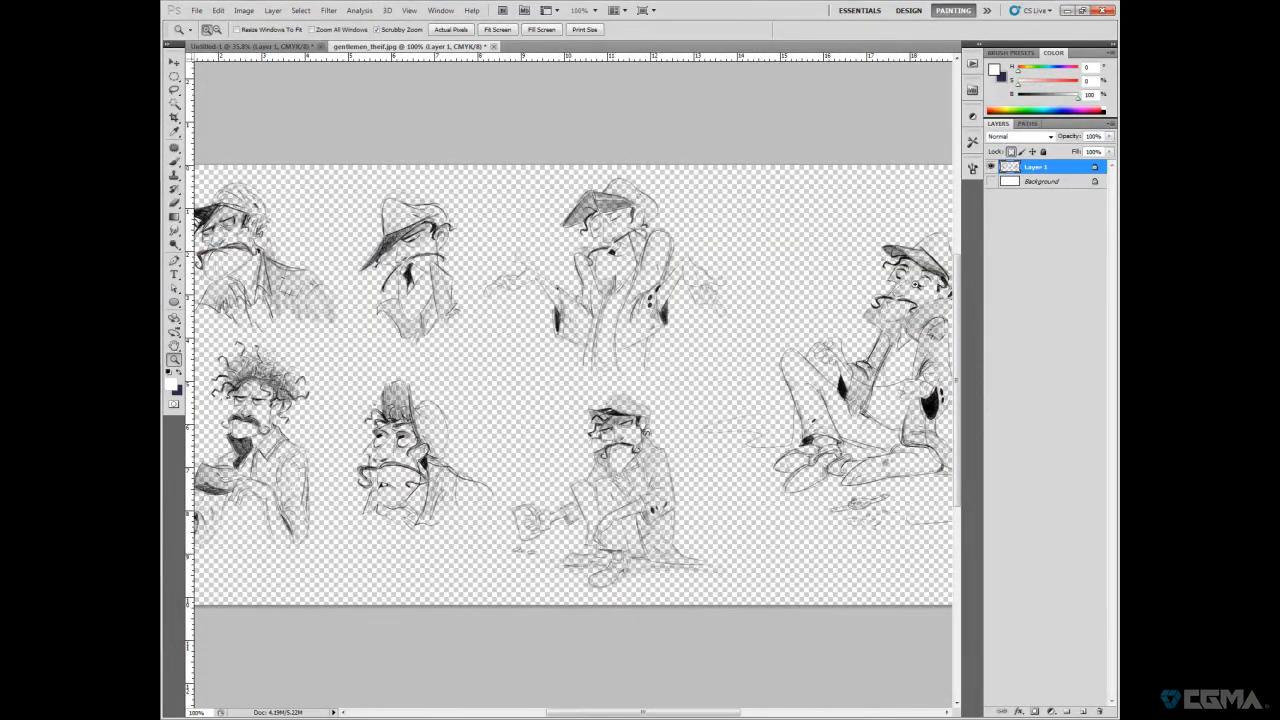
left_click(990, 183)
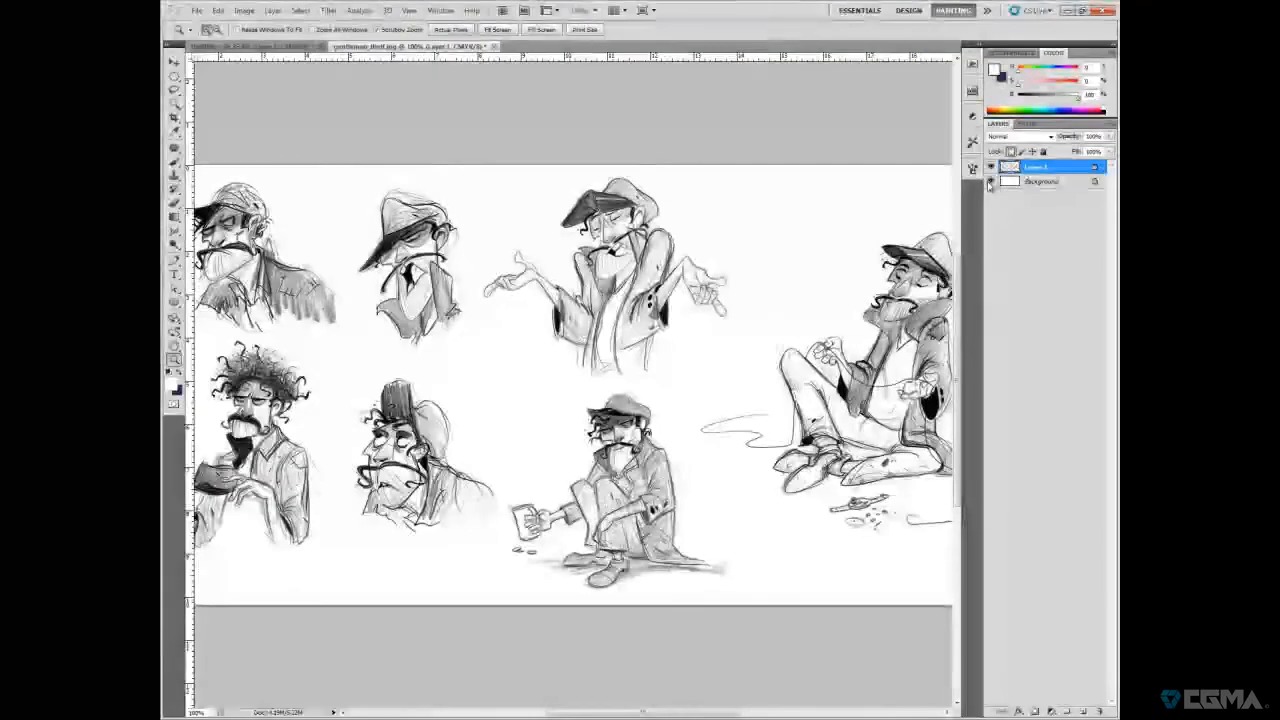
left_click(1040, 181)
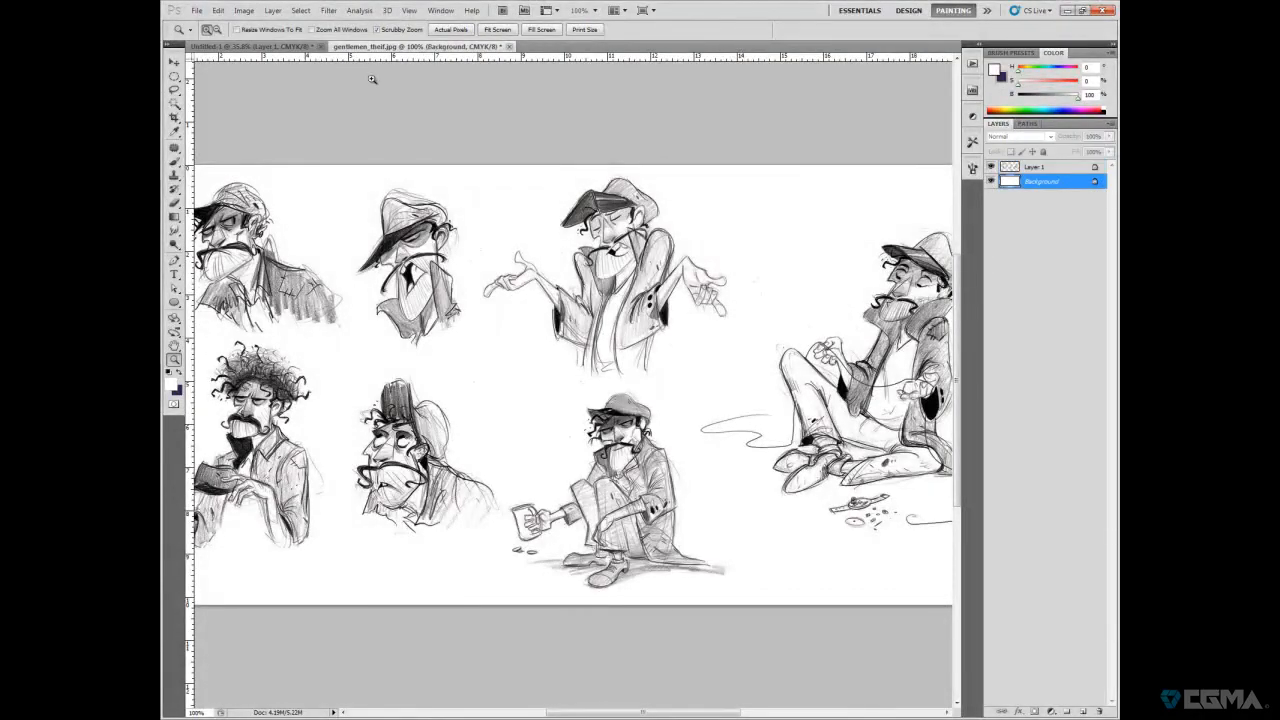
- Fill the Background with peach using the Paint Bucket, then check it under the lines
left_click(173, 216)
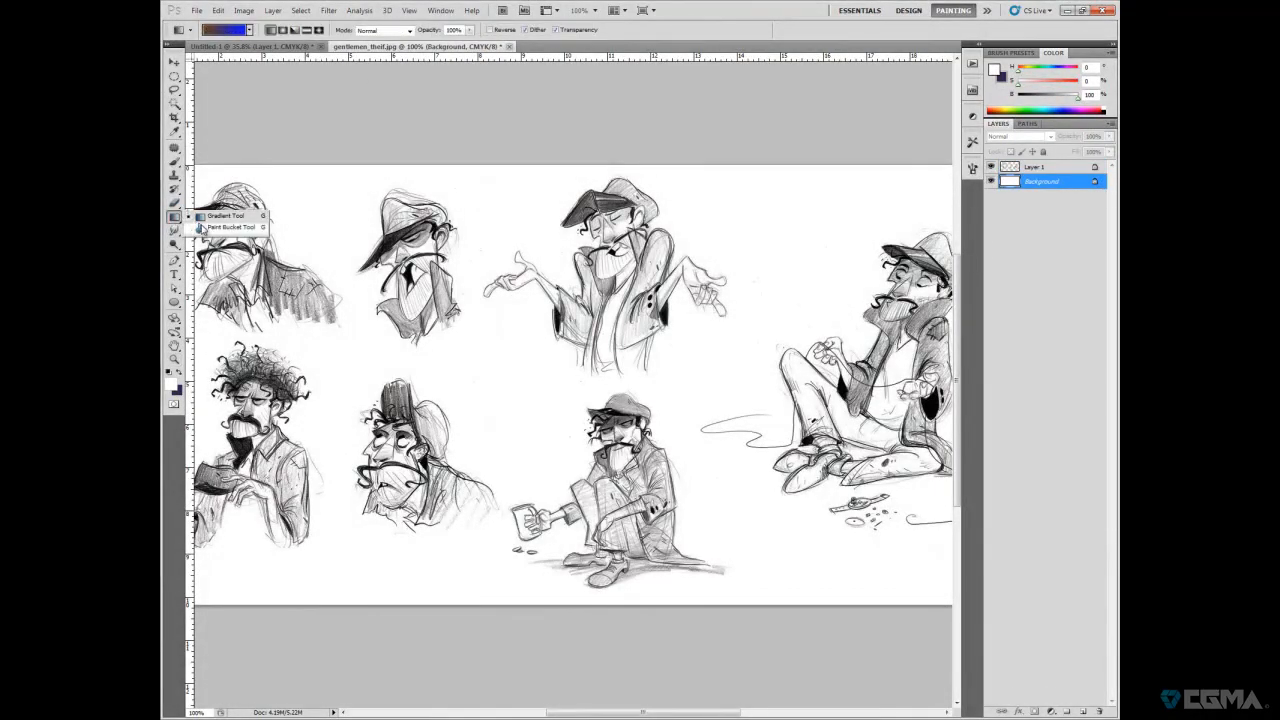
left_click(232, 227)
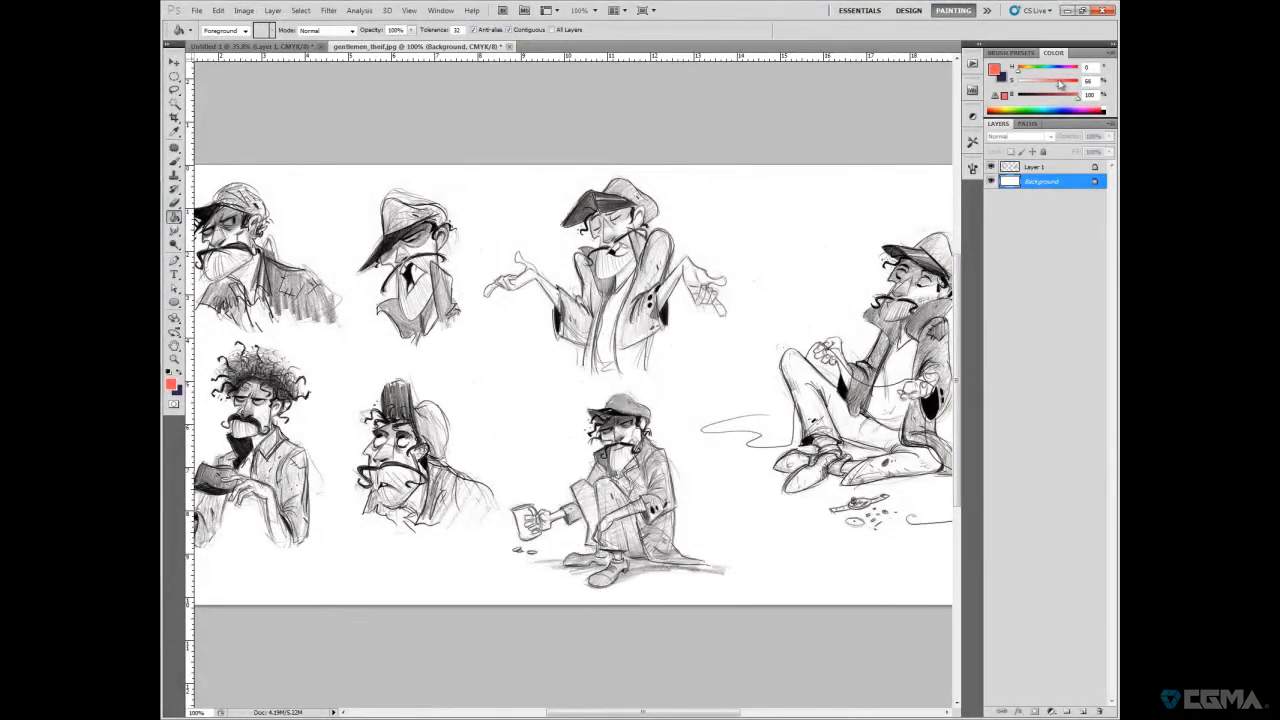
left_click(498, 443)
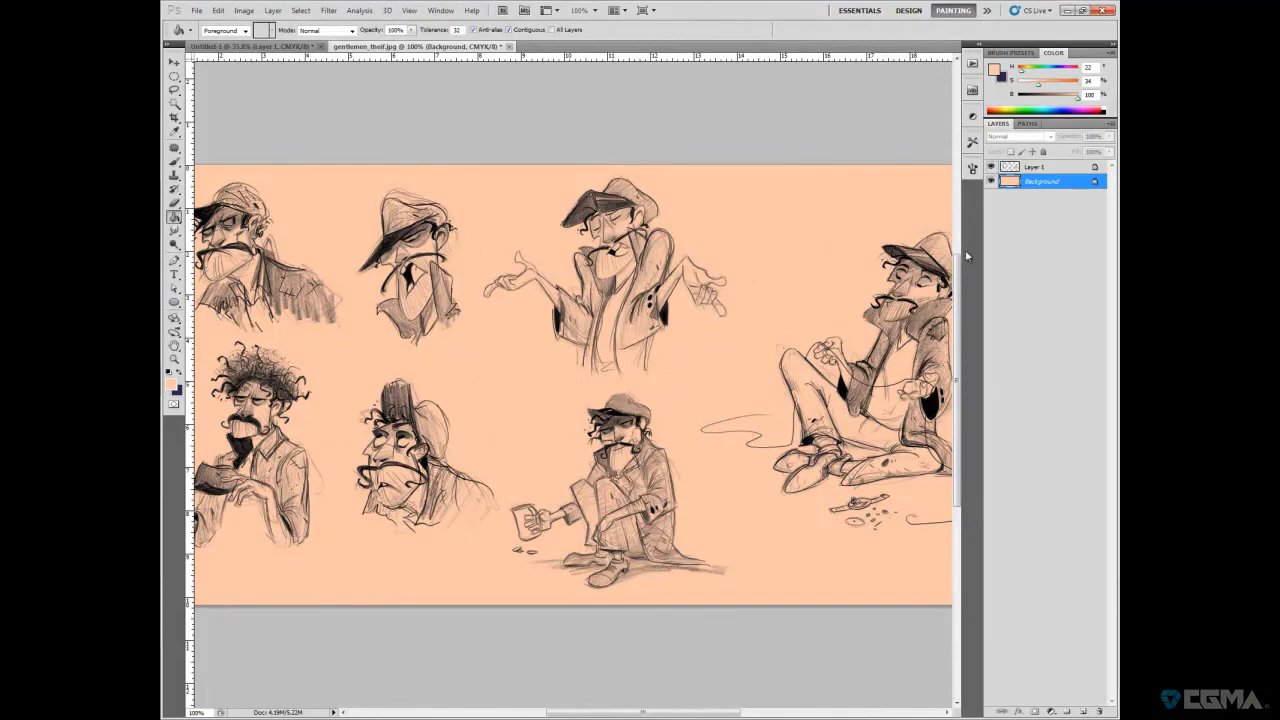
left_click(990, 167)
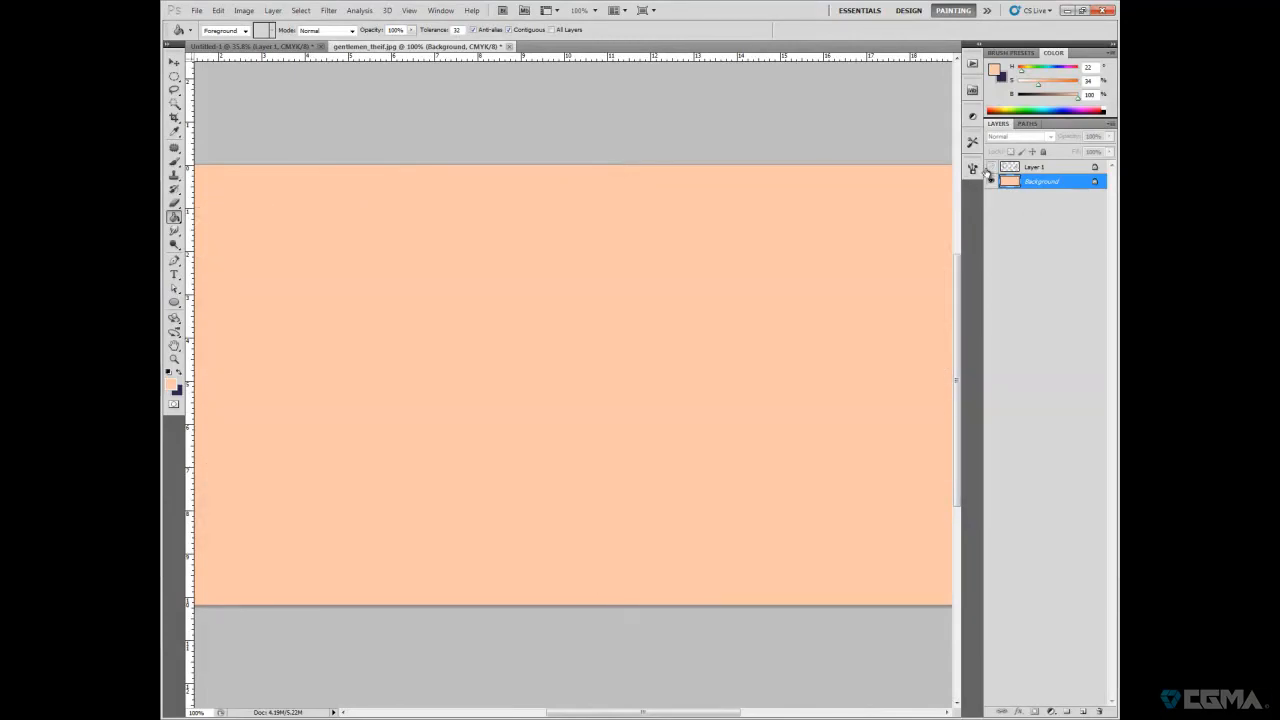
left_click(990, 167)
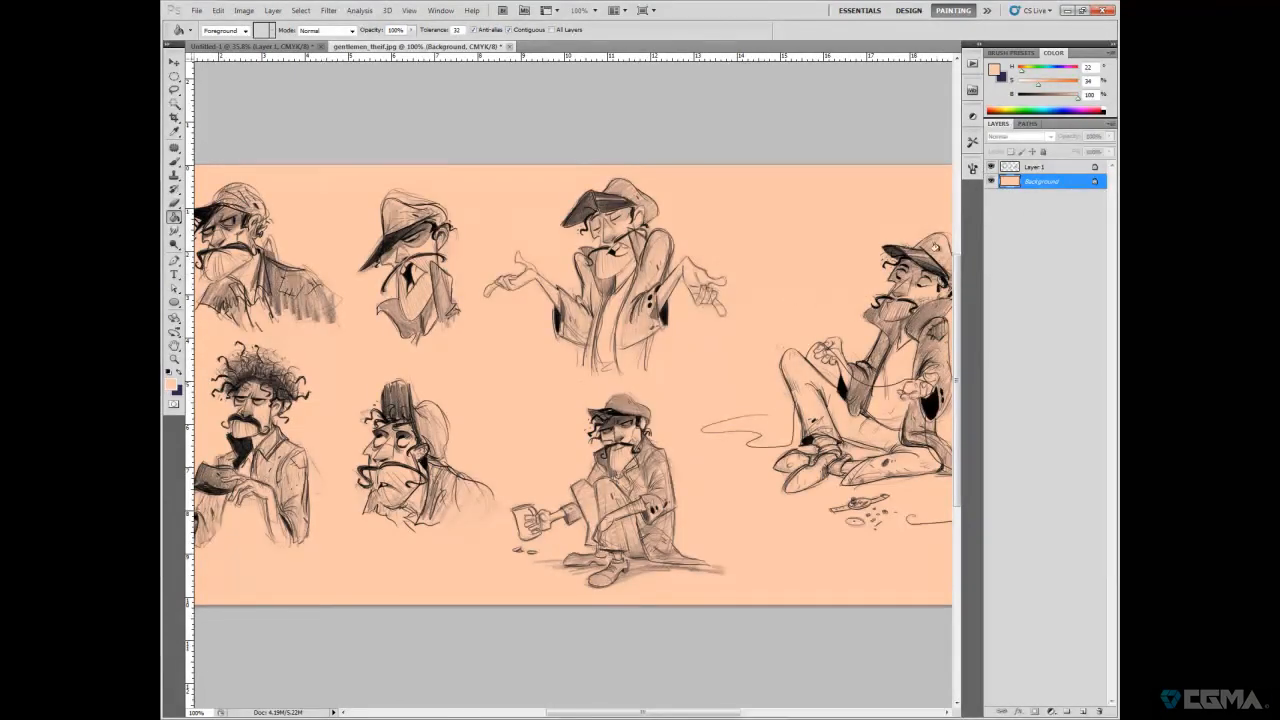
- Select the pencil line layer and Background, and set the Brush blending mode to Color
left_click(1040, 167)
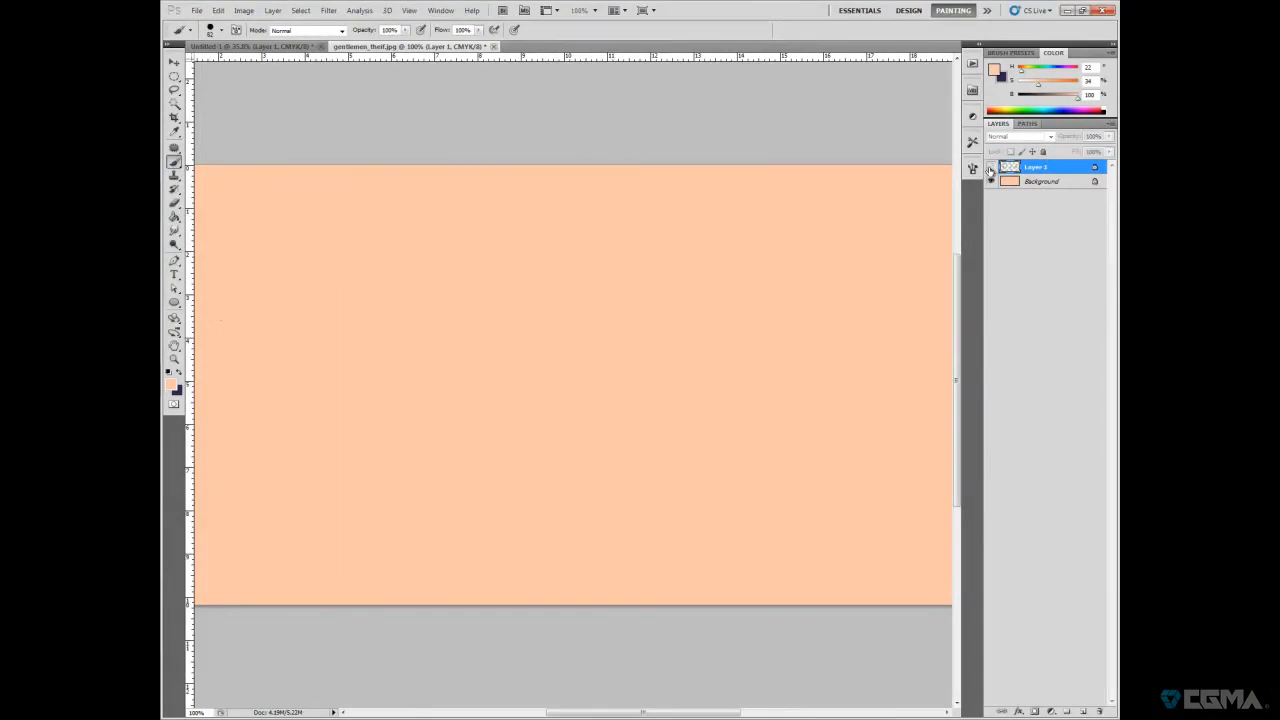
left_click(991, 167)
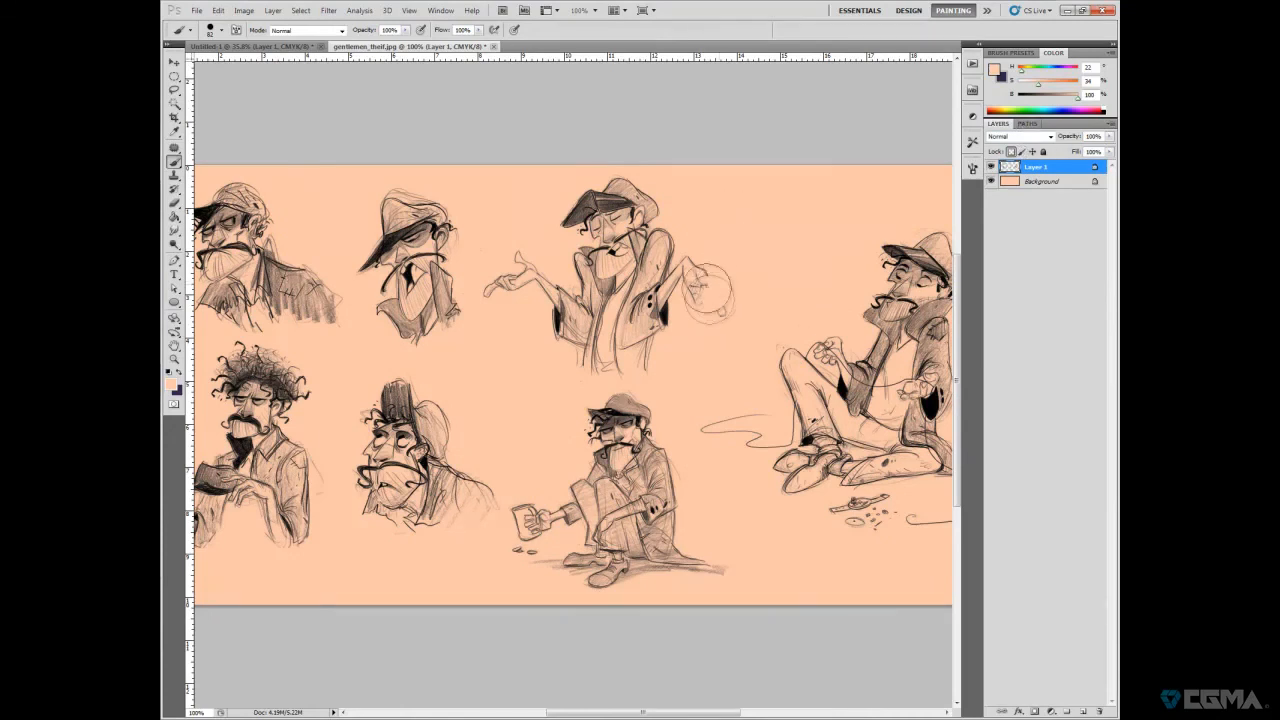
left_click(1042, 181)
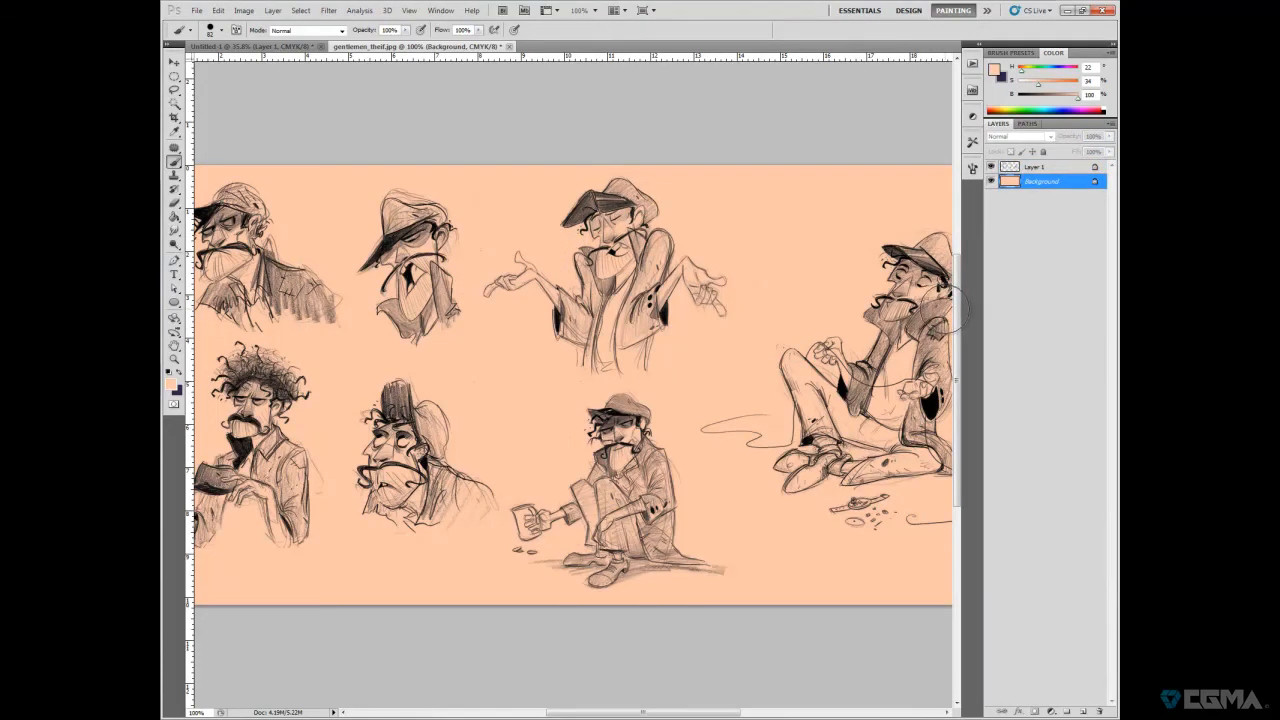
left_click(305, 30)
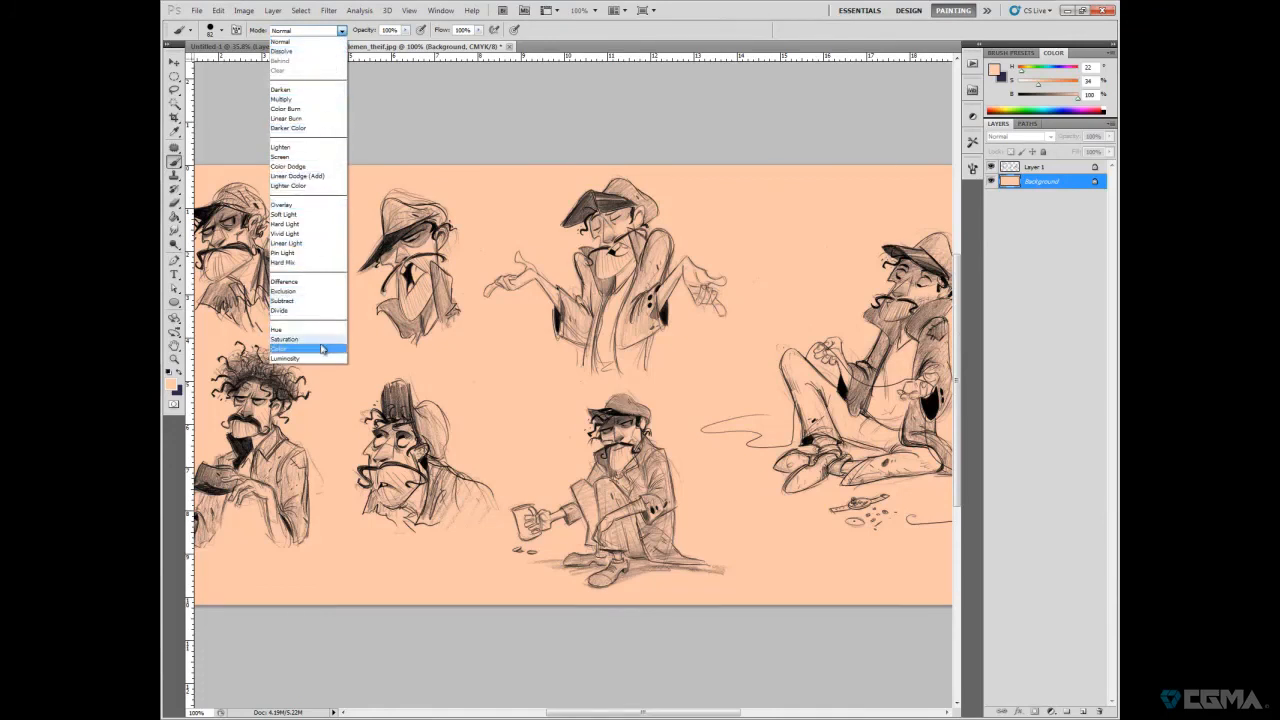
left_click(285, 348)
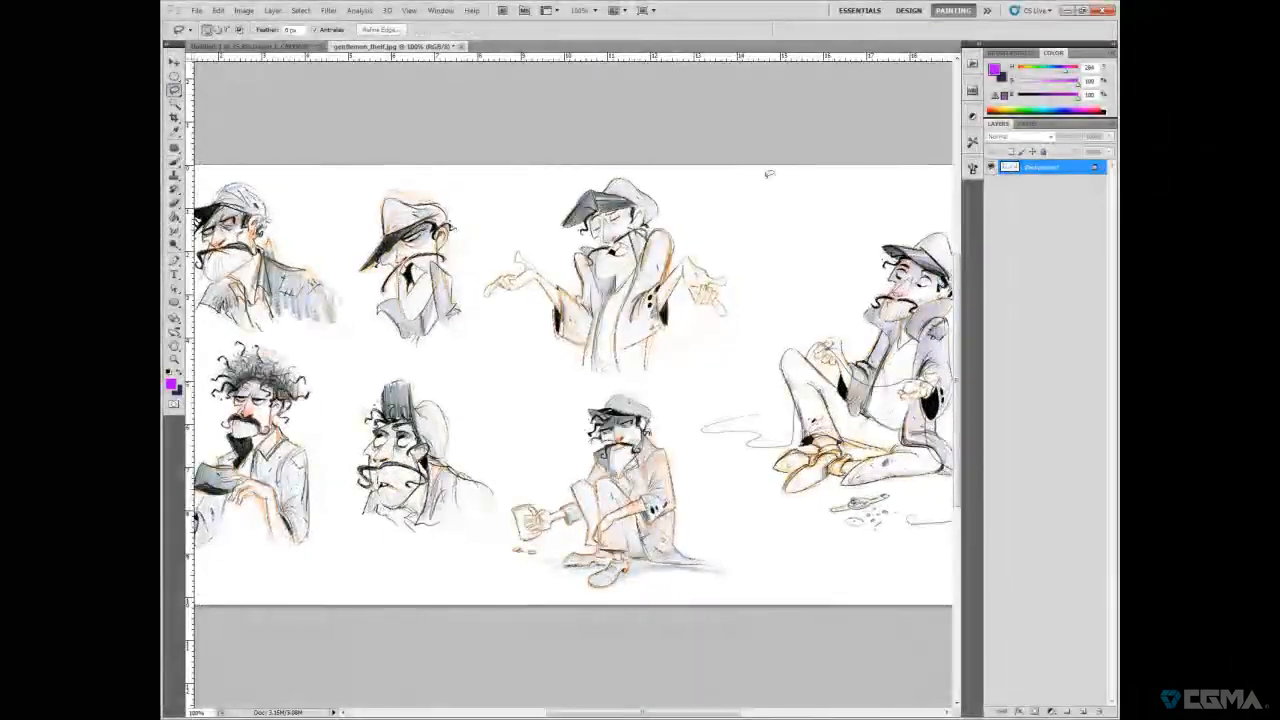
- Convert the sheet to Grayscale, discarding colour information, and raise Brightness to 14
left_click(245, 10)
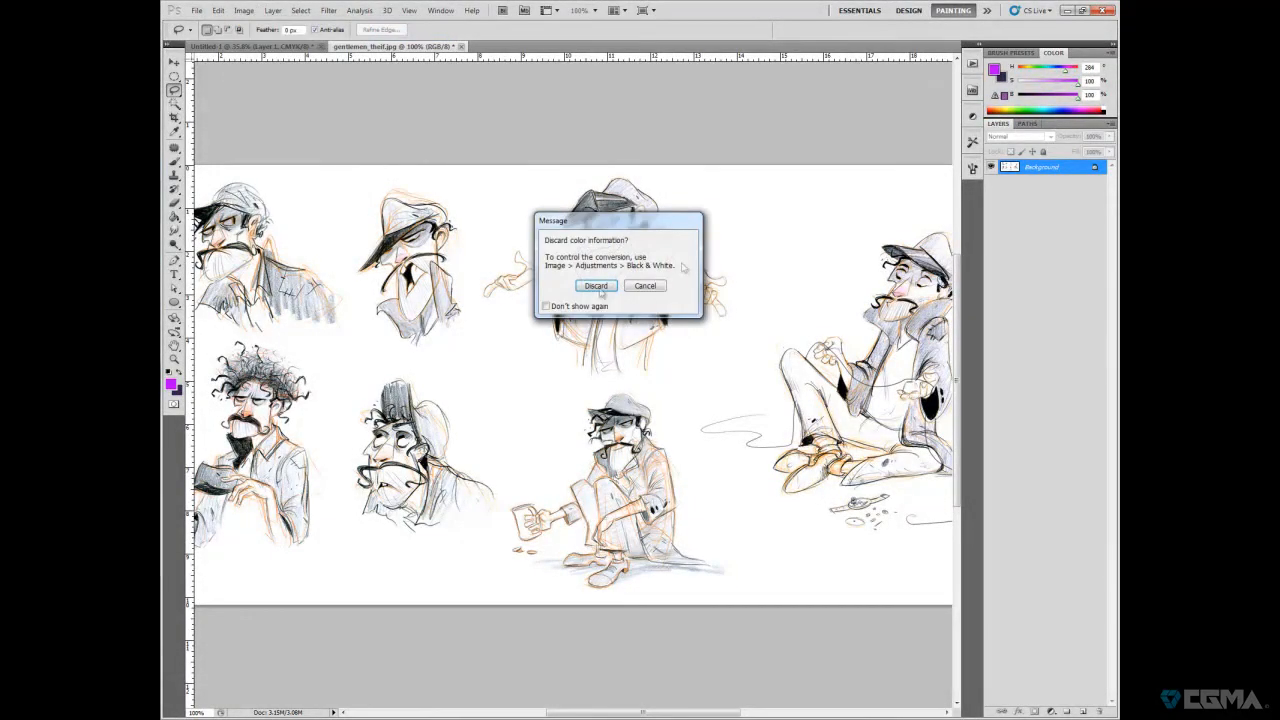
left_click(595, 285)
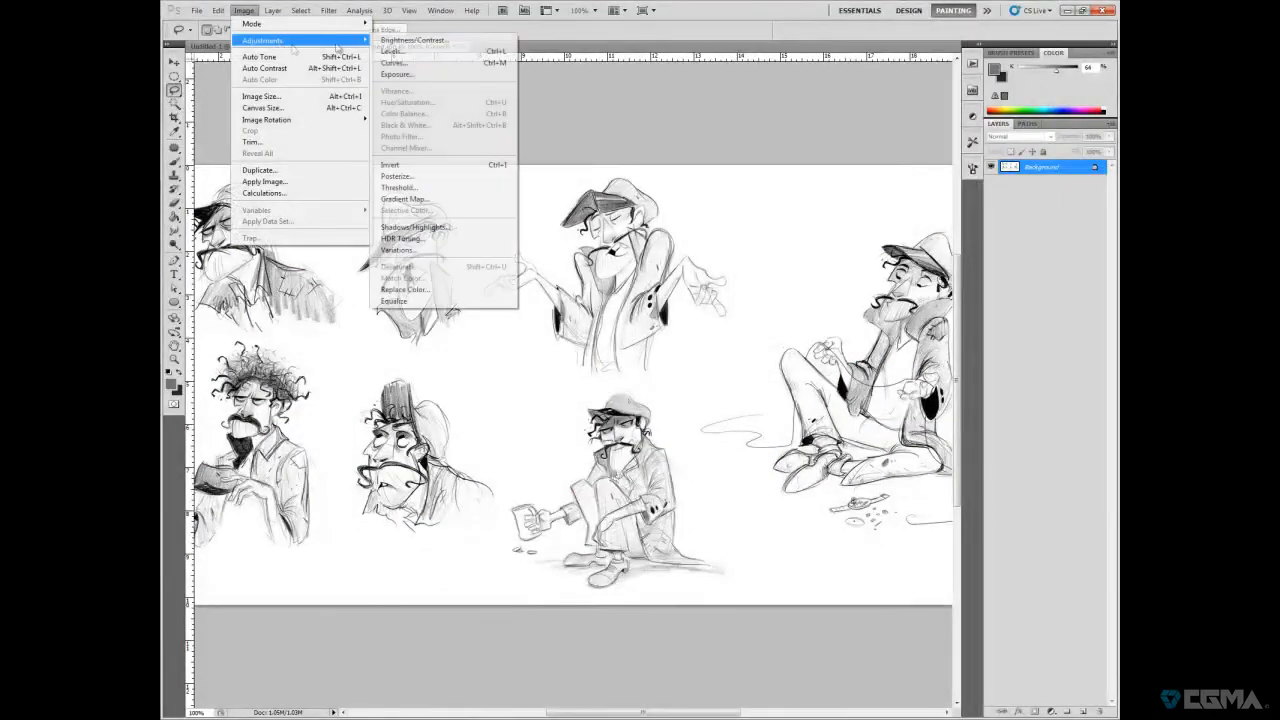
left_click(412, 40)
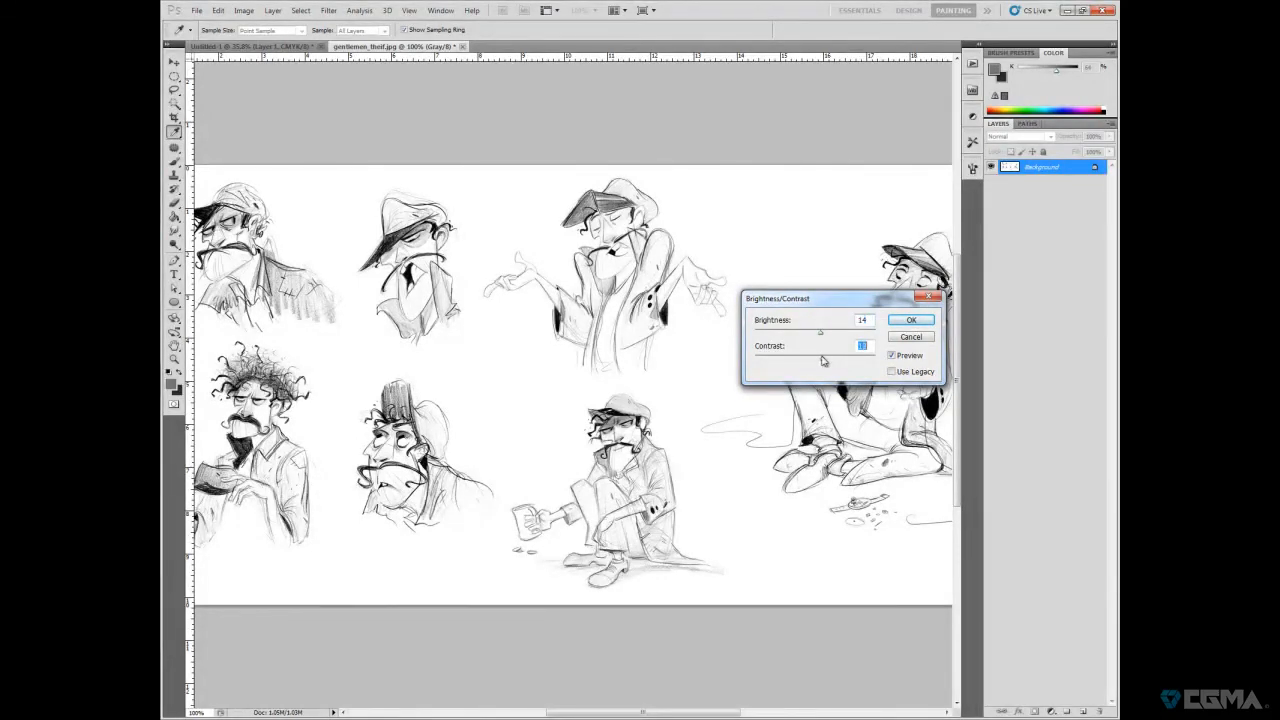
left_click(910, 319)
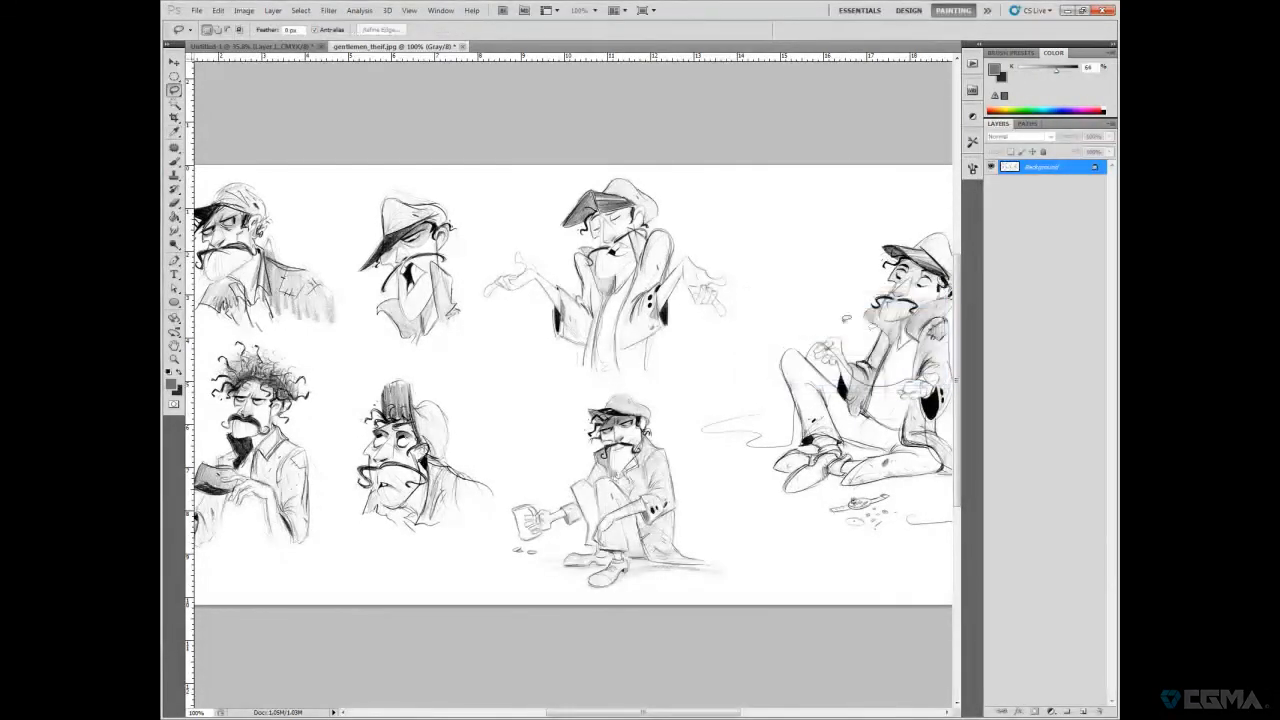